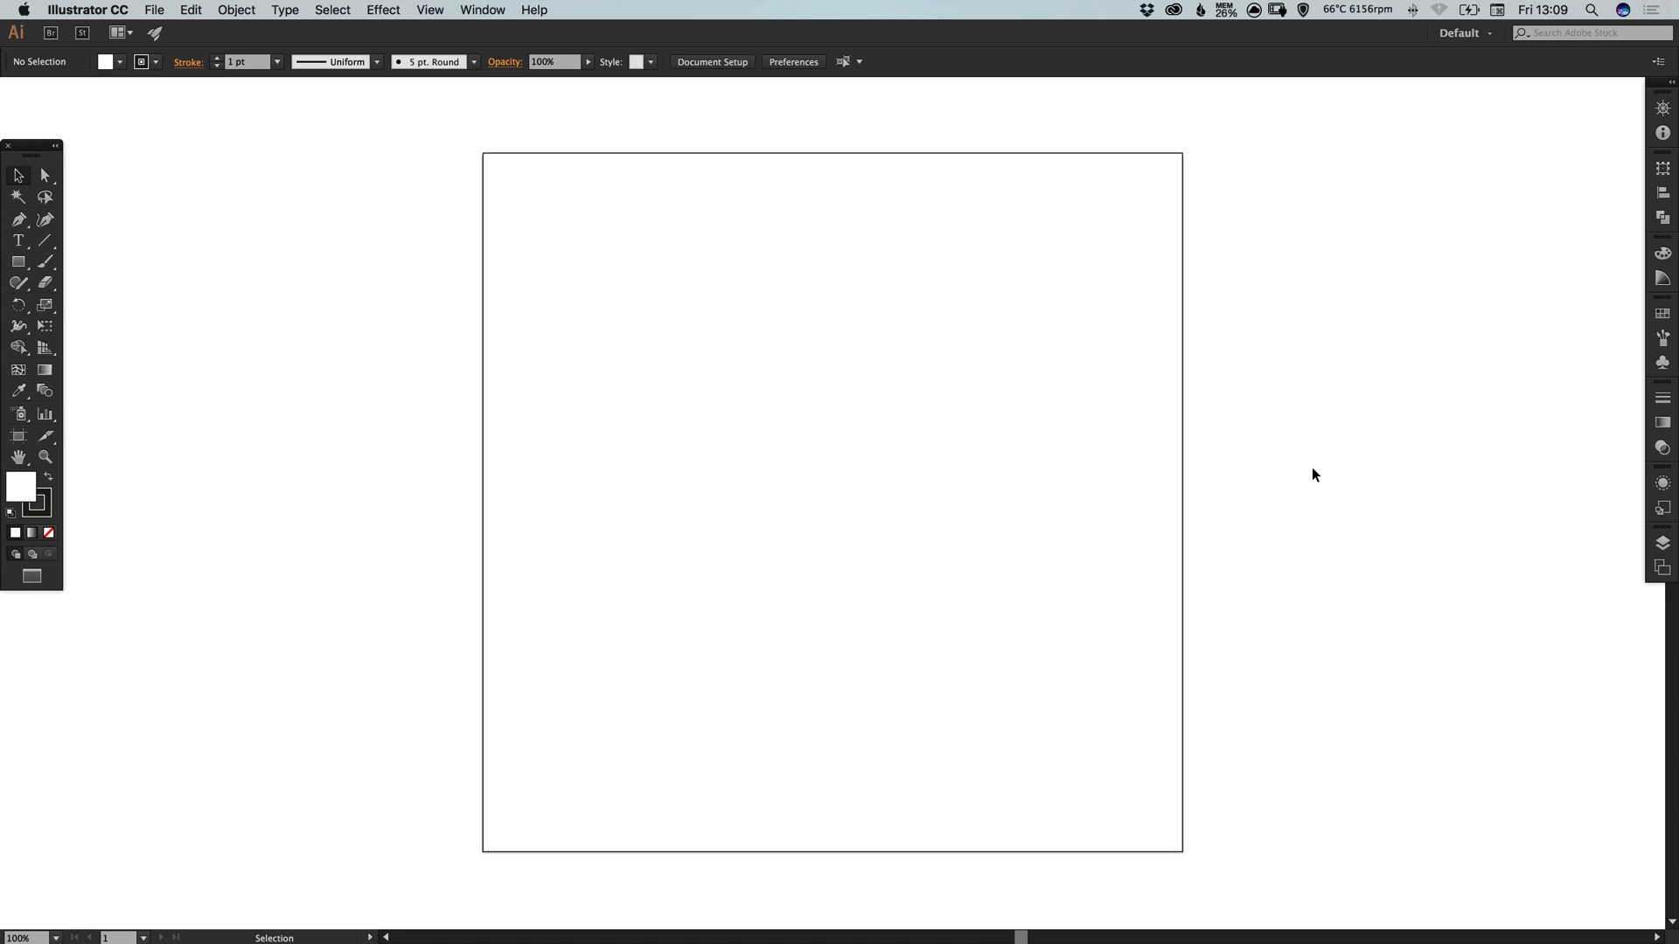
mouse_move(1310, 482)
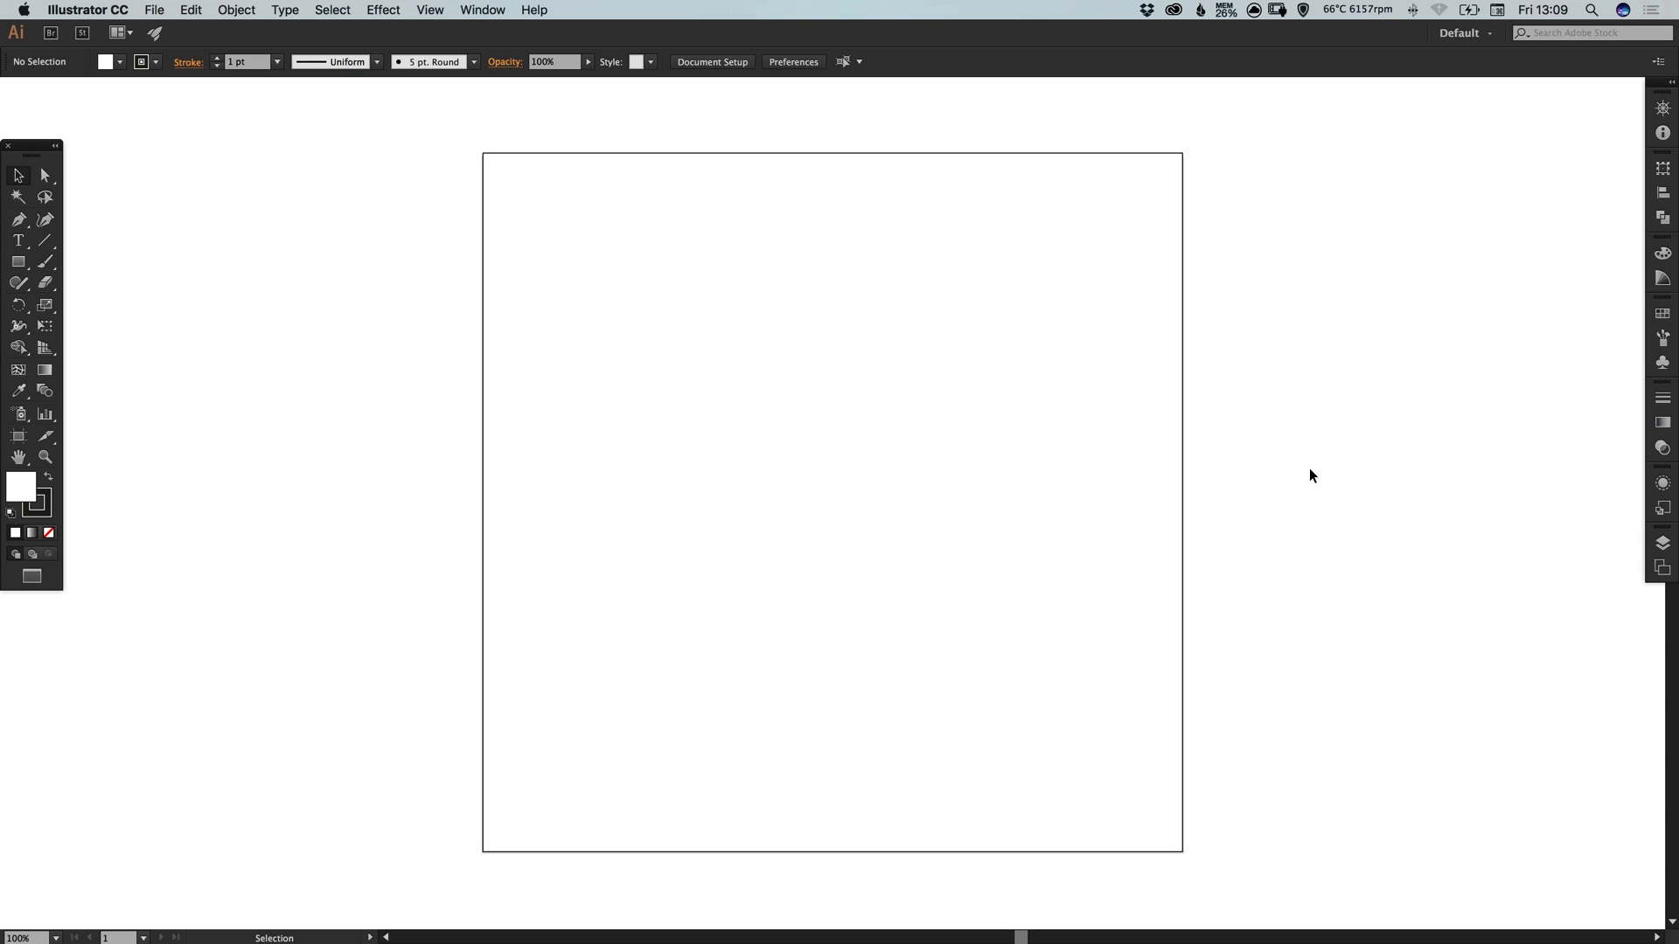
Draw an 800 px square over the artboard with black #000000 fill and no stroke
click(18, 261)
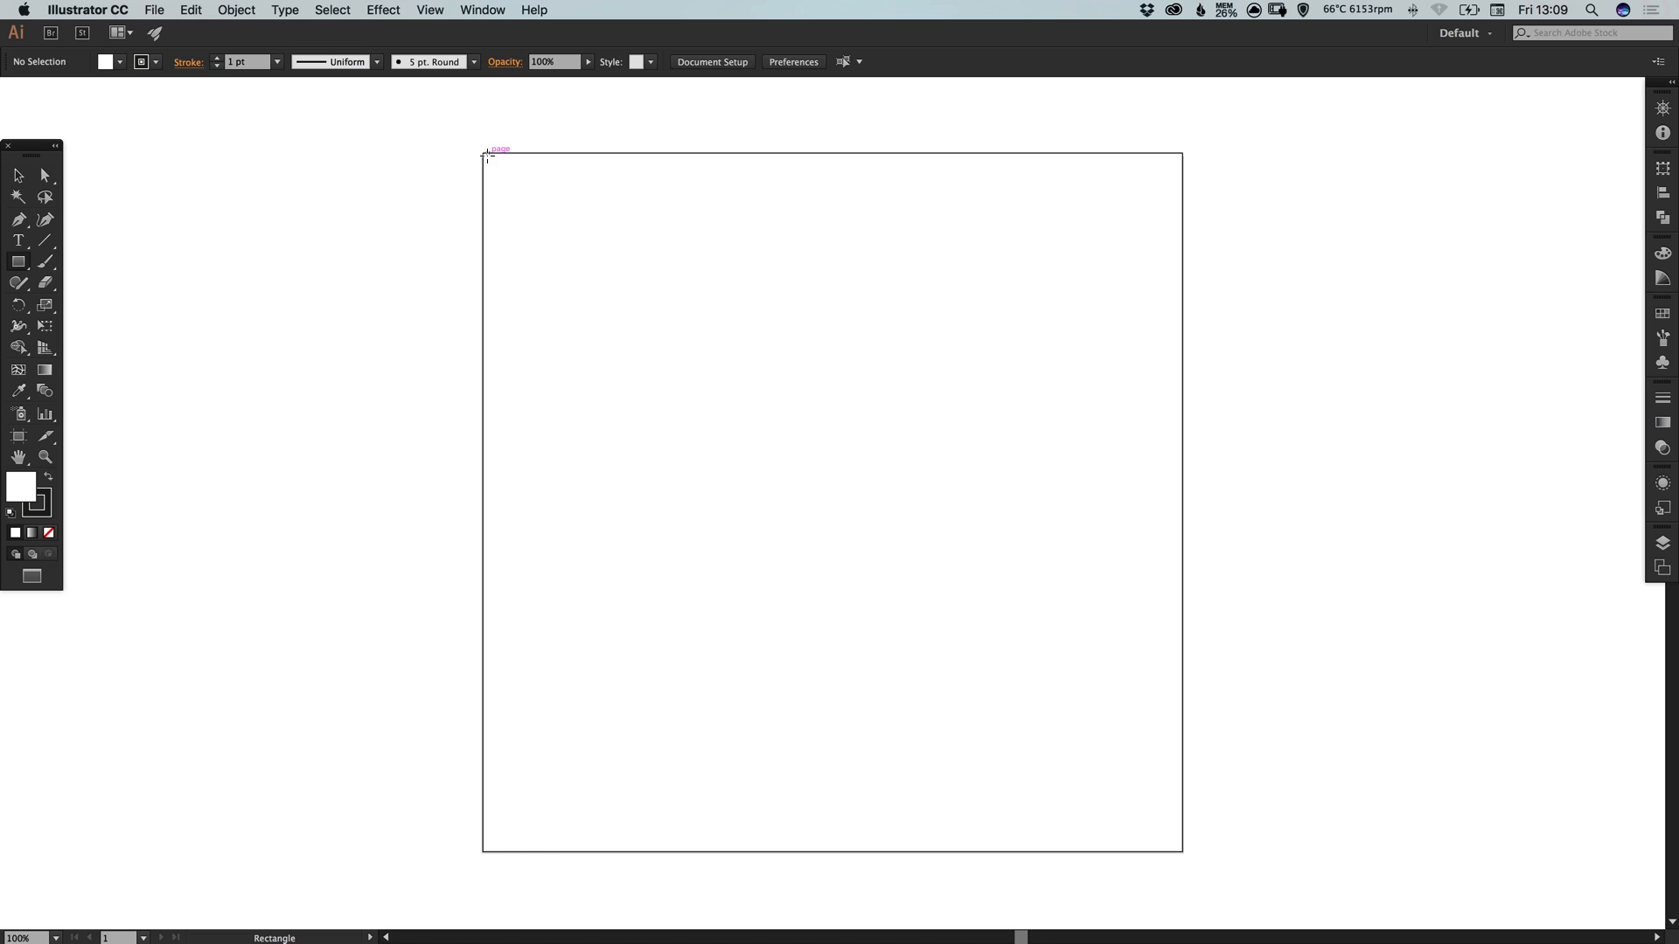
drag(486, 157, 1105, 773)
text(000000)
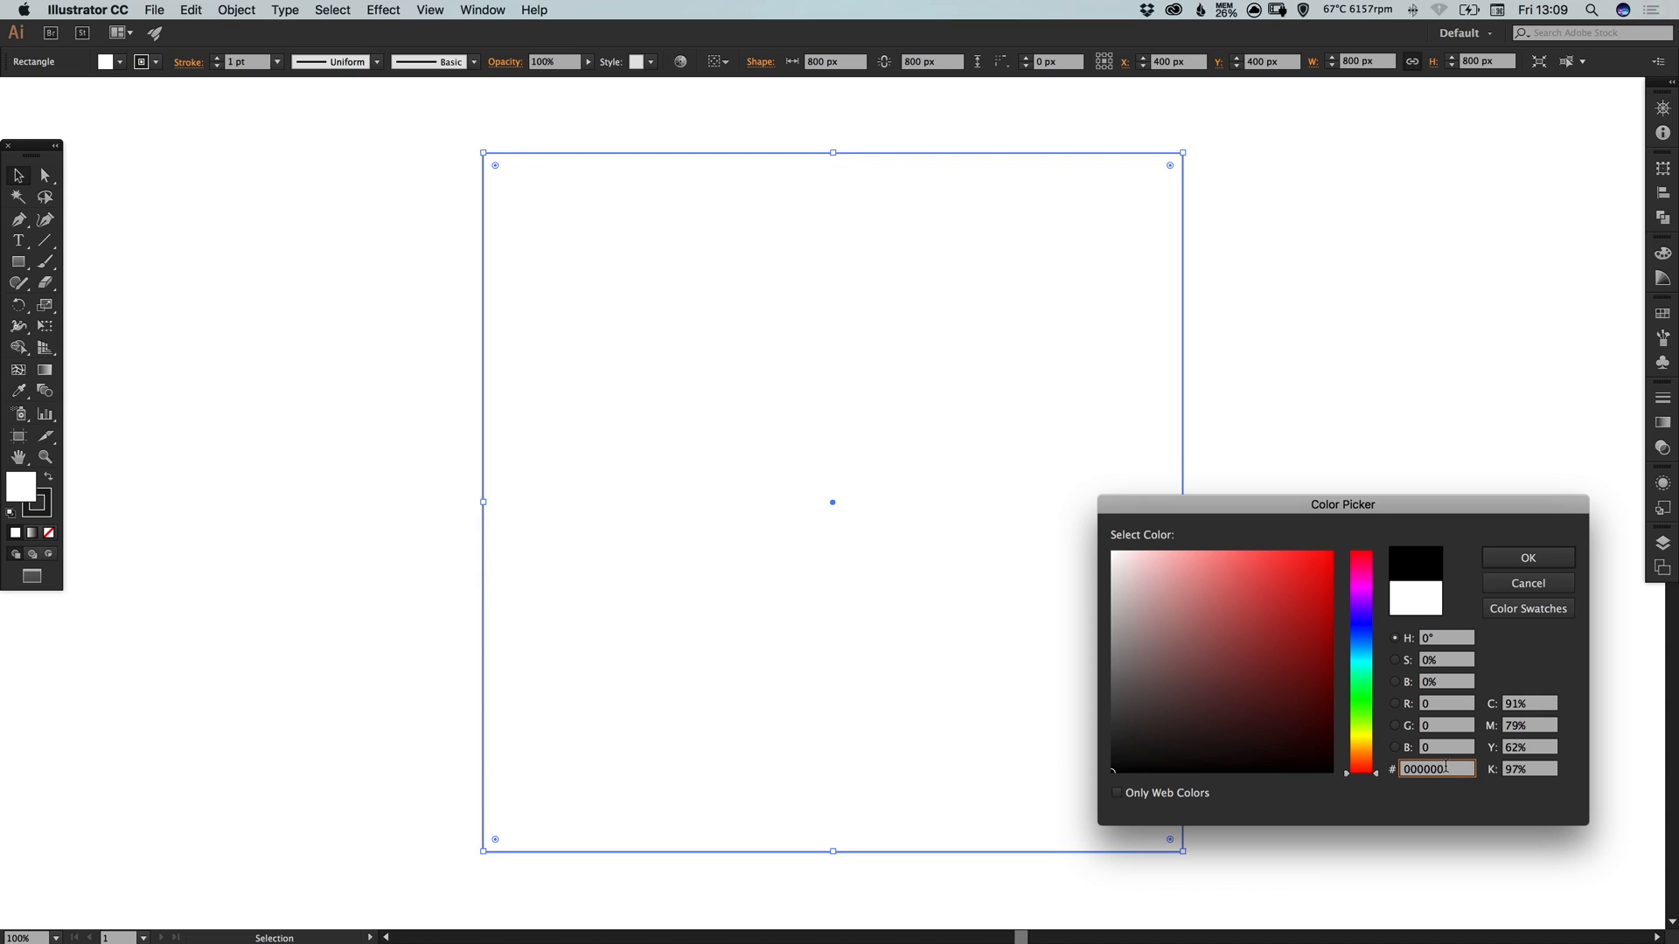
click(1527, 556)
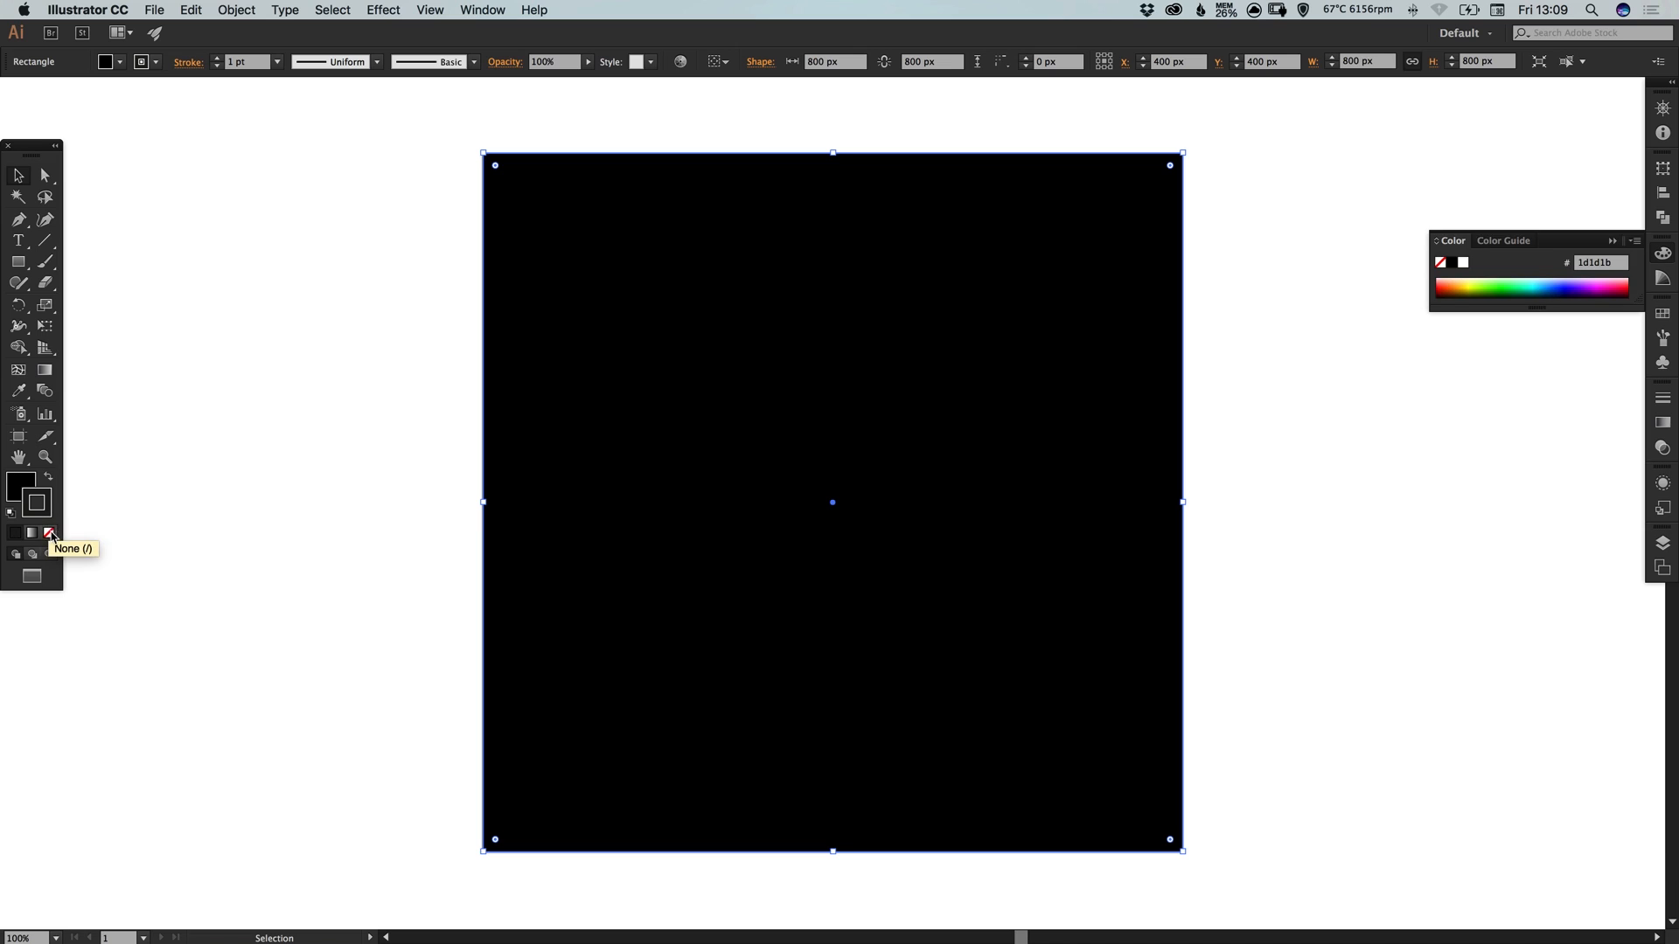
click(47, 533)
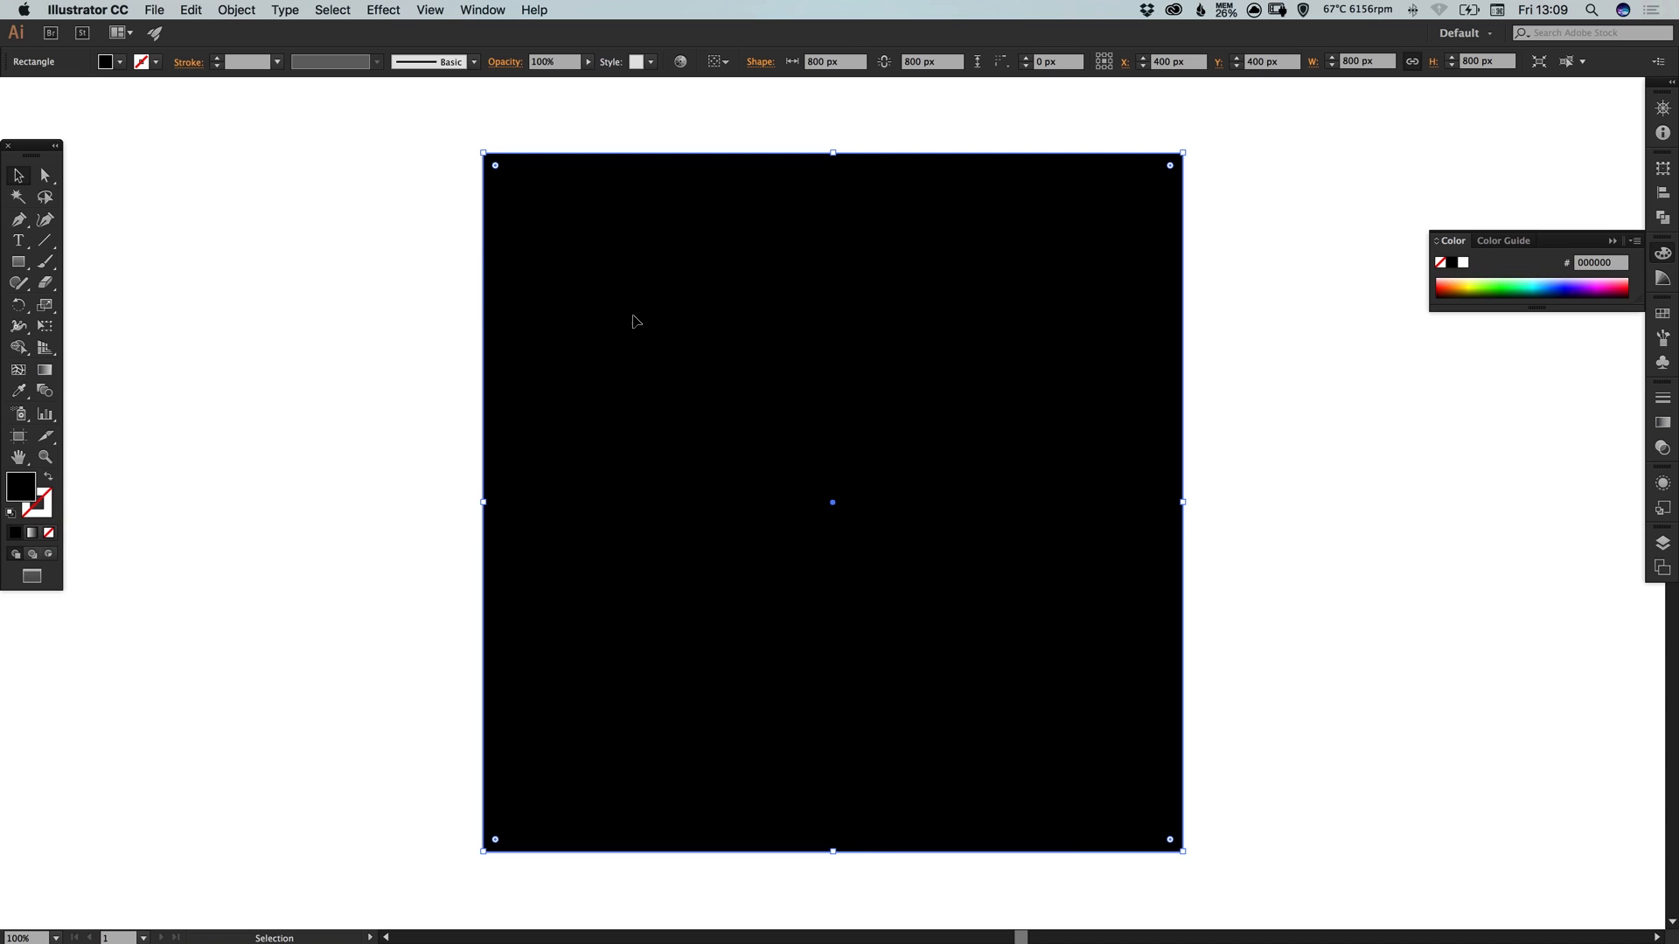
click(236, 11)
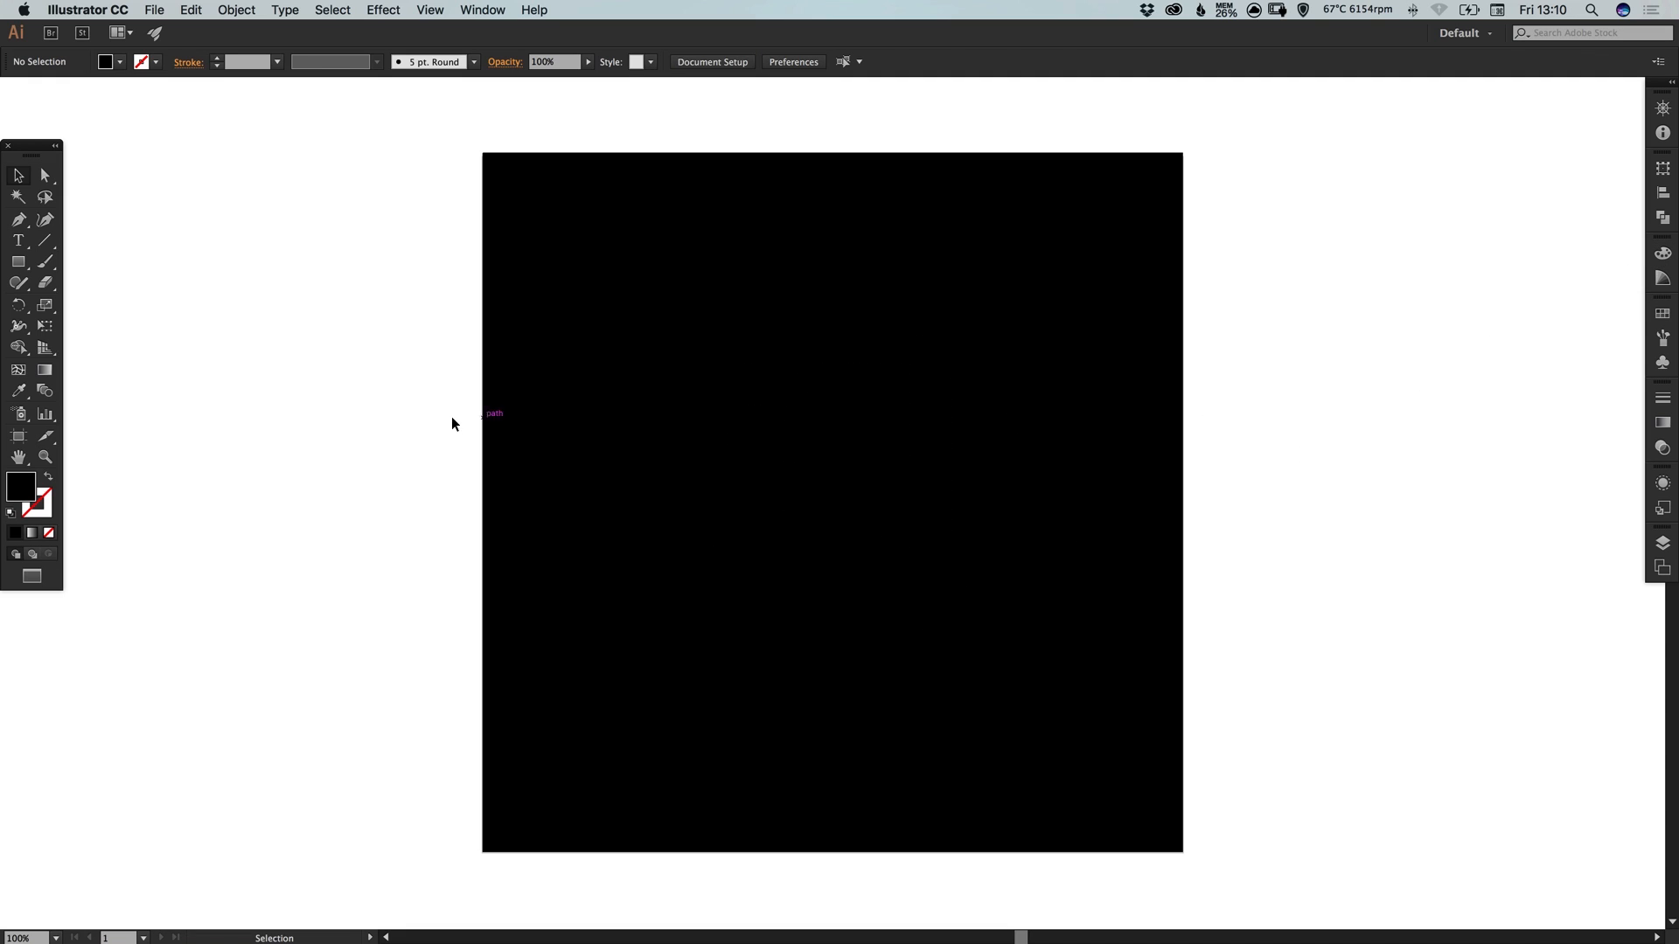
Draw a centred circle and give its outline the magenta swatch, tweaking the colour values
click(17, 261)
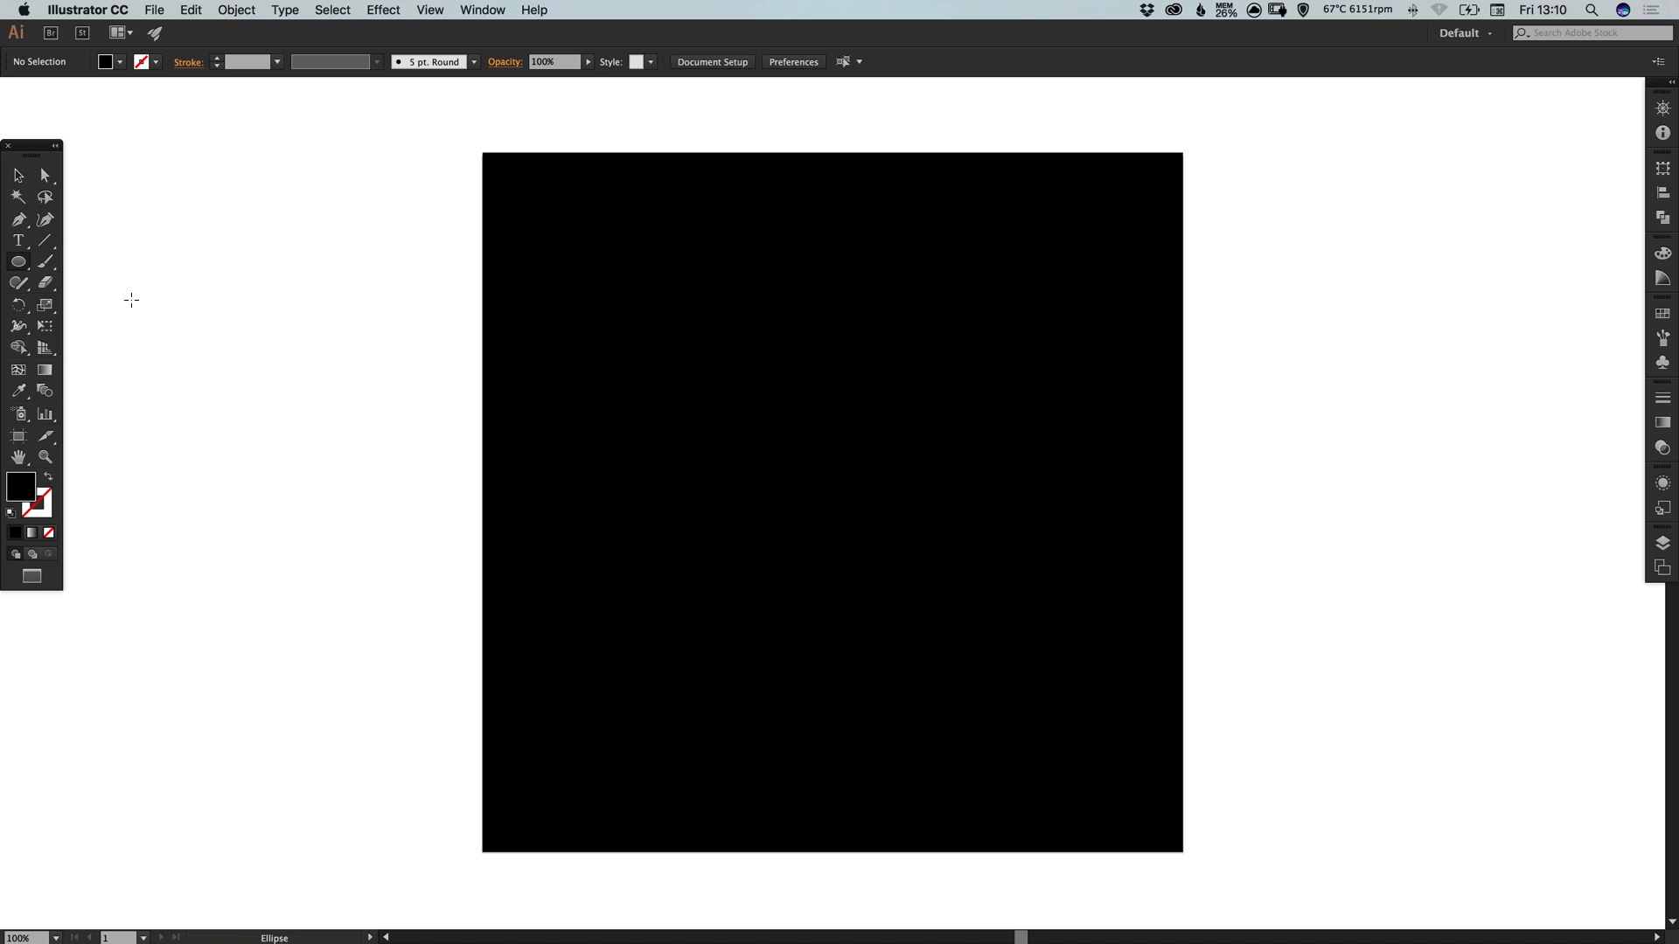
drag(844, 504, 1007, 650)
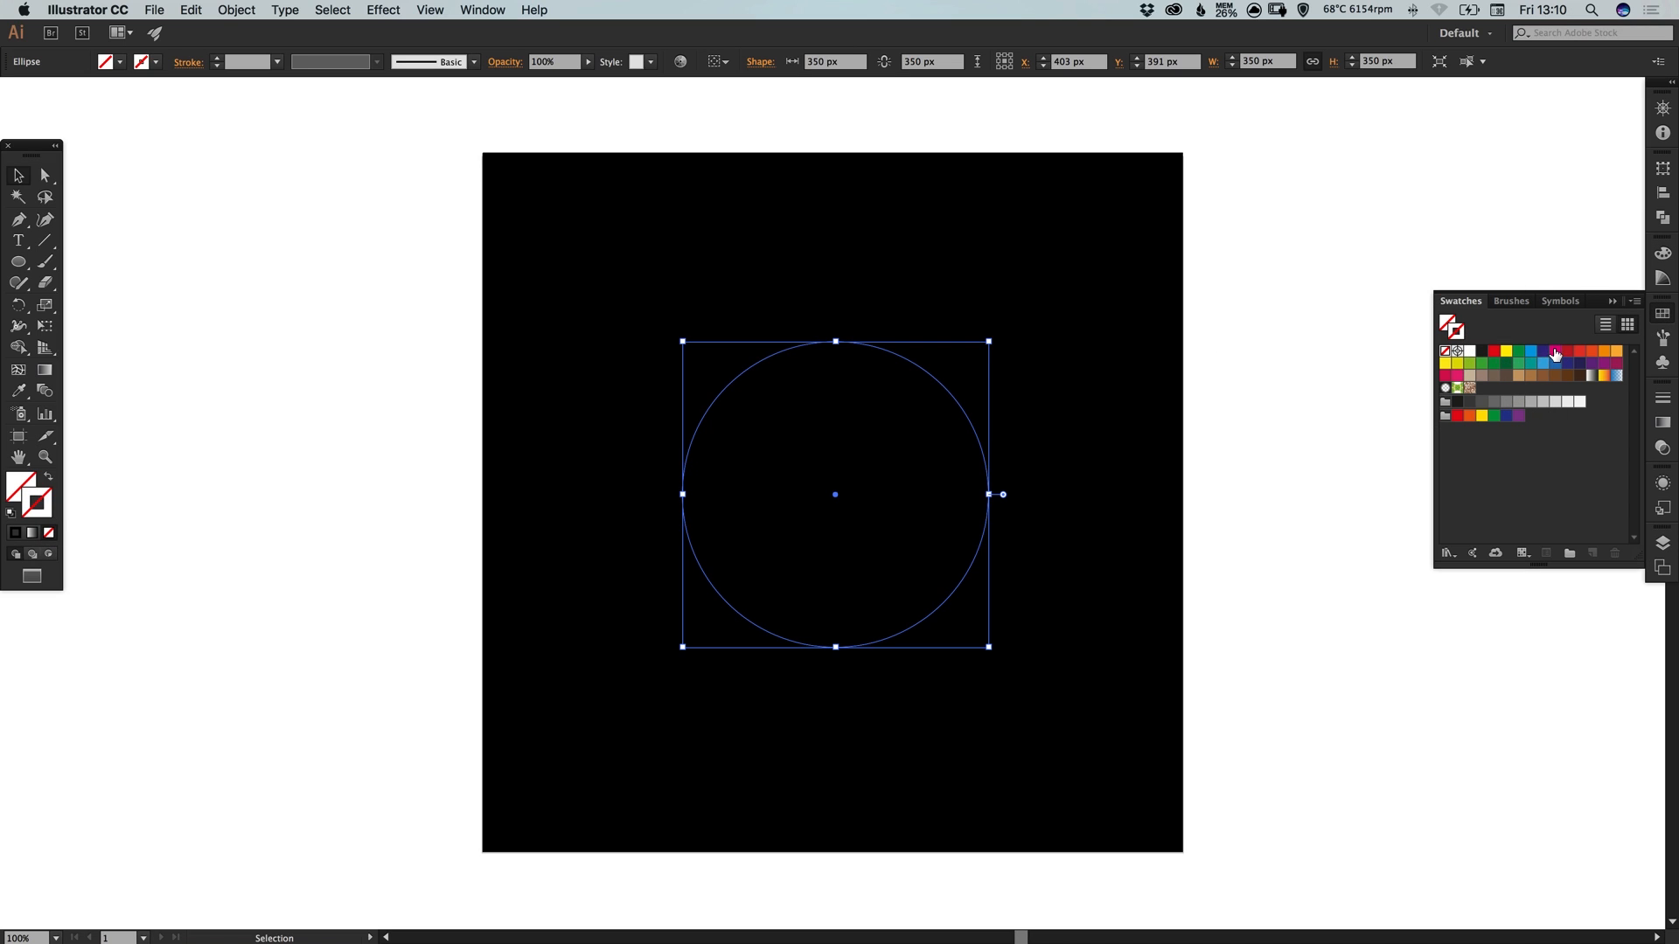
double_click(1555, 353)
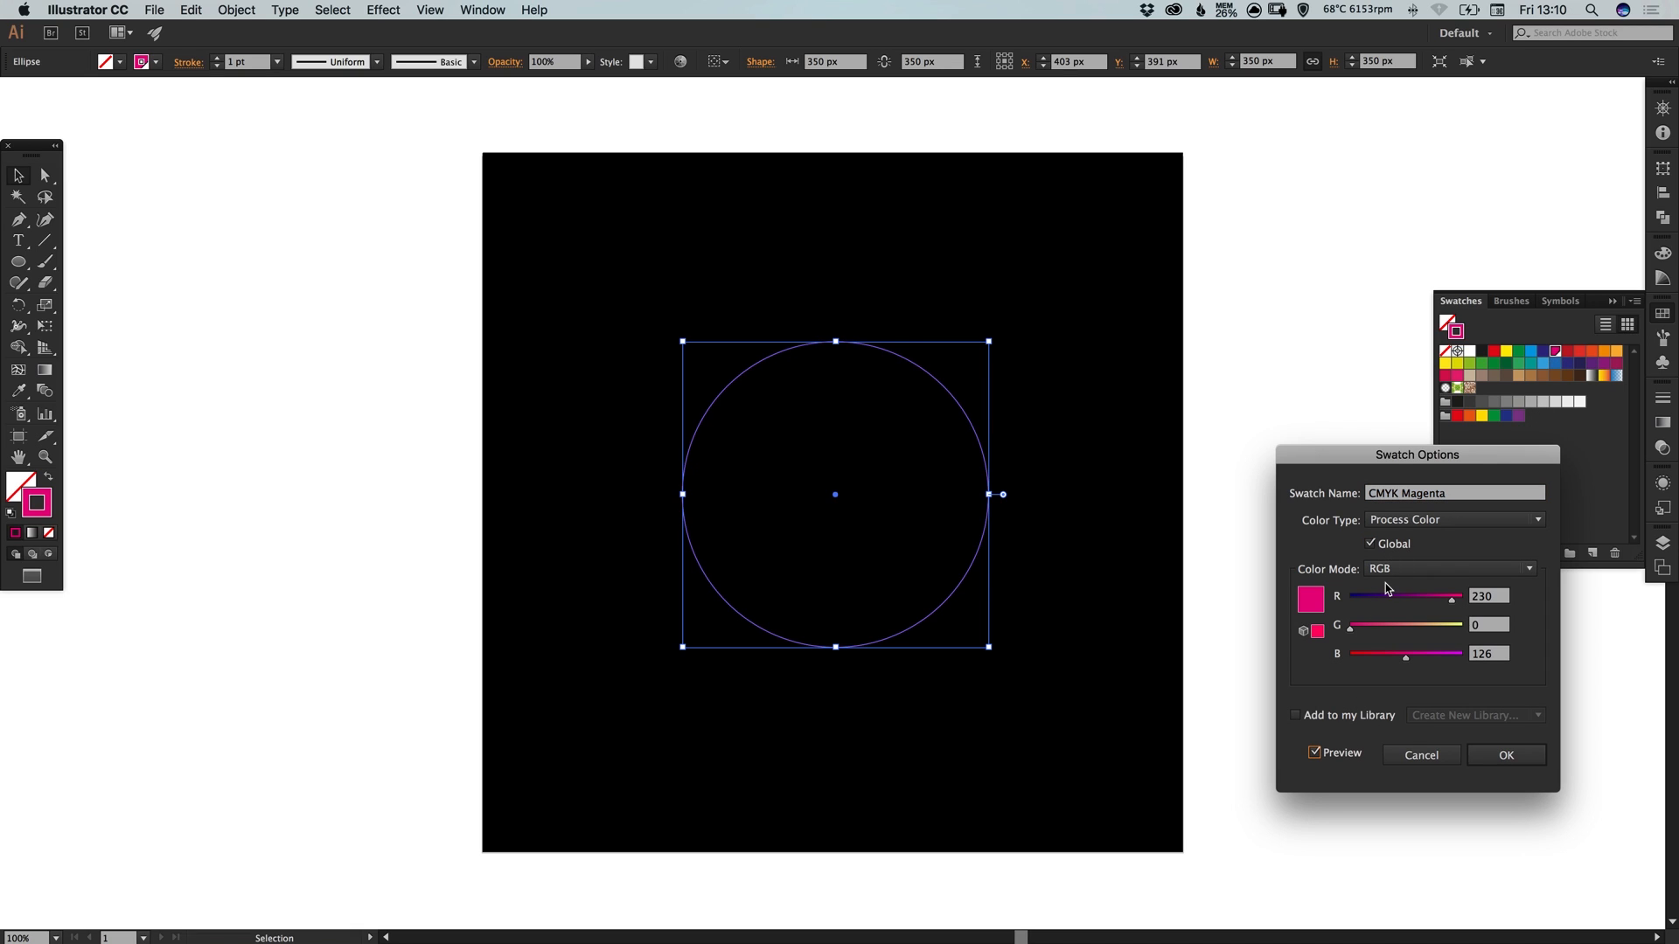
drag(1406, 656, 1385, 656)
text(32)
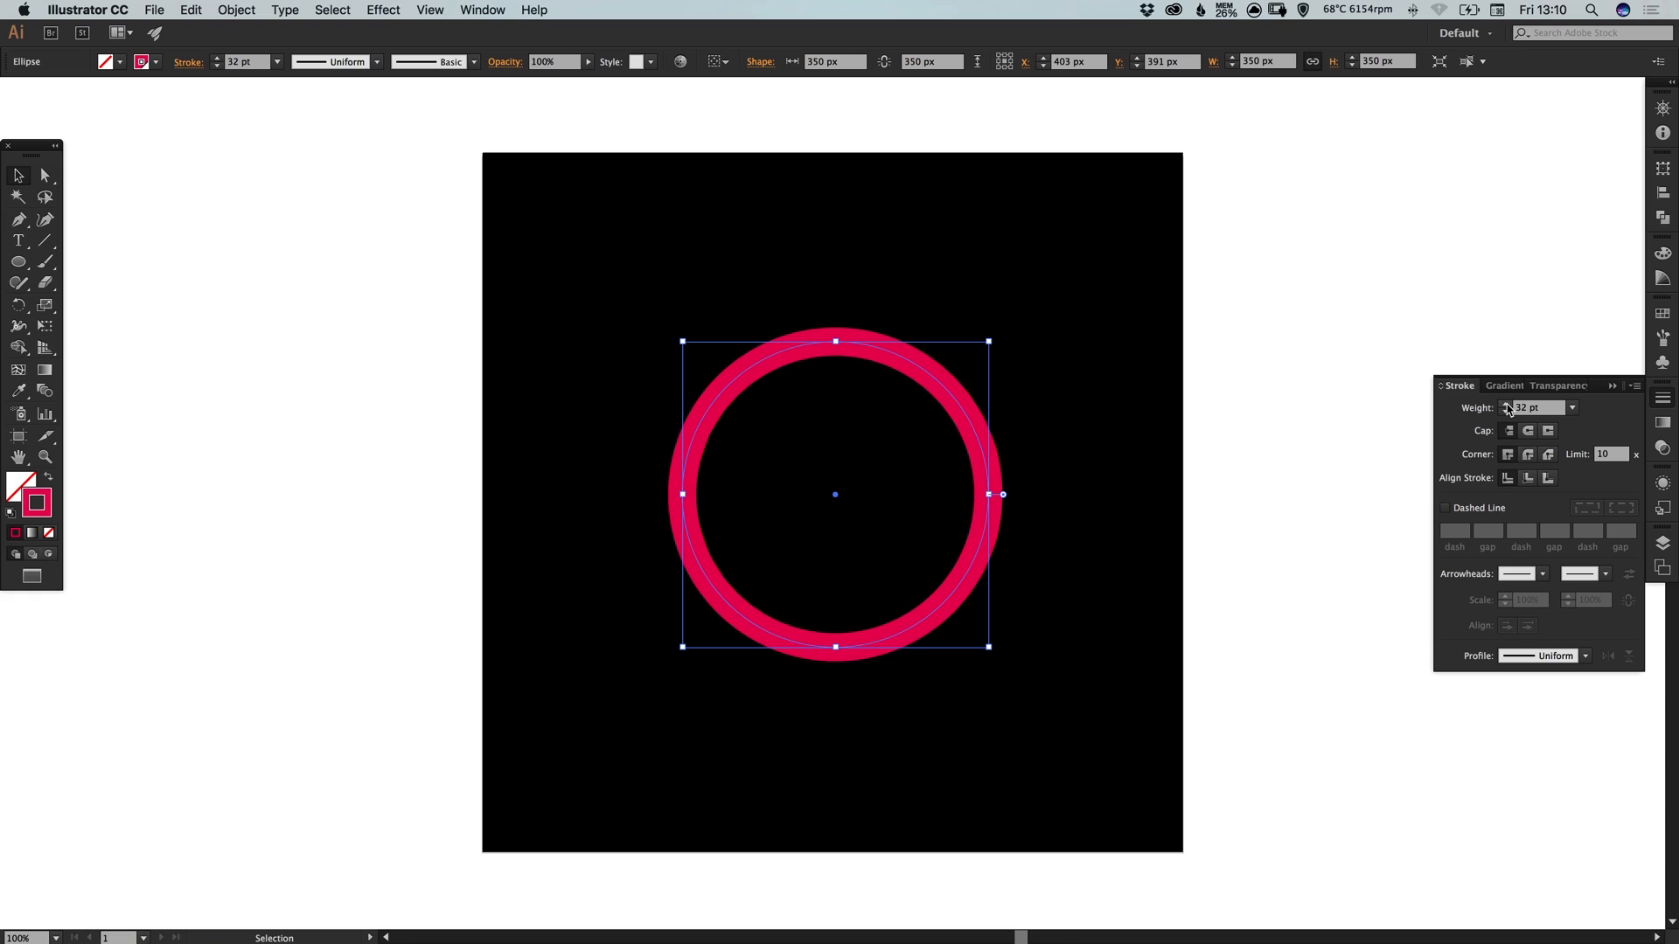
Thicken the stroke to 40 pt, shift the colour to pinkish-red, and scale the ring up to 430 px
click(1506, 411)
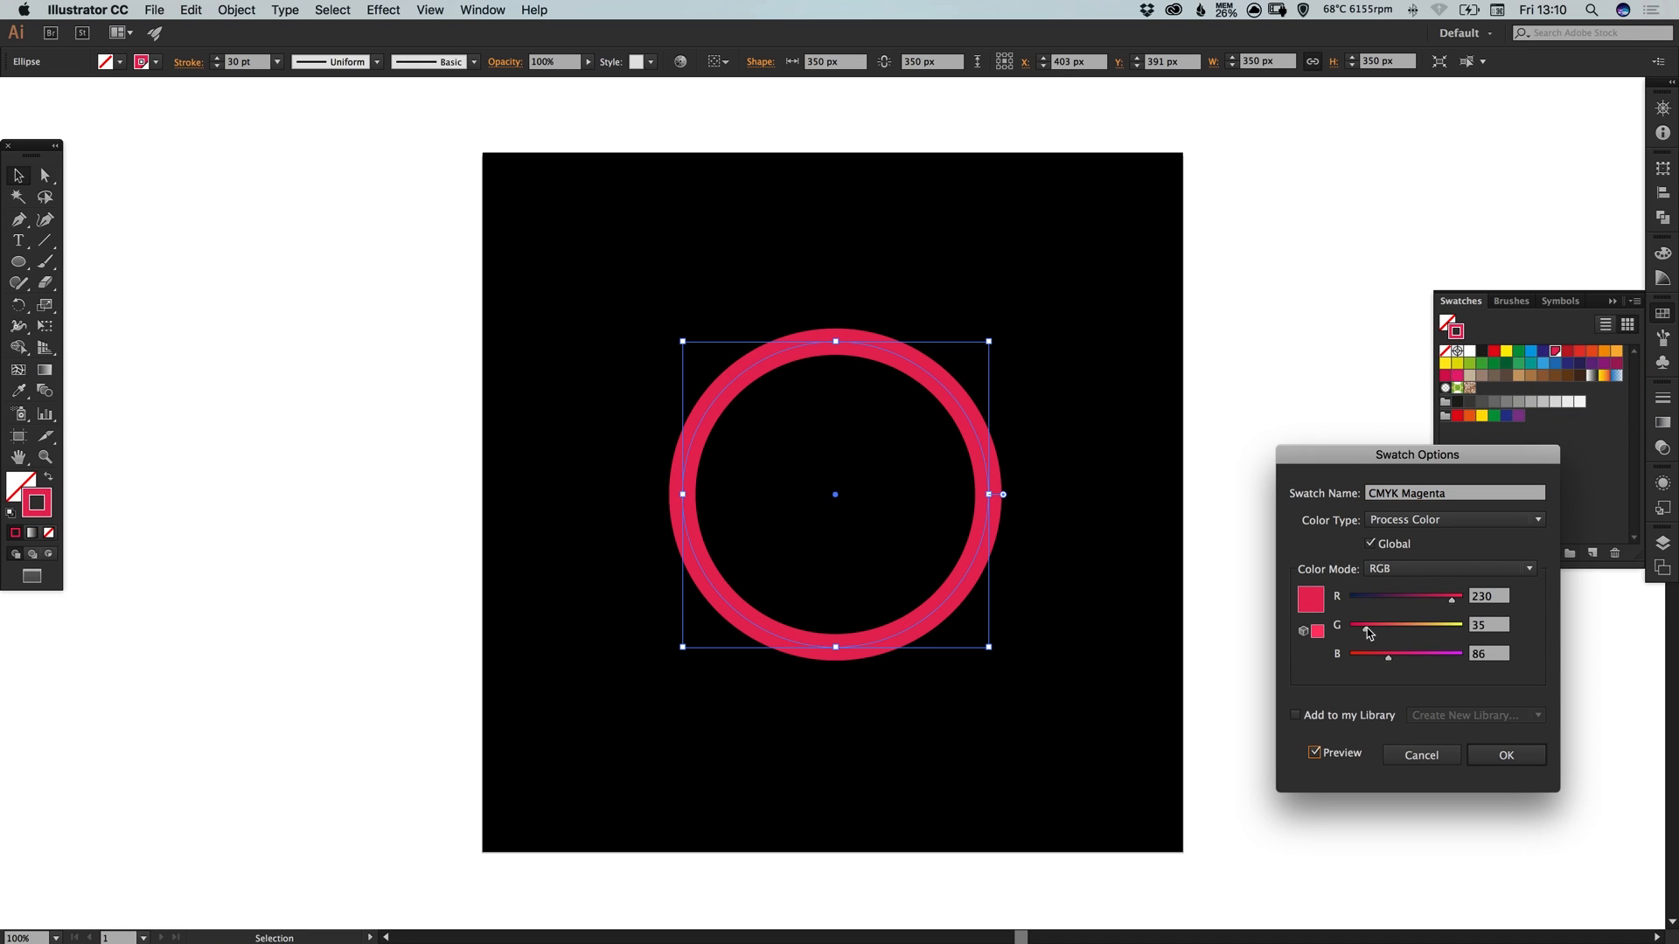
drag(1365, 624, 1360, 628)
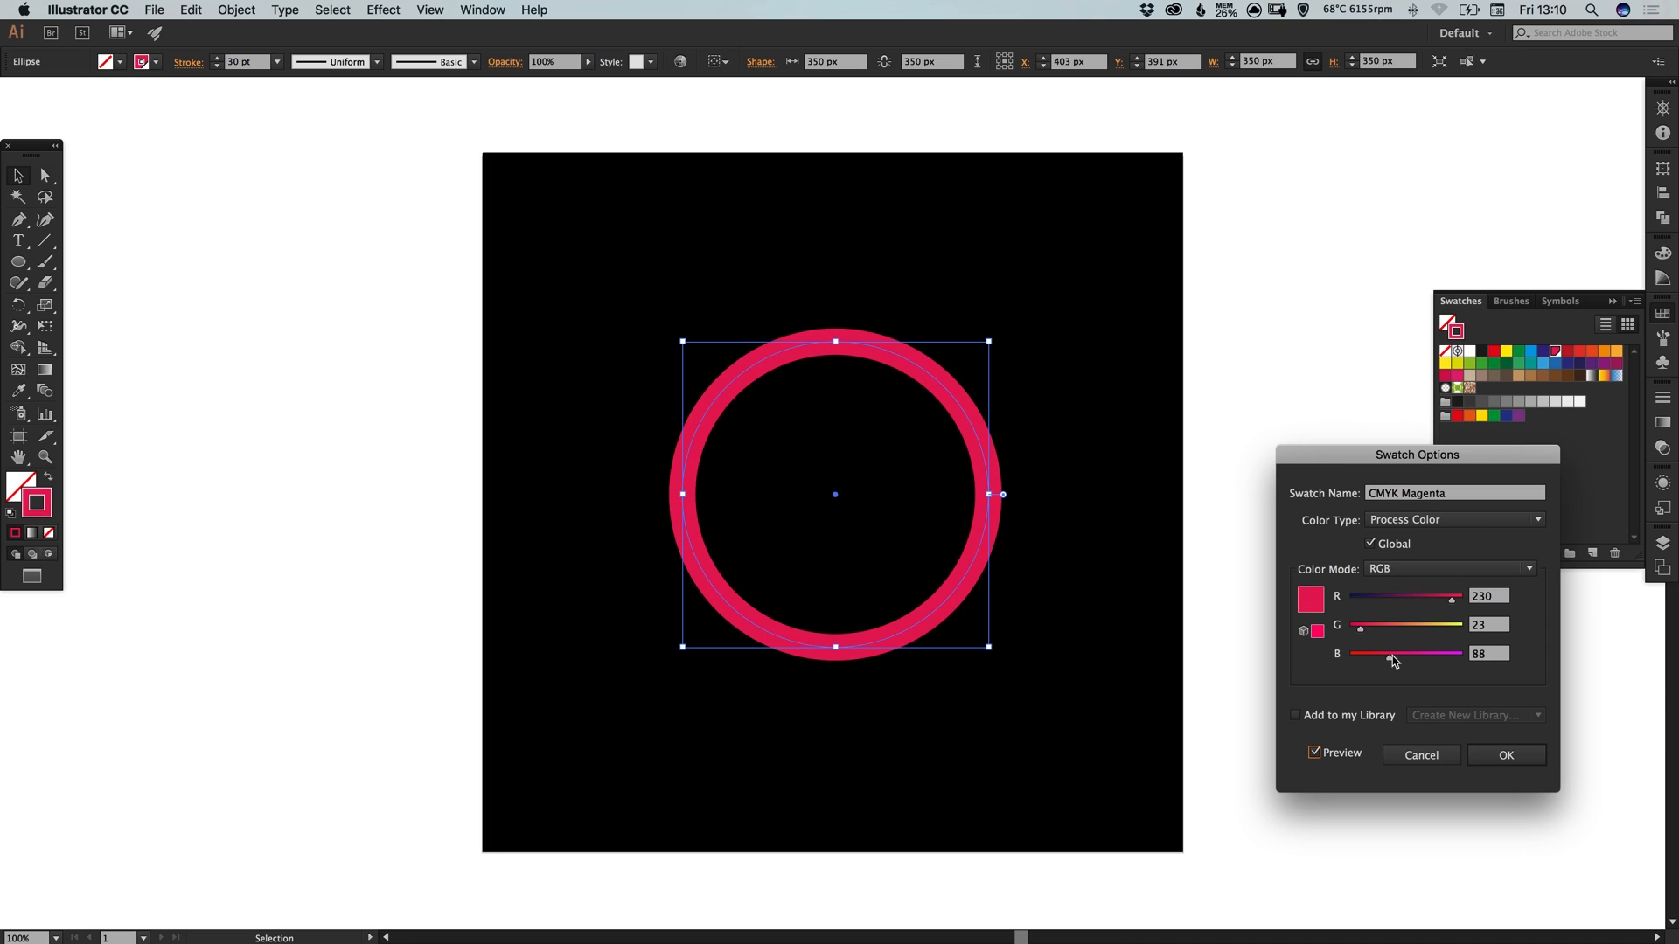
click(1506, 756)
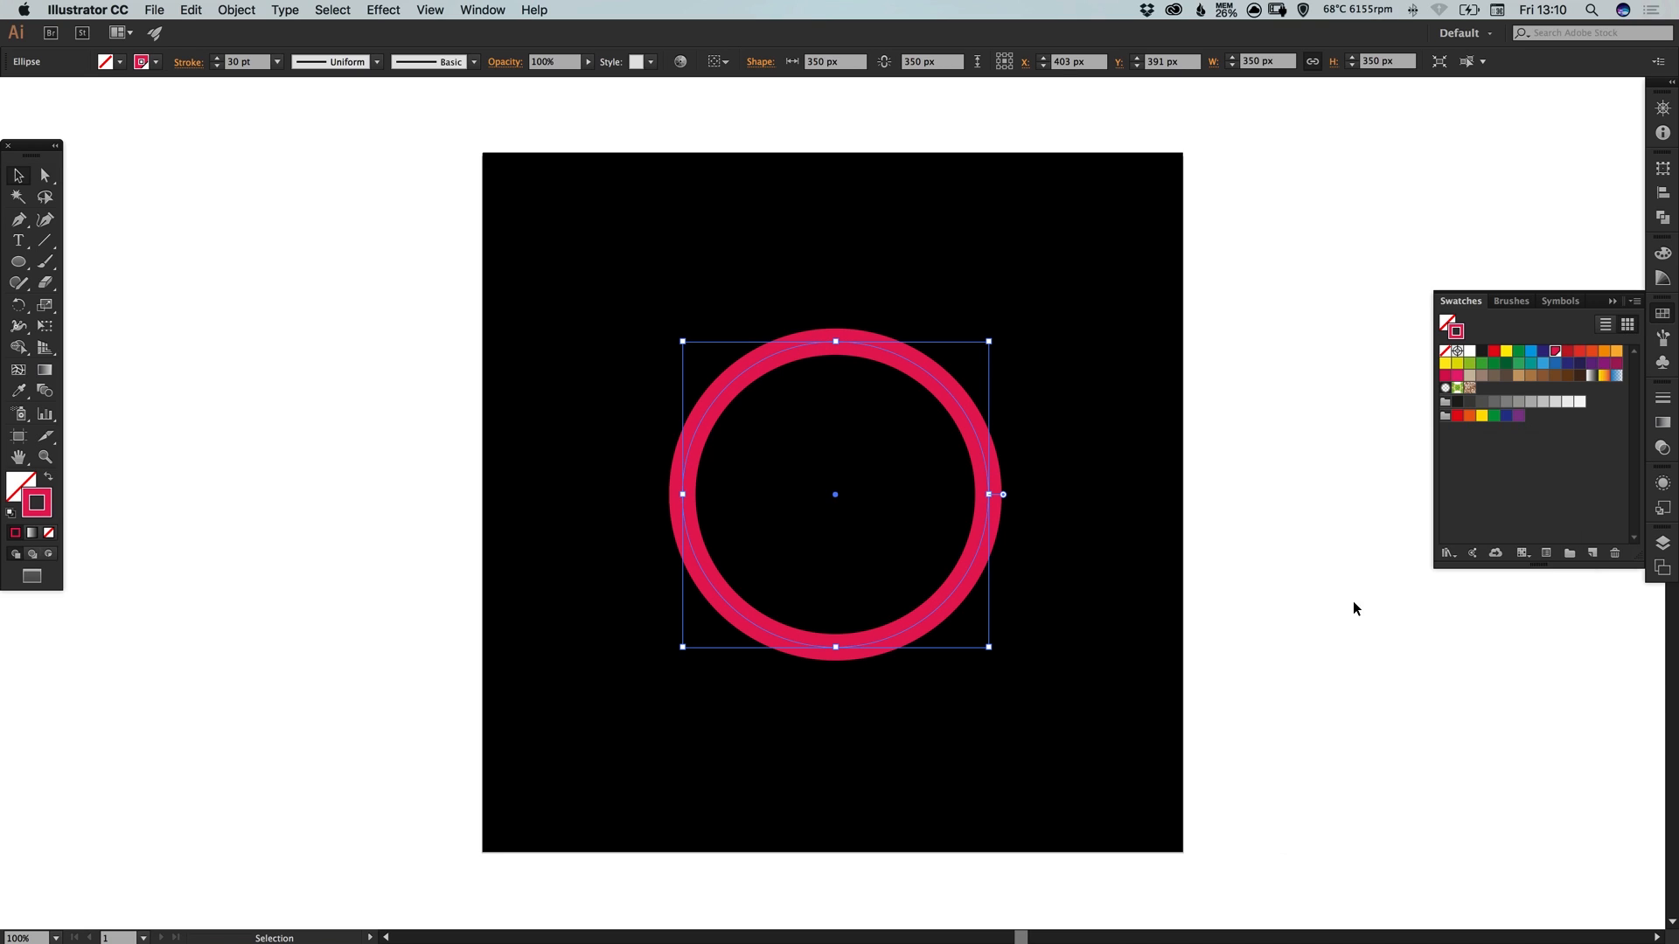
mouse_move(981, 353)
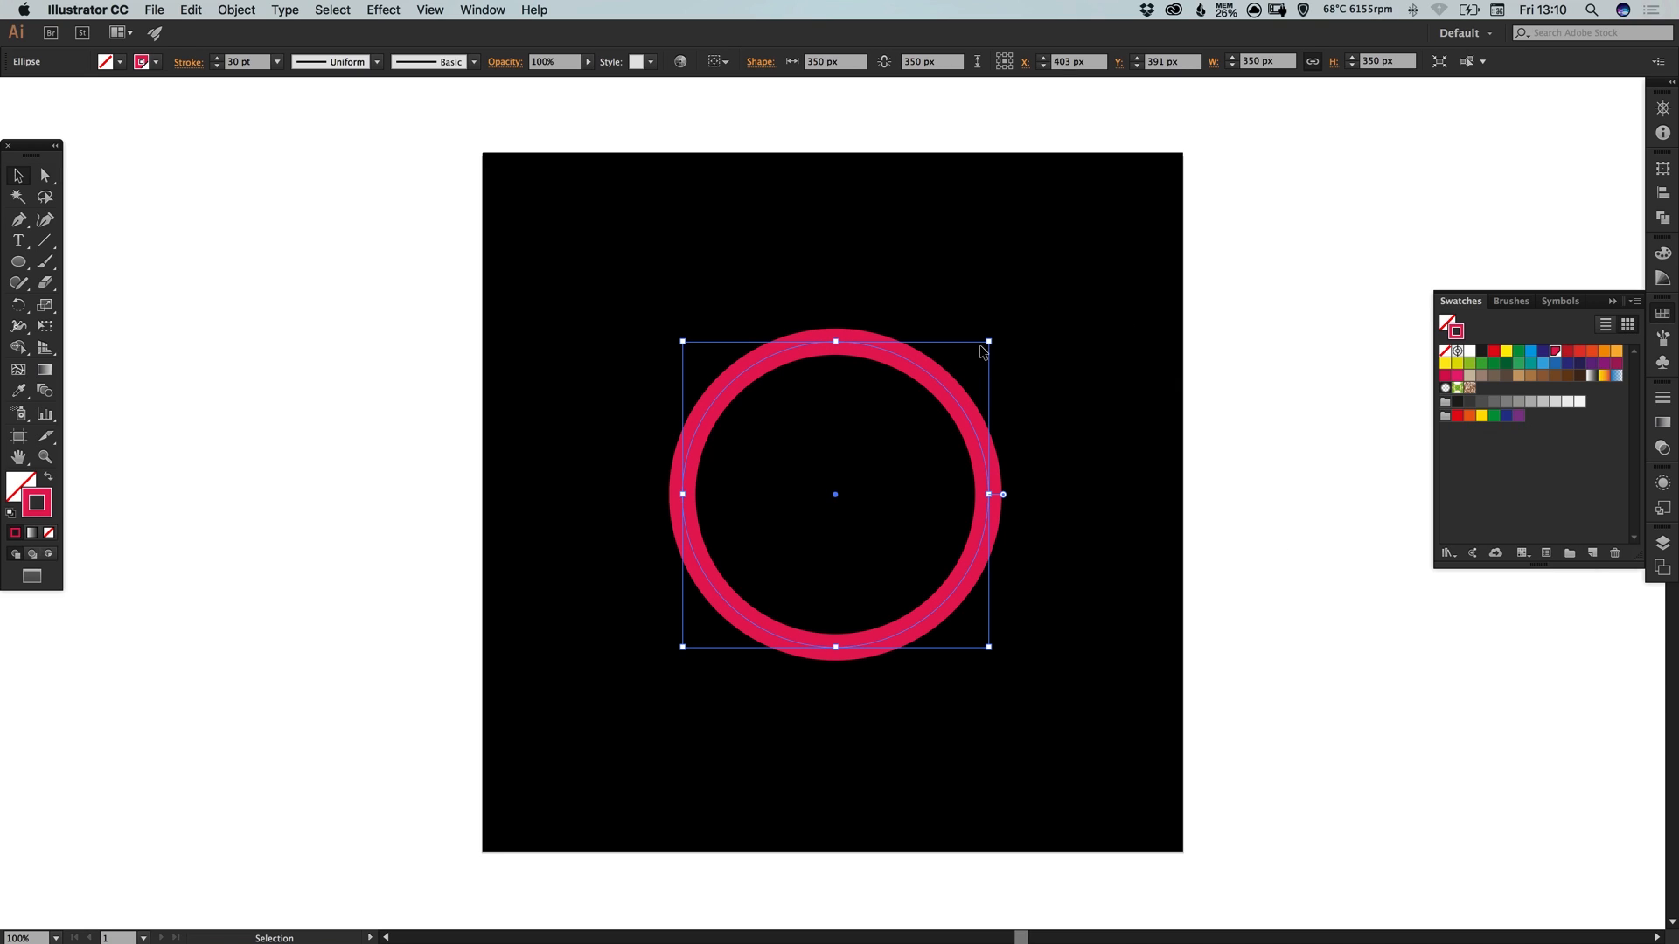
drag(986, 343, 1023, 307)
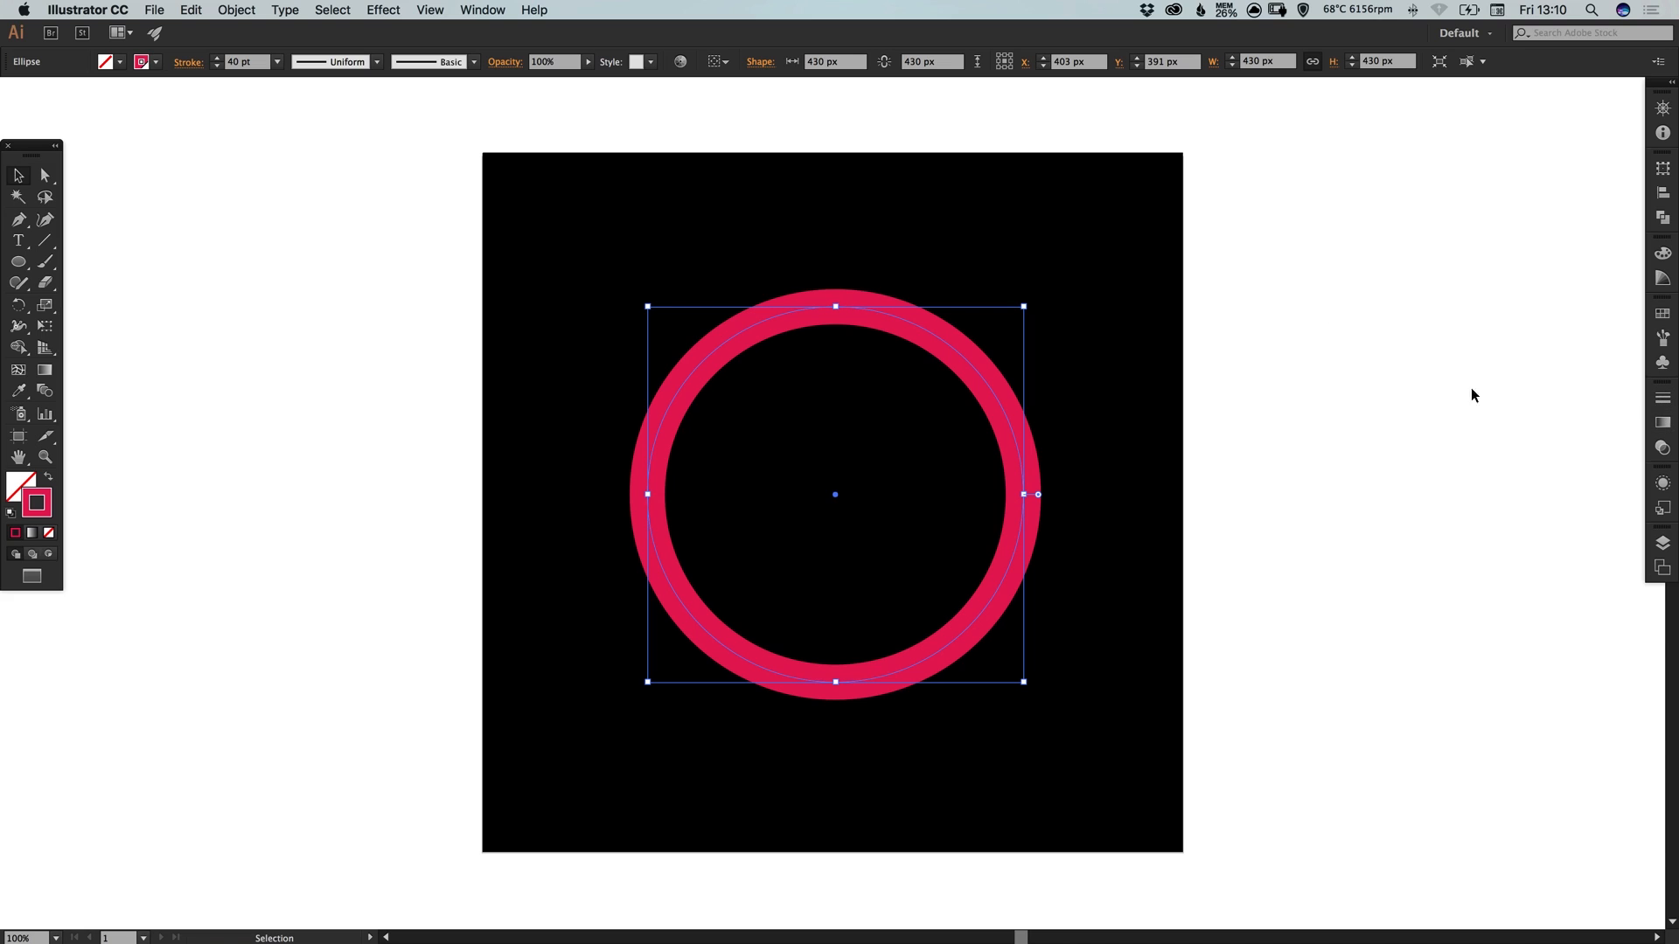
Scale a concentric copy of the ring inward, sized to leave a thin black gap
click(190, 10)
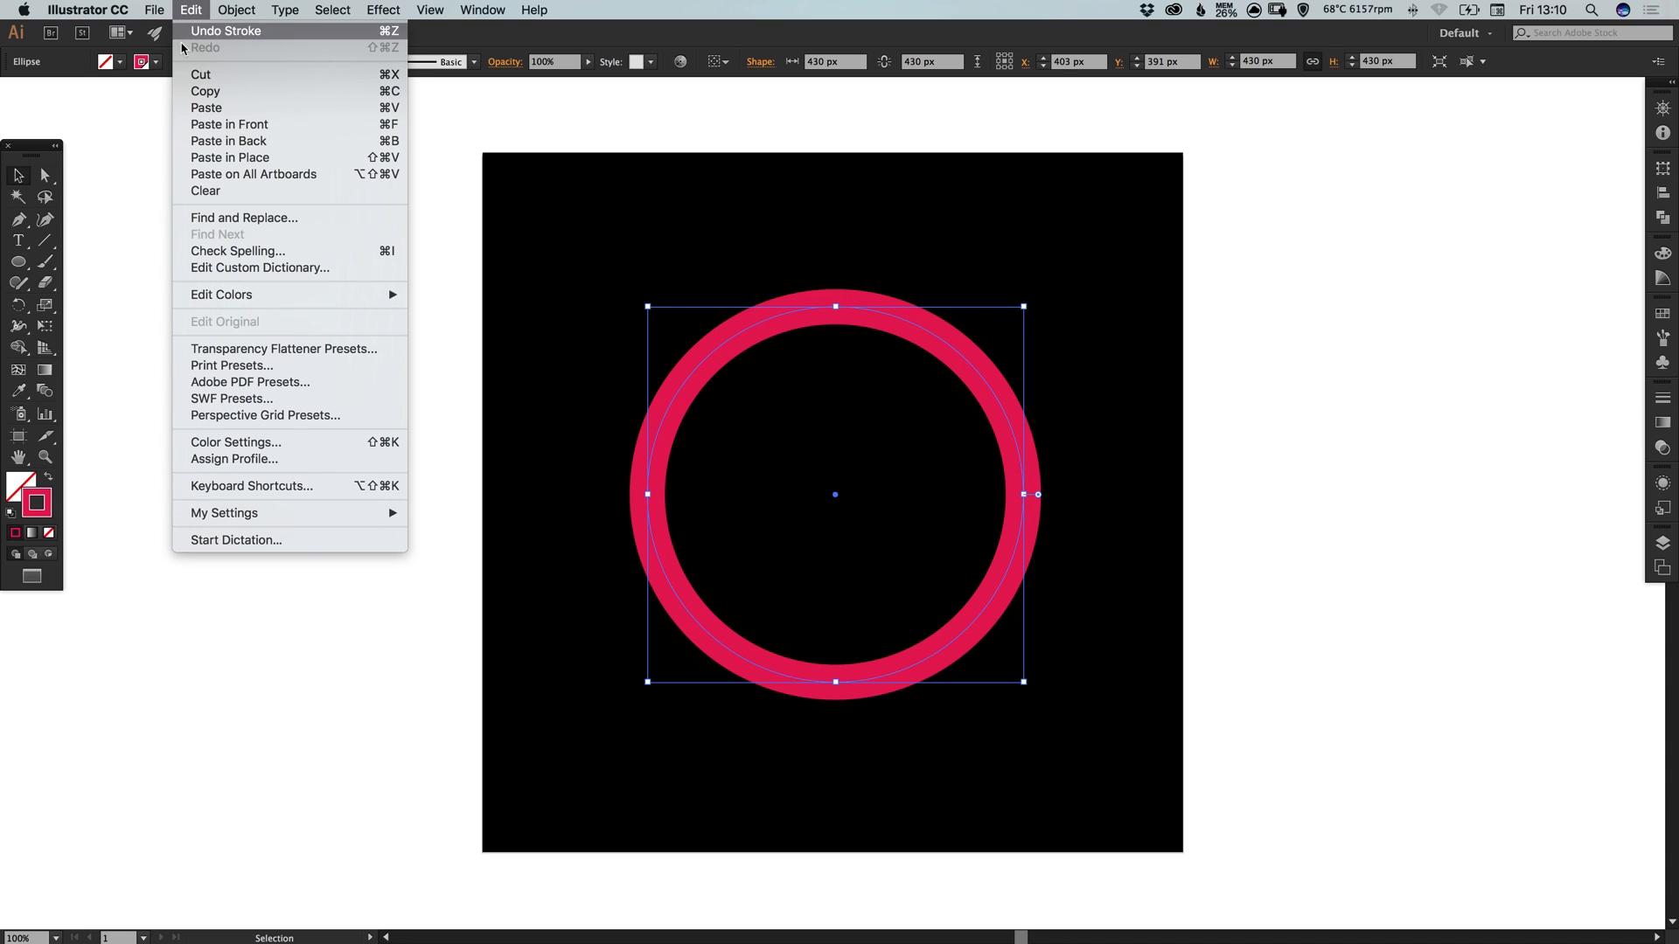
mouse_move(229, 158)
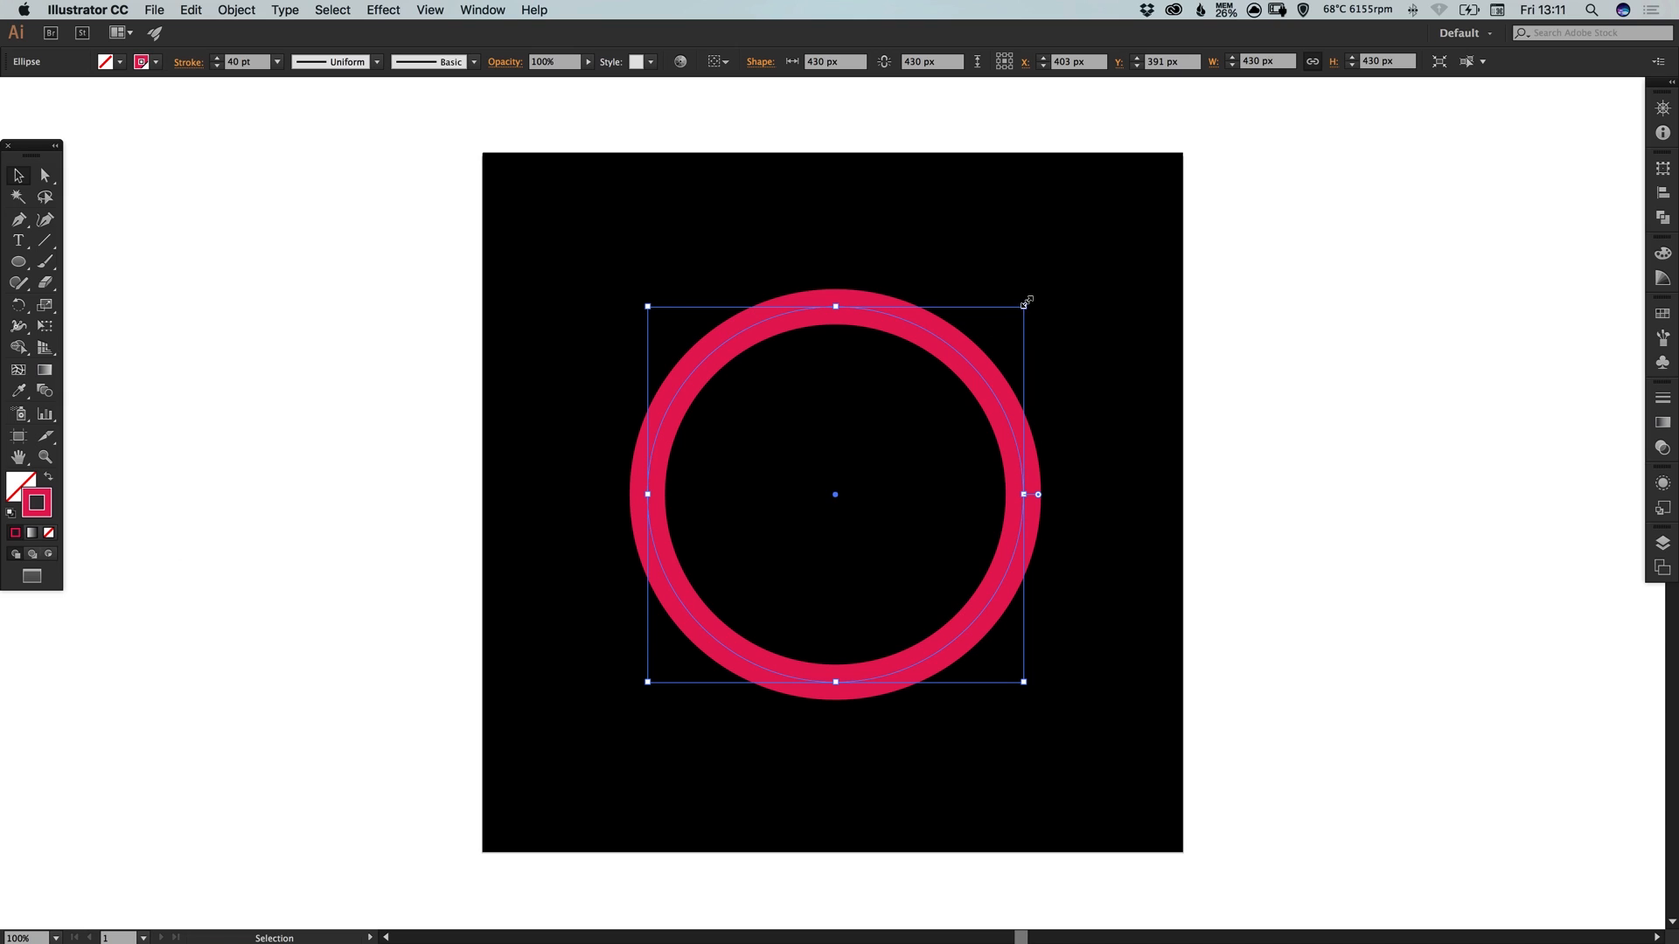
drag(1023, 305, 985, 342)
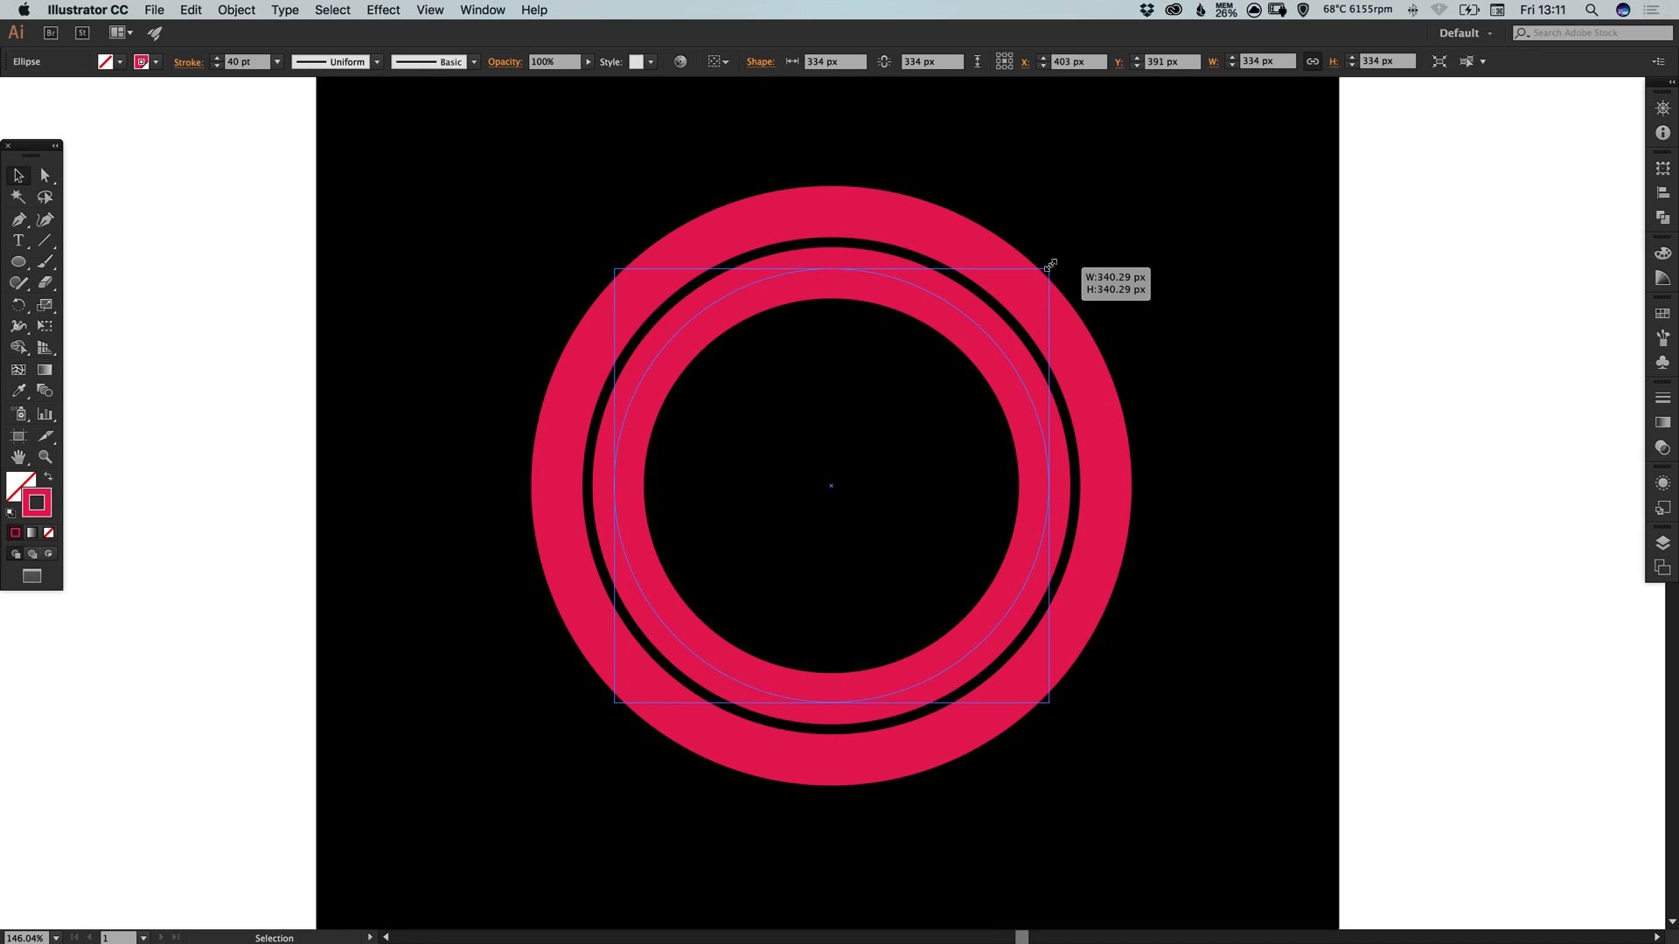
drag(1044, 266, 1058, 262)
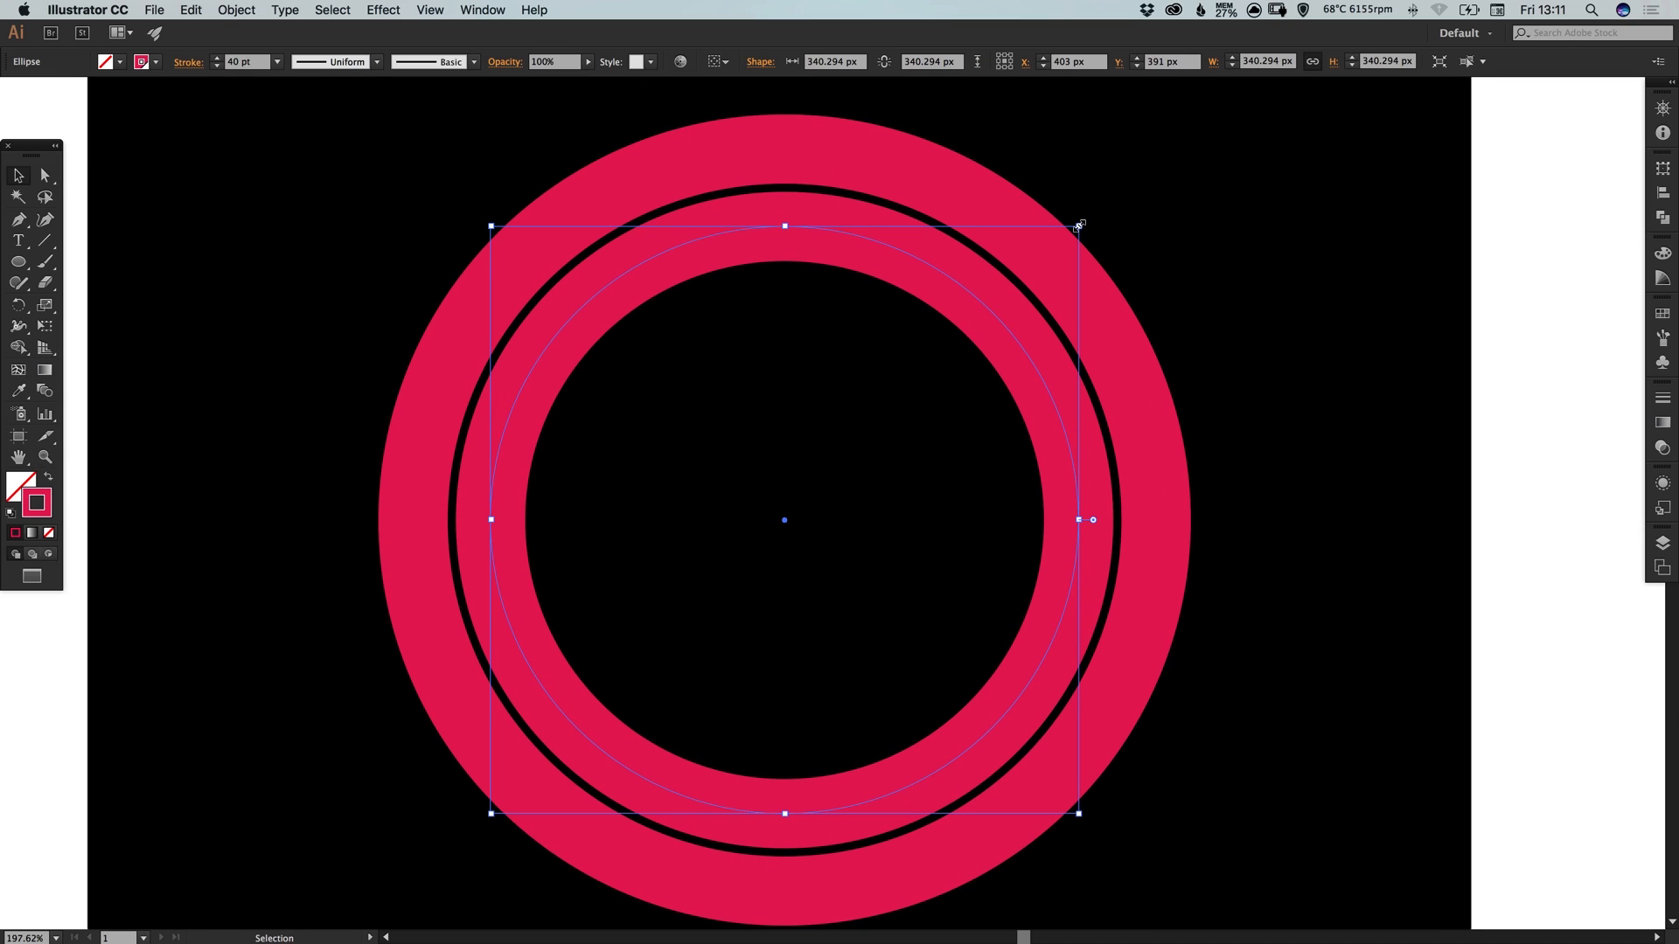
drag(1079, 225, 1084, 219)
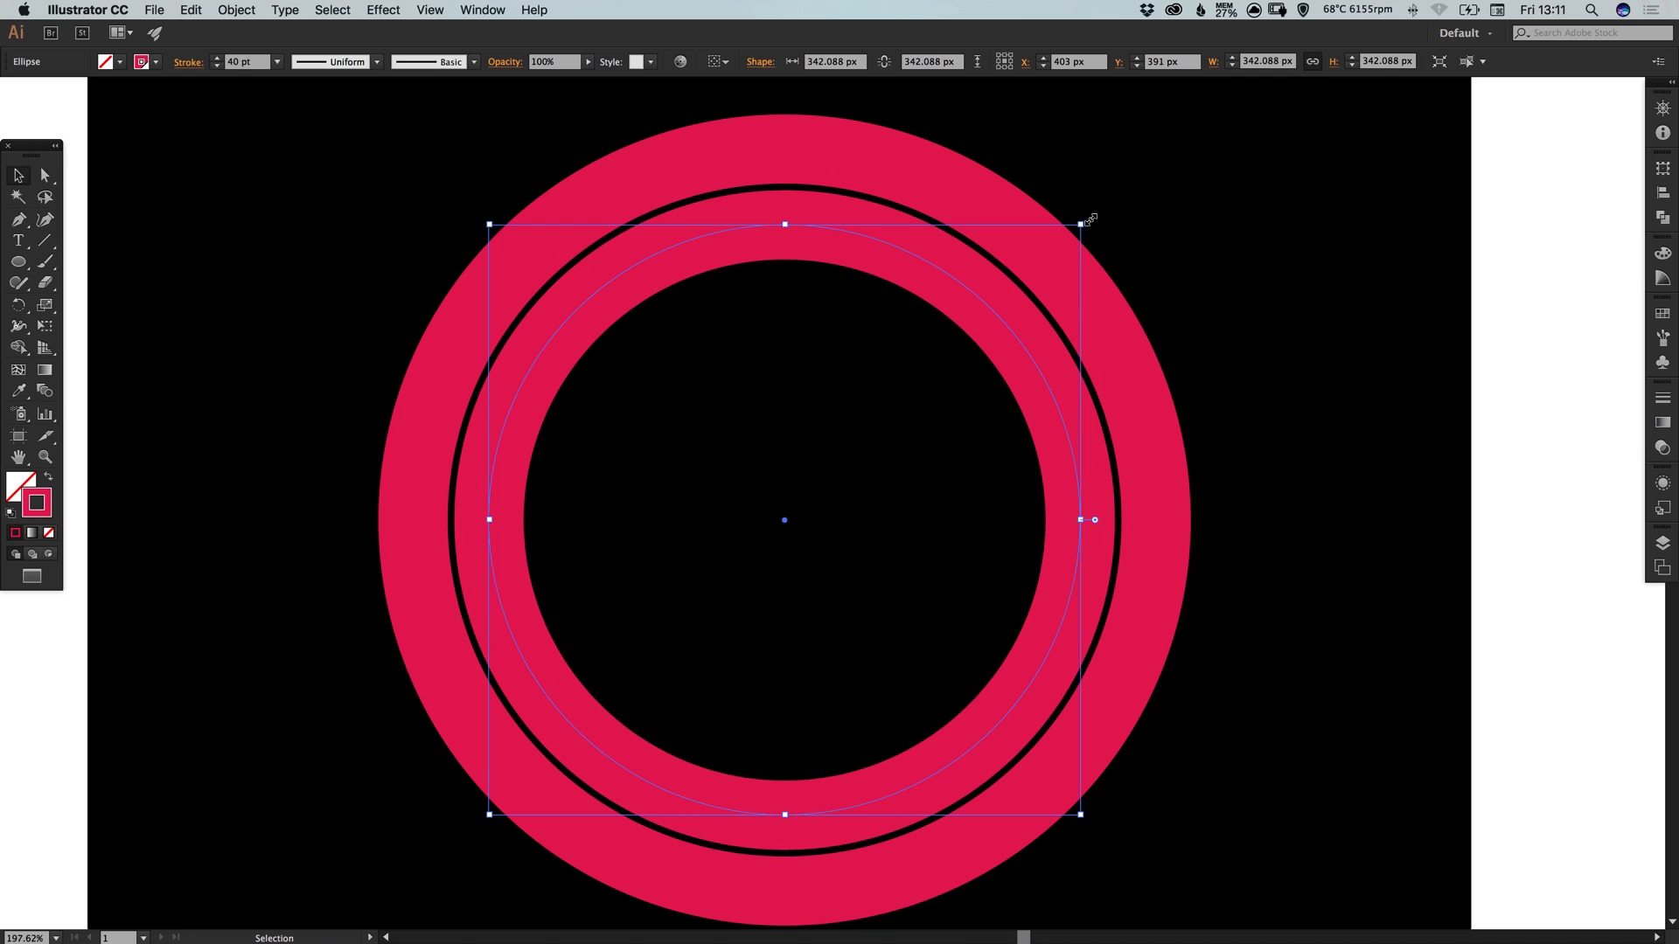
drag(1079, 223, 1084, 220)
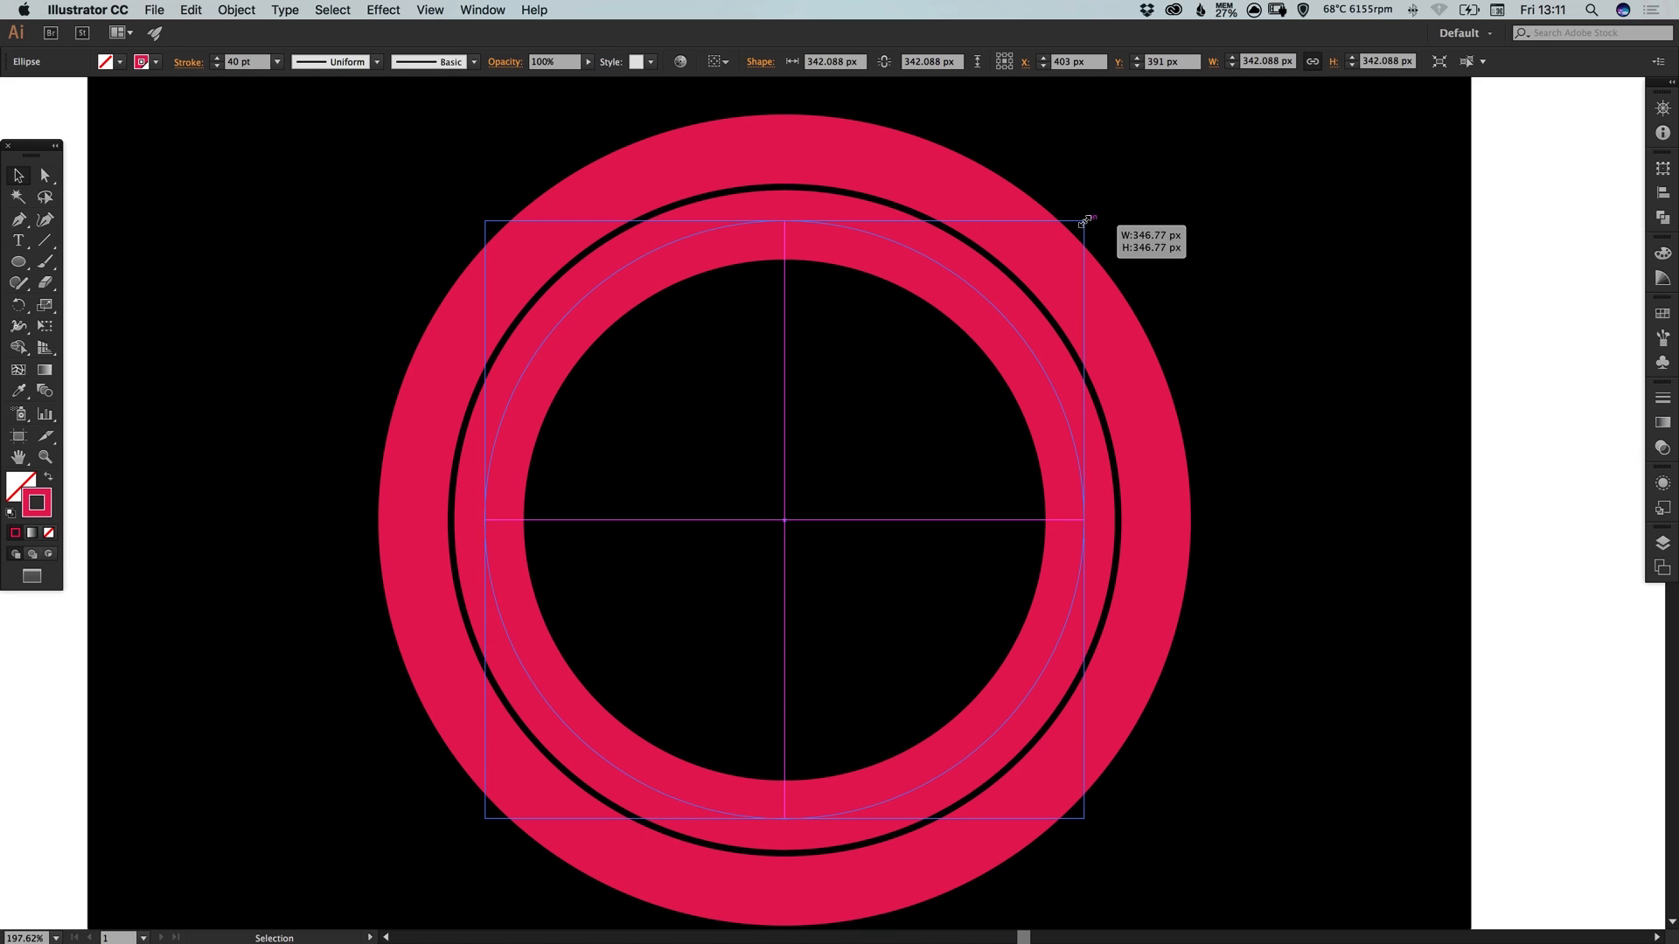
drag(1081, 221, 1084, 214)
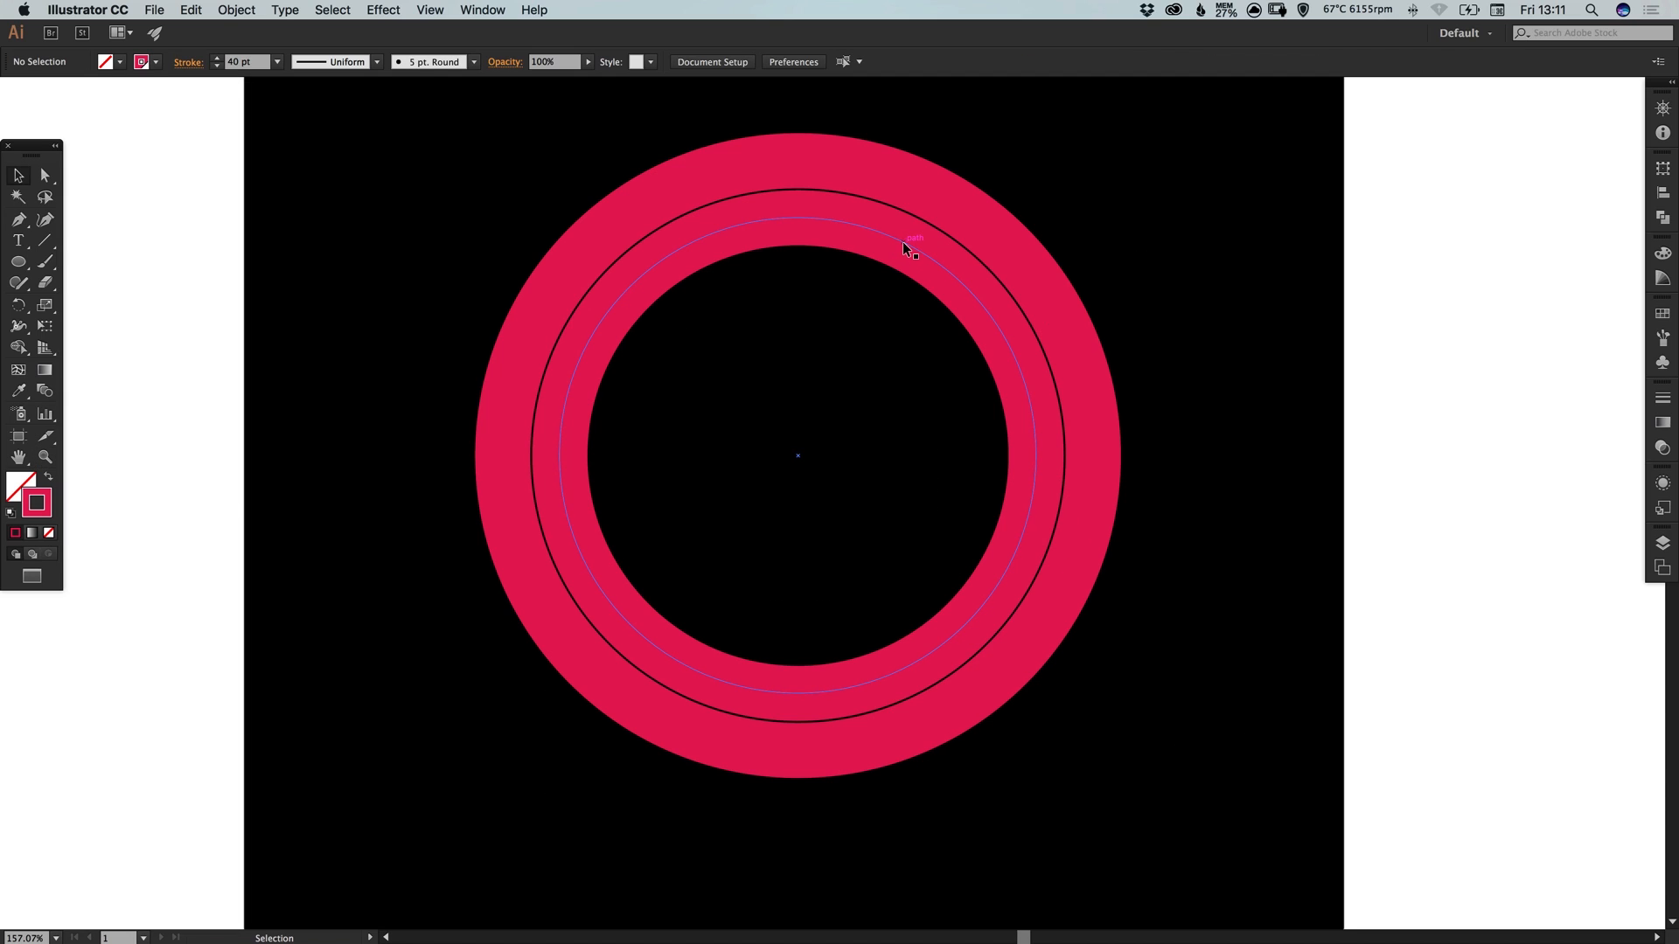
Scale a copy of the inner ring inward to make a third ring with a thin black gap
click(906, 245)
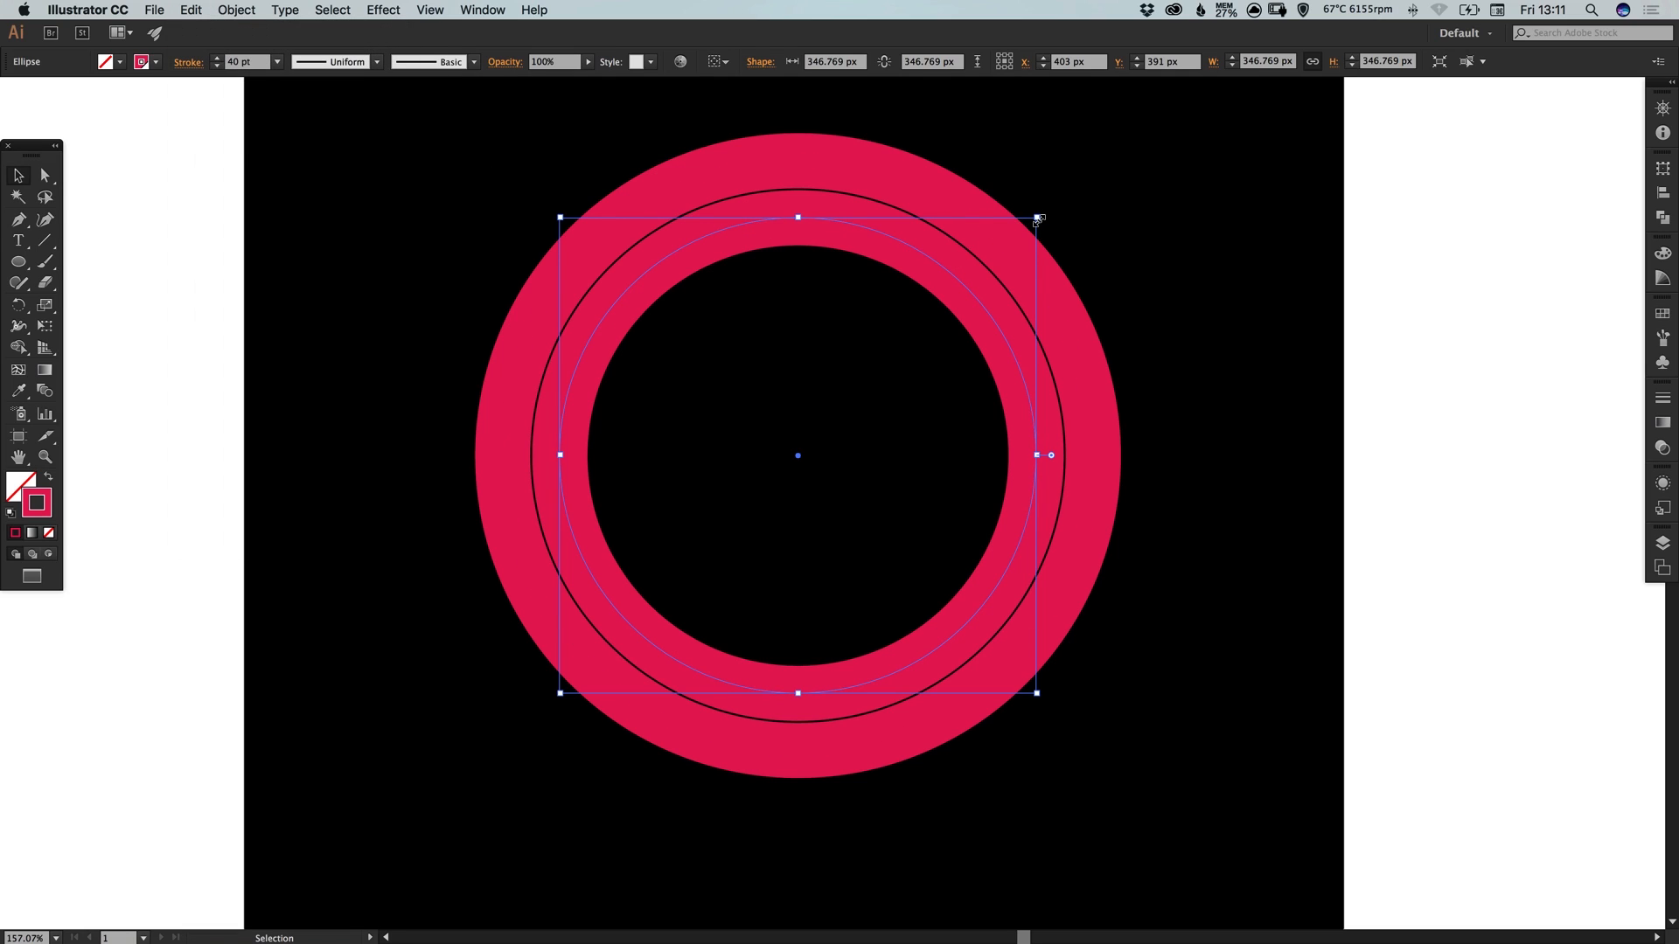
drag(1033, 221, 986, 266)
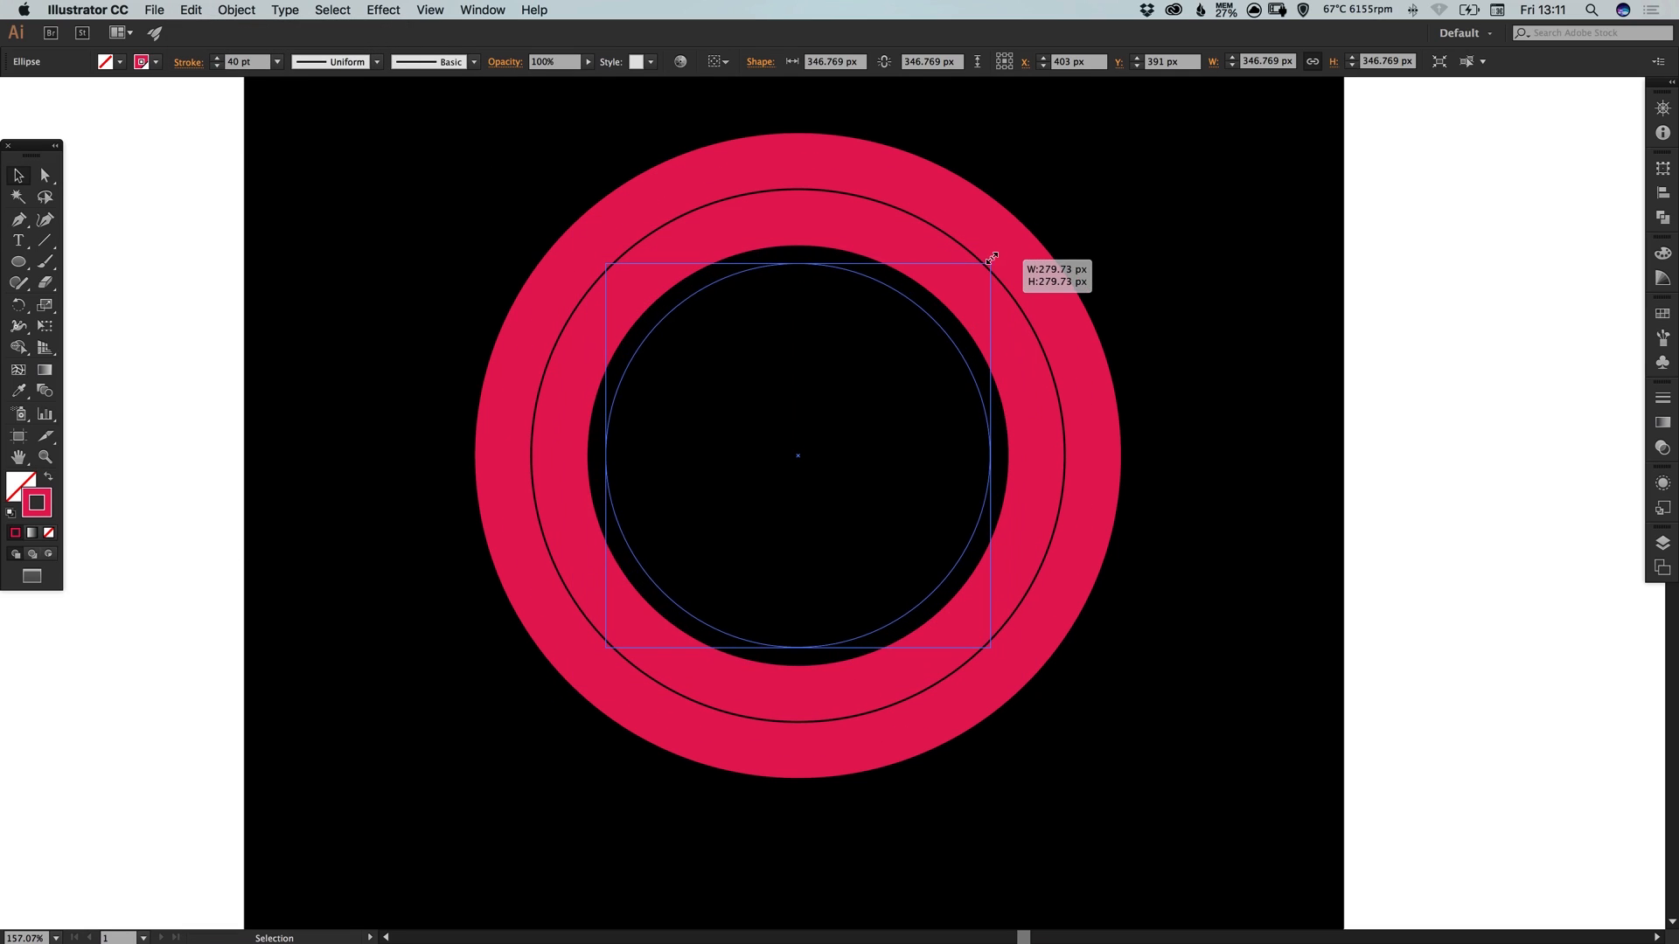
drag(990, 262, 990, 455)
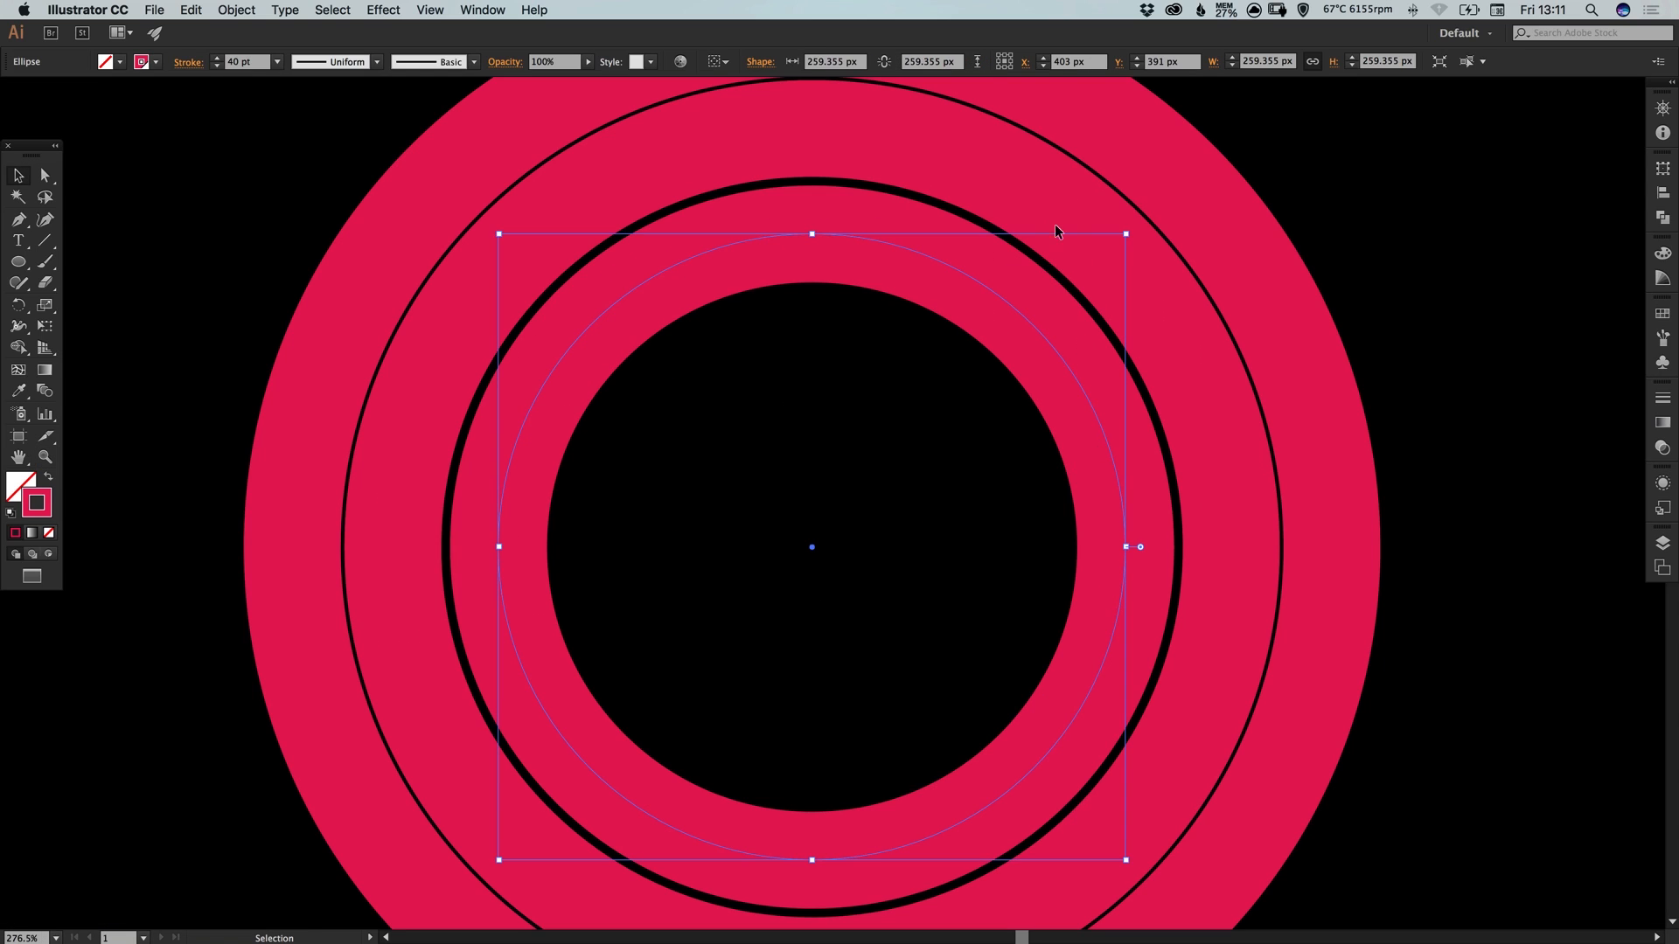
drag(1125, 233, 1131, 227)
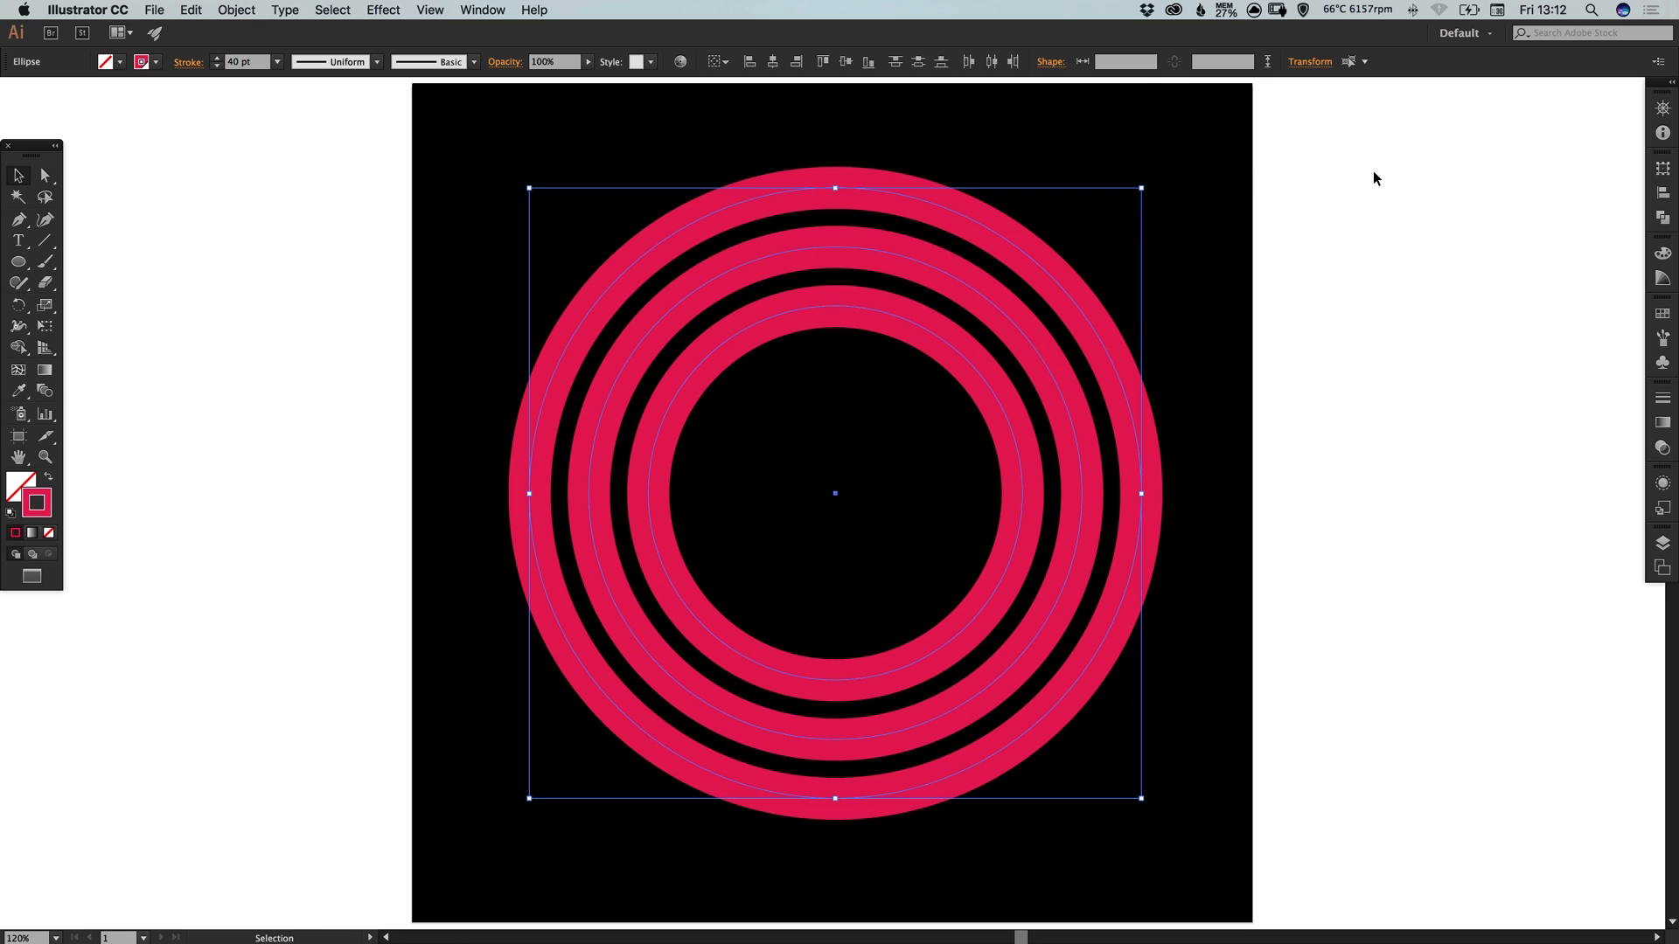
mouse_move(1247, 297)
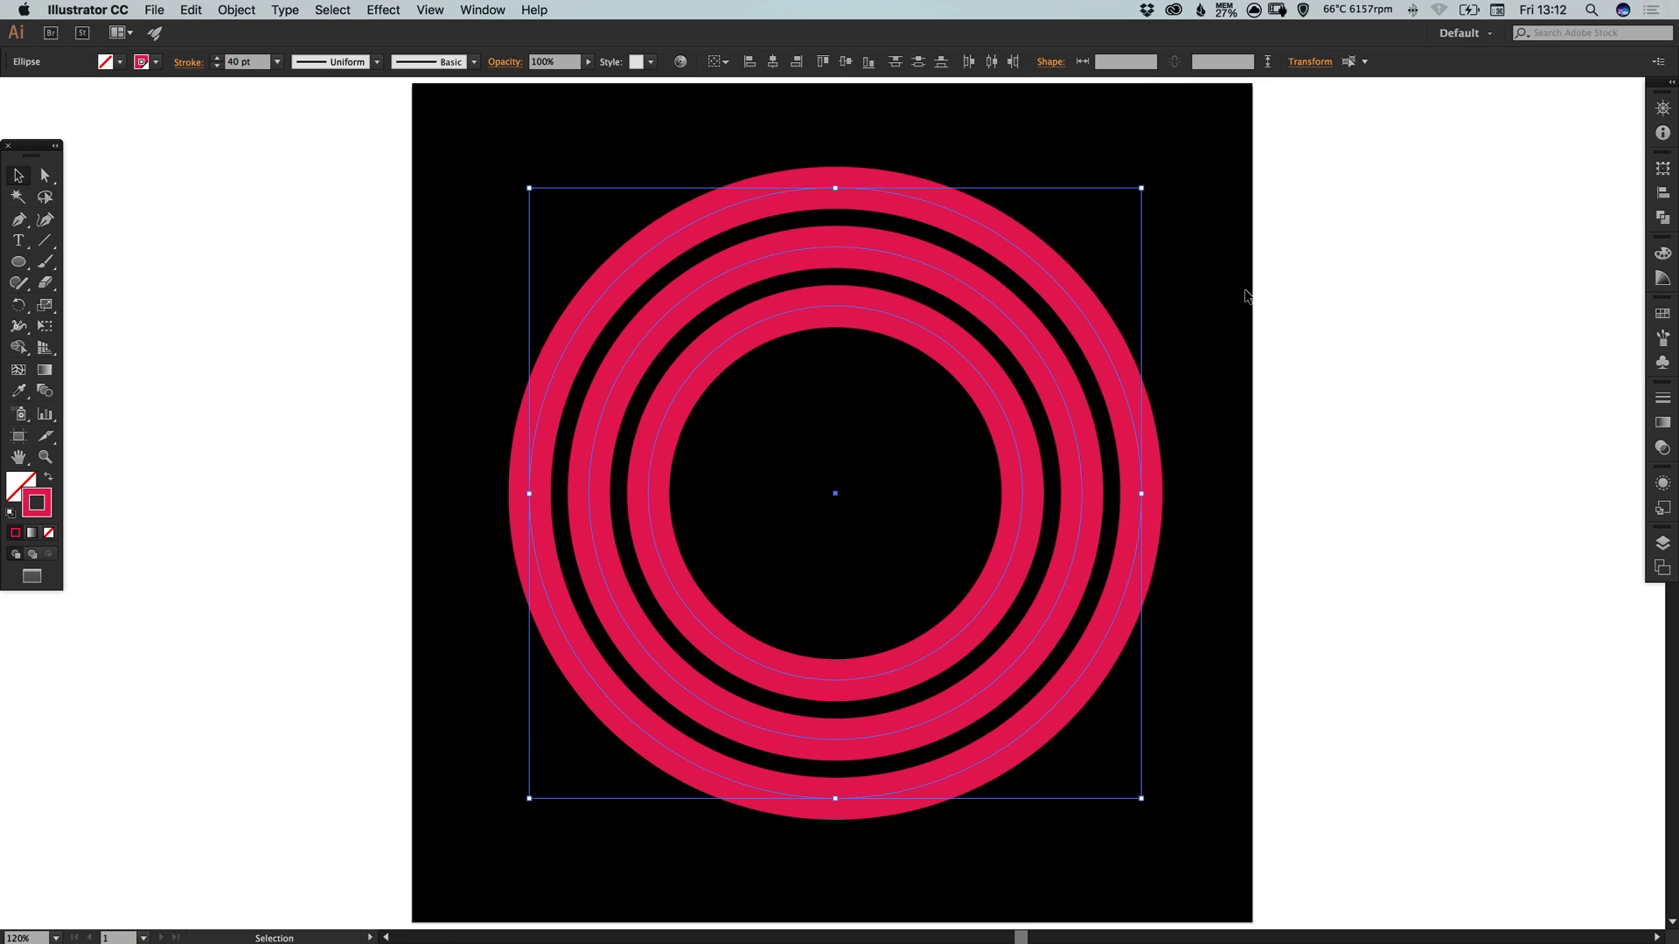
mouse_move(963, 299)
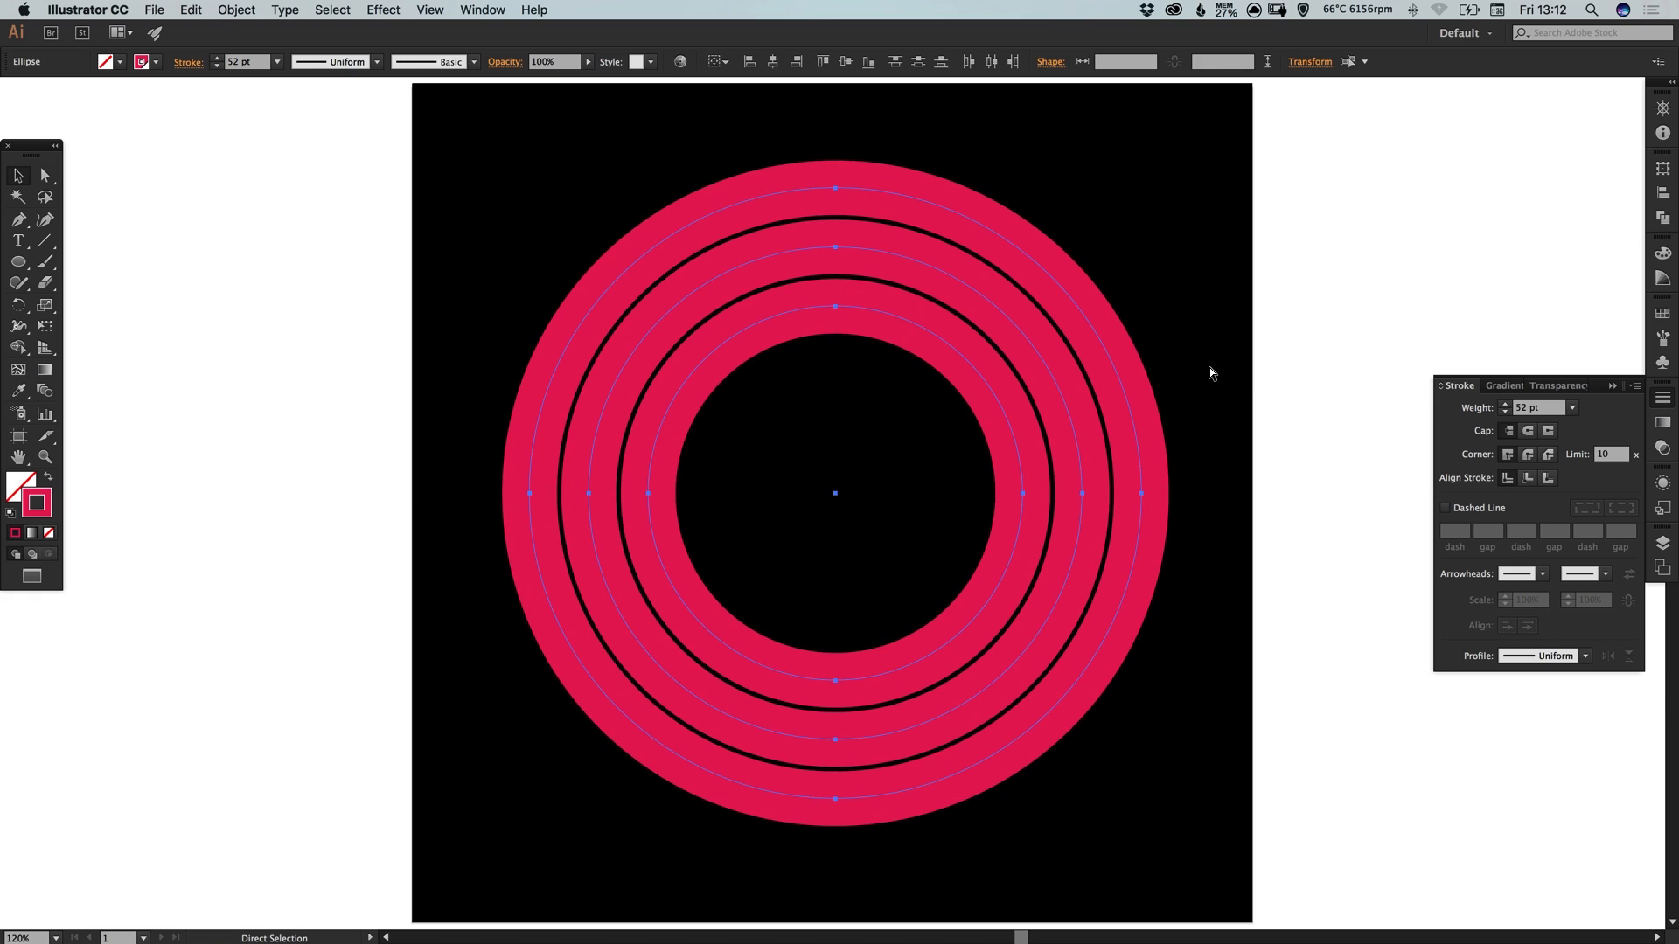
Set stroke weight to 40 pt, then nudge all three rings to about 36 pt so they just touch
click(1504, 411)
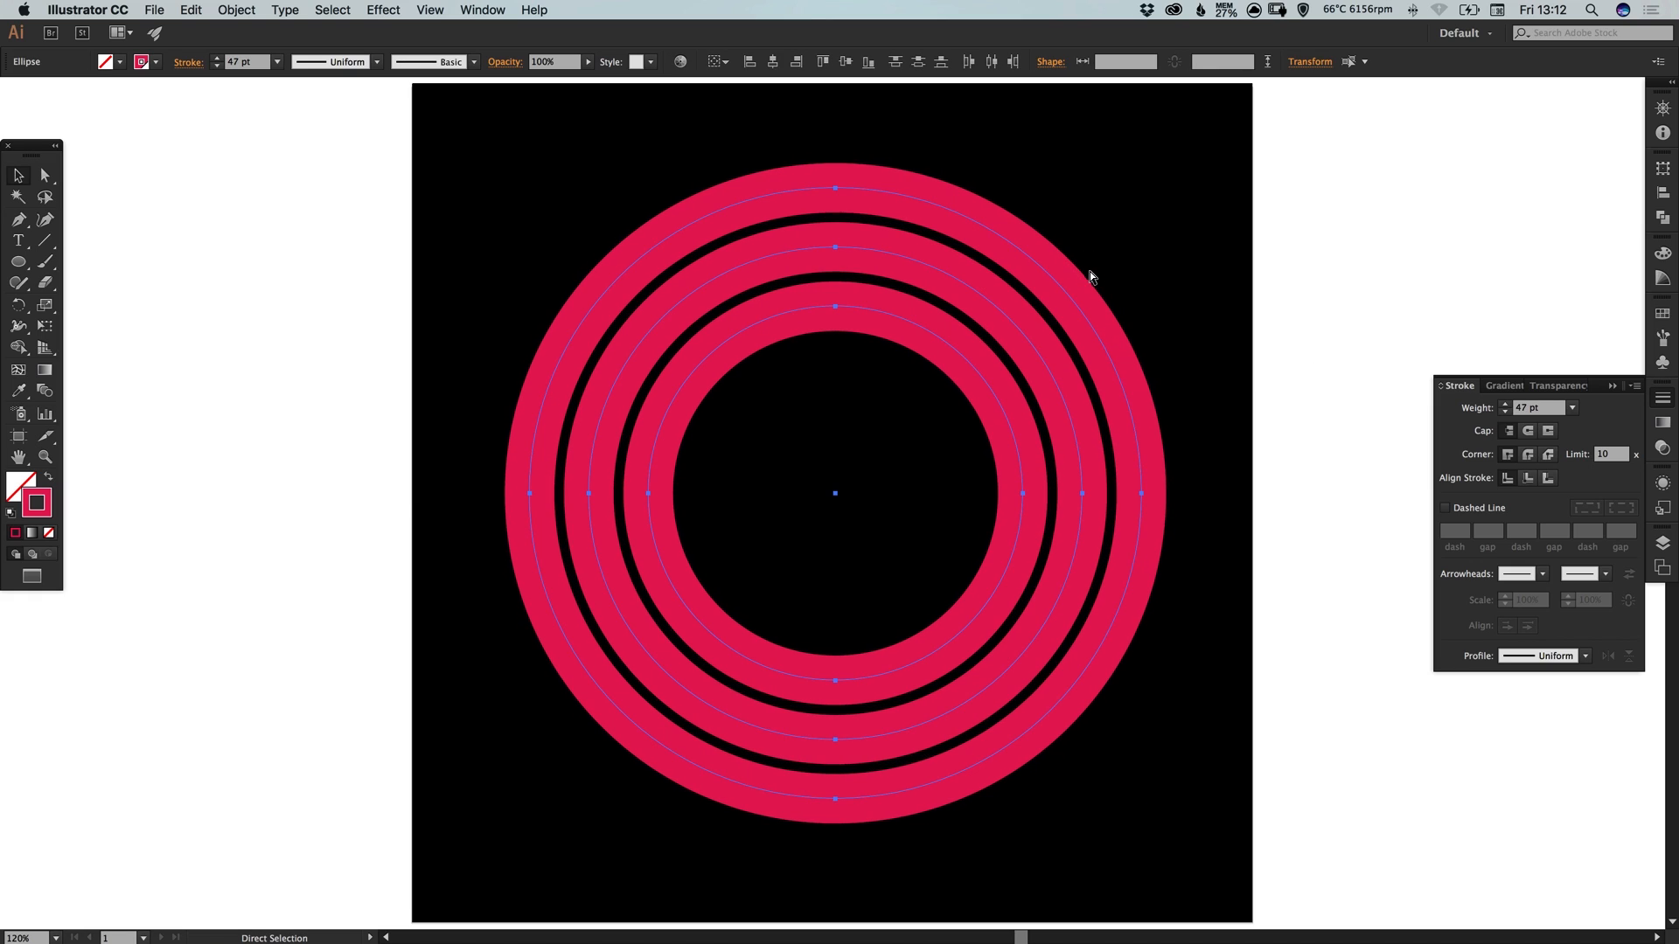
text(40)
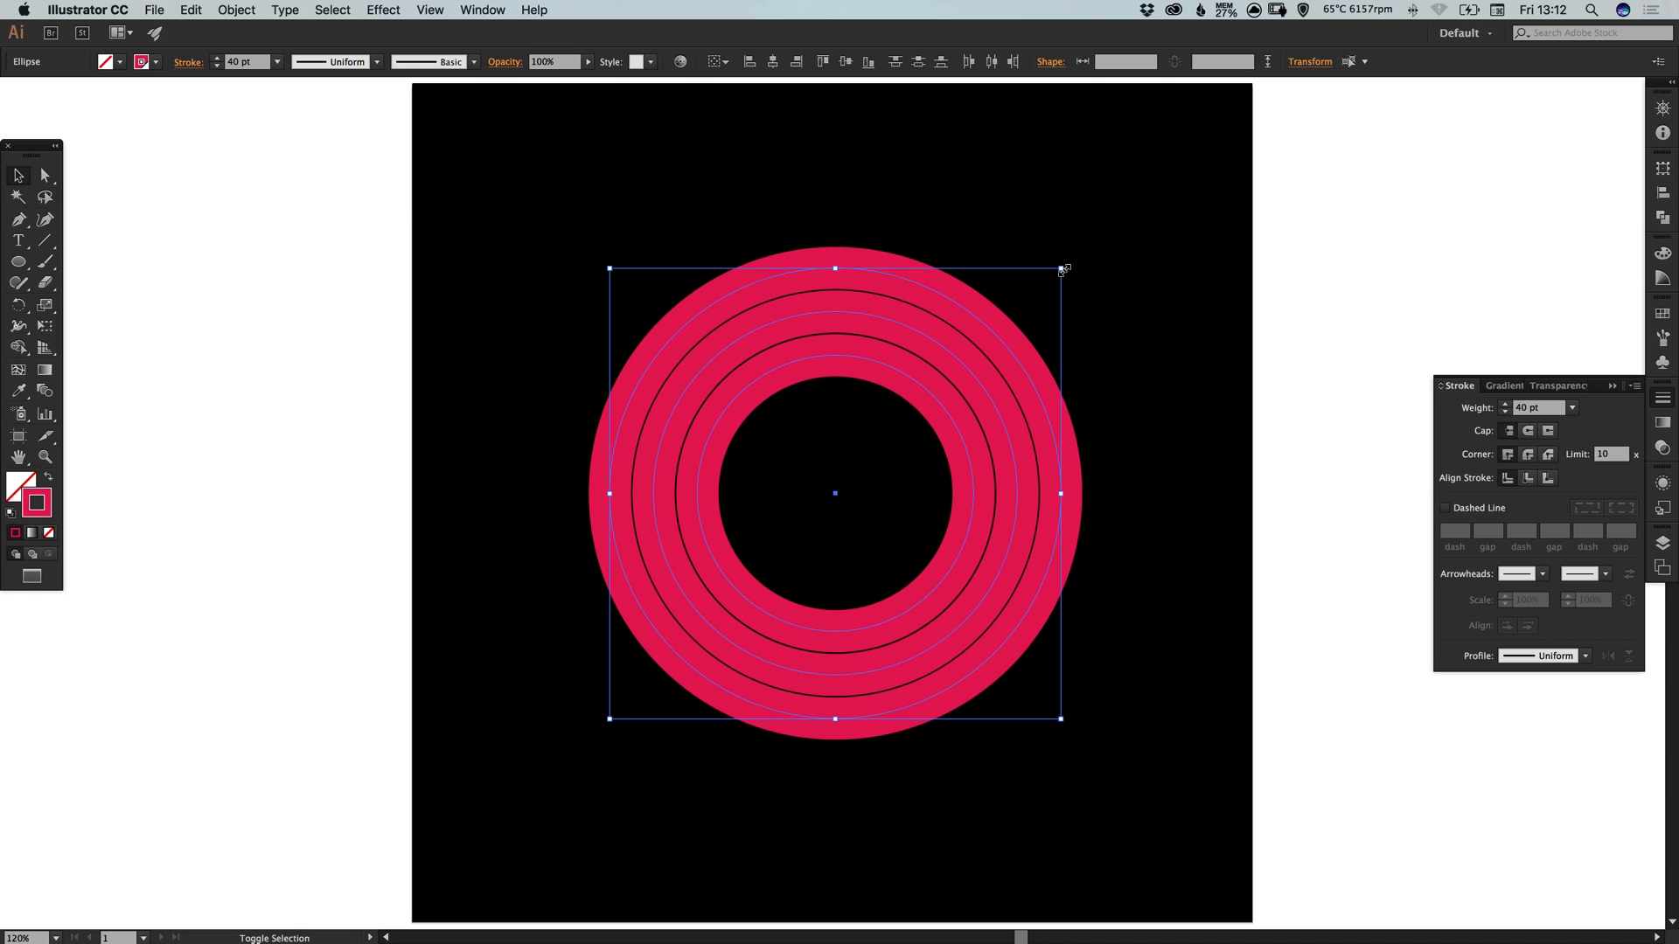
drag(1063, 270, 1036, 291)
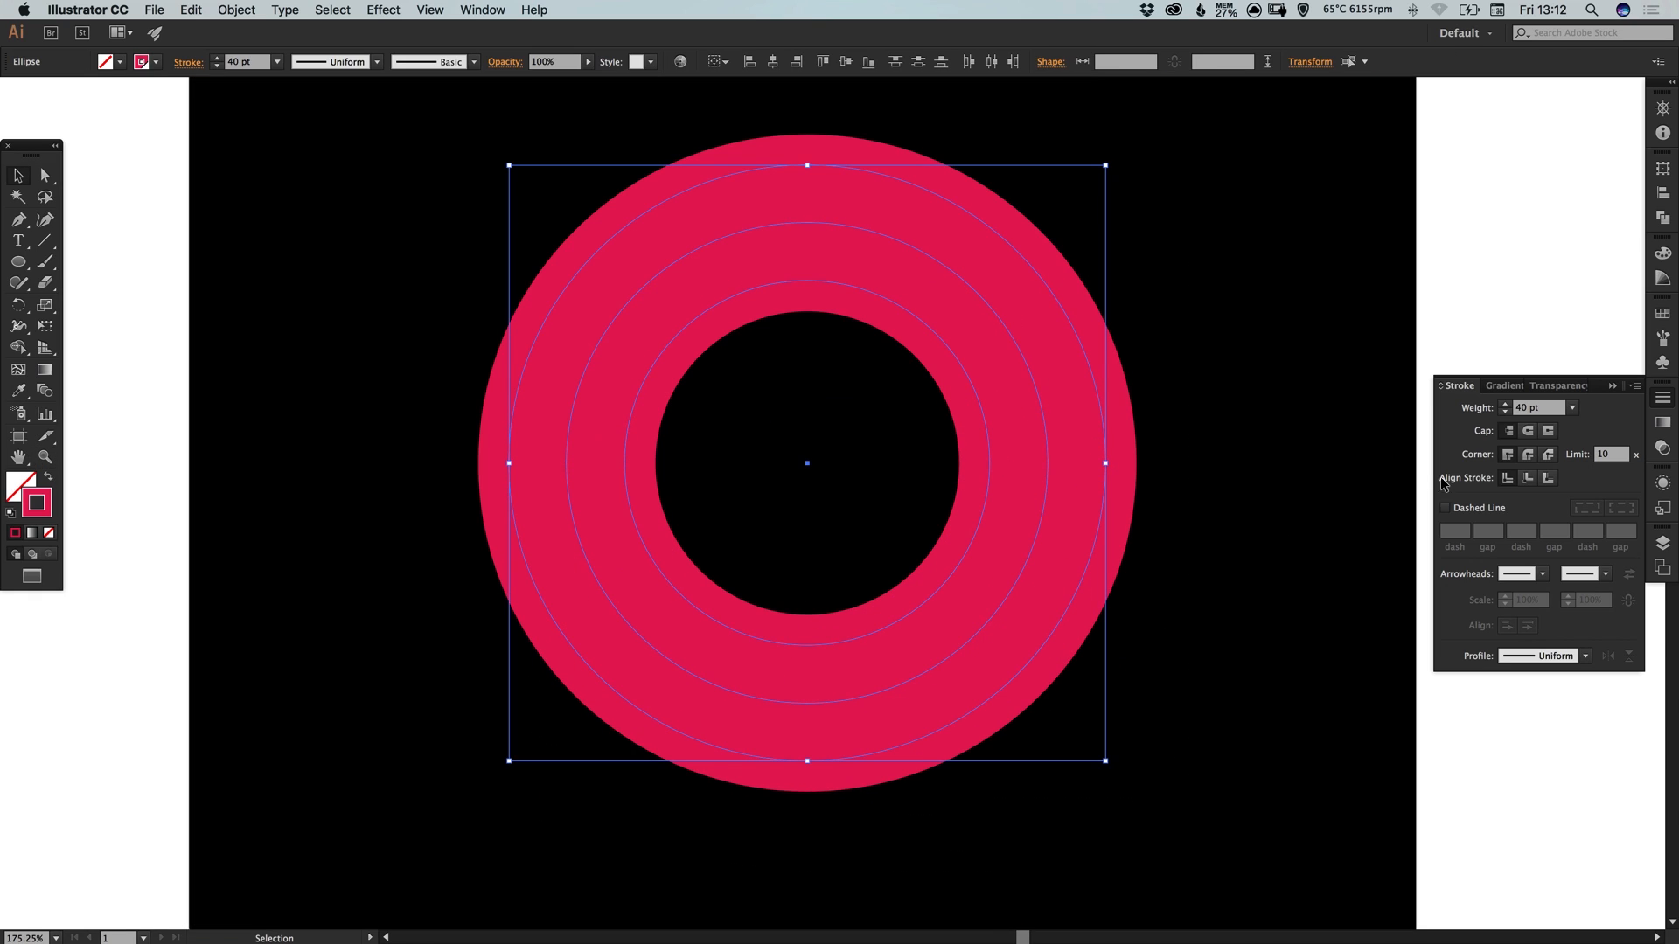
click(1506, 411)
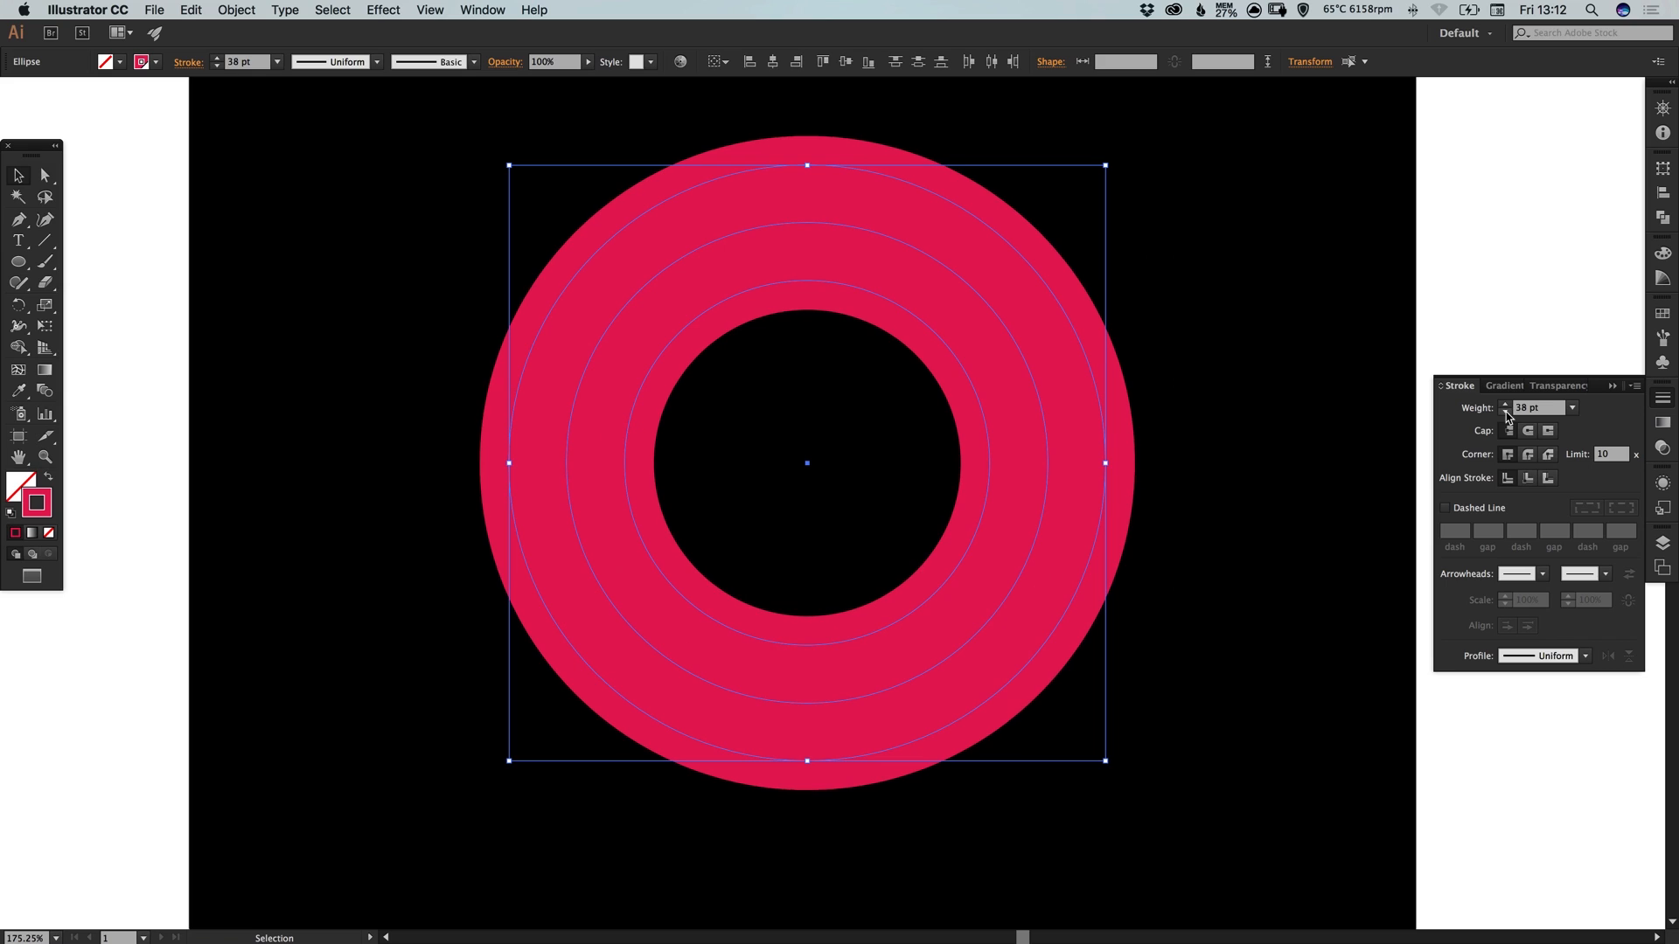
click(1506, 411)
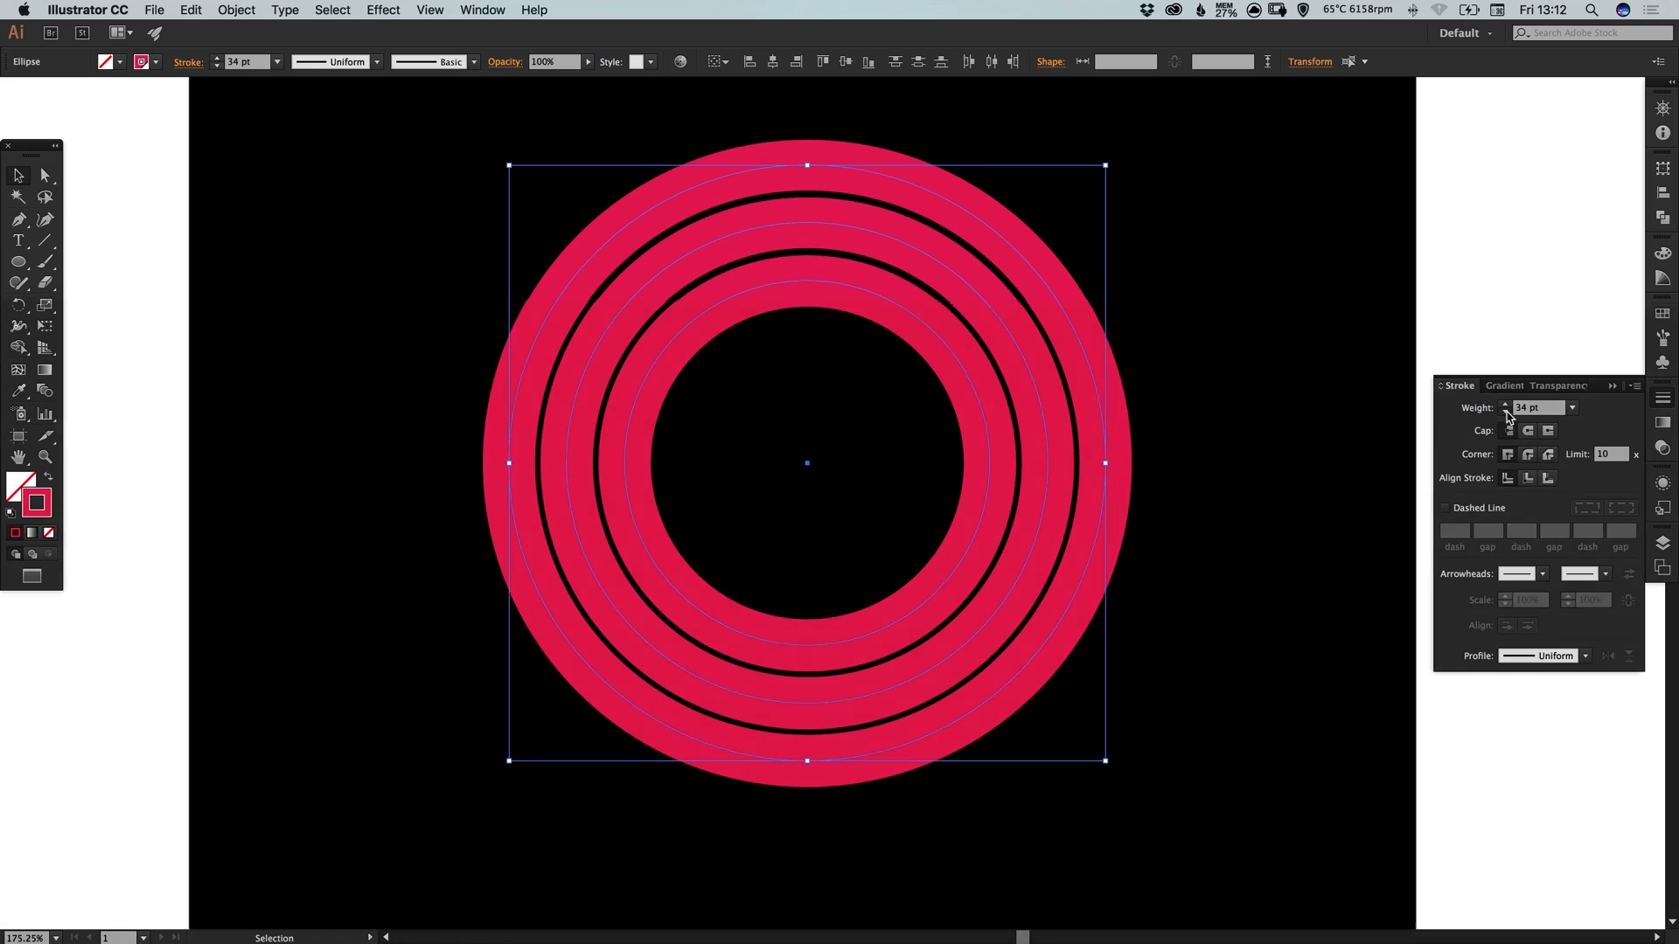
click(1505, 411)
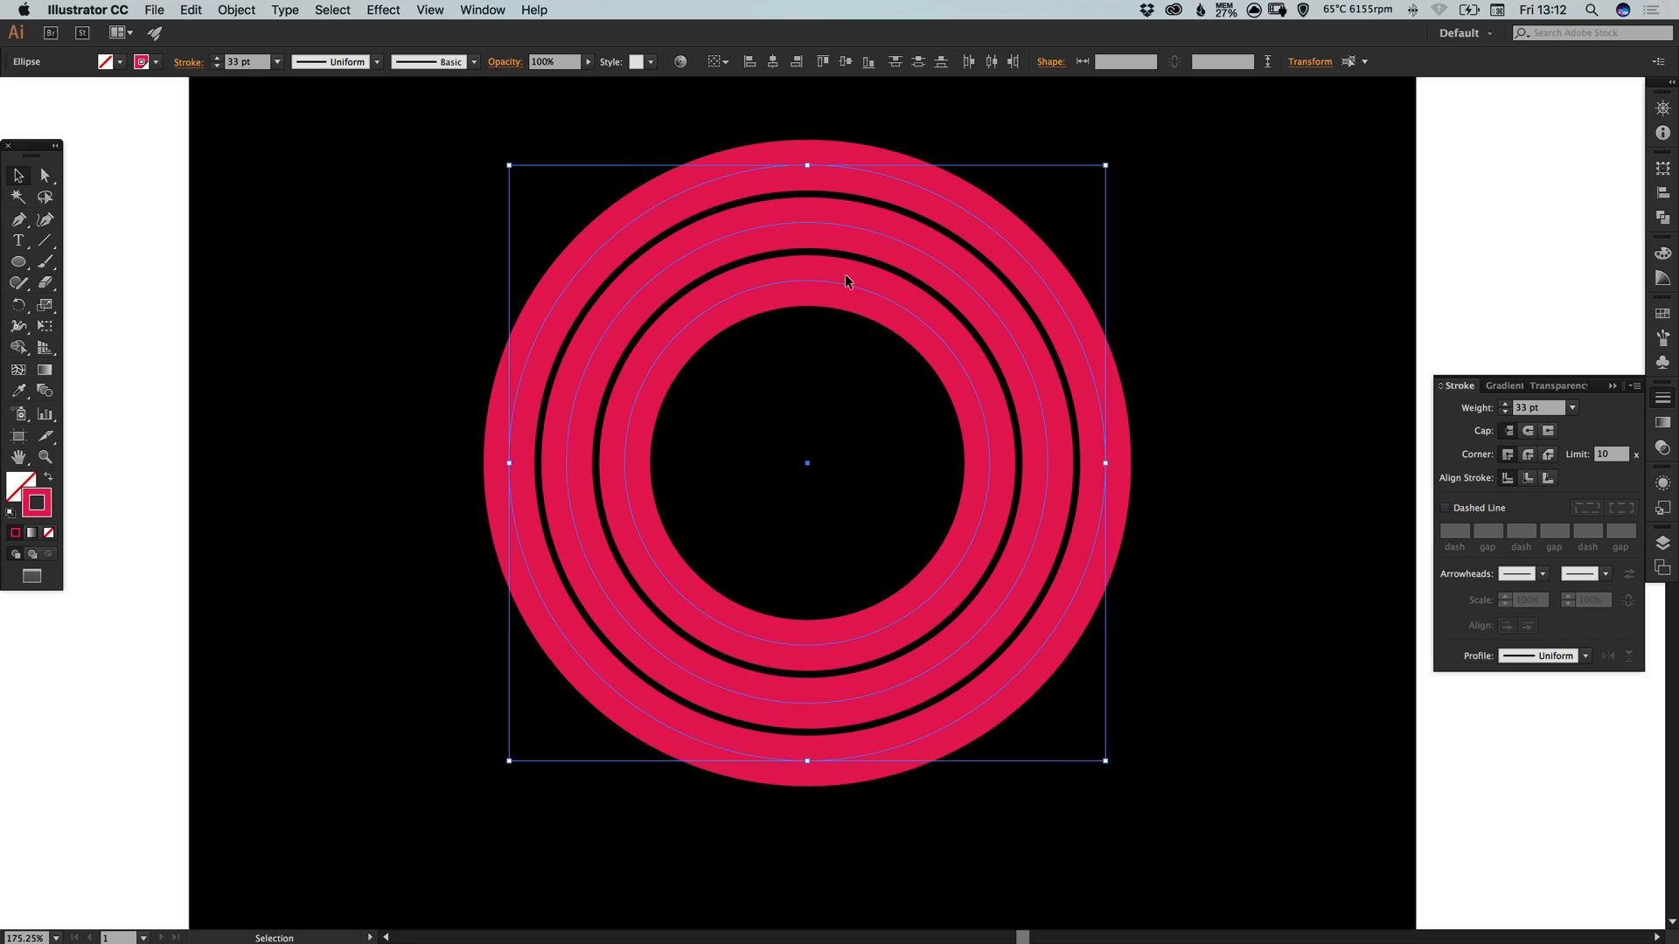
click(1506, 404)
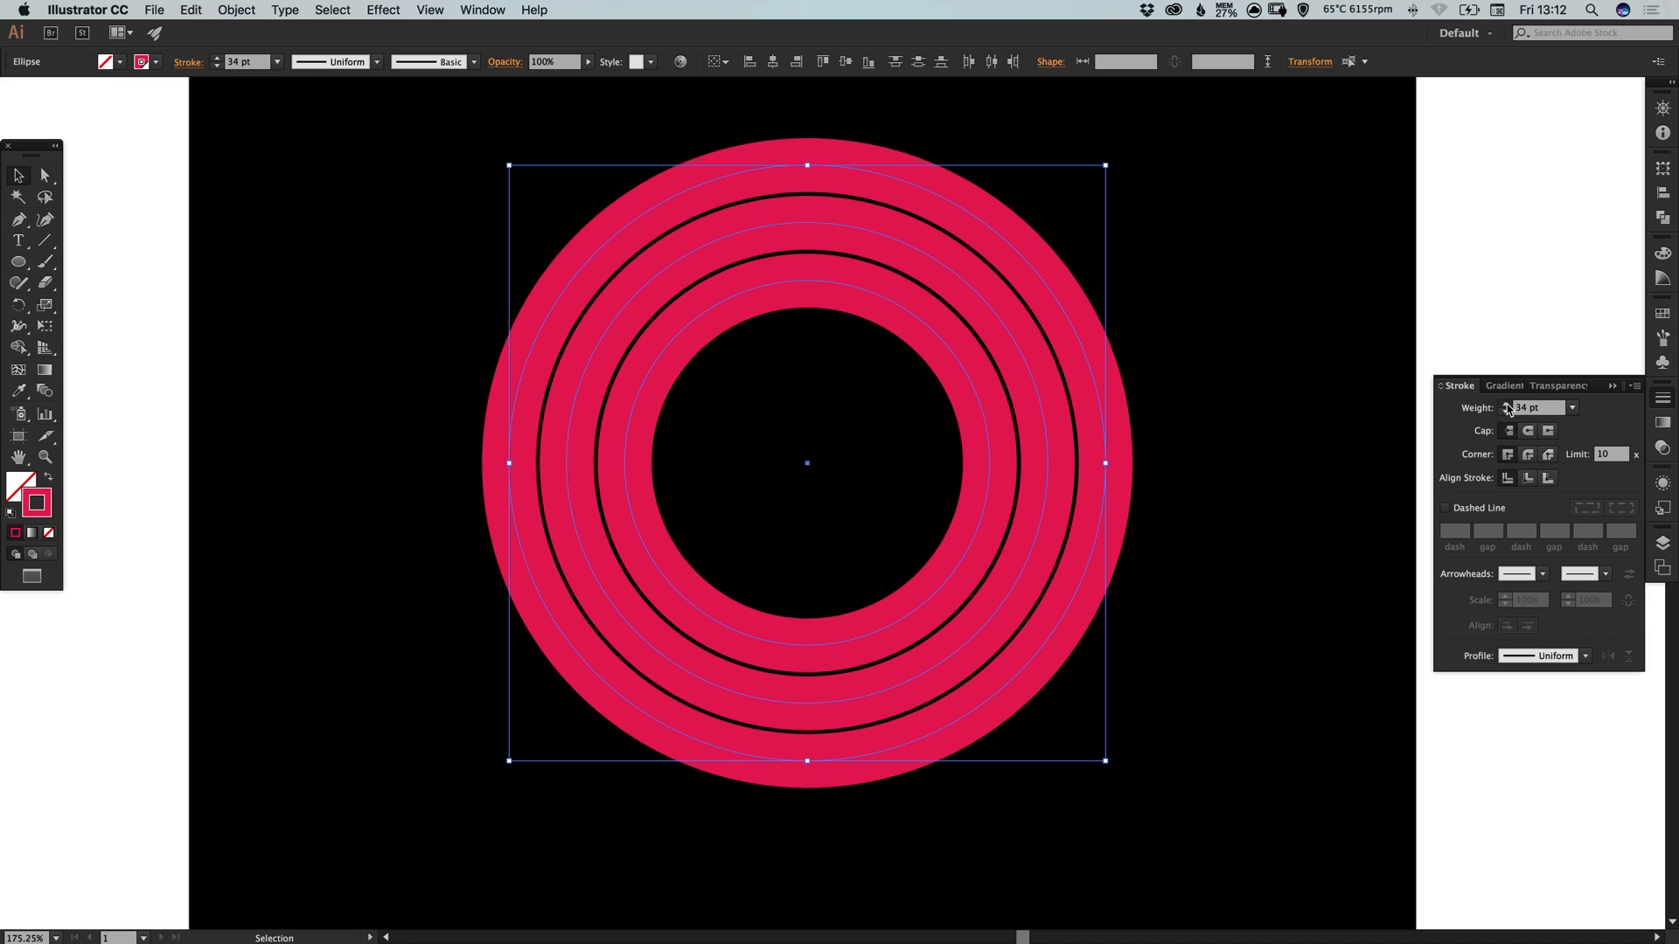
click(1505, 404)
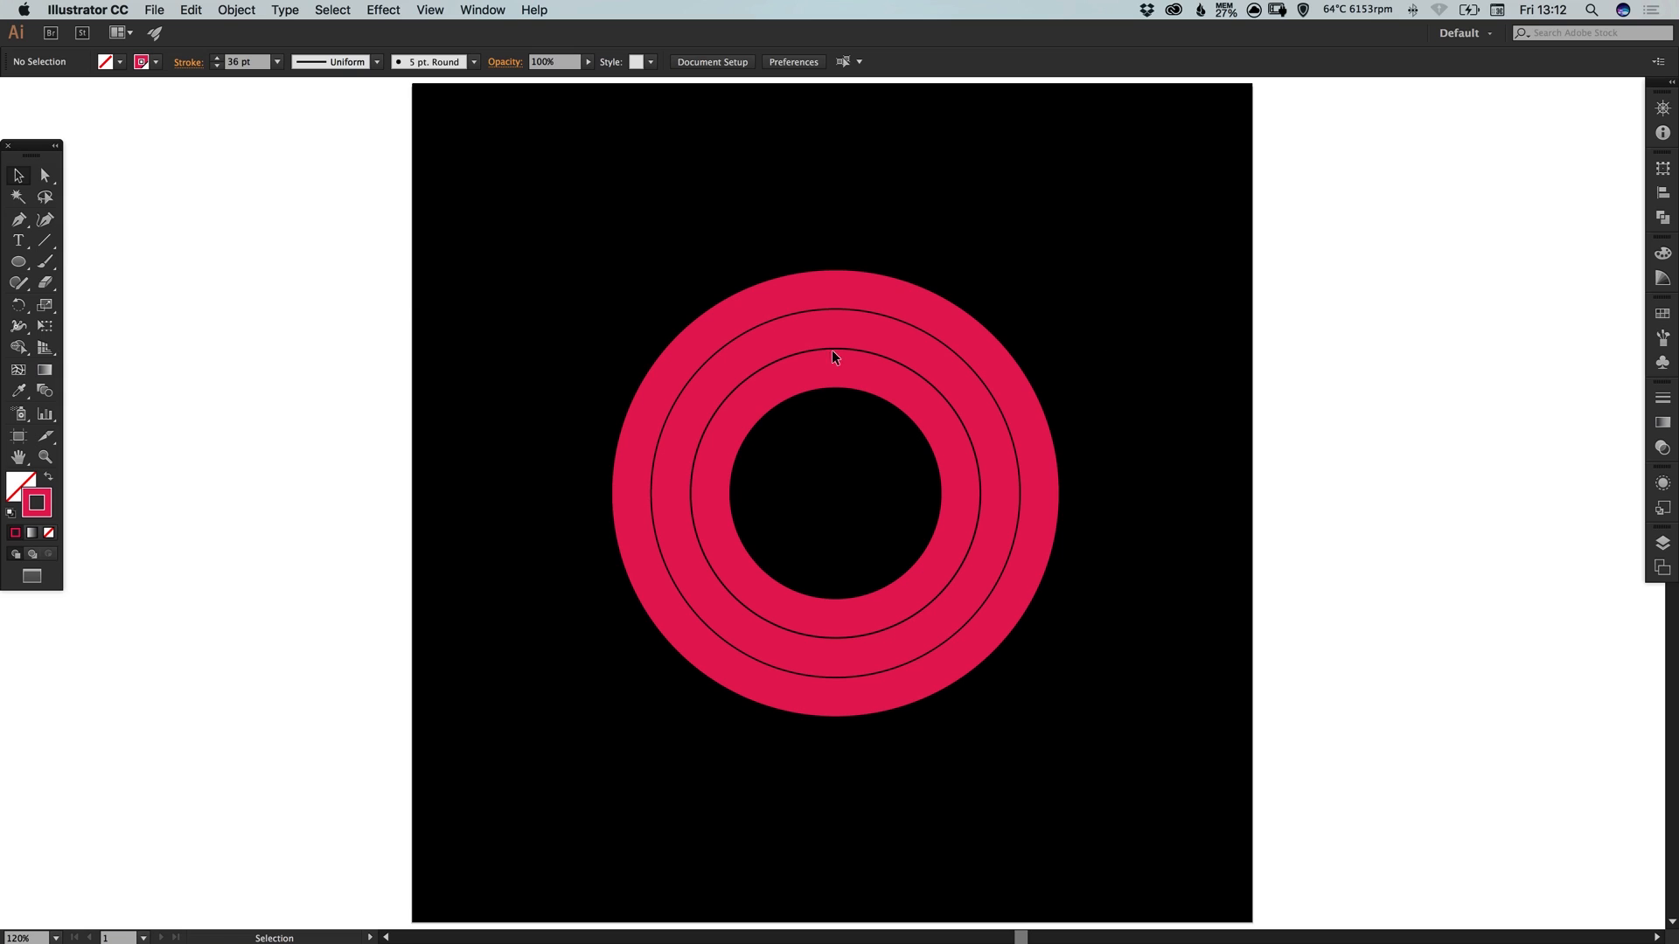
mouse_move(902, 341)
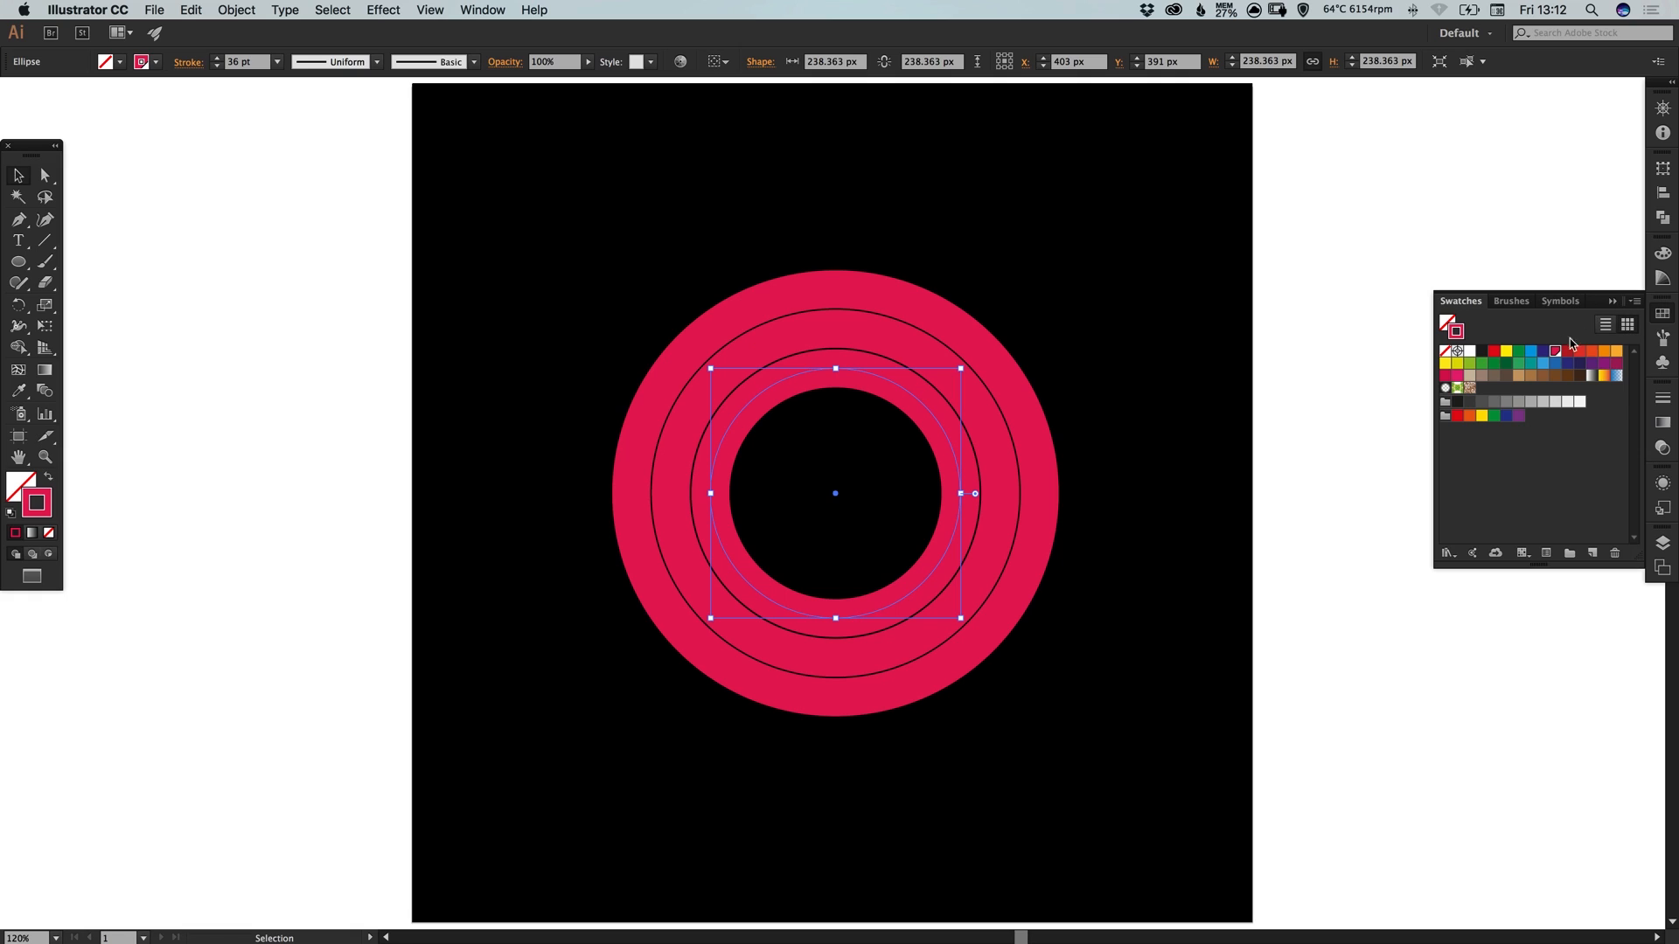
mouse_move(1570, 344)
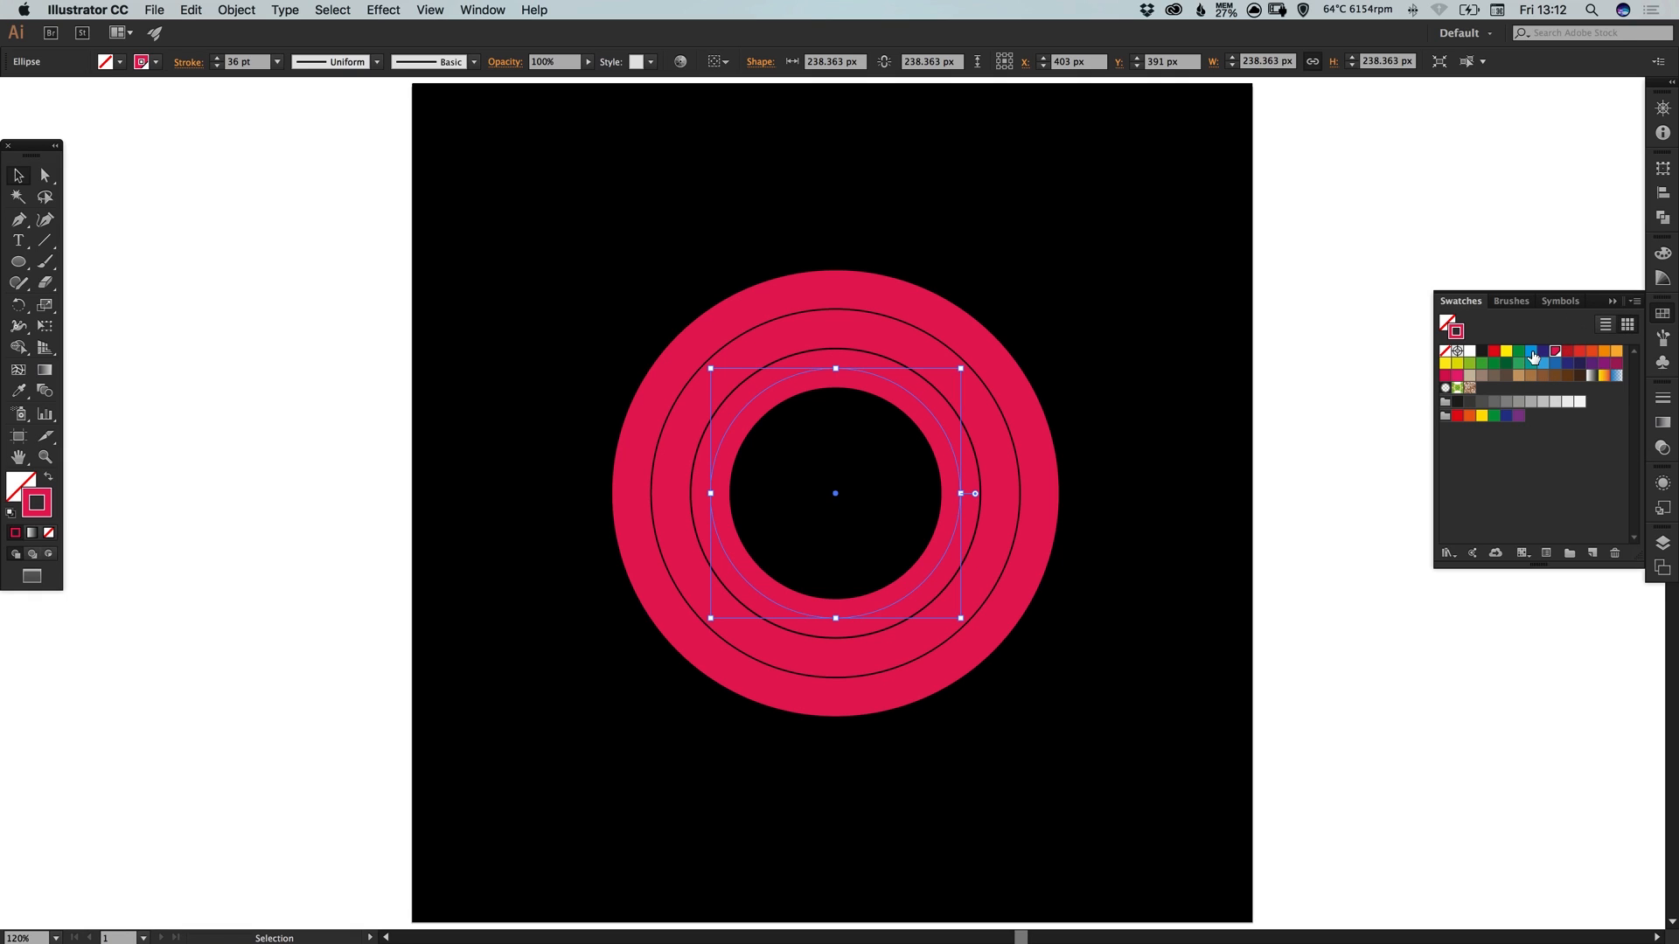
mouse_move(1534, 357)
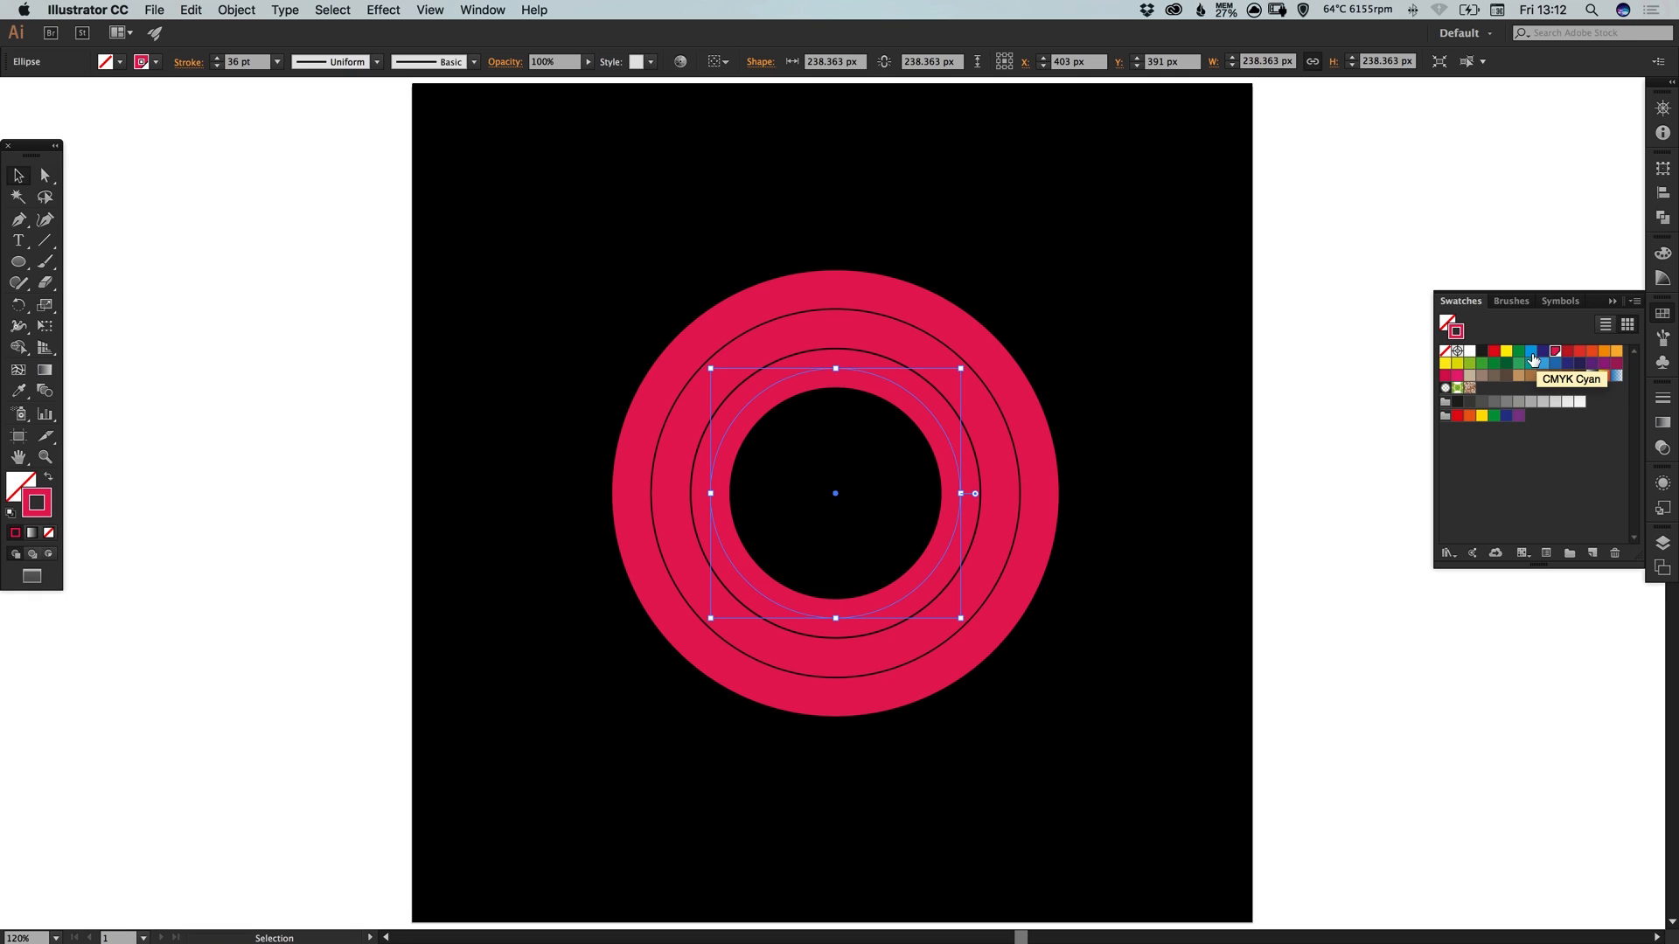
Apply the Cyan swatch to the inner ring and brighten it towards turquoise with G 217
double_click(1534, 352)
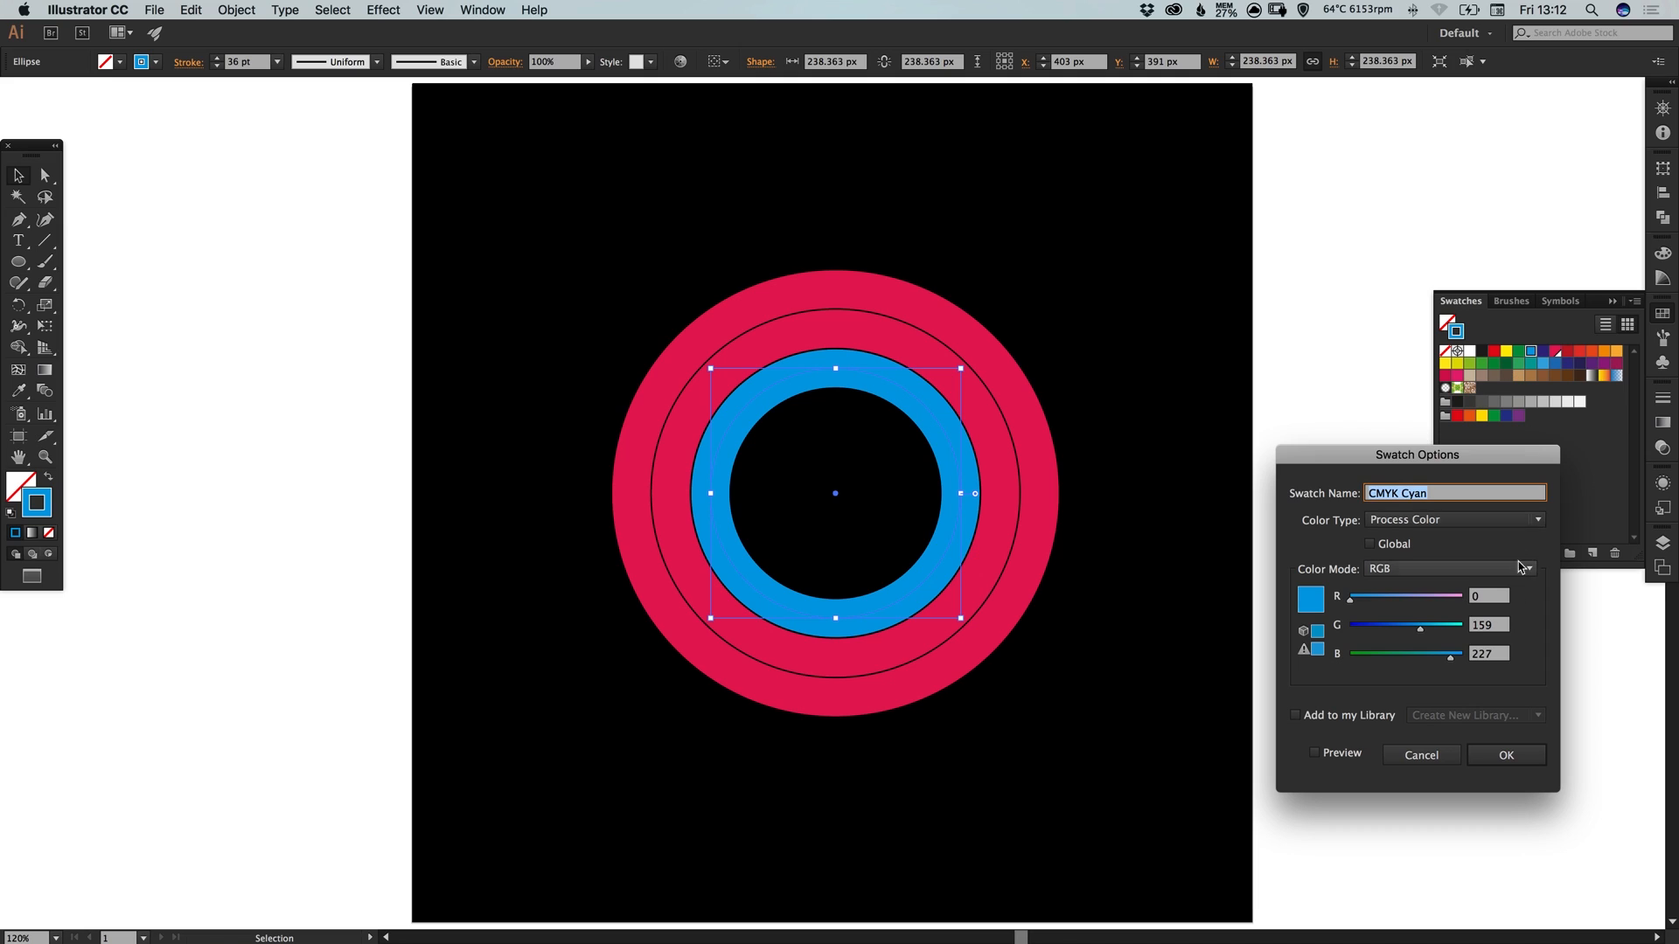
drag(1415, 624, 1445, 624)
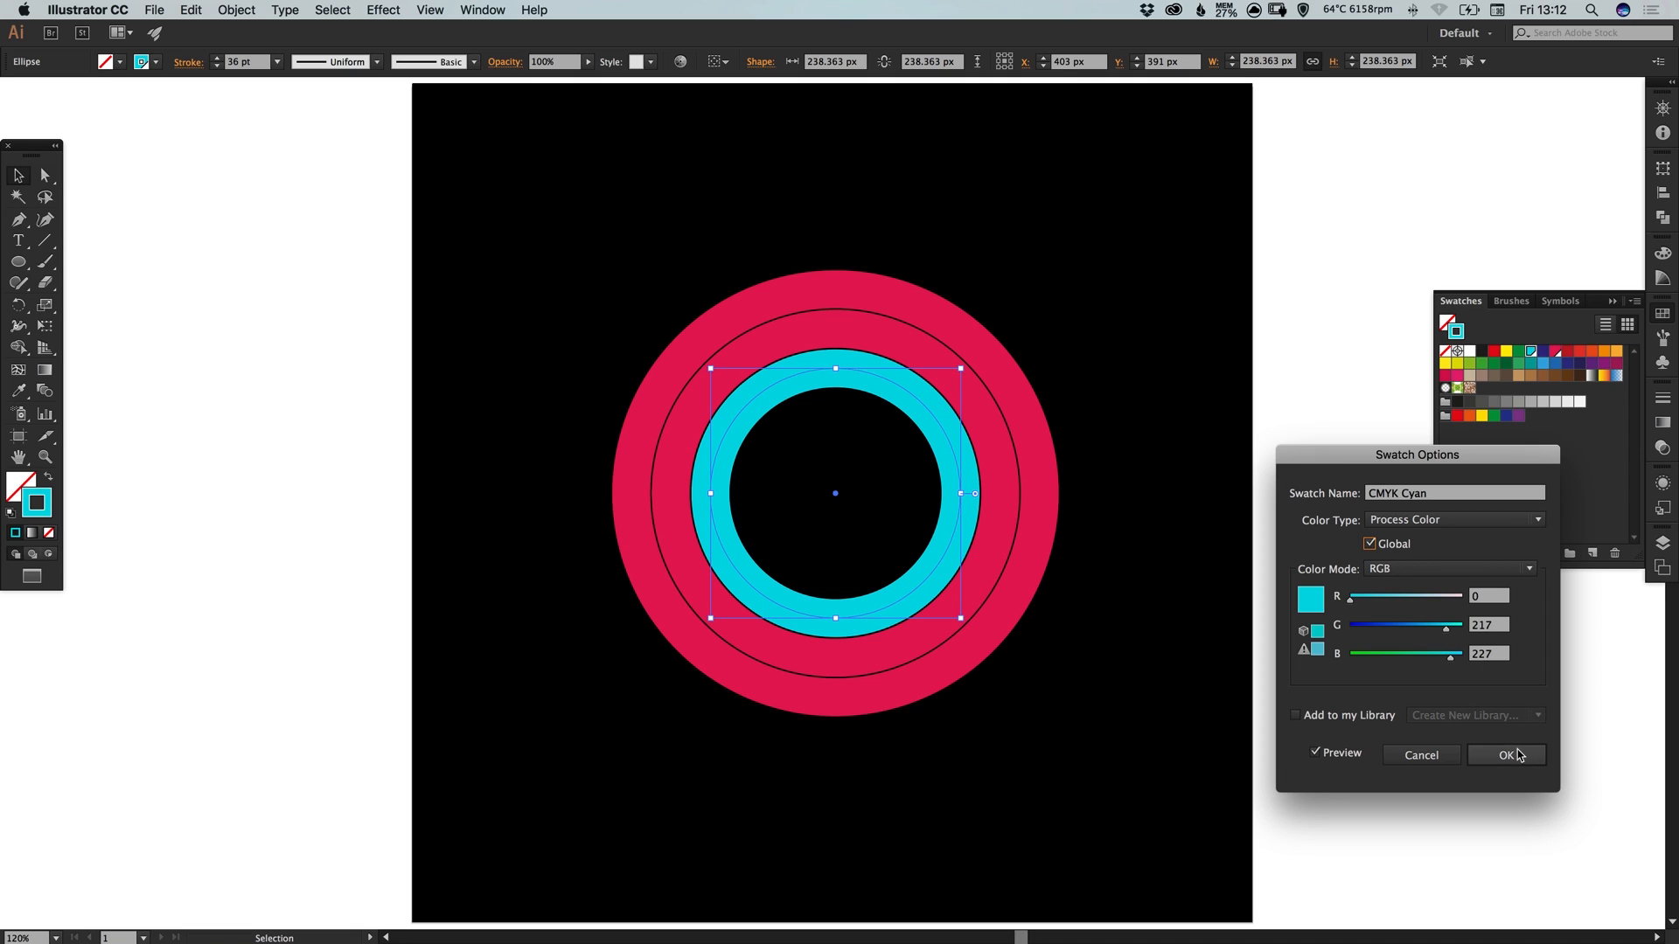
click(1505, 755)
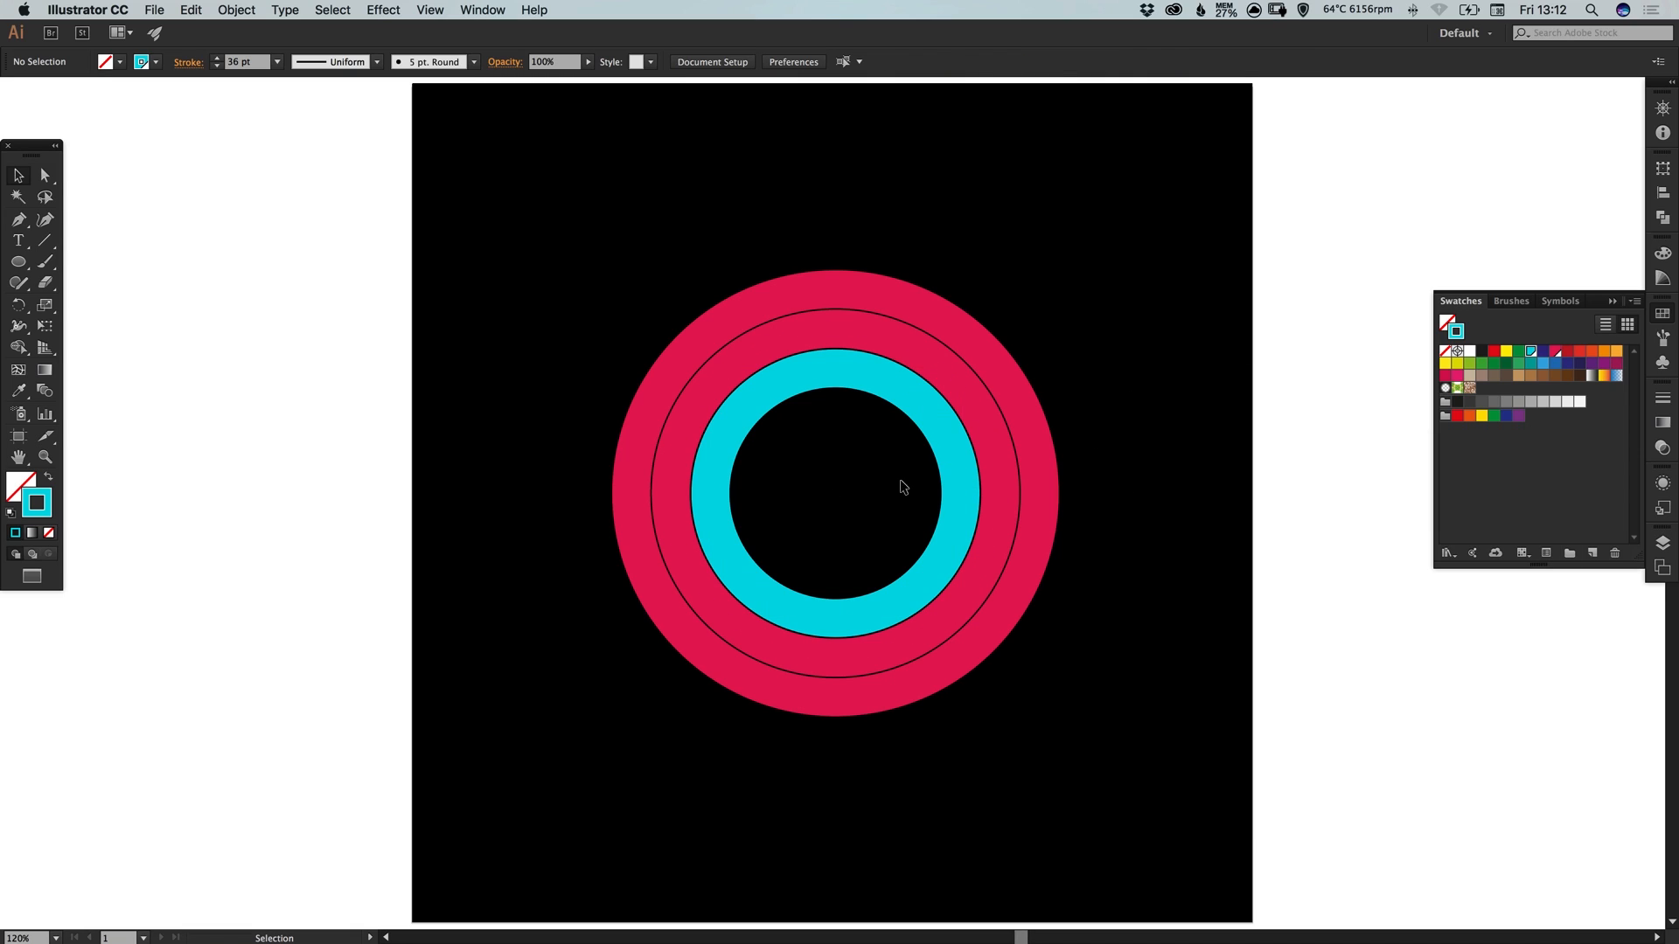
mouse_move(953, 383)
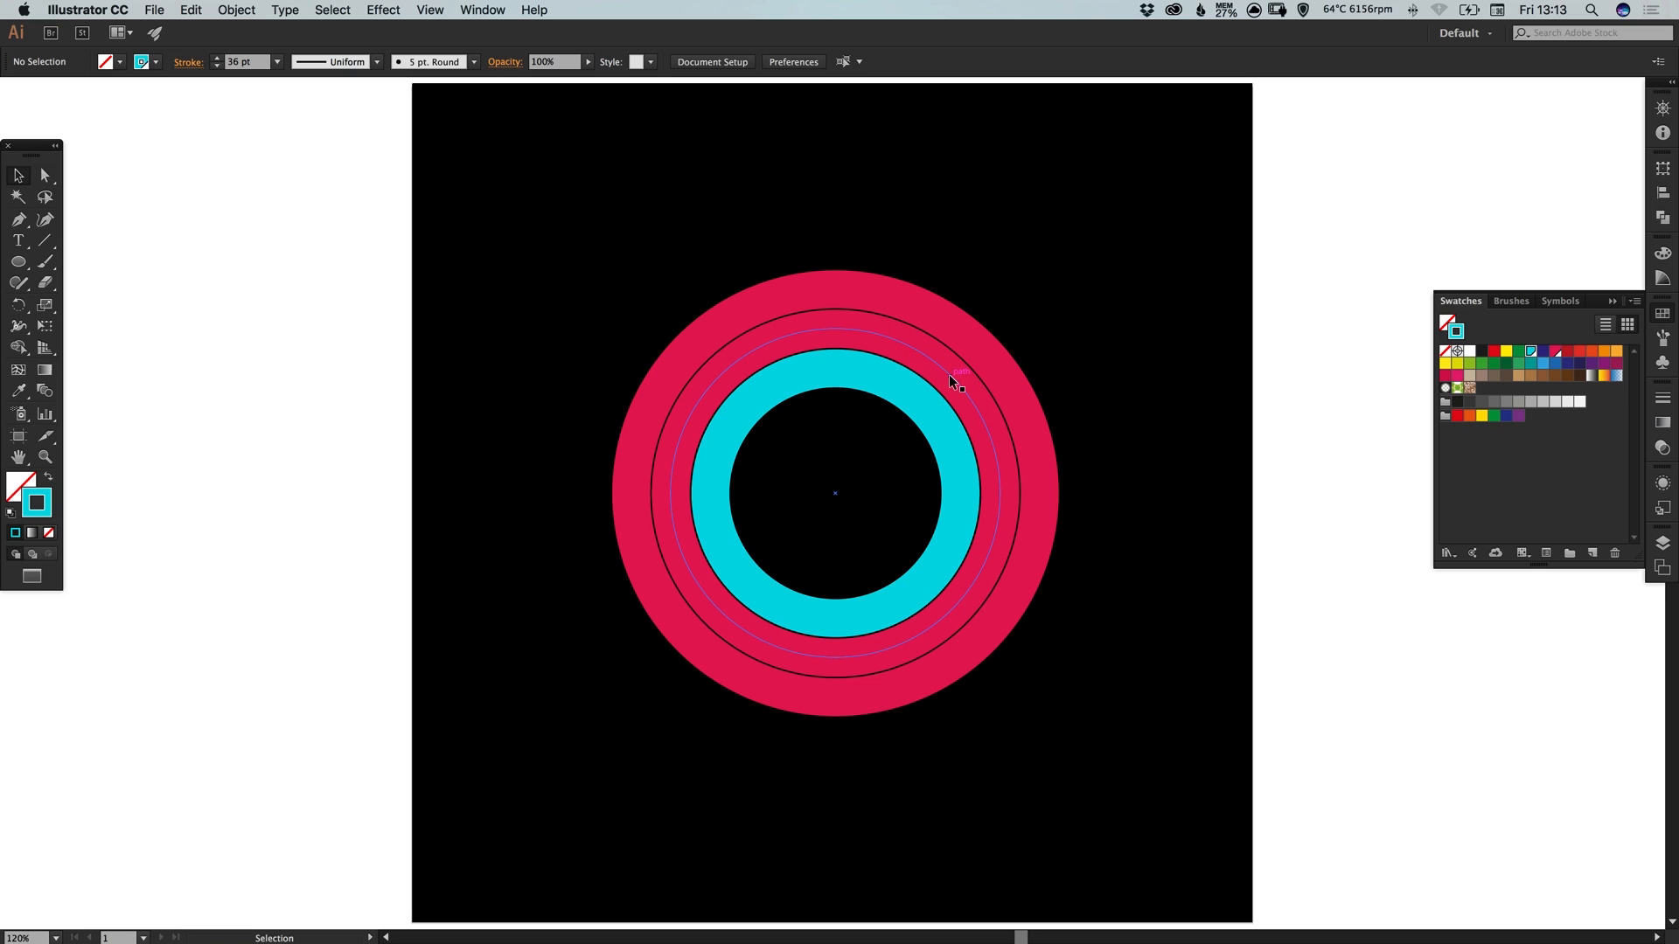
Apply the yellow swatch to the middle ring and shift it to lime green RGB 157/211/31
click(953, 380)
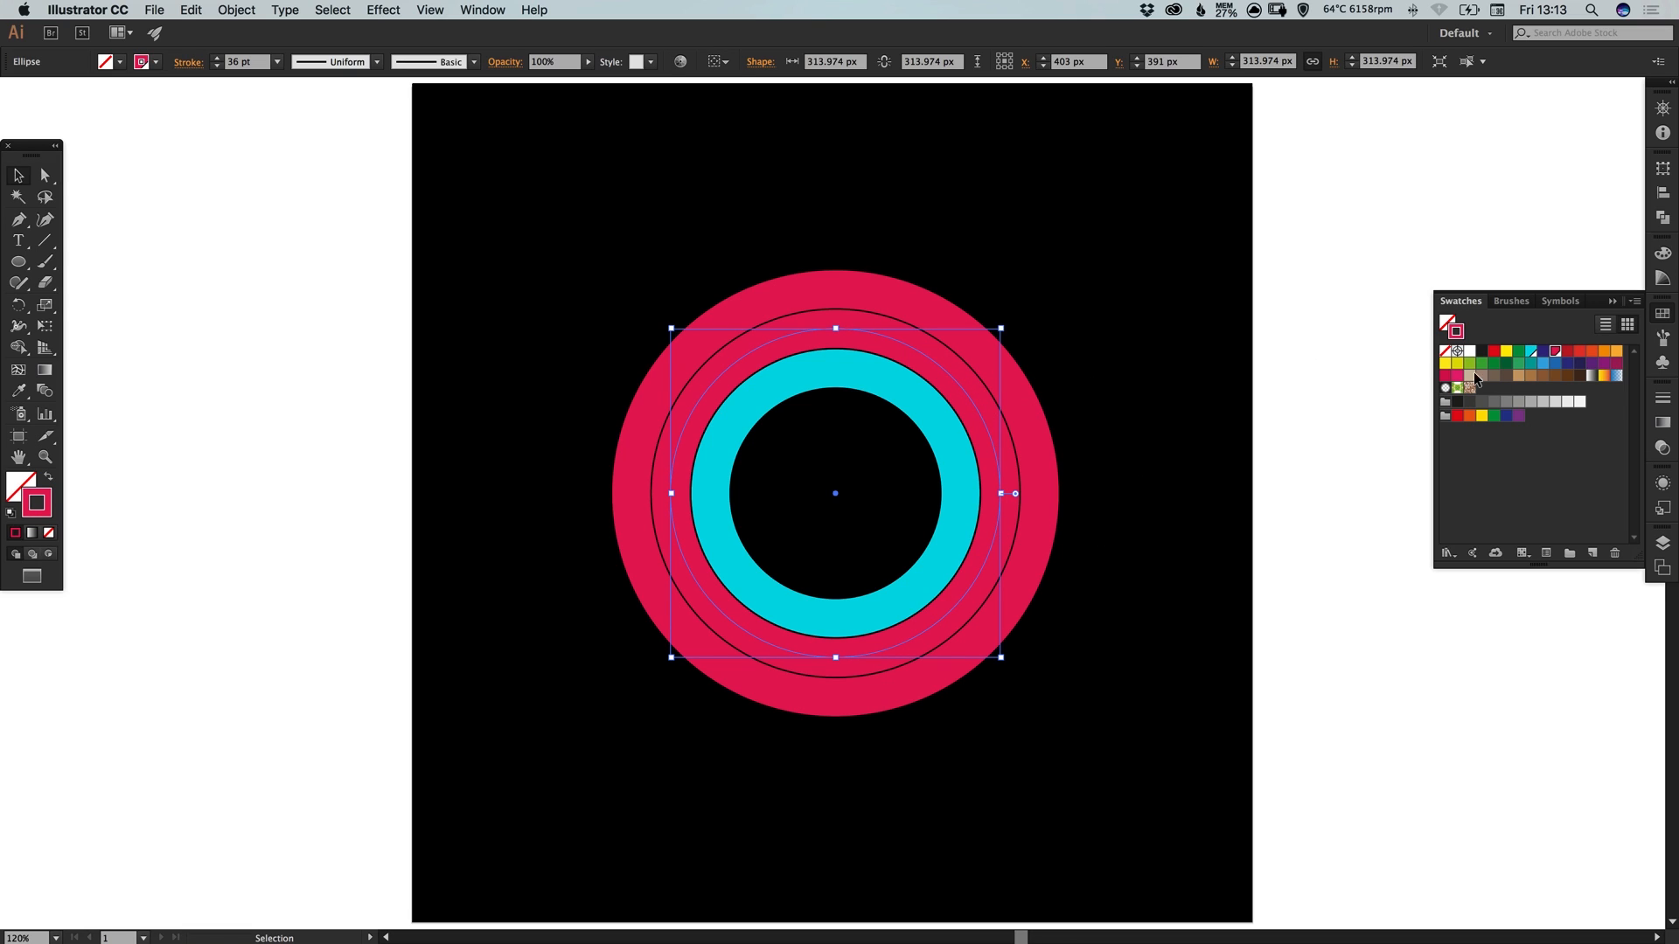
click(1456, 363)
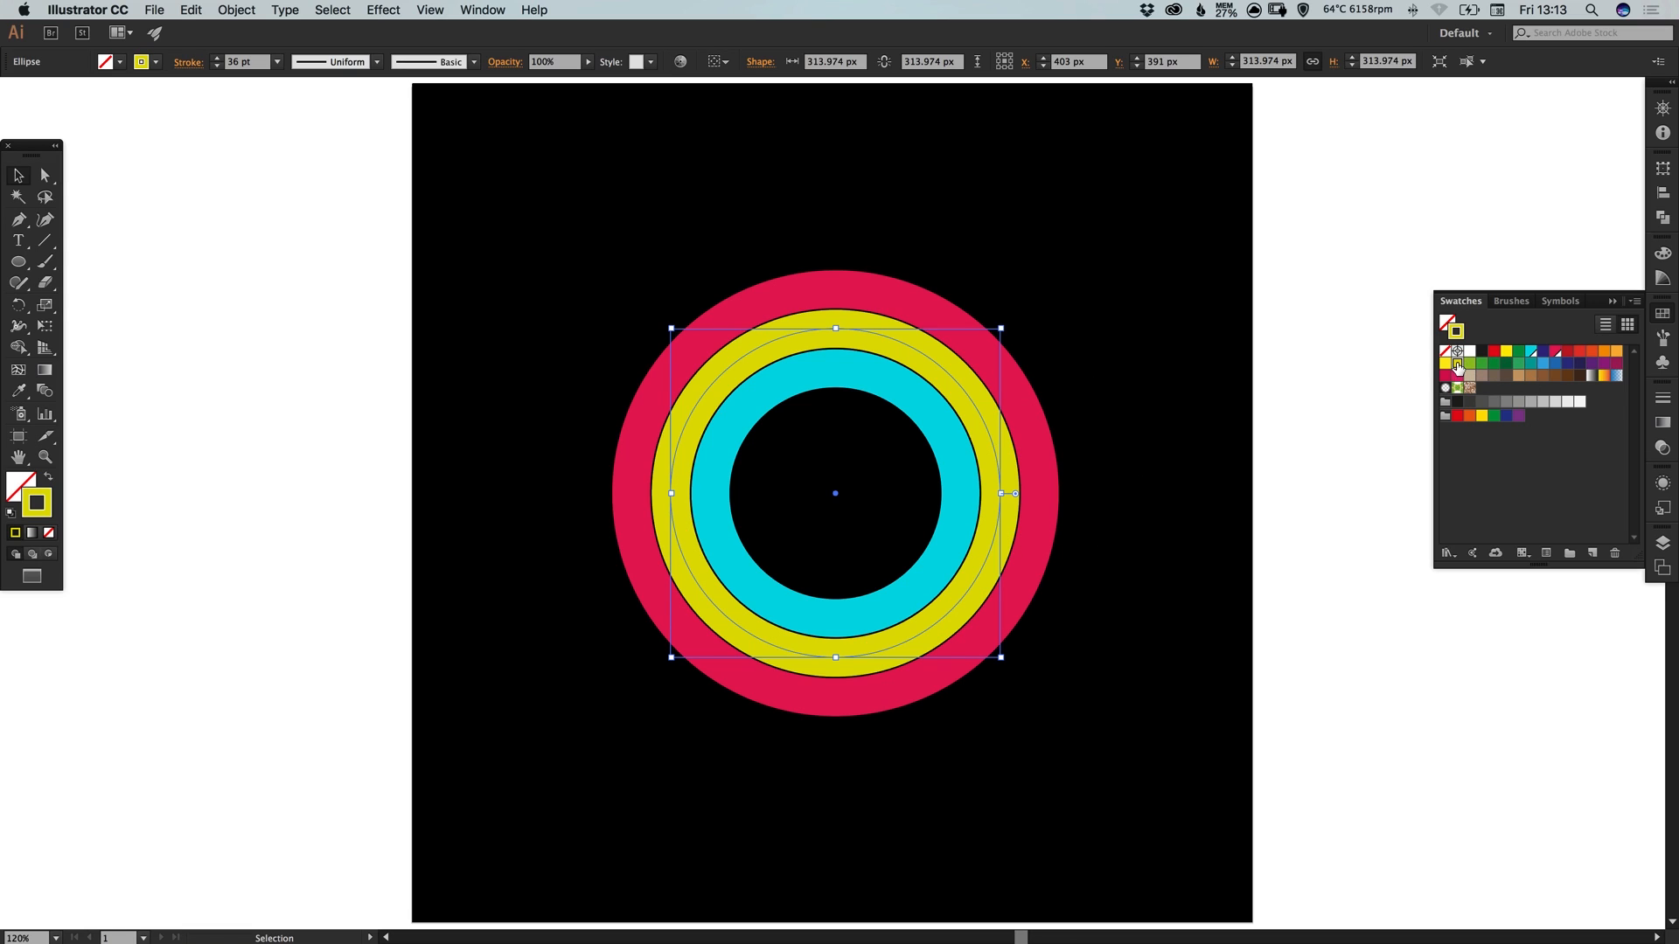
double_click(1458, 364)
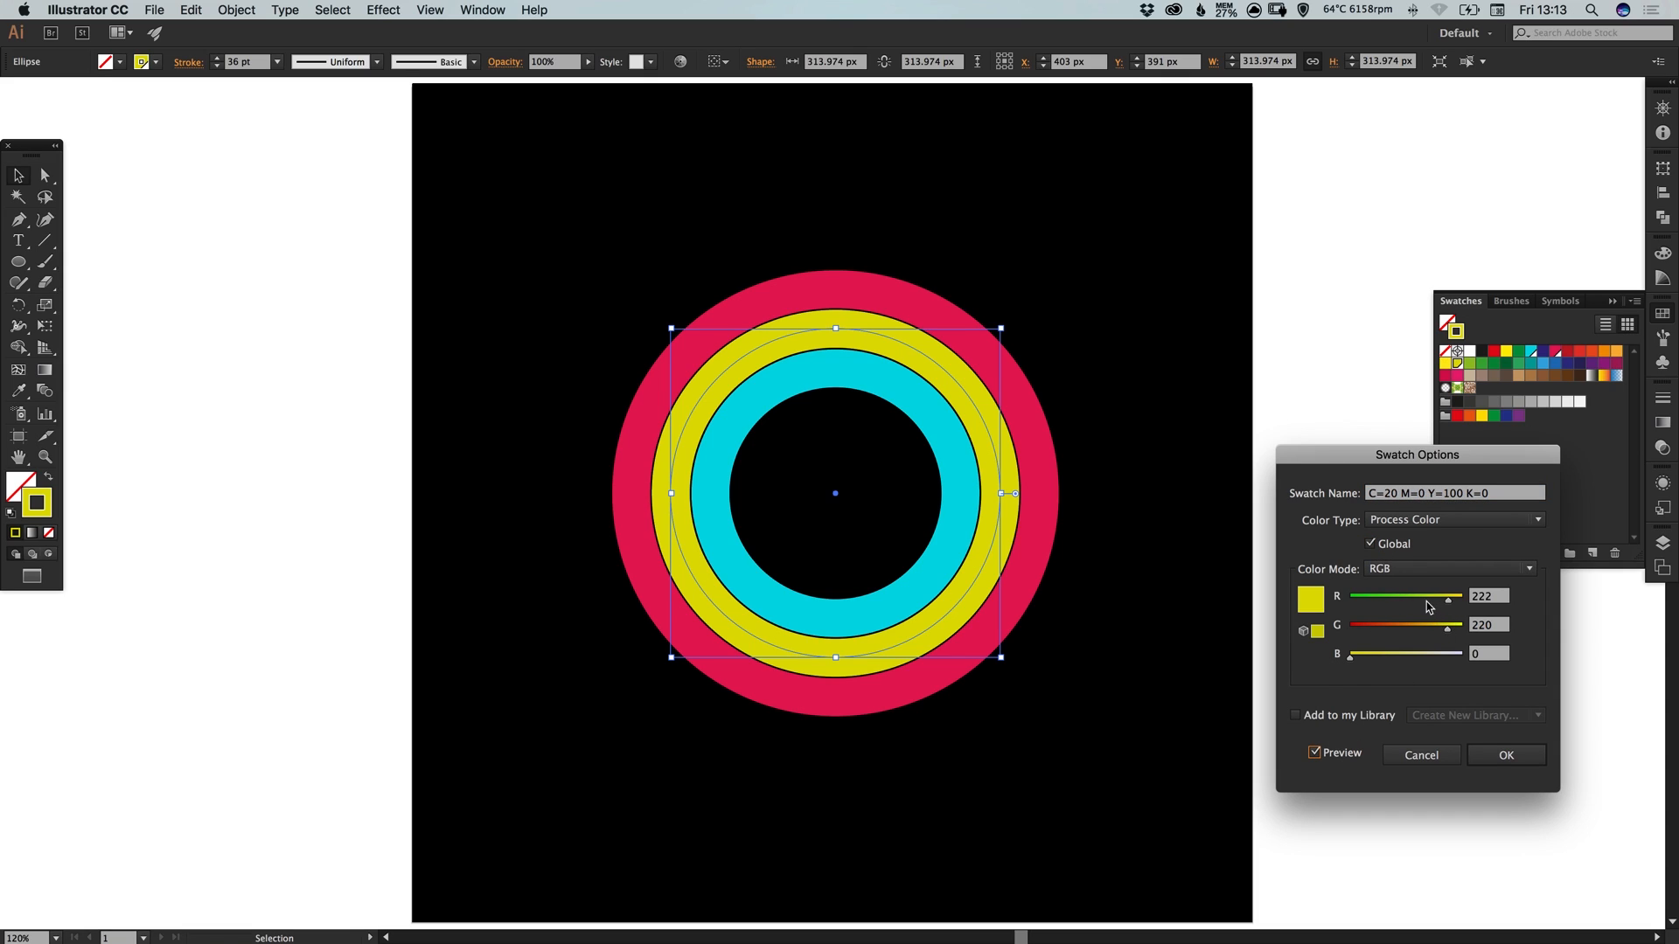
drag(1446, 596, 1418, 597)
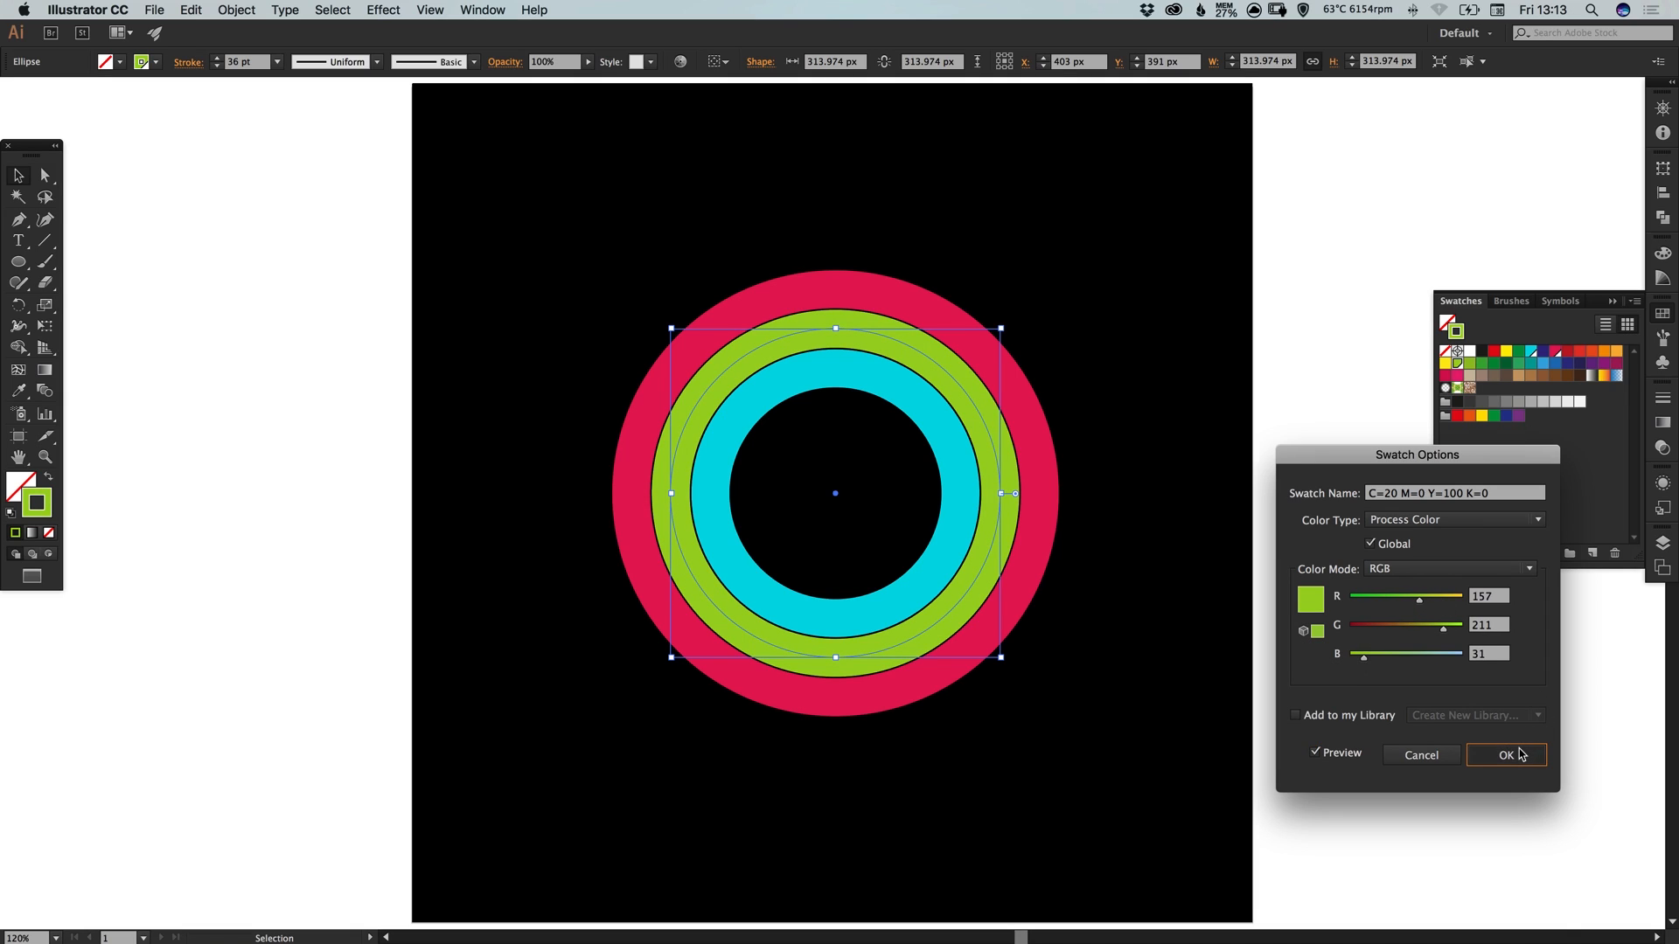
click(1504, 756)
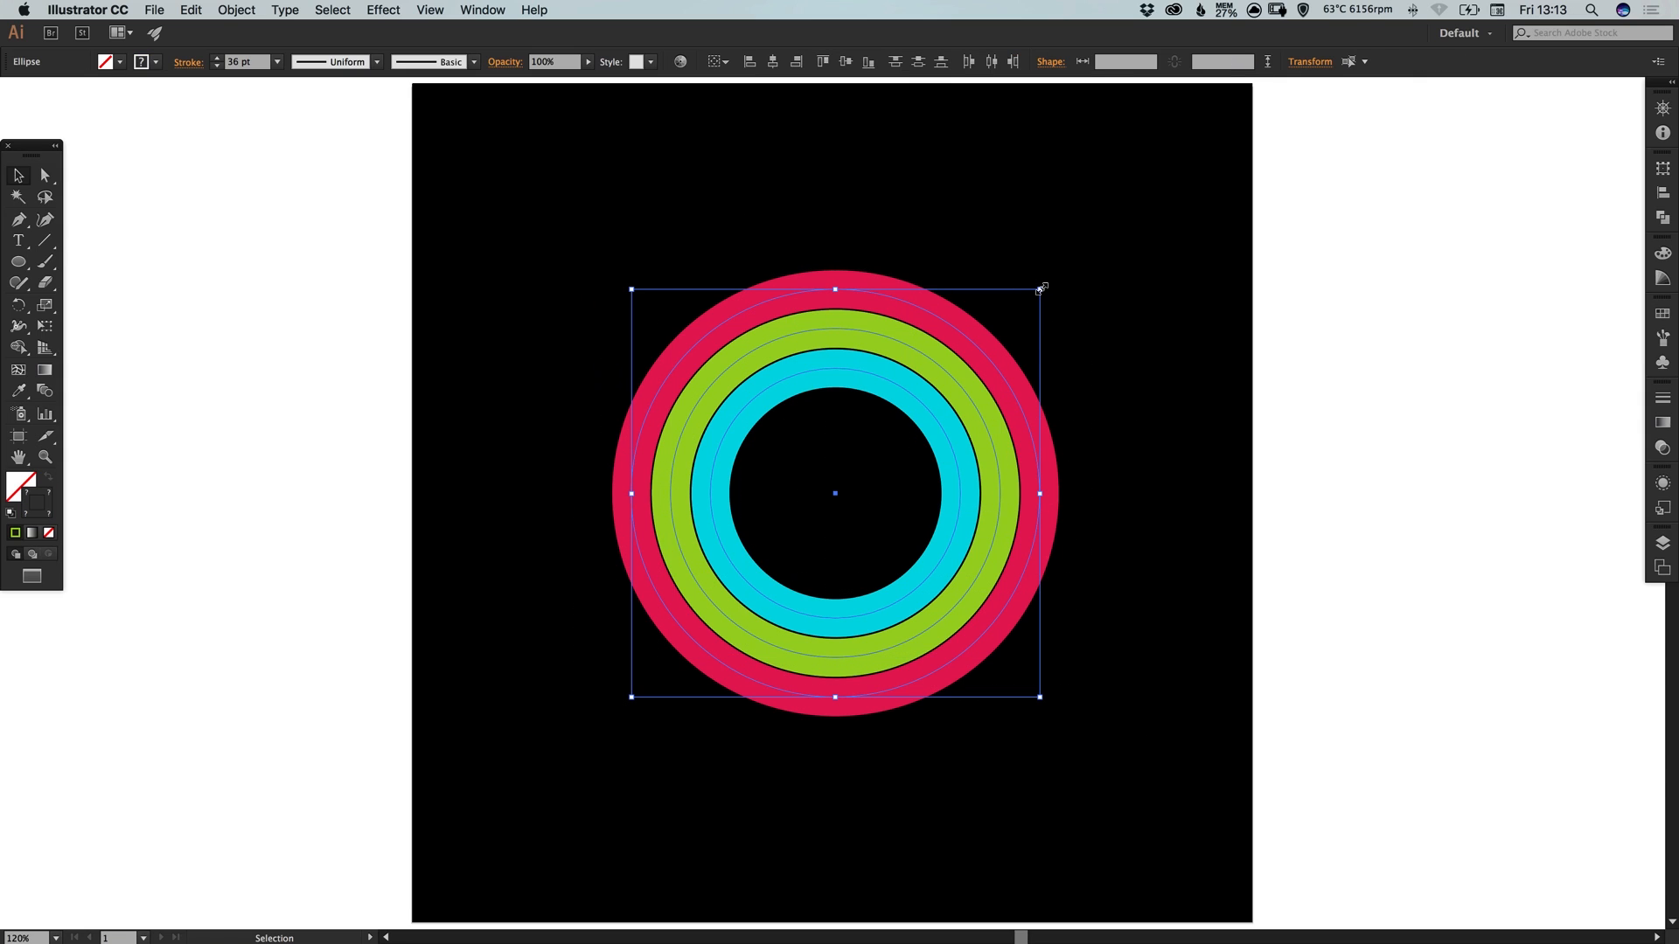
Scale all three rings up around the centre and set their stroke weight to 52 pt
drag(1039, 288, 1124, 203)
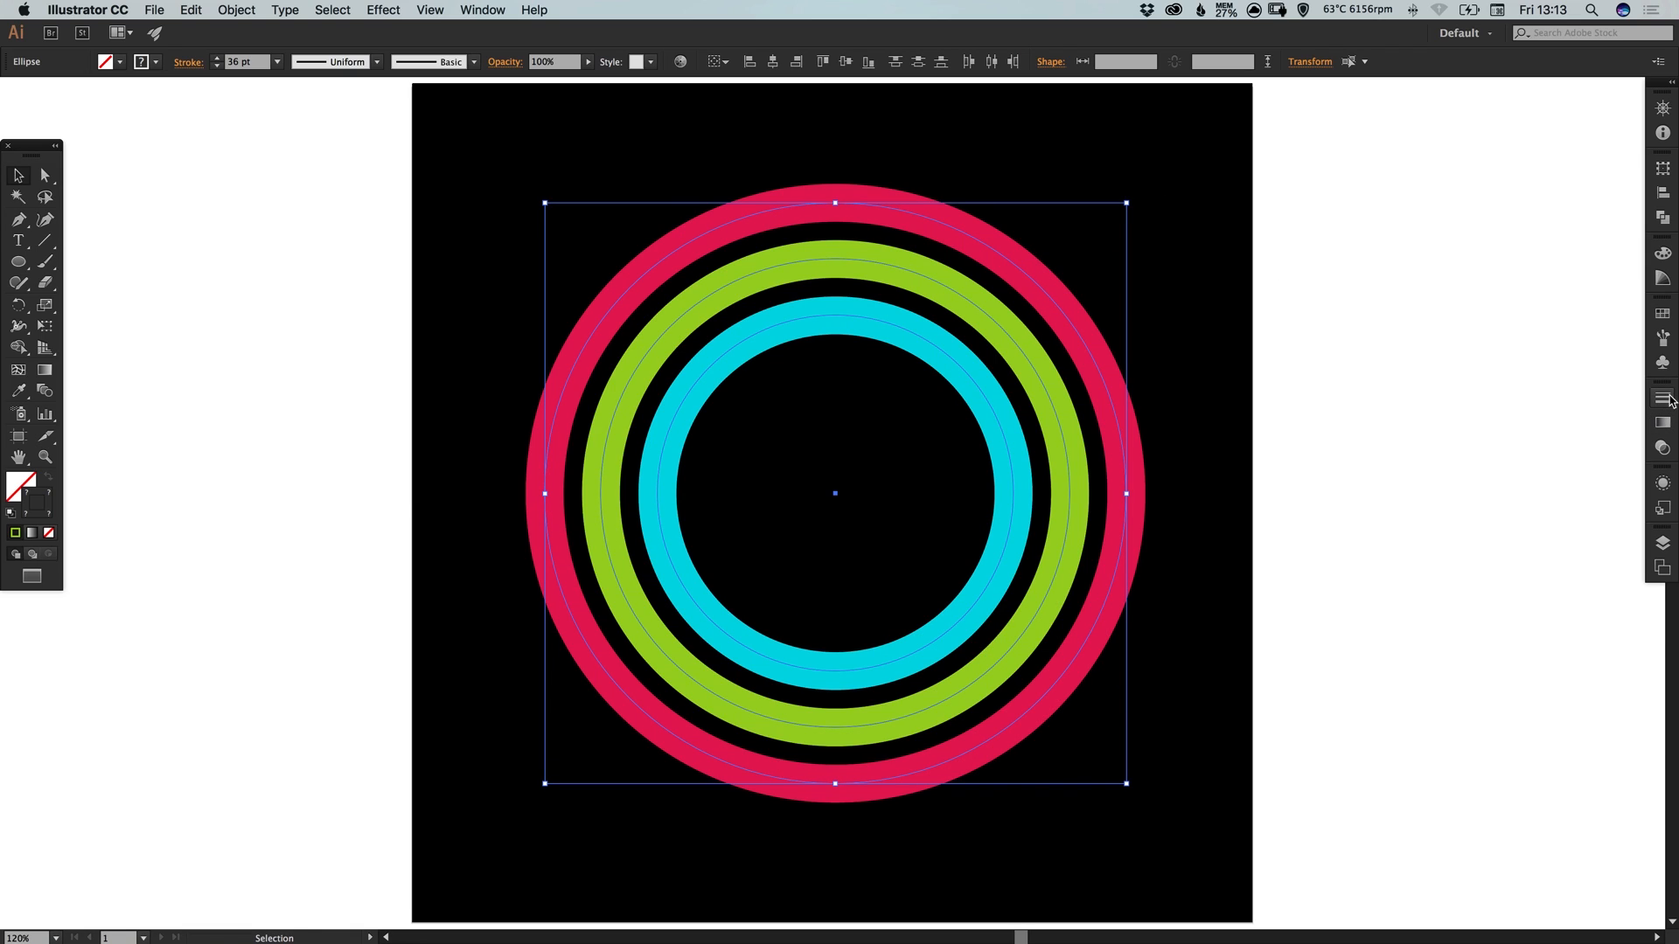
click(1664, 399)
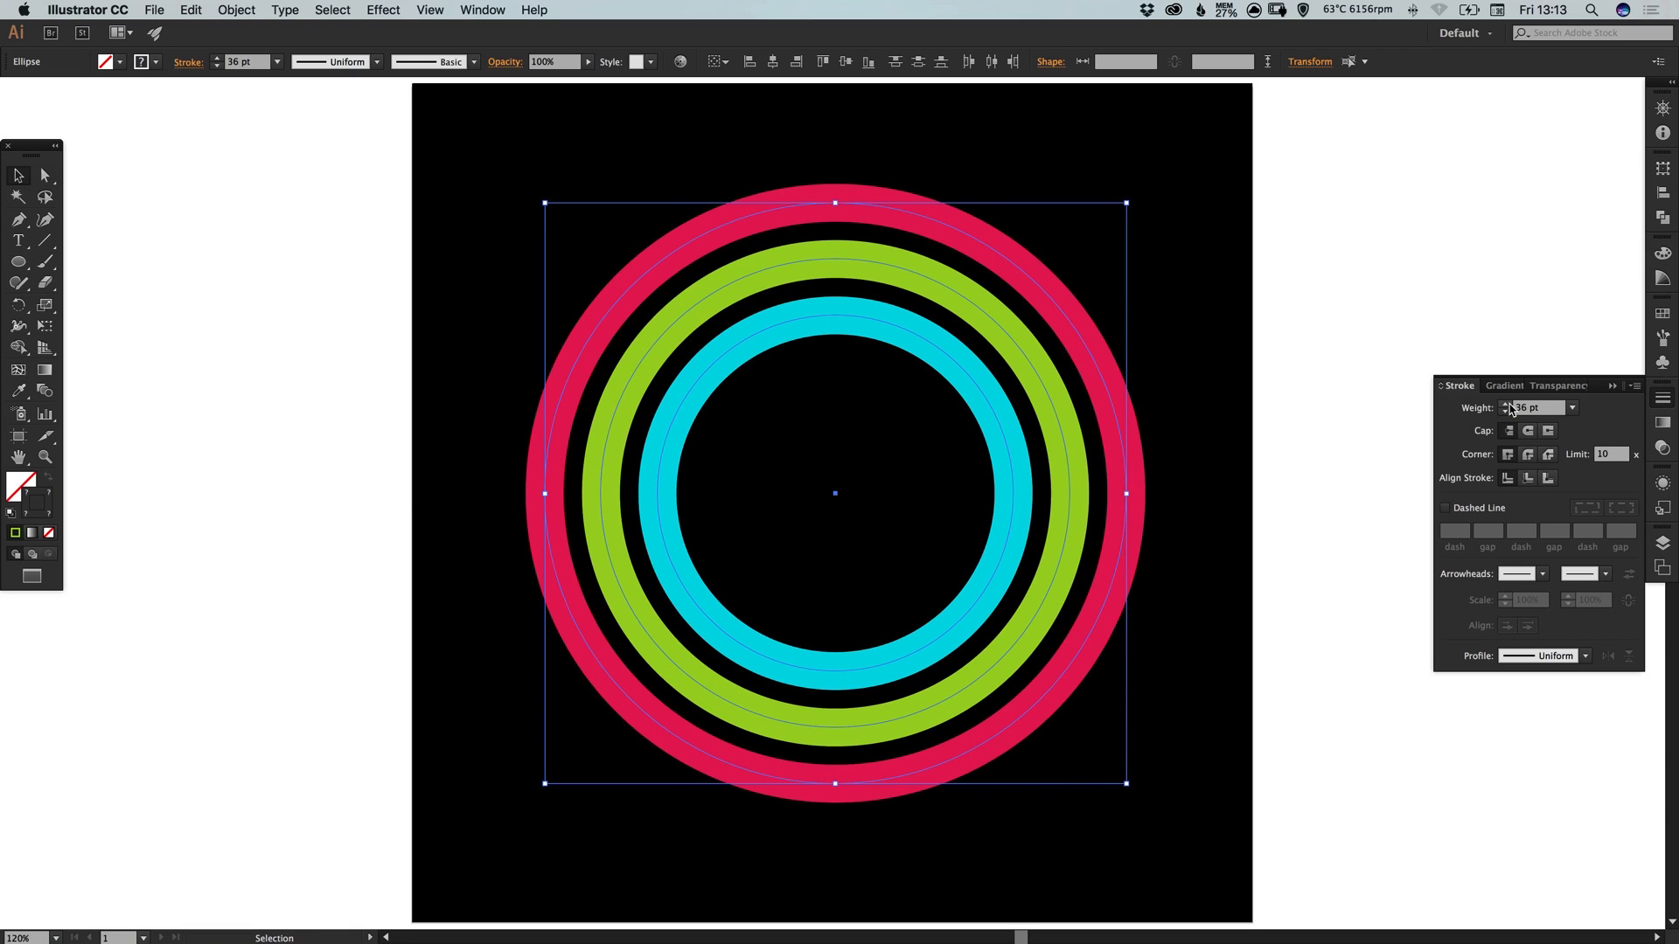
click(1510, 404)
text(52)
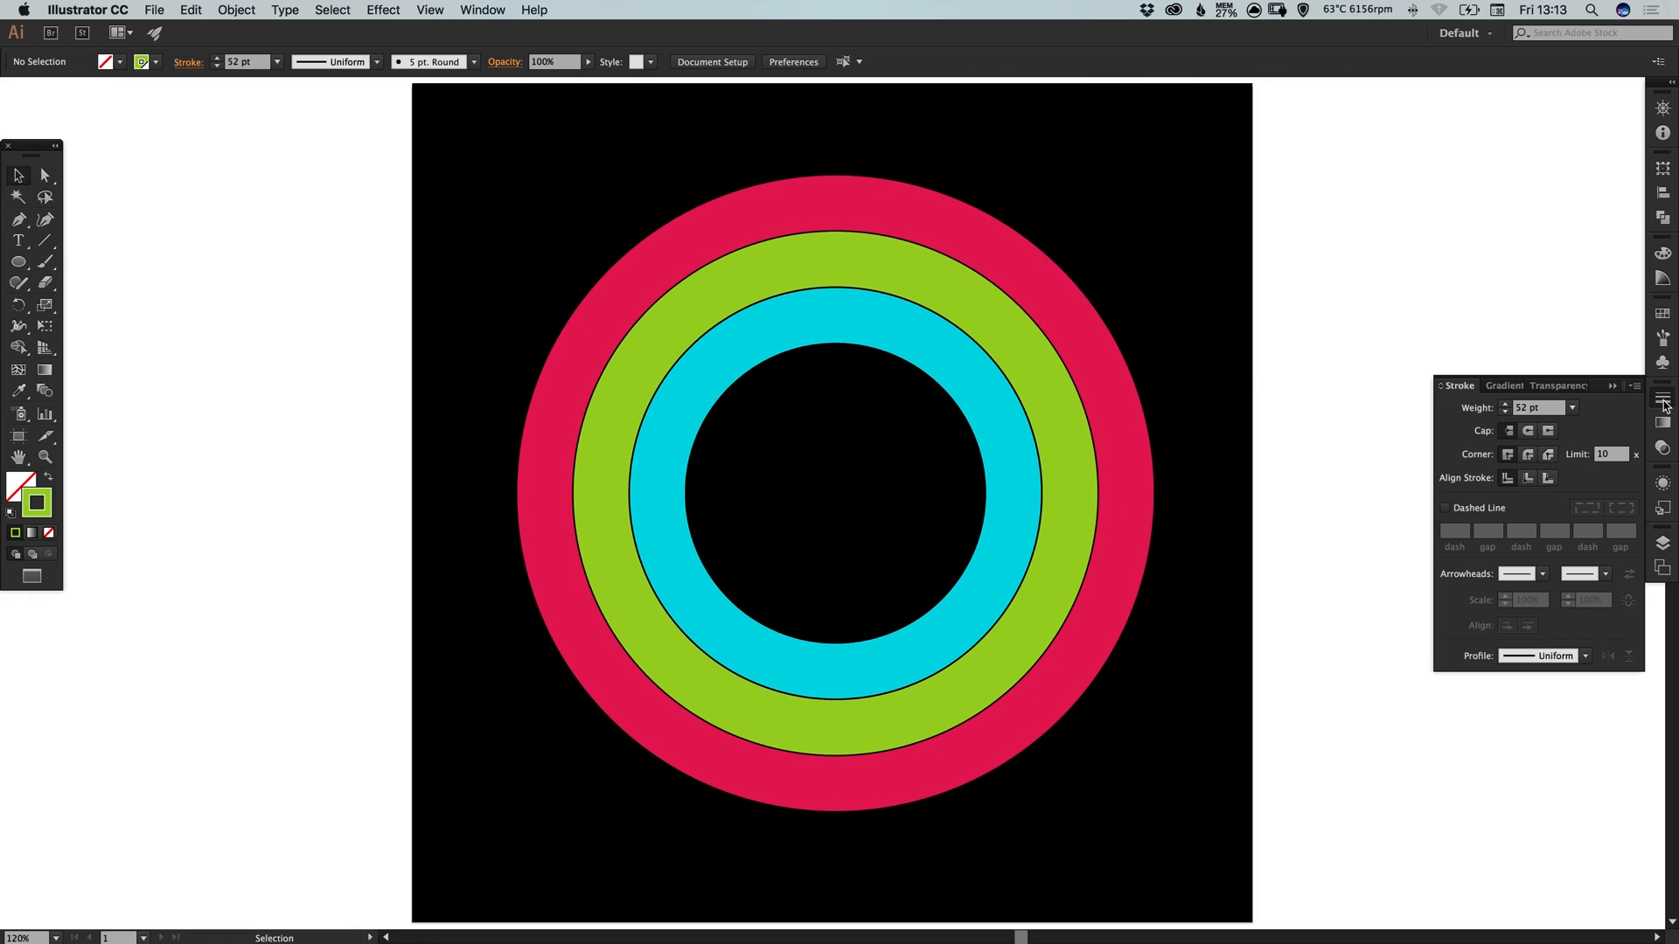
click(1663, 399)
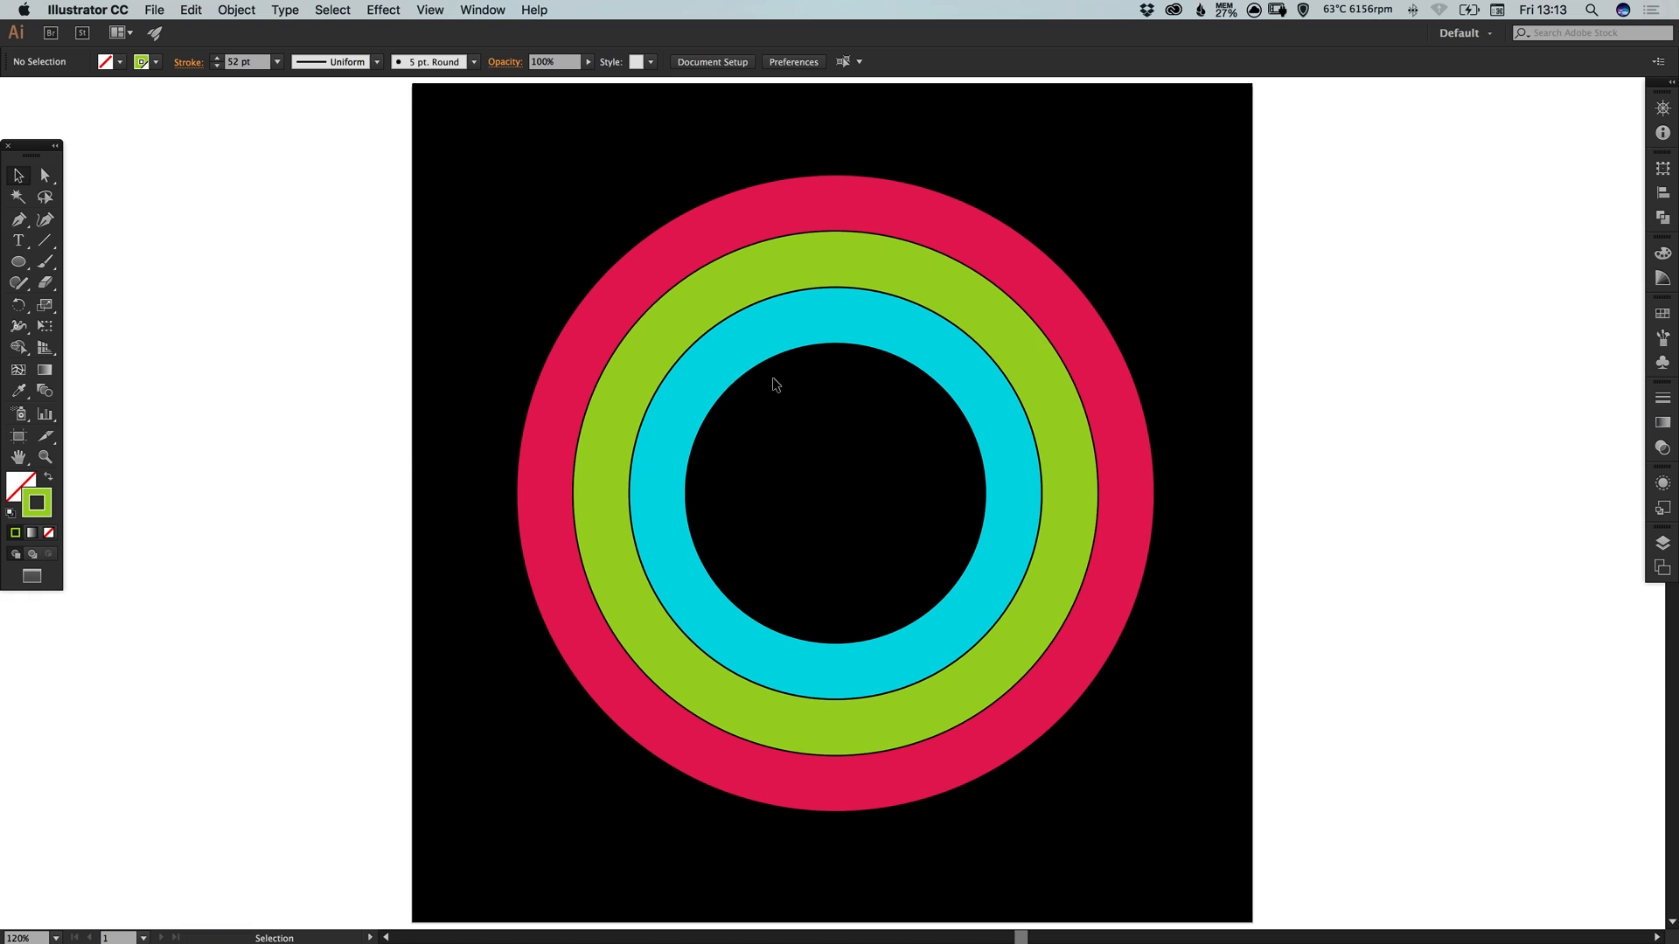
click(1105, 362)
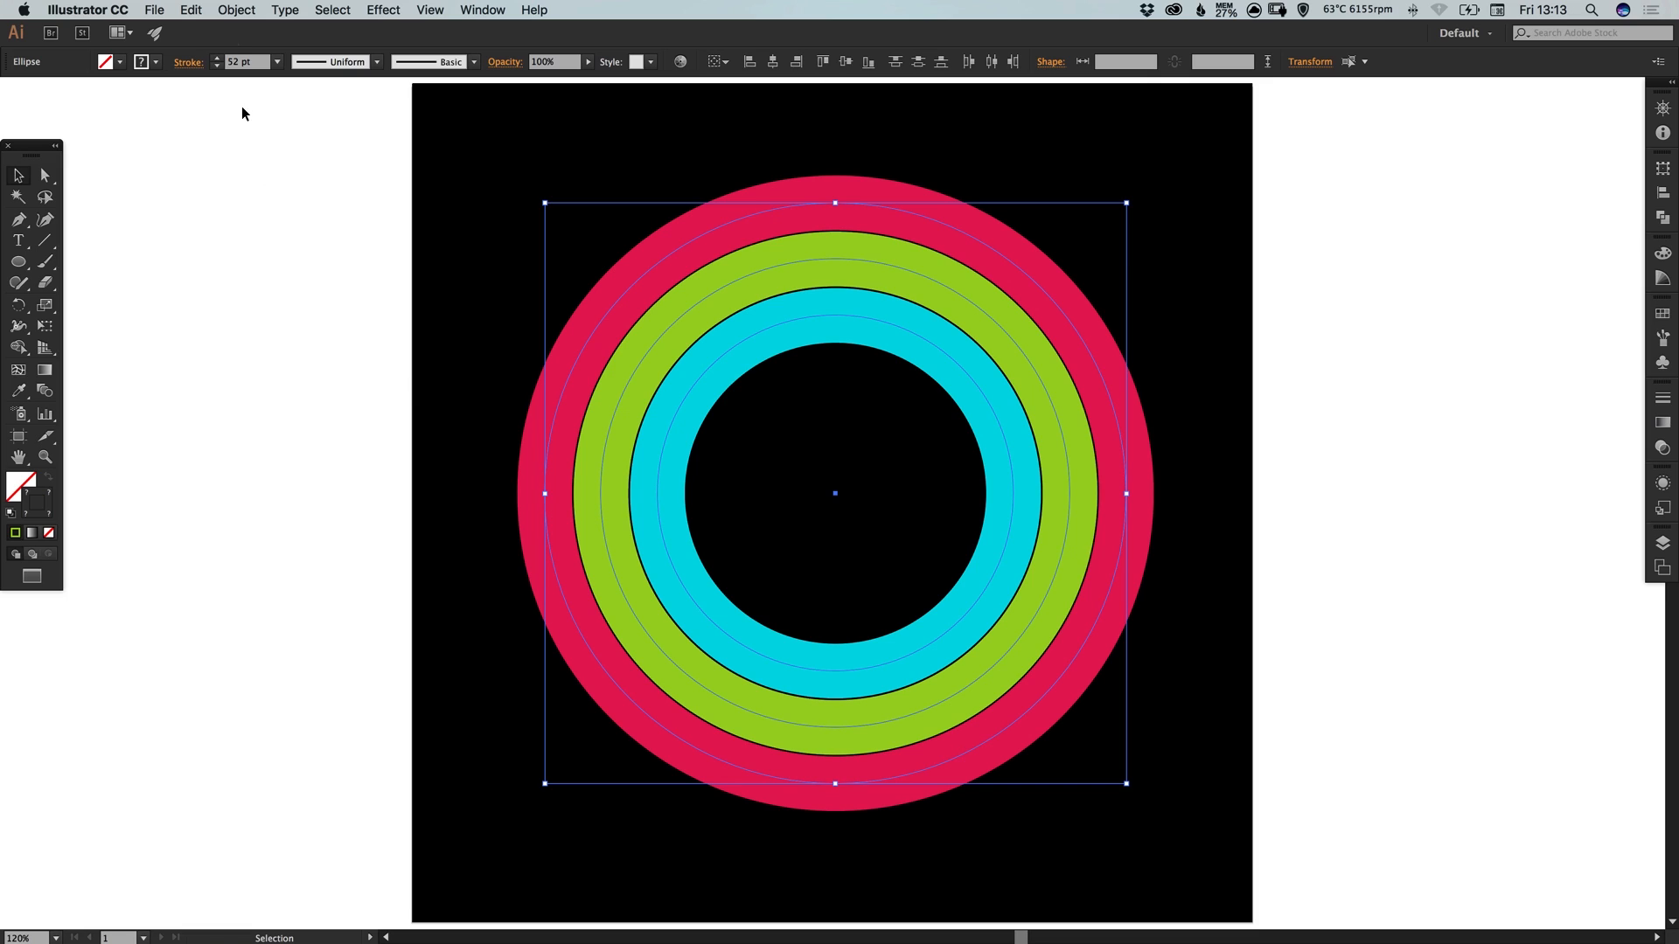
click(190, 10)
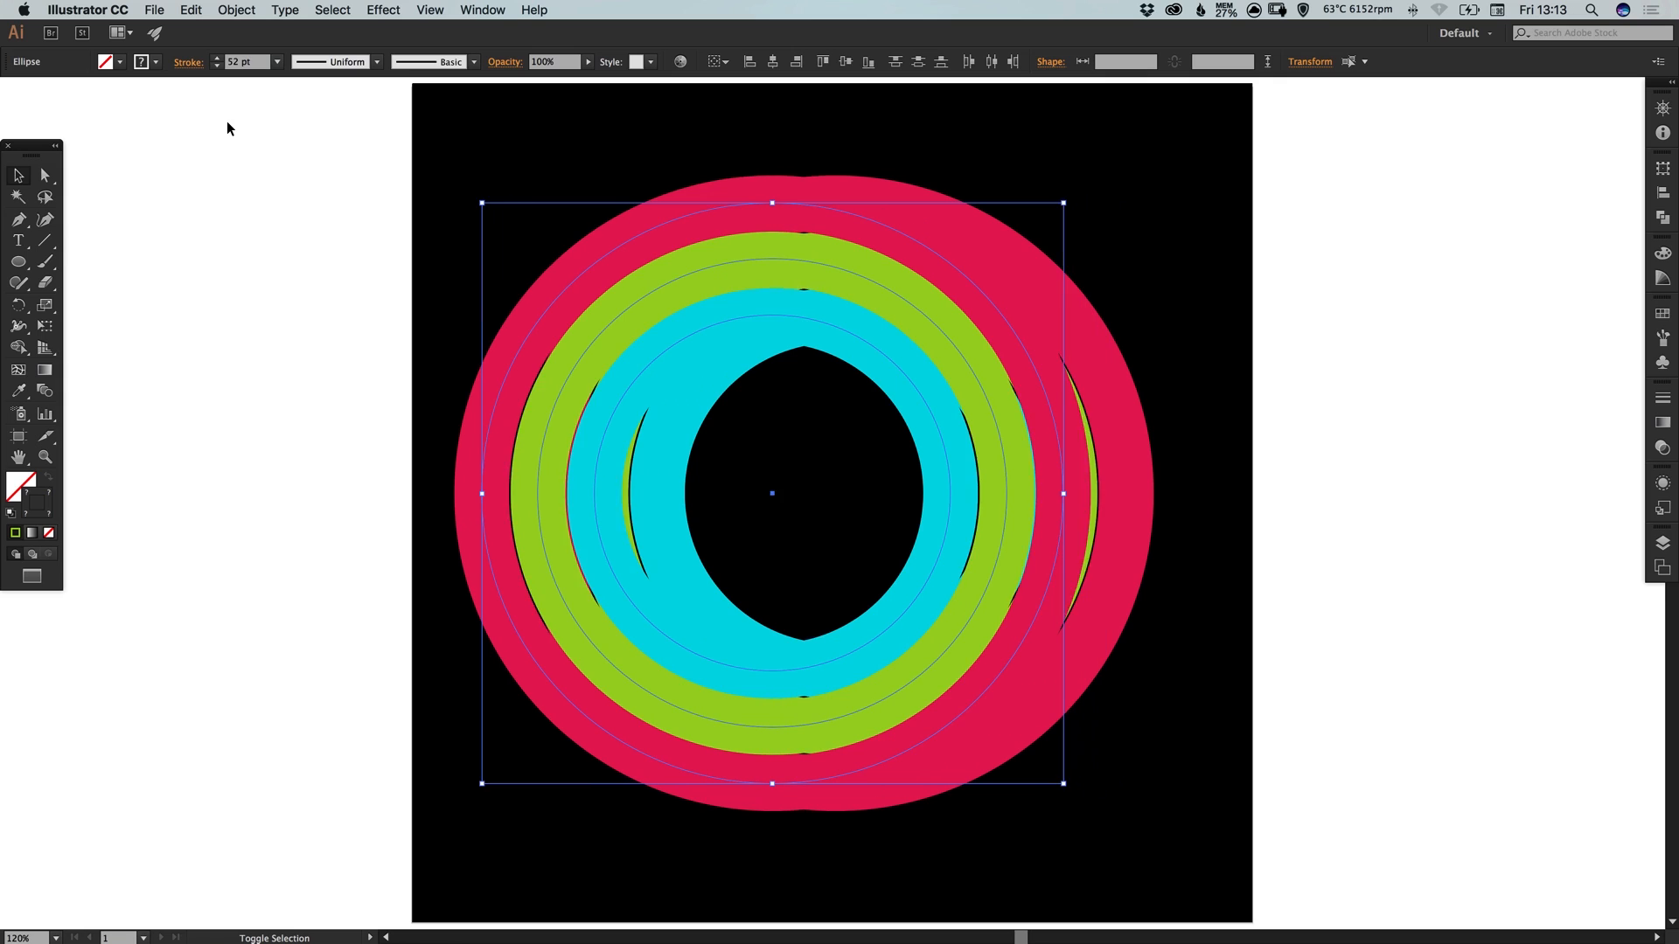
drag(772, 494, 530, 493)
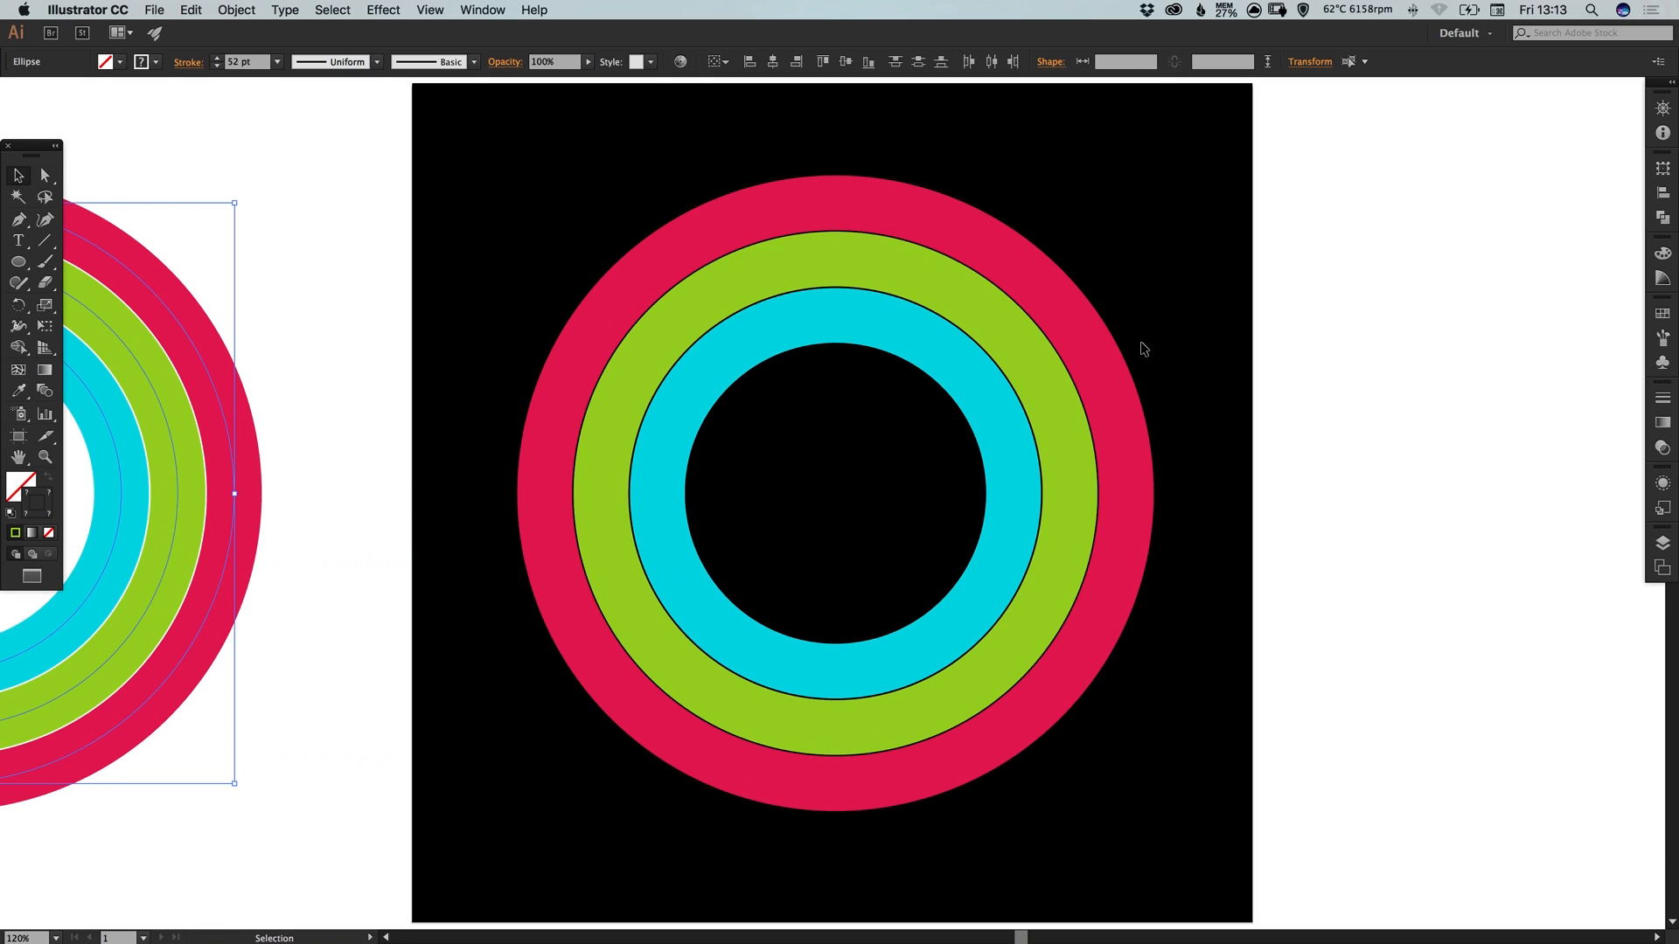
mouse_move(897, 236)
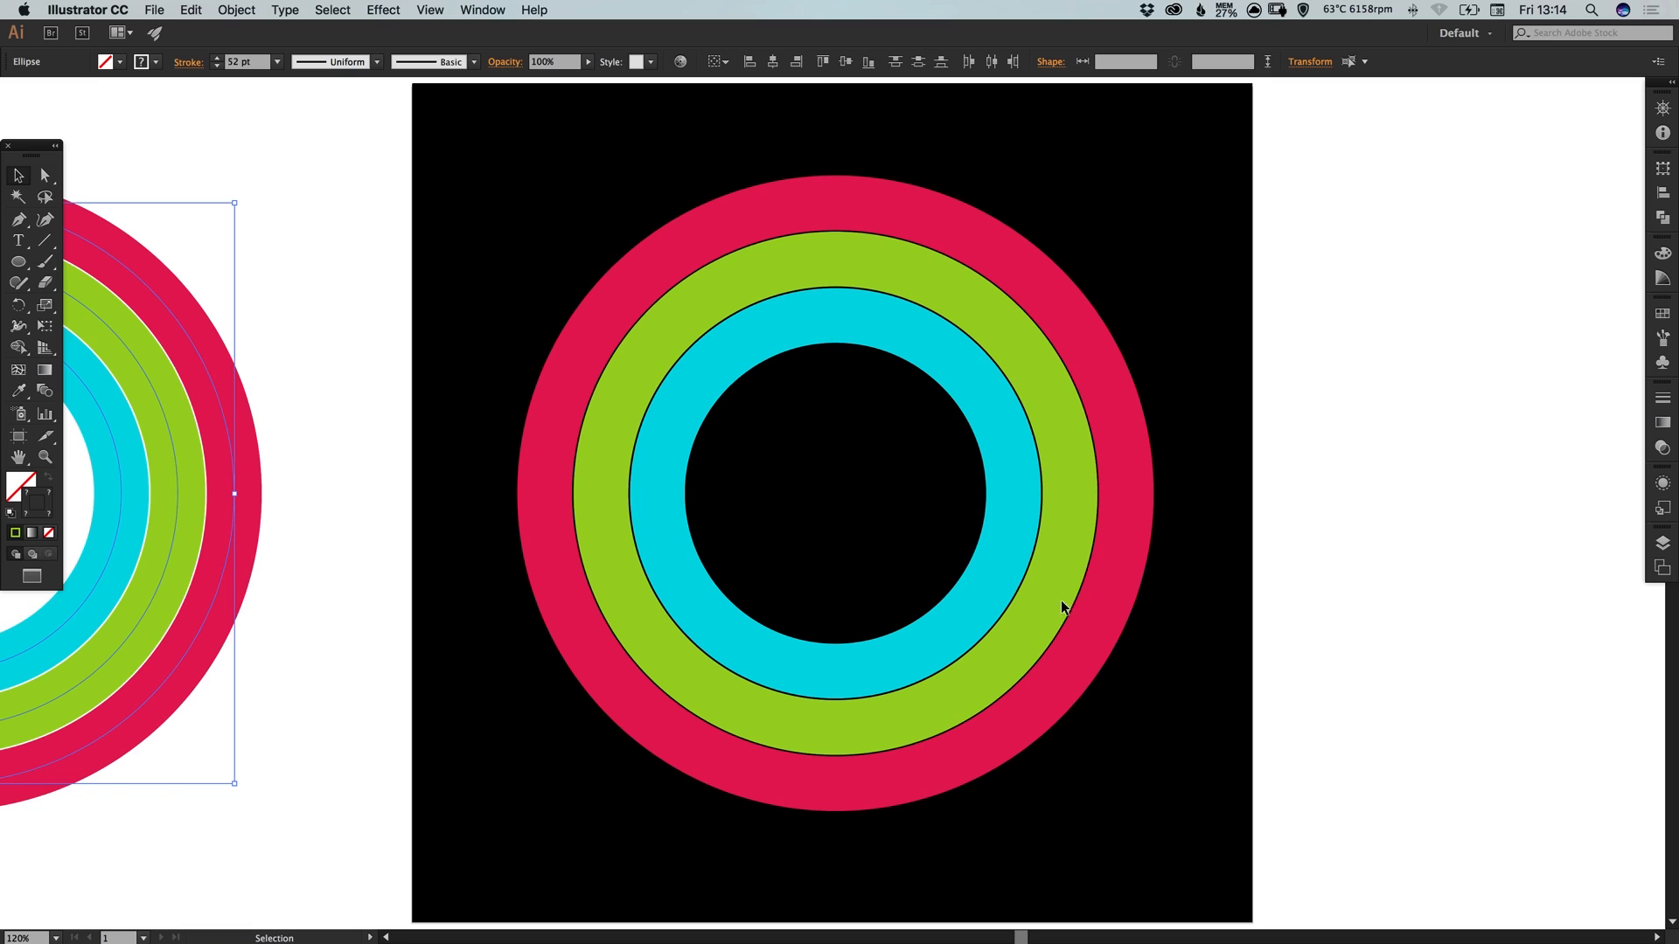
mouse_move(1115, 645)
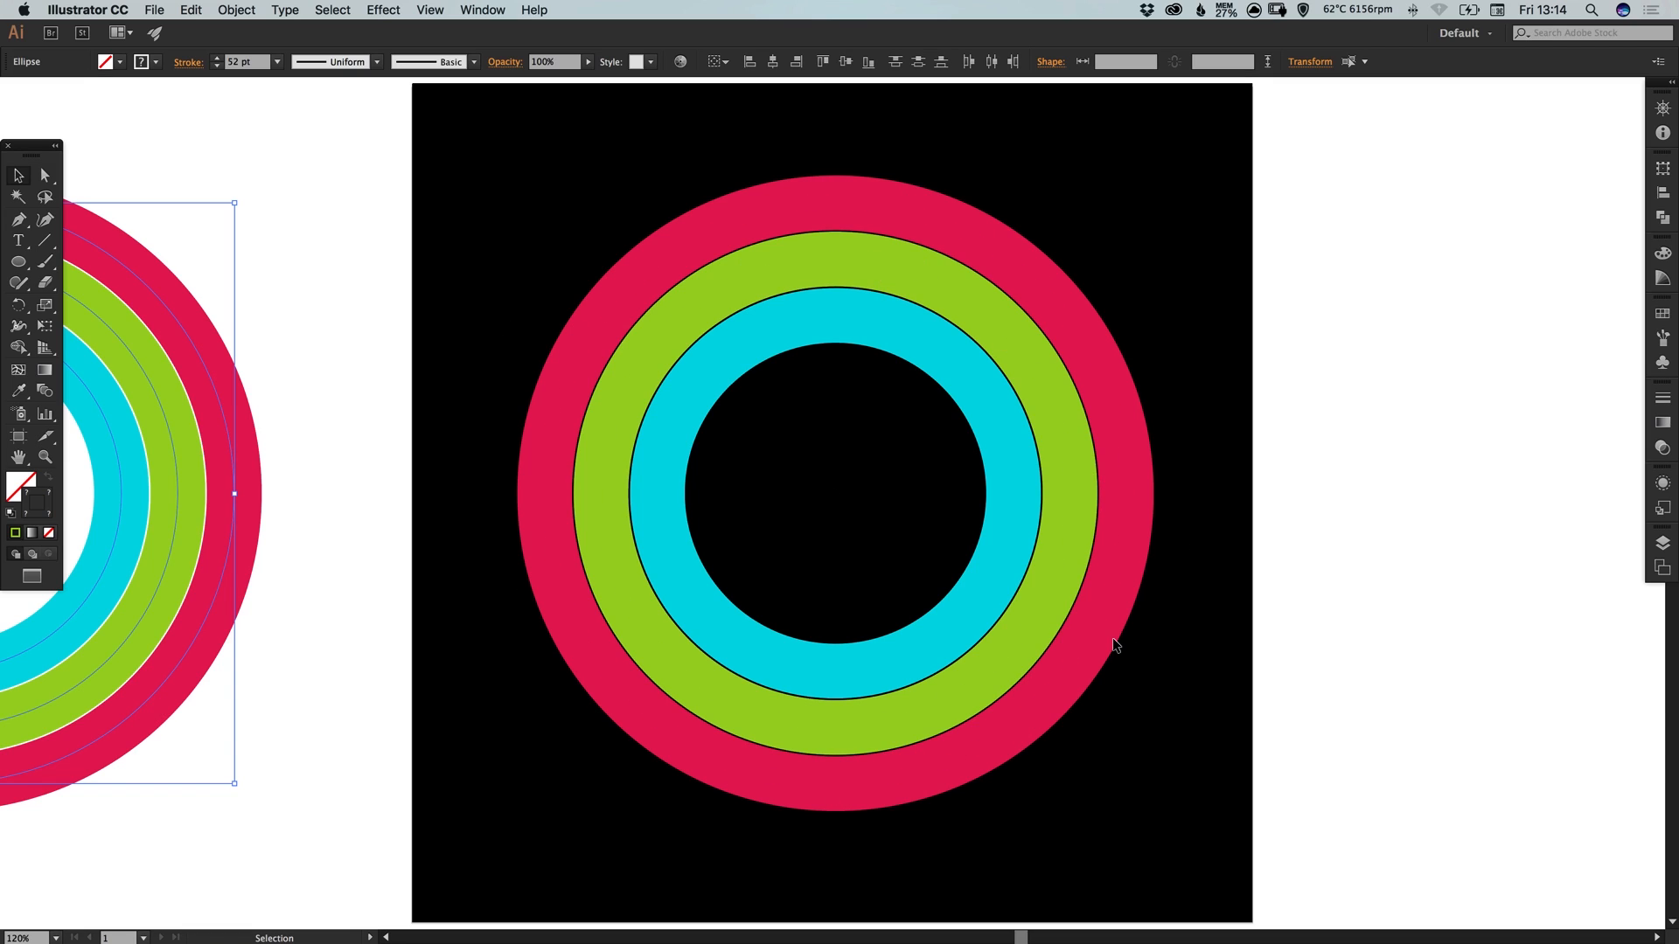
mouse_move(760, 344)
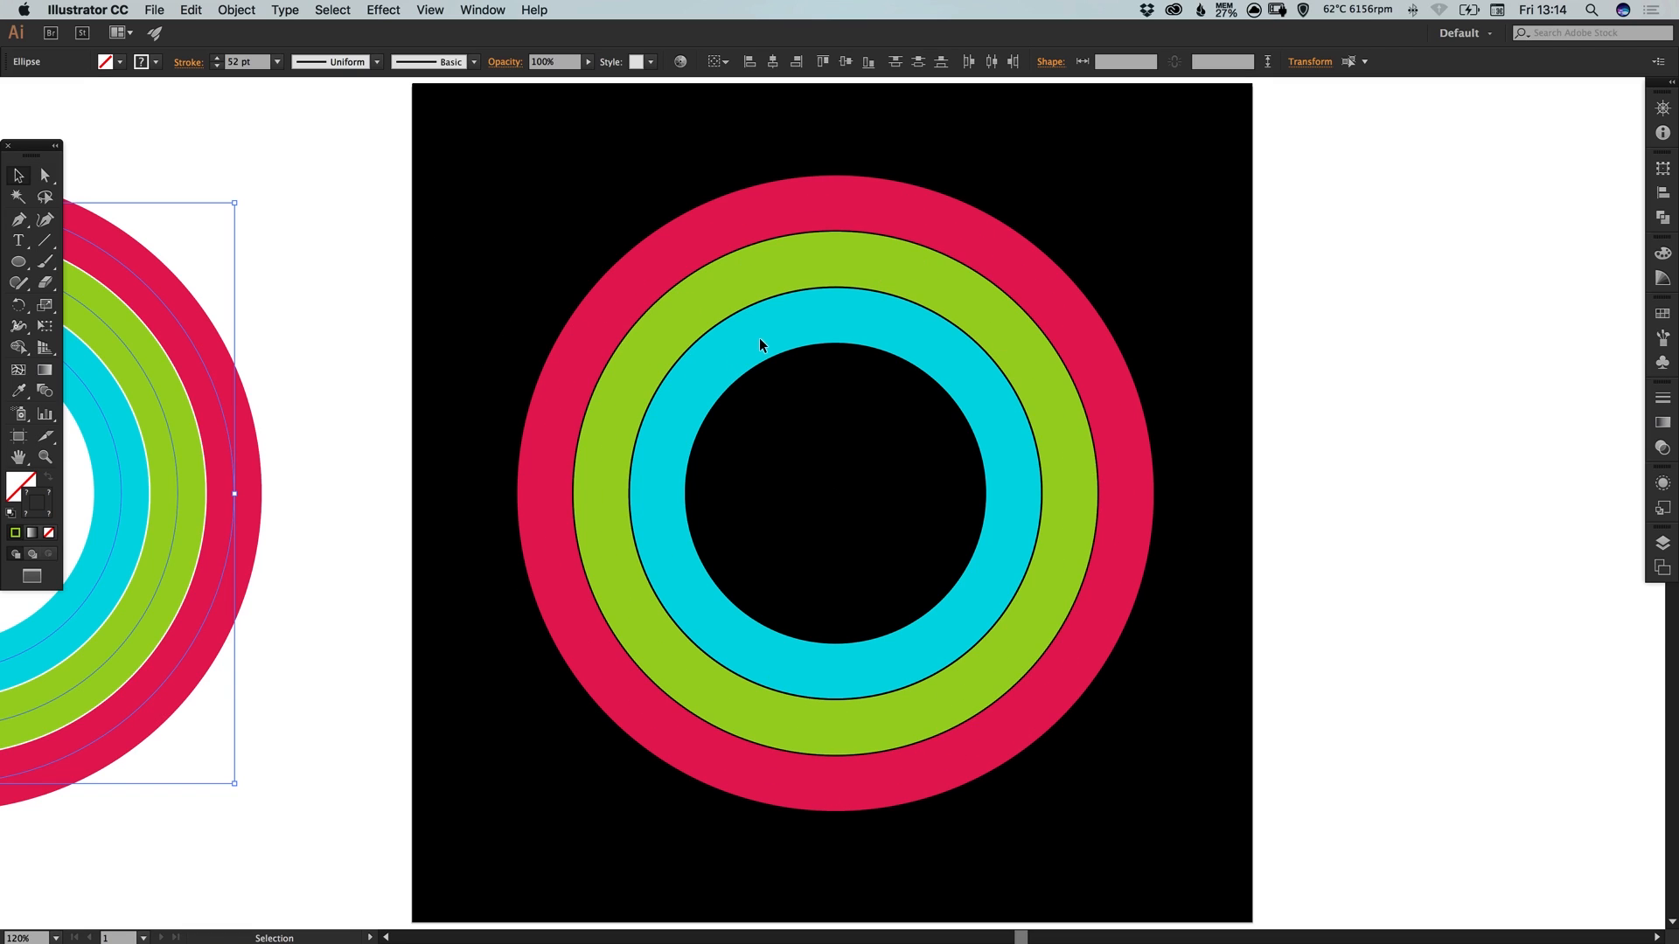
mouse_move(829, 318)
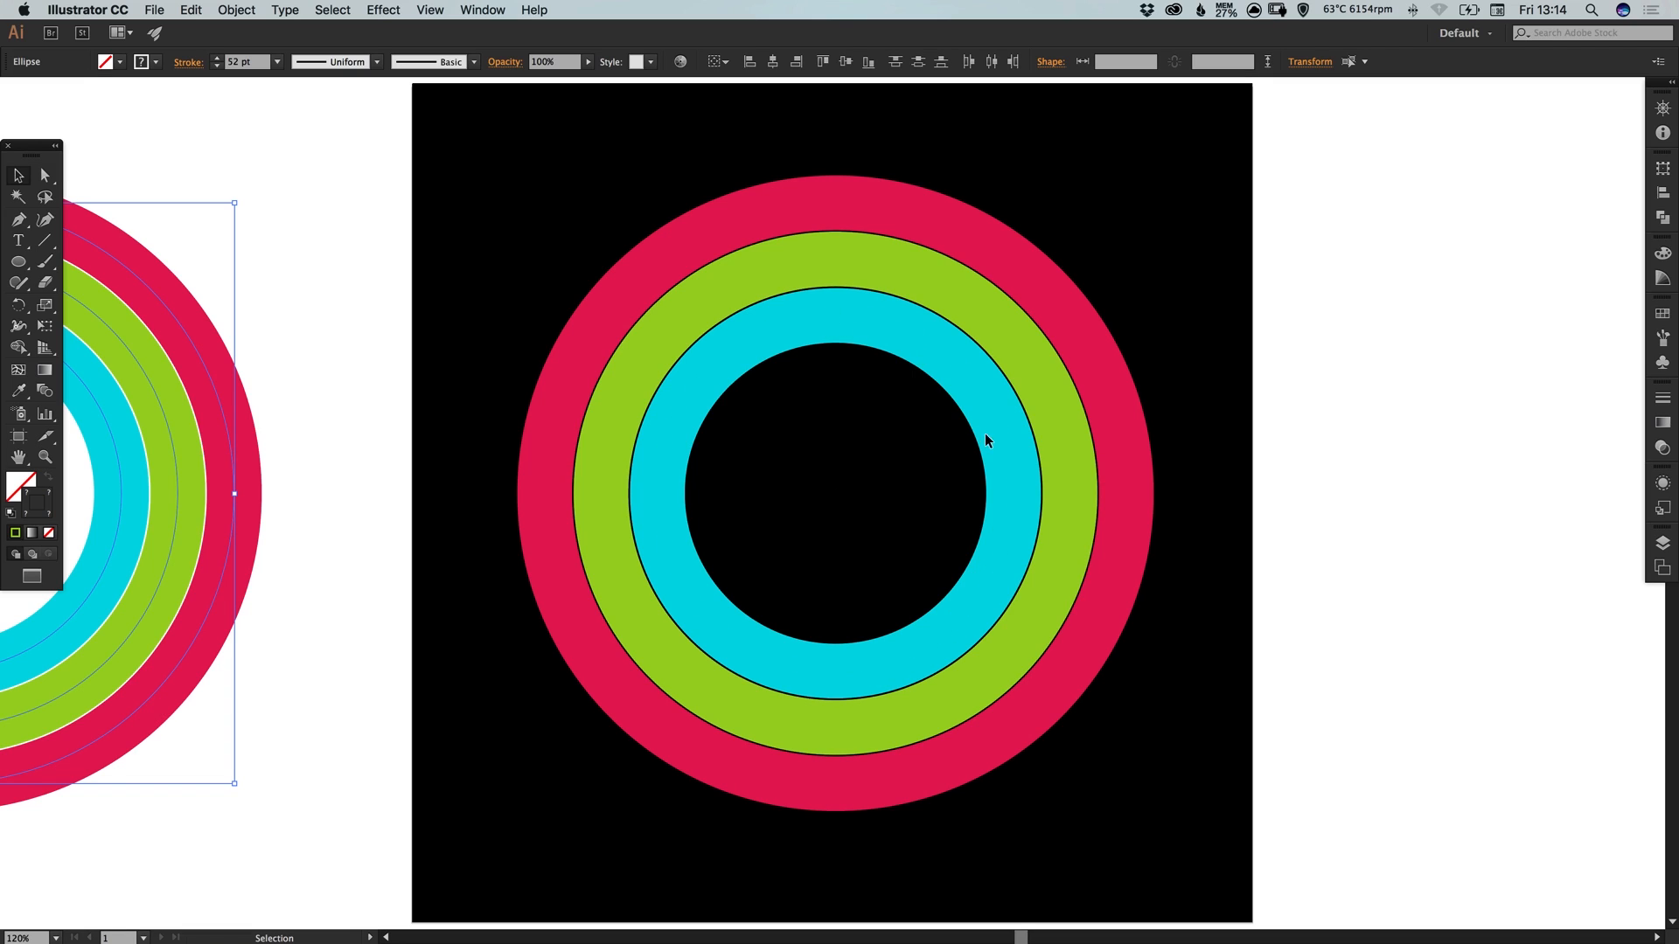
mouse_move(874, 371)
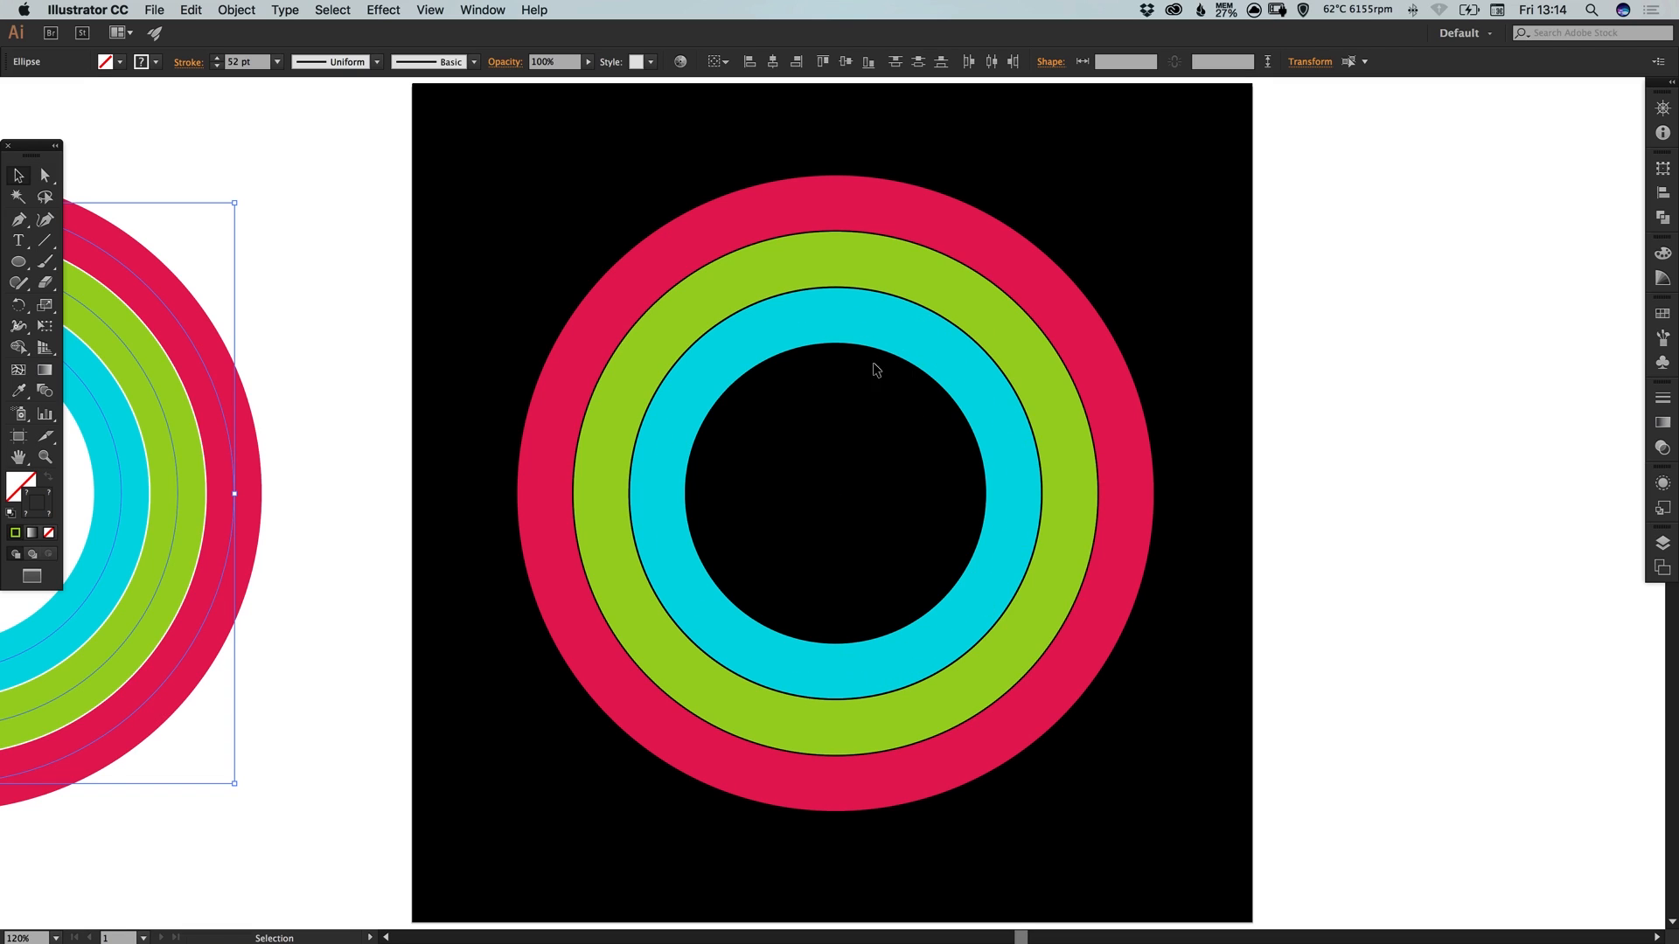
mouse_move(76, 208)
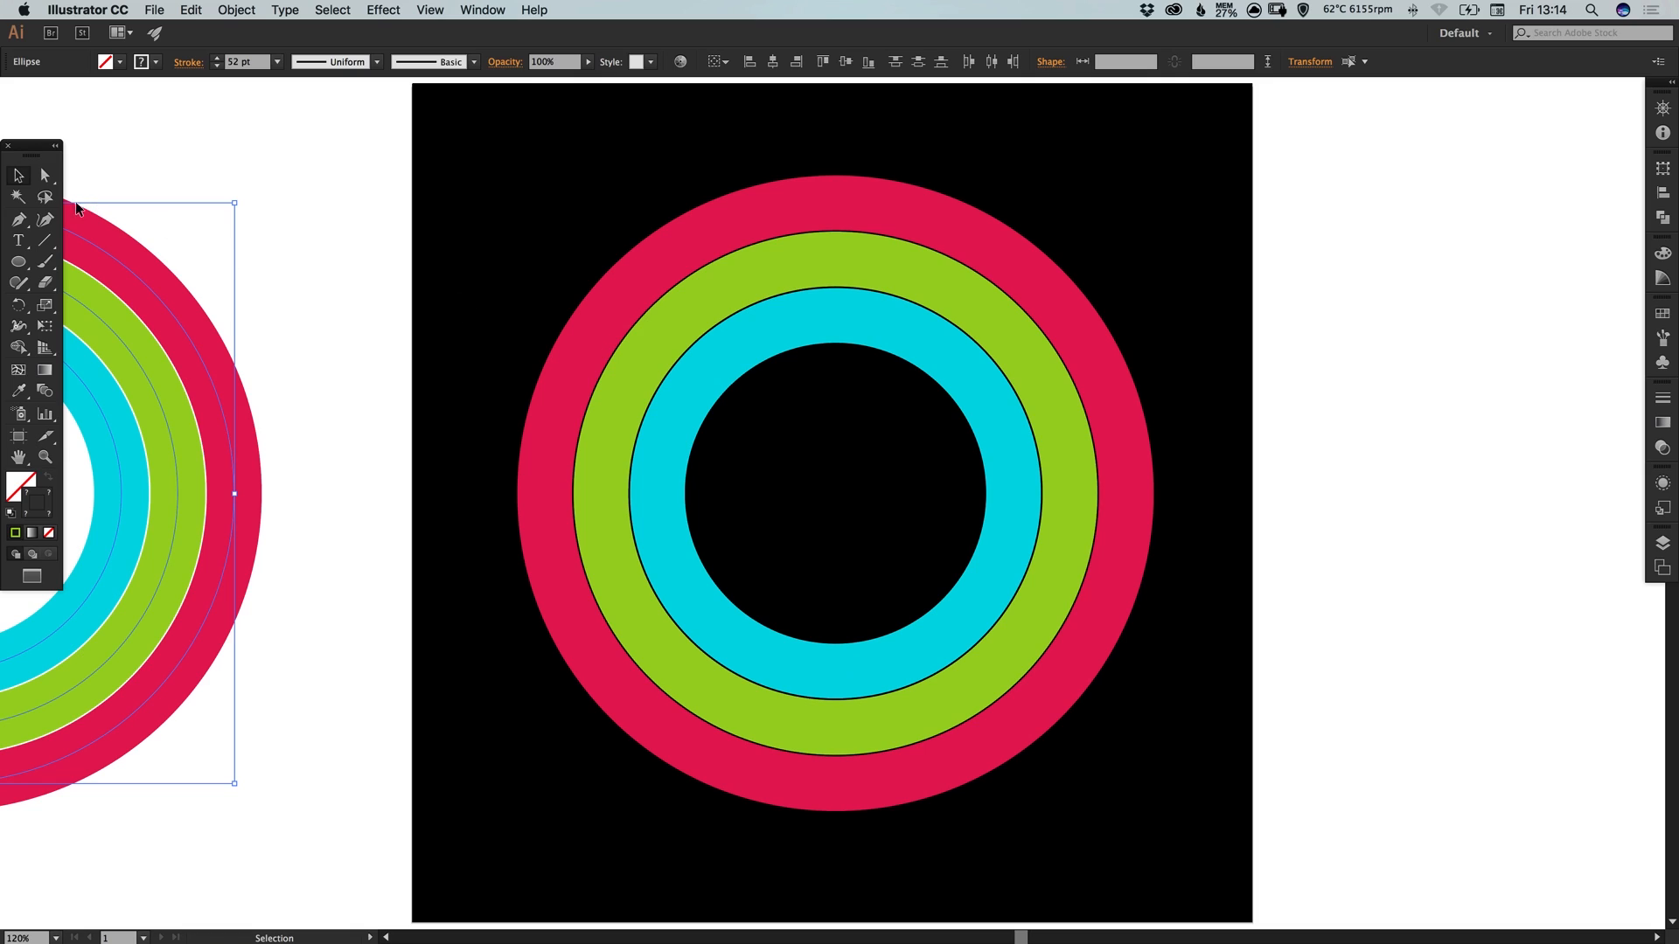
Use the Add Anchor Point tool to place an extra point on the outer ring's path
click(18, 220)
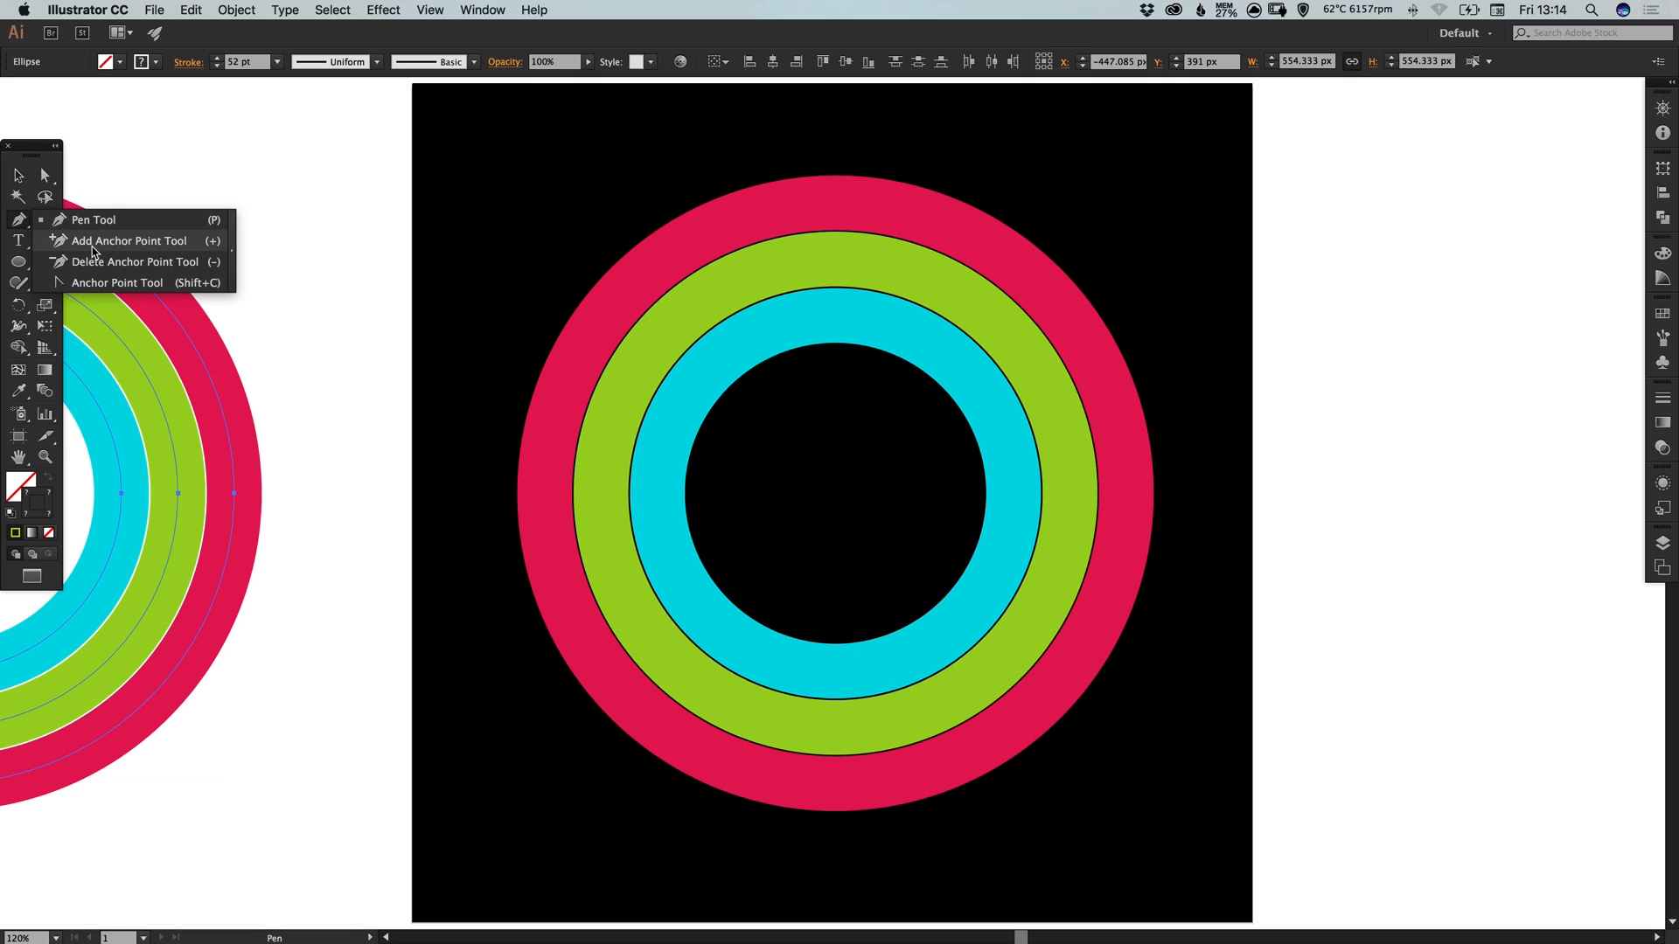
click(127, 240)
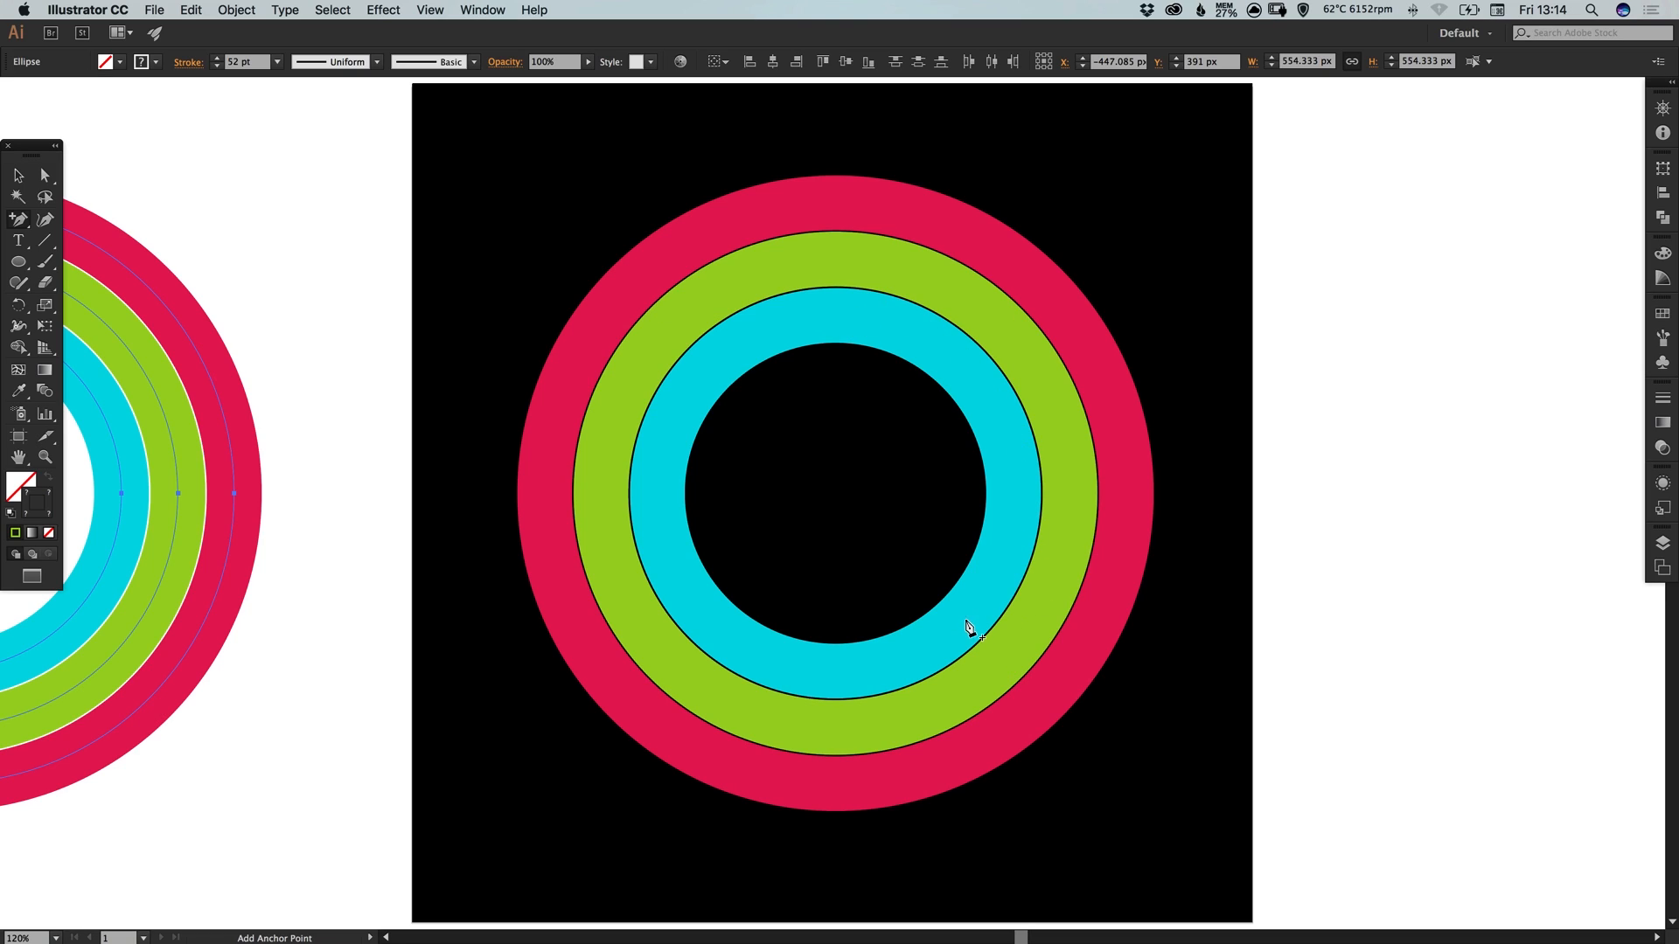
click(965, 633)
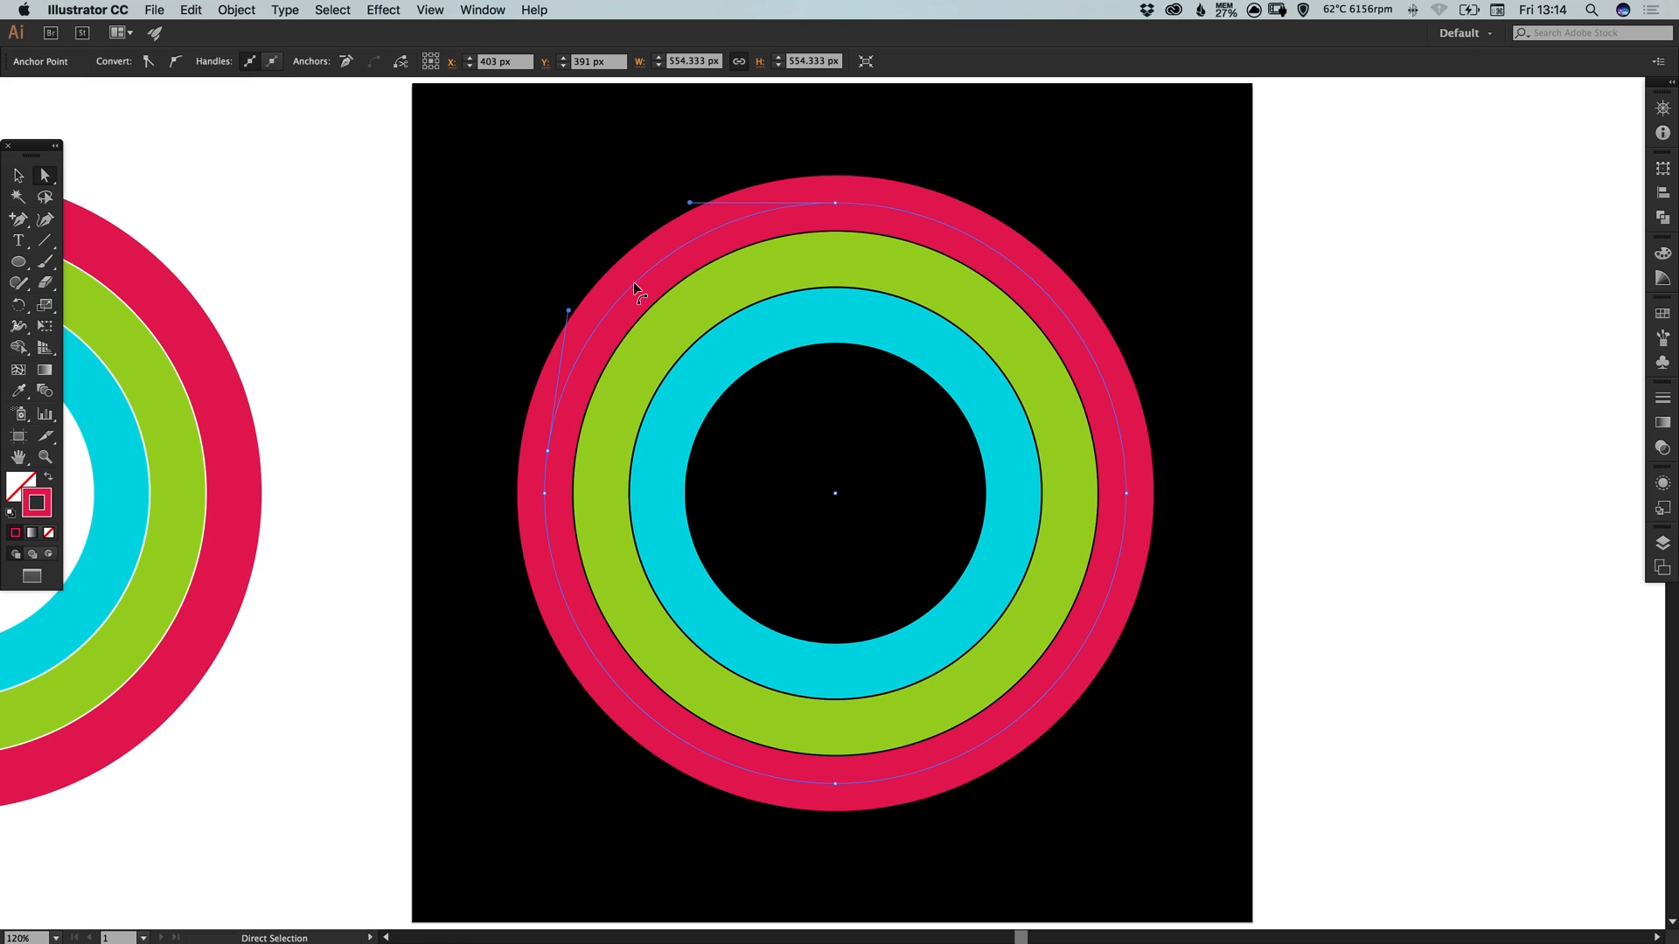
mouse_move(631, 275)
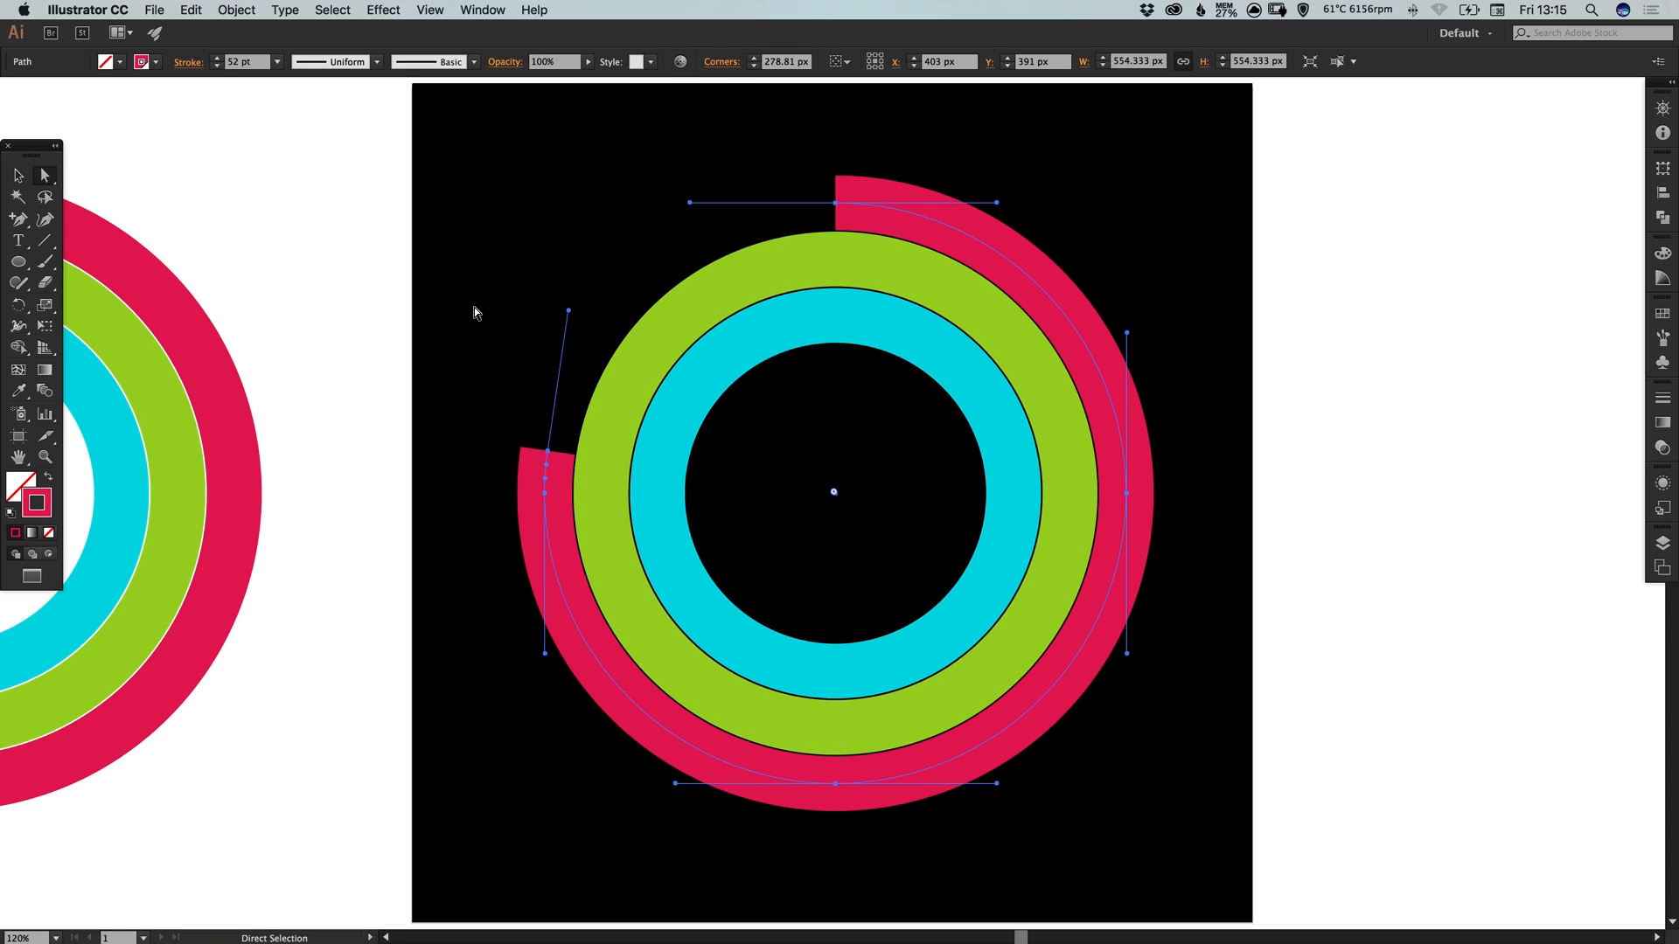
Deselect the pink ring after its upper-left section is removed, leaving an open arc
click(482, 346)
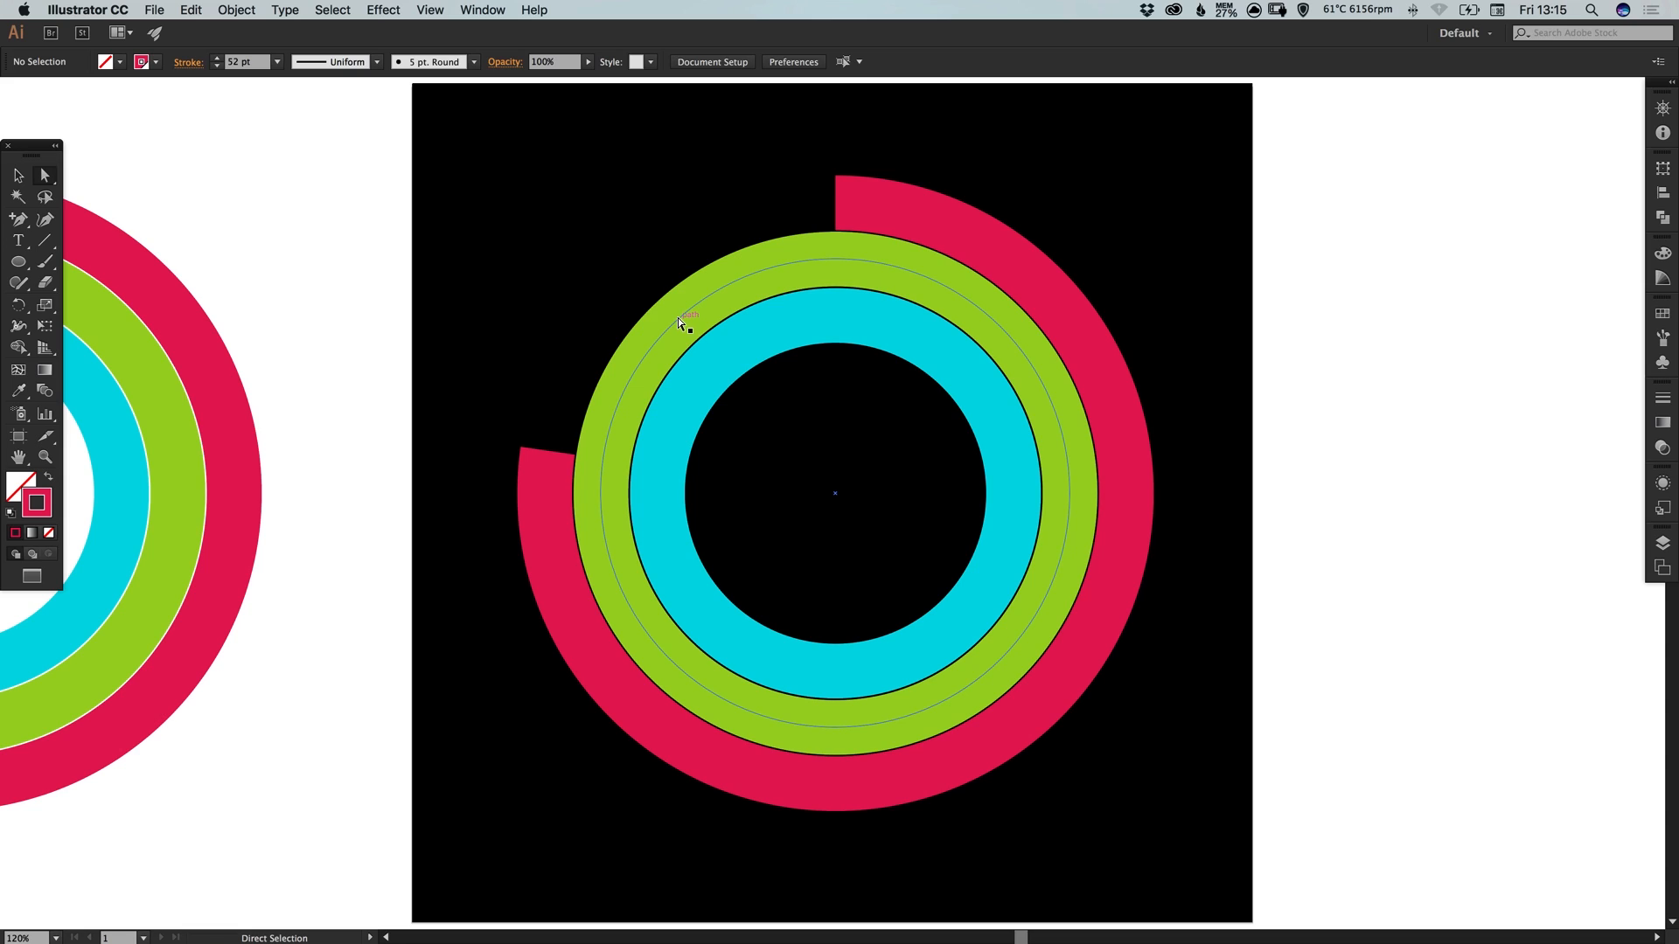
mouse_move(701, 690)
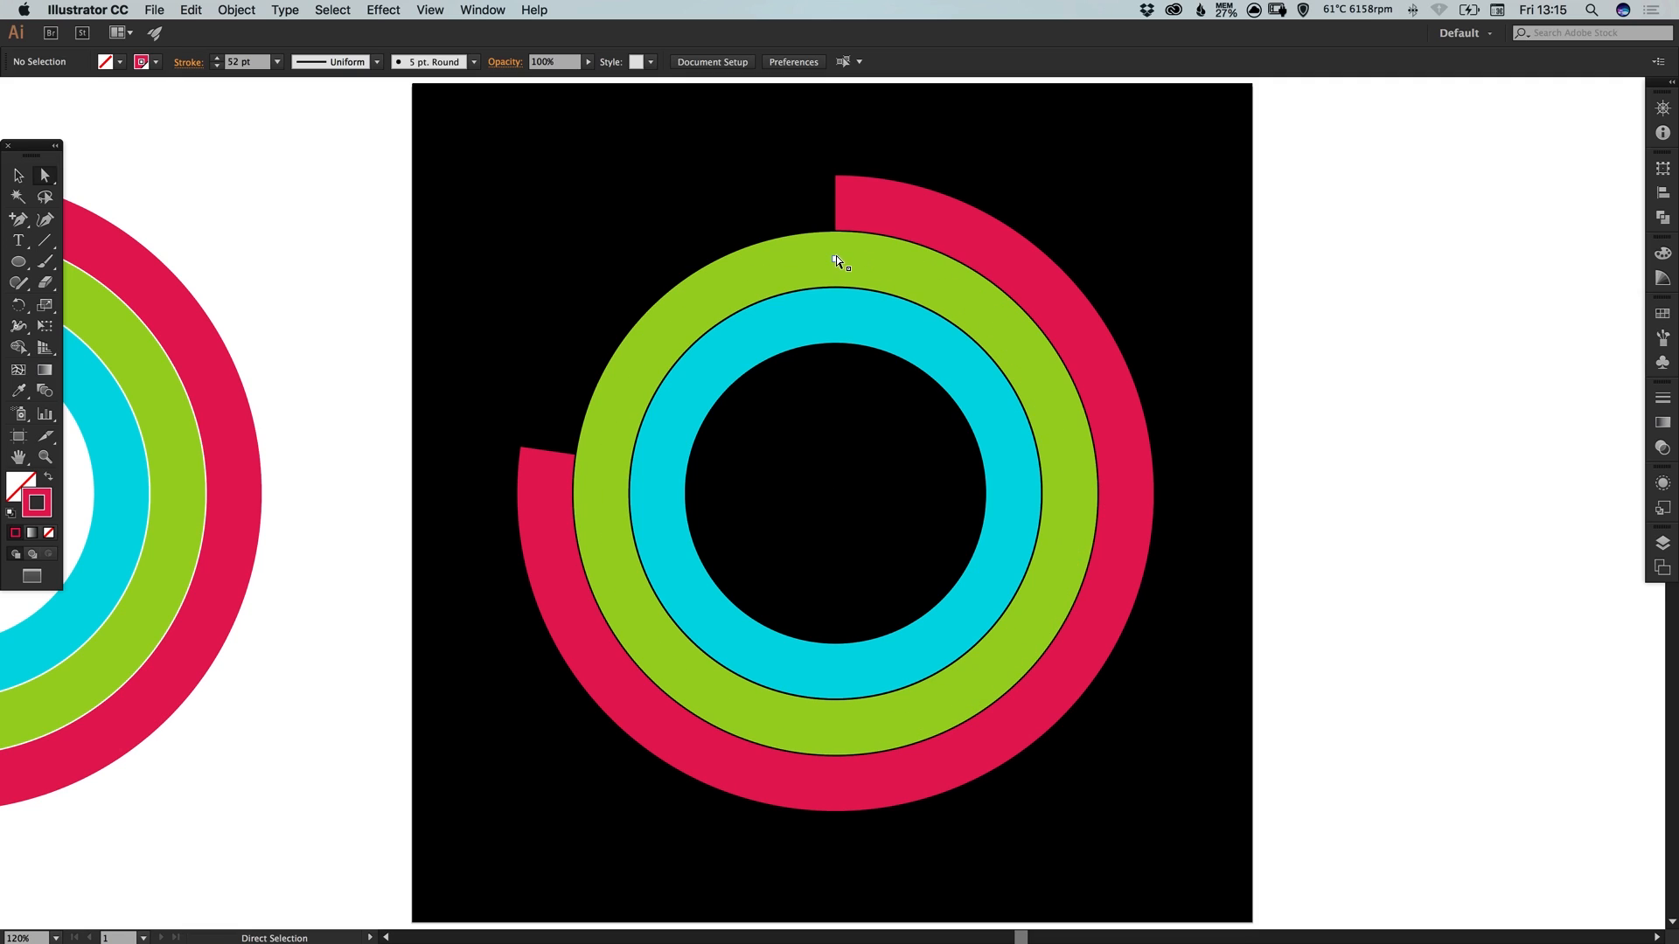
mouse_move(838, 262)
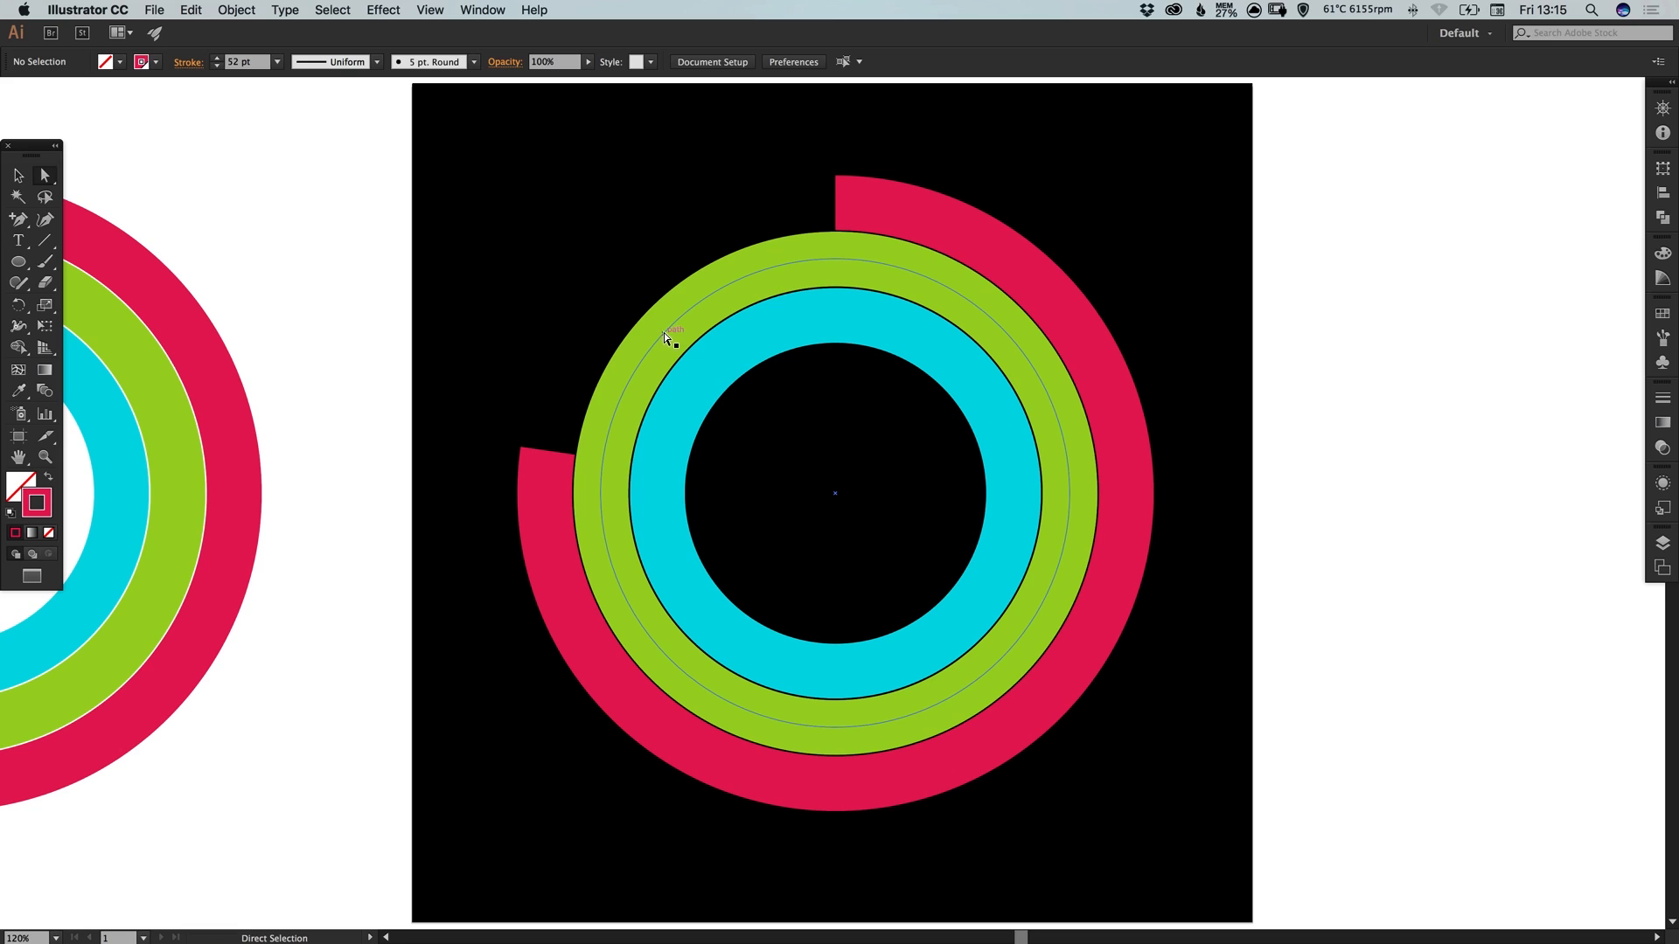
Remove the green ring's upper-left and left segments, leaving an open clockwise arc
click(670, 333)
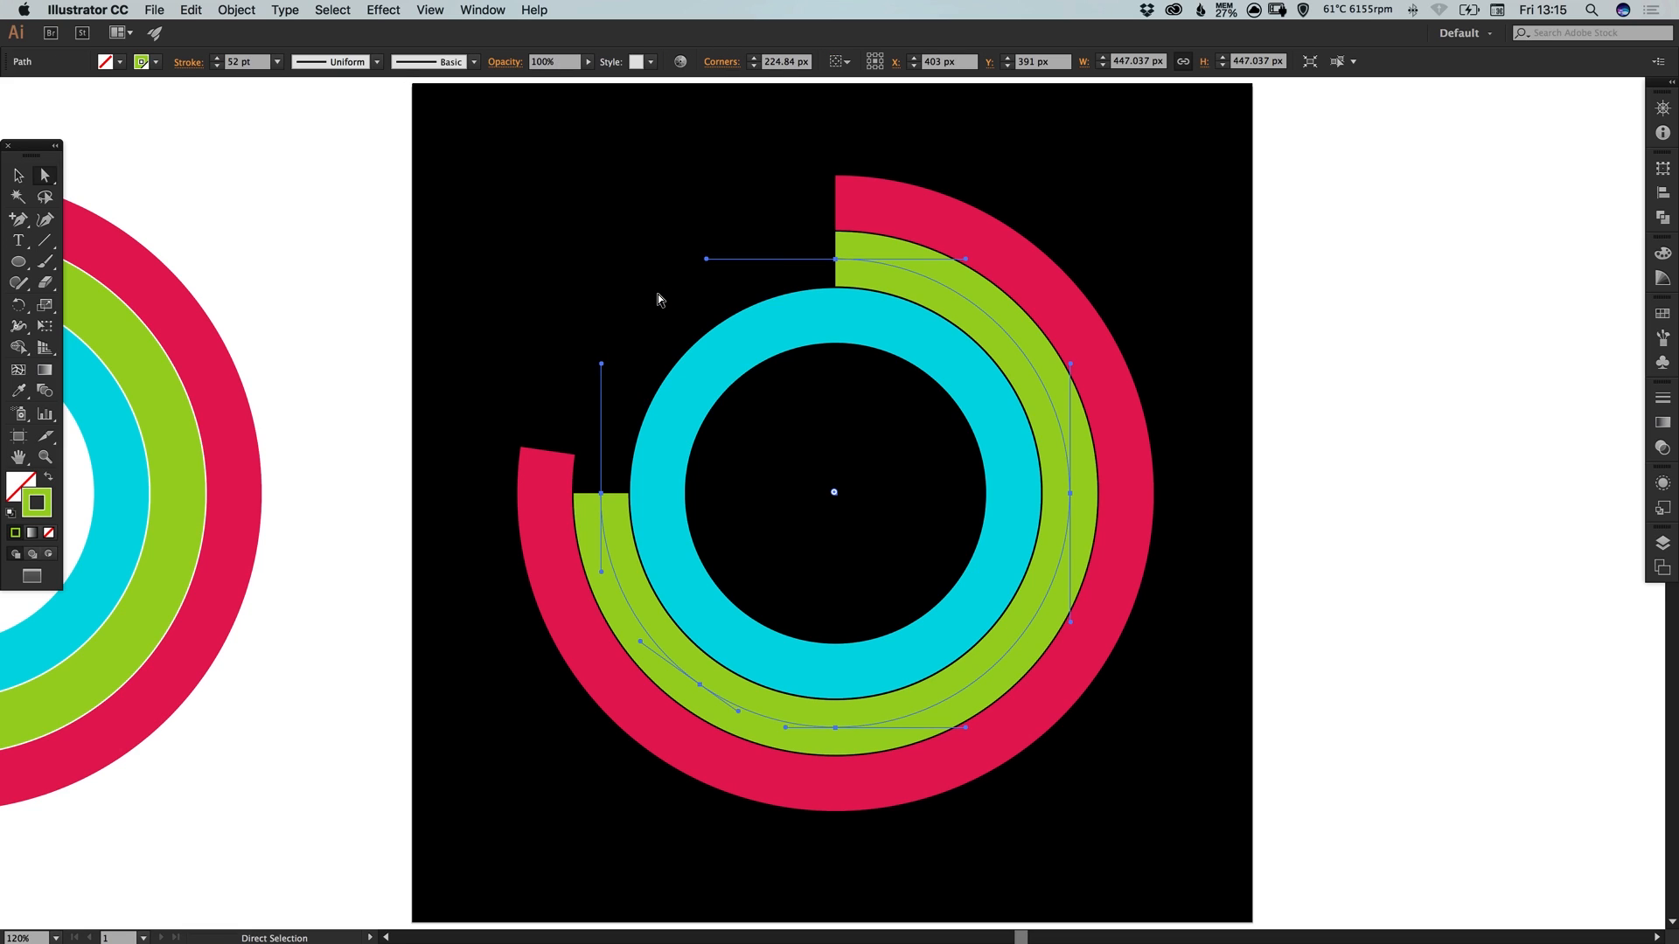
mouse_move(737, 526)
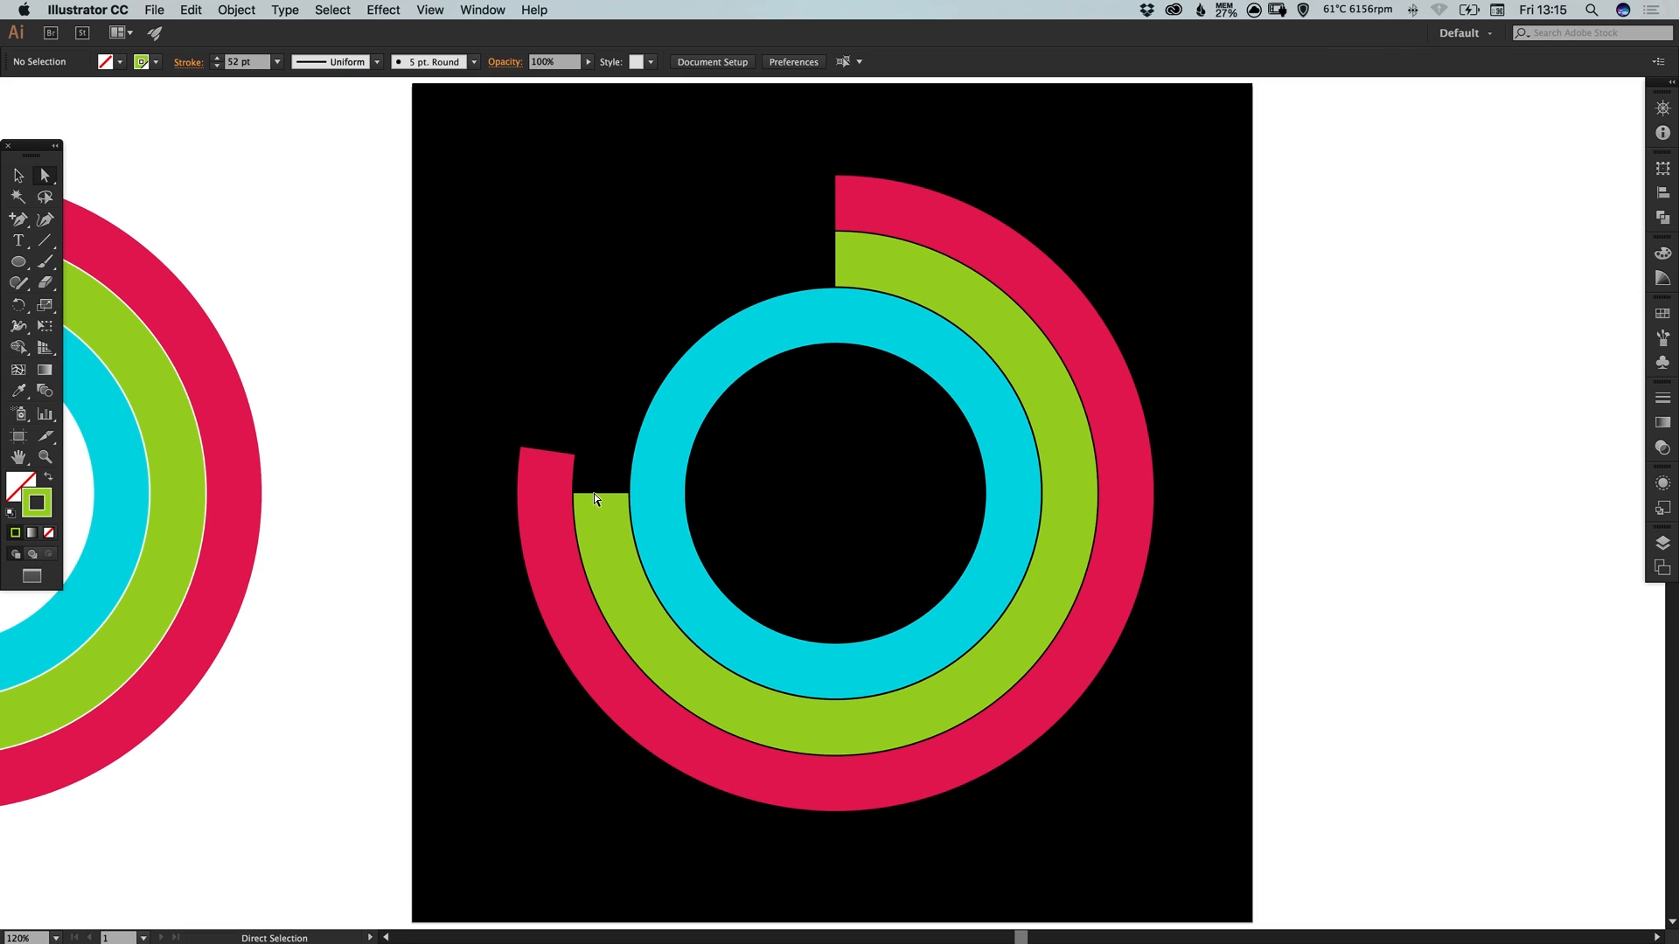
click(600, 495)
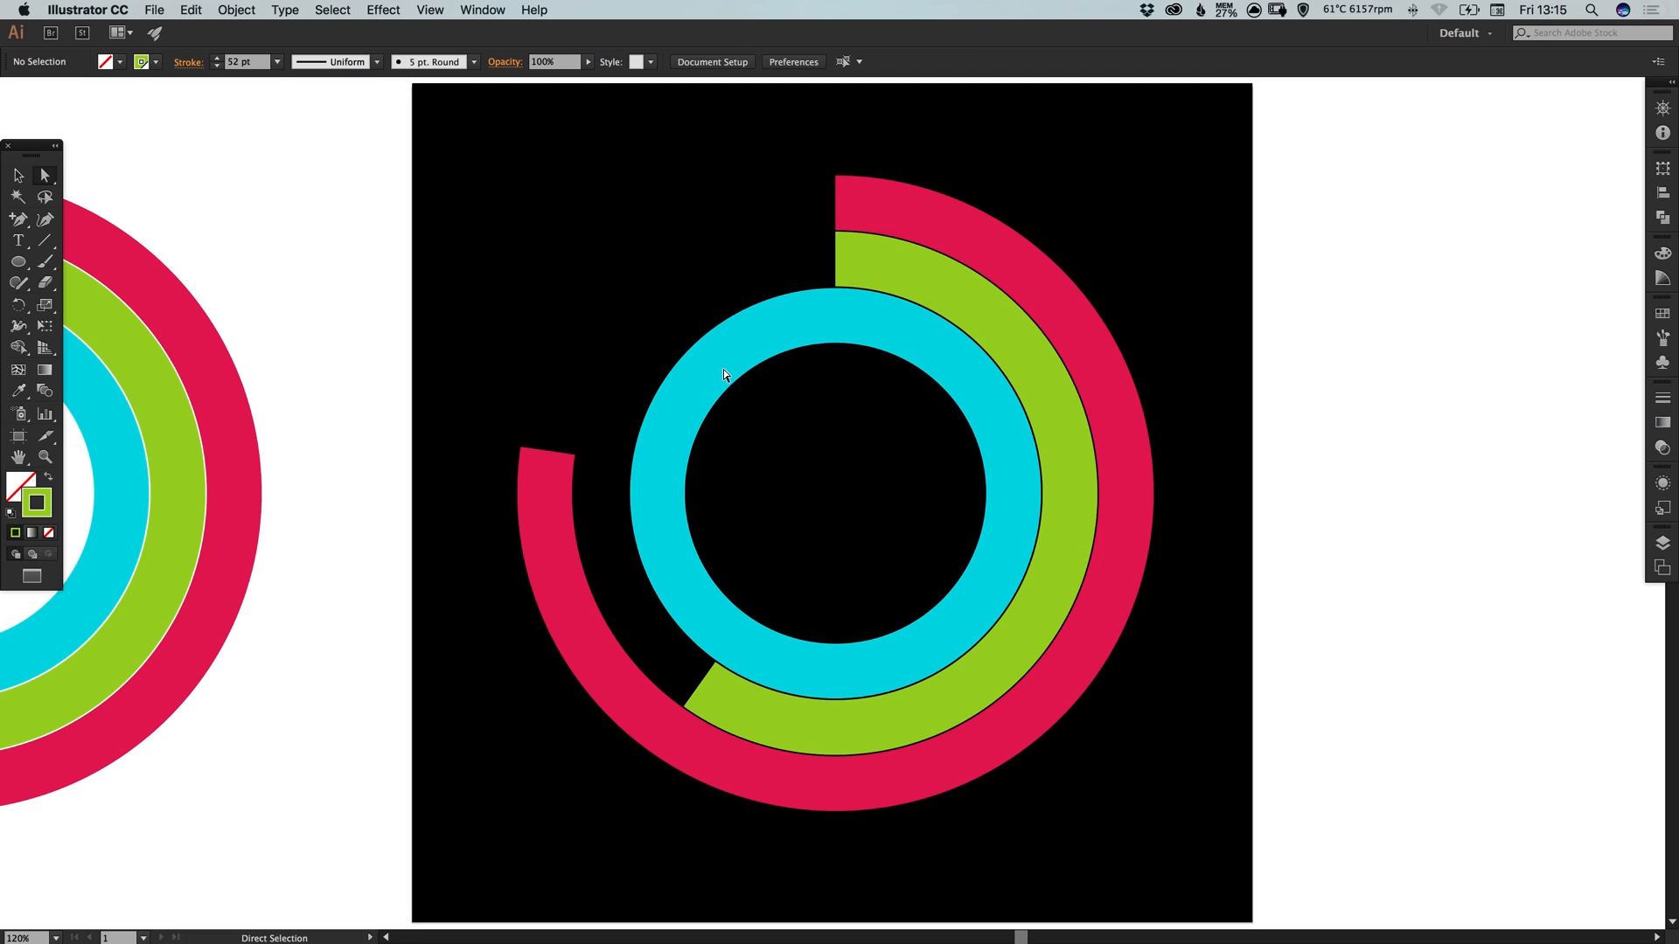
Remove the cyan ring's left-side segments so it ends at the lower right
click(744, 333)
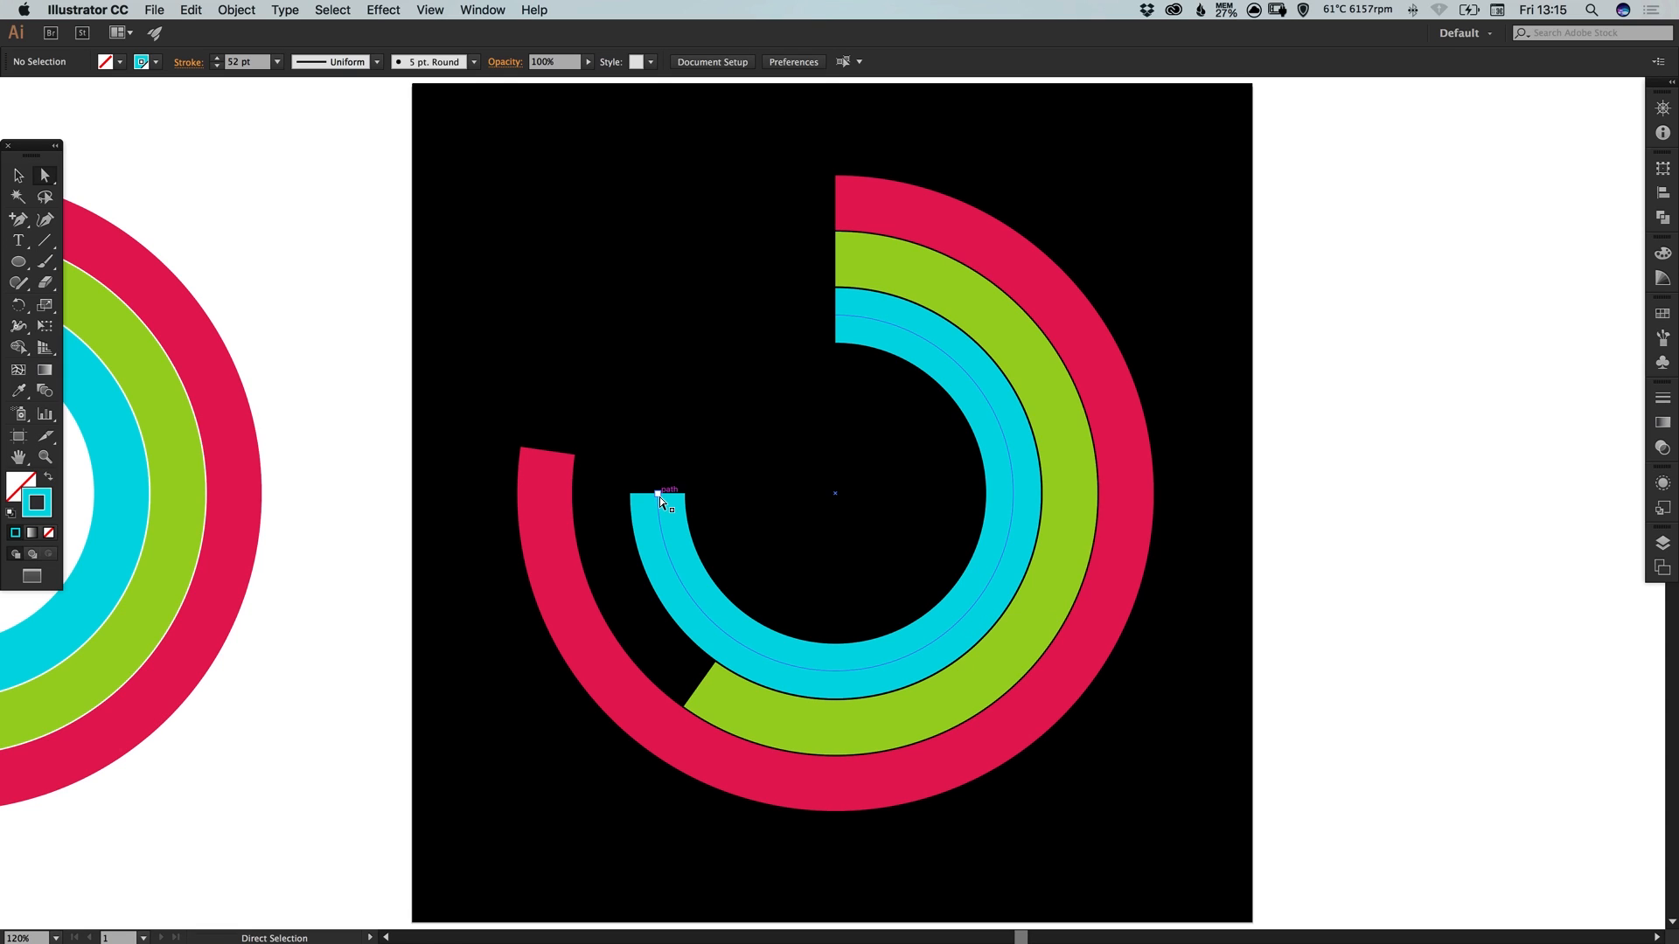
click(665, 503)
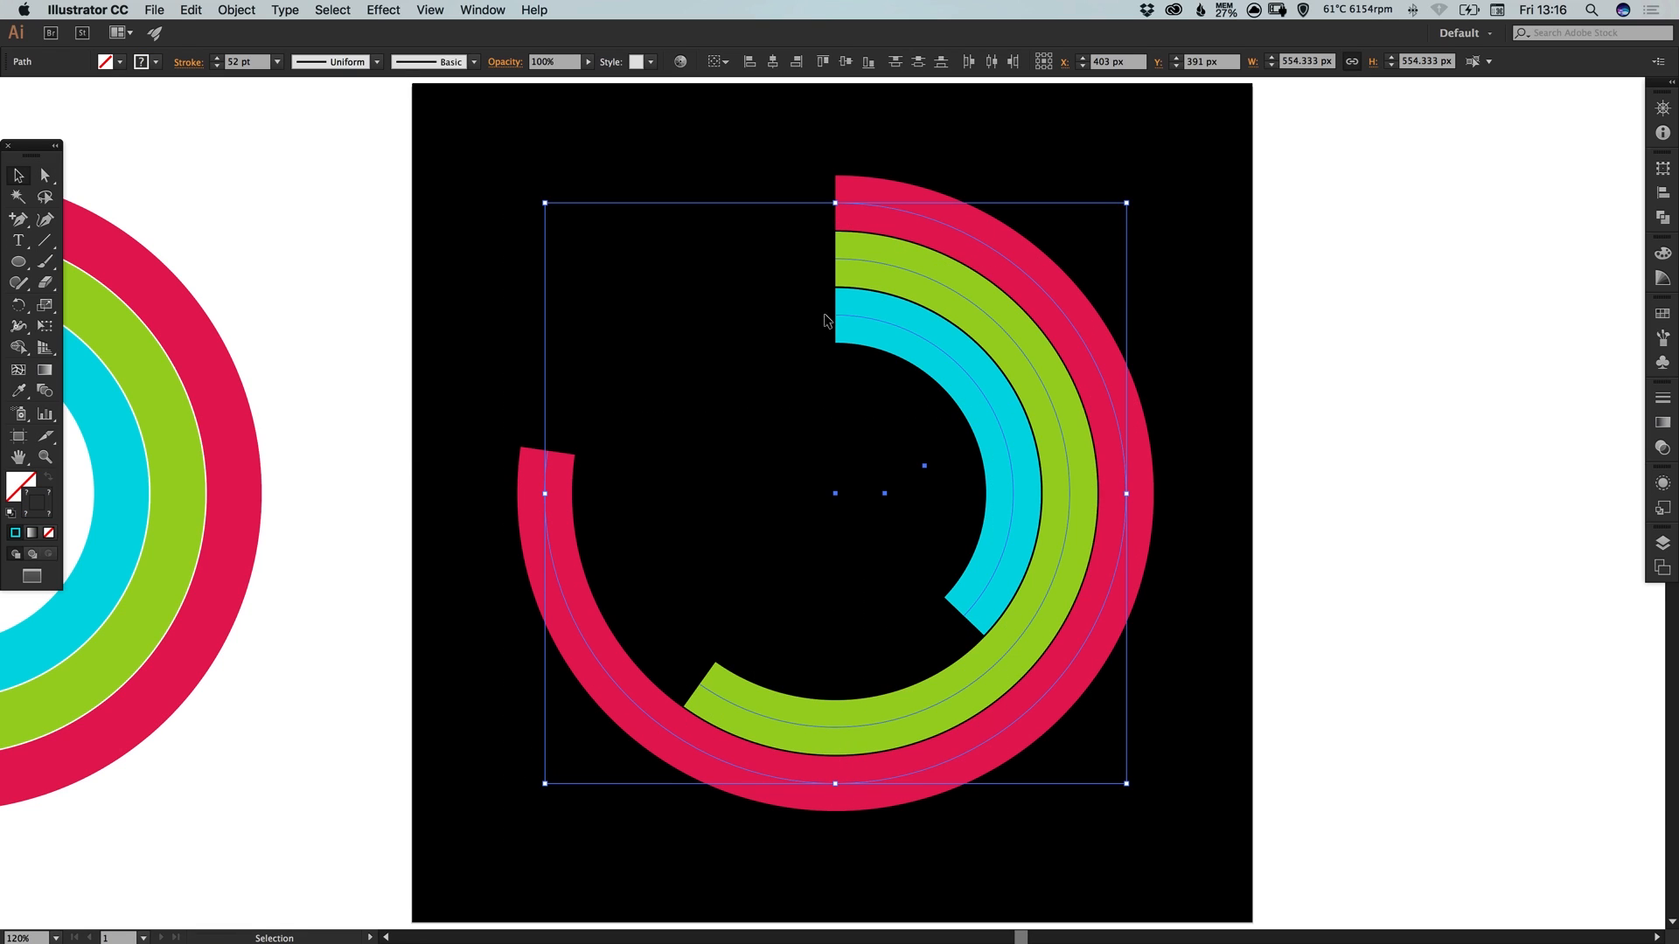
mouse_move(1623, 348)
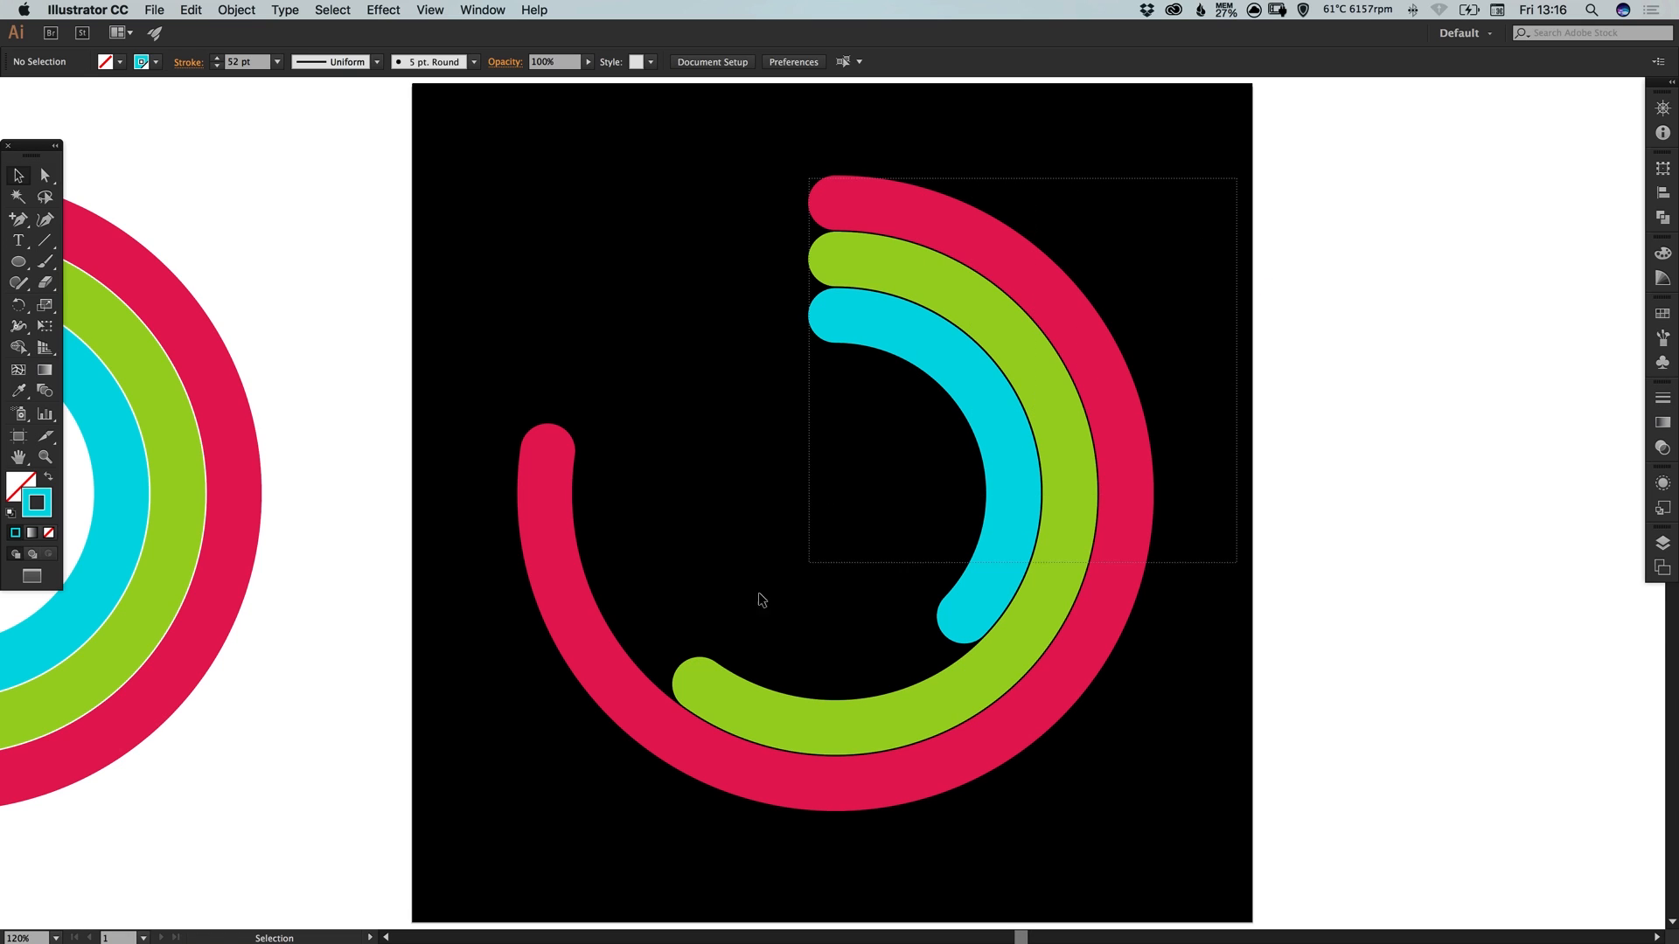
Select the three arcs so their ends can be given round caps
click(752, 756)
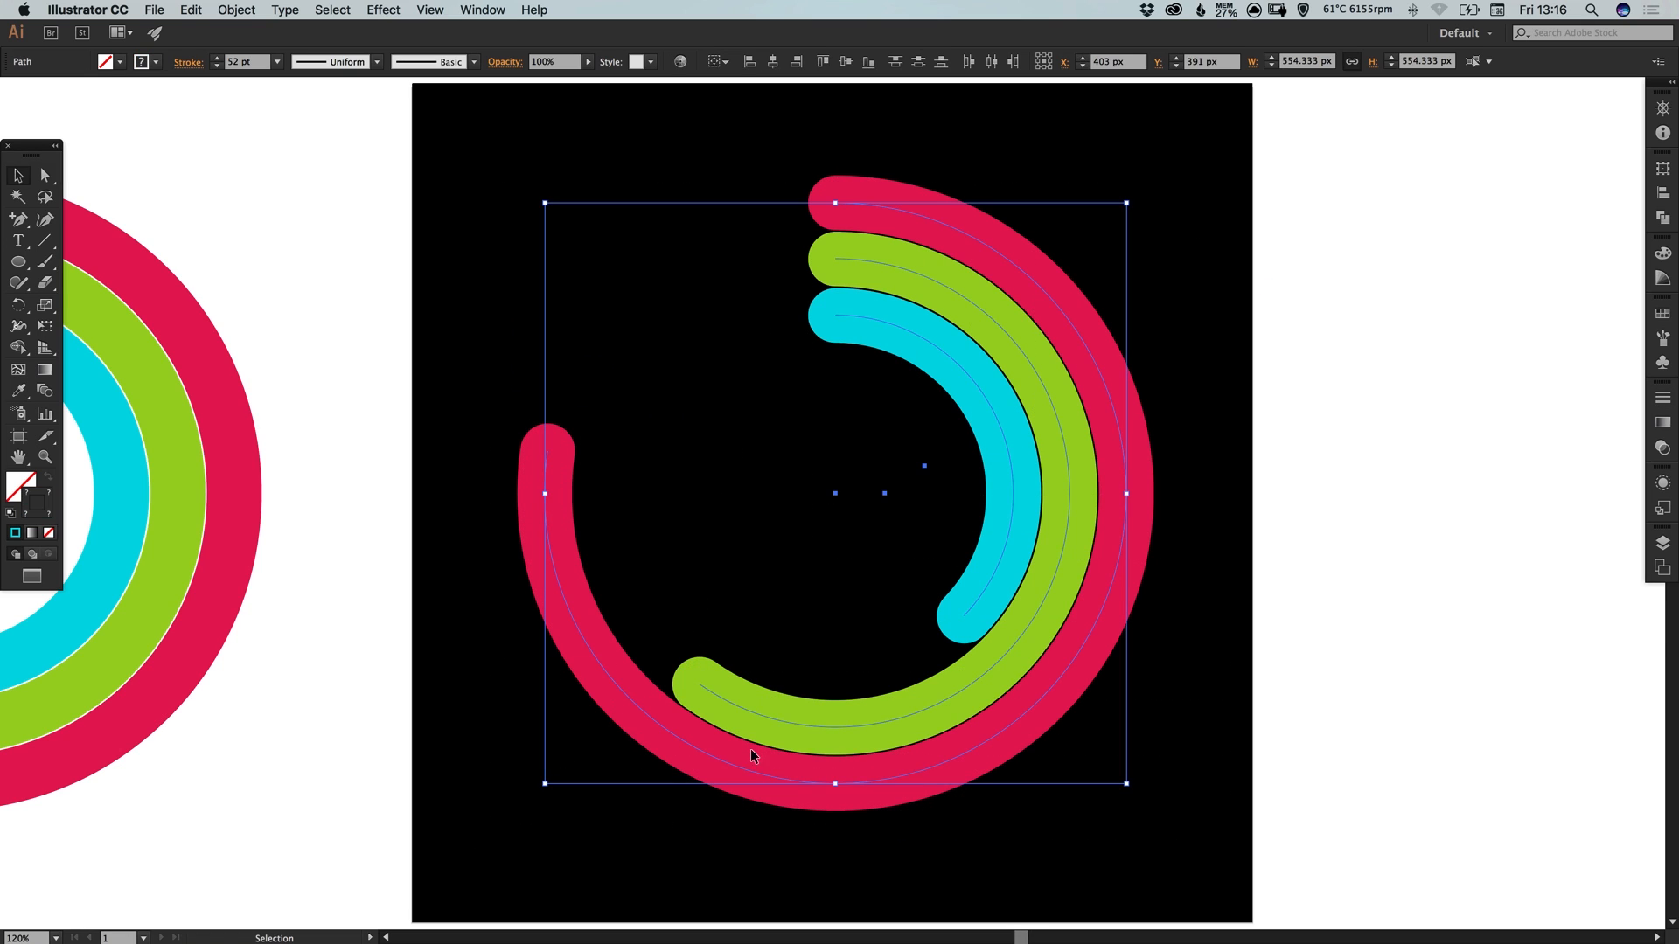
Select the intact full-ring copy lying on the pasteboard beside the artboard
click(236, 10)
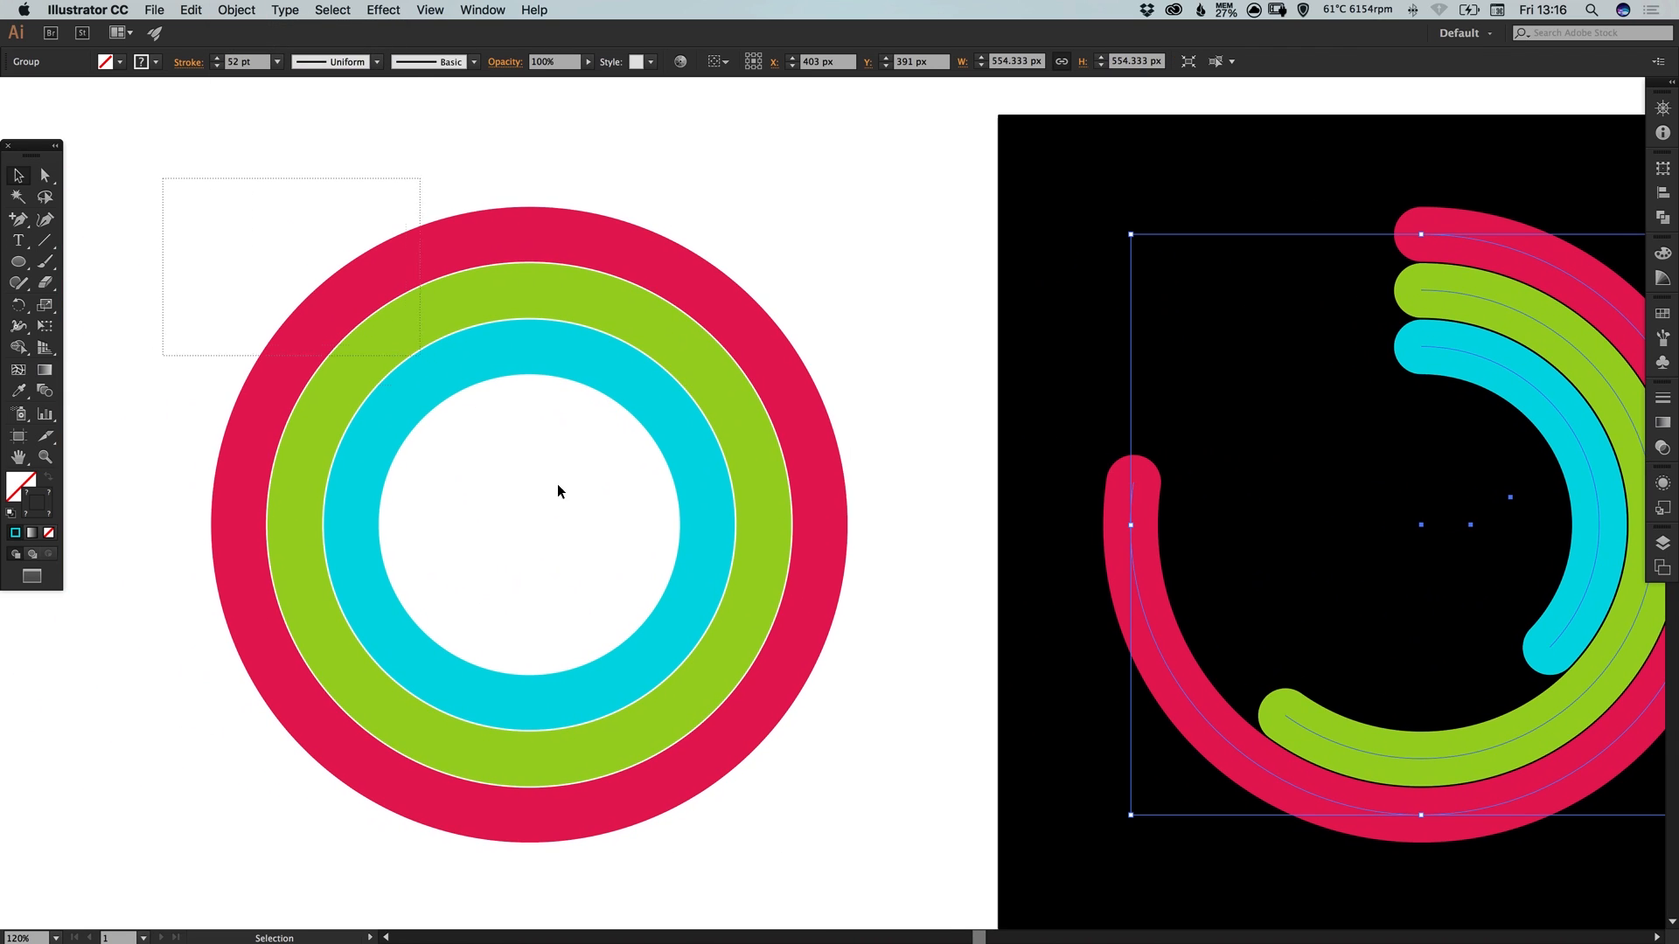
click(528, 456)
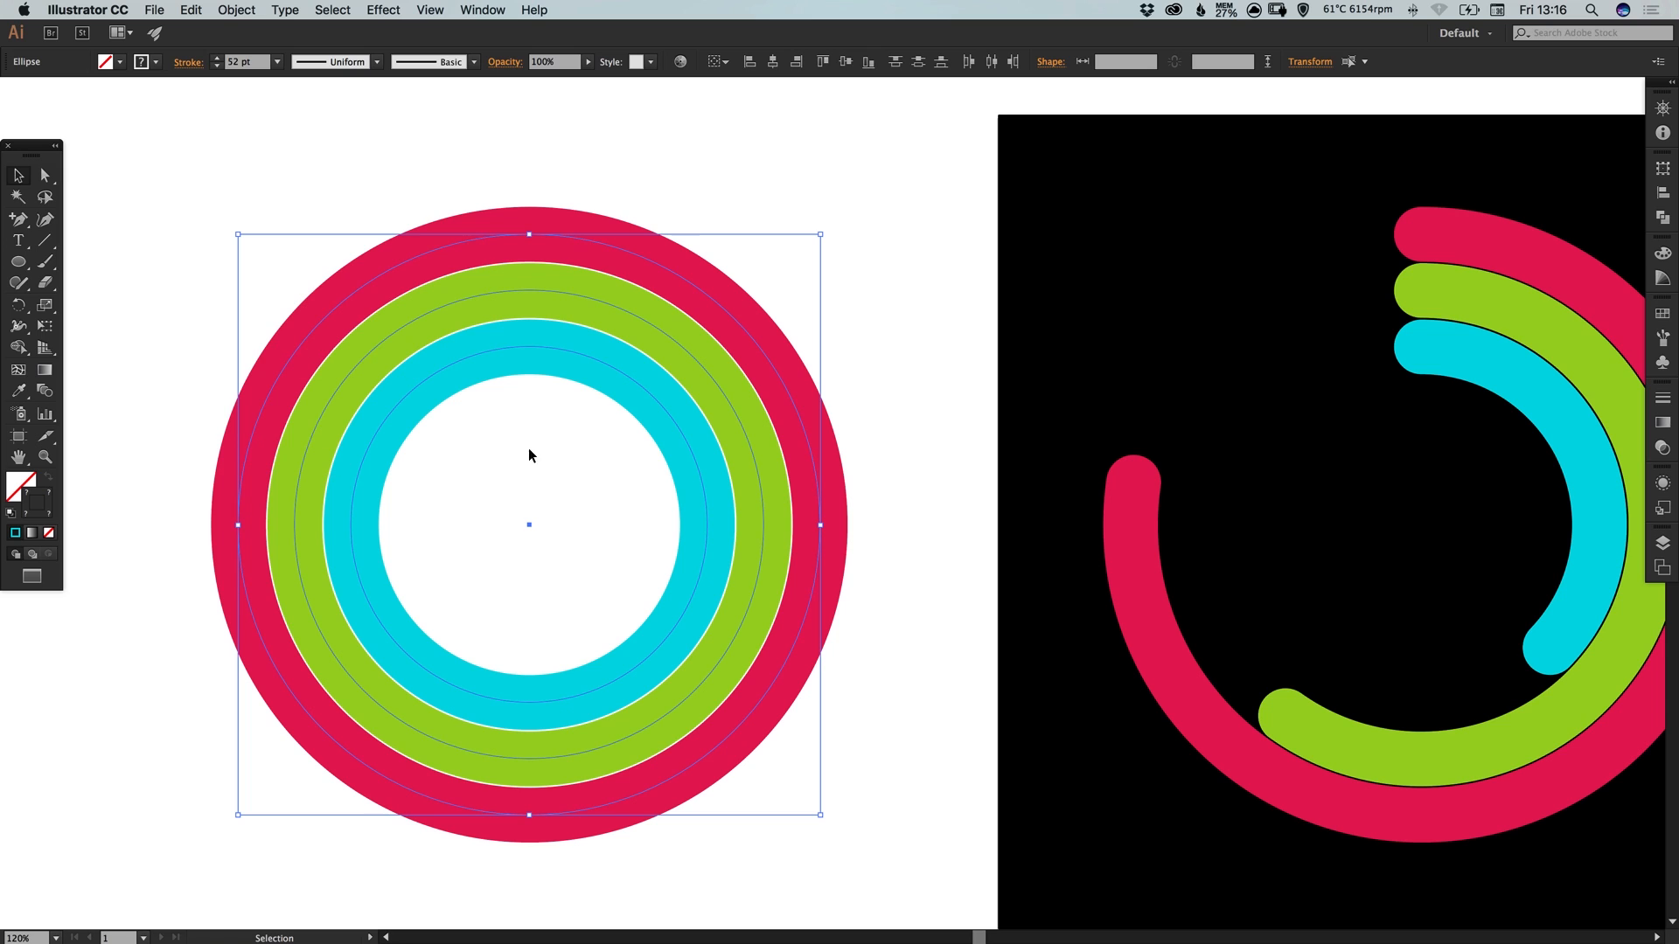
click(236, 11)
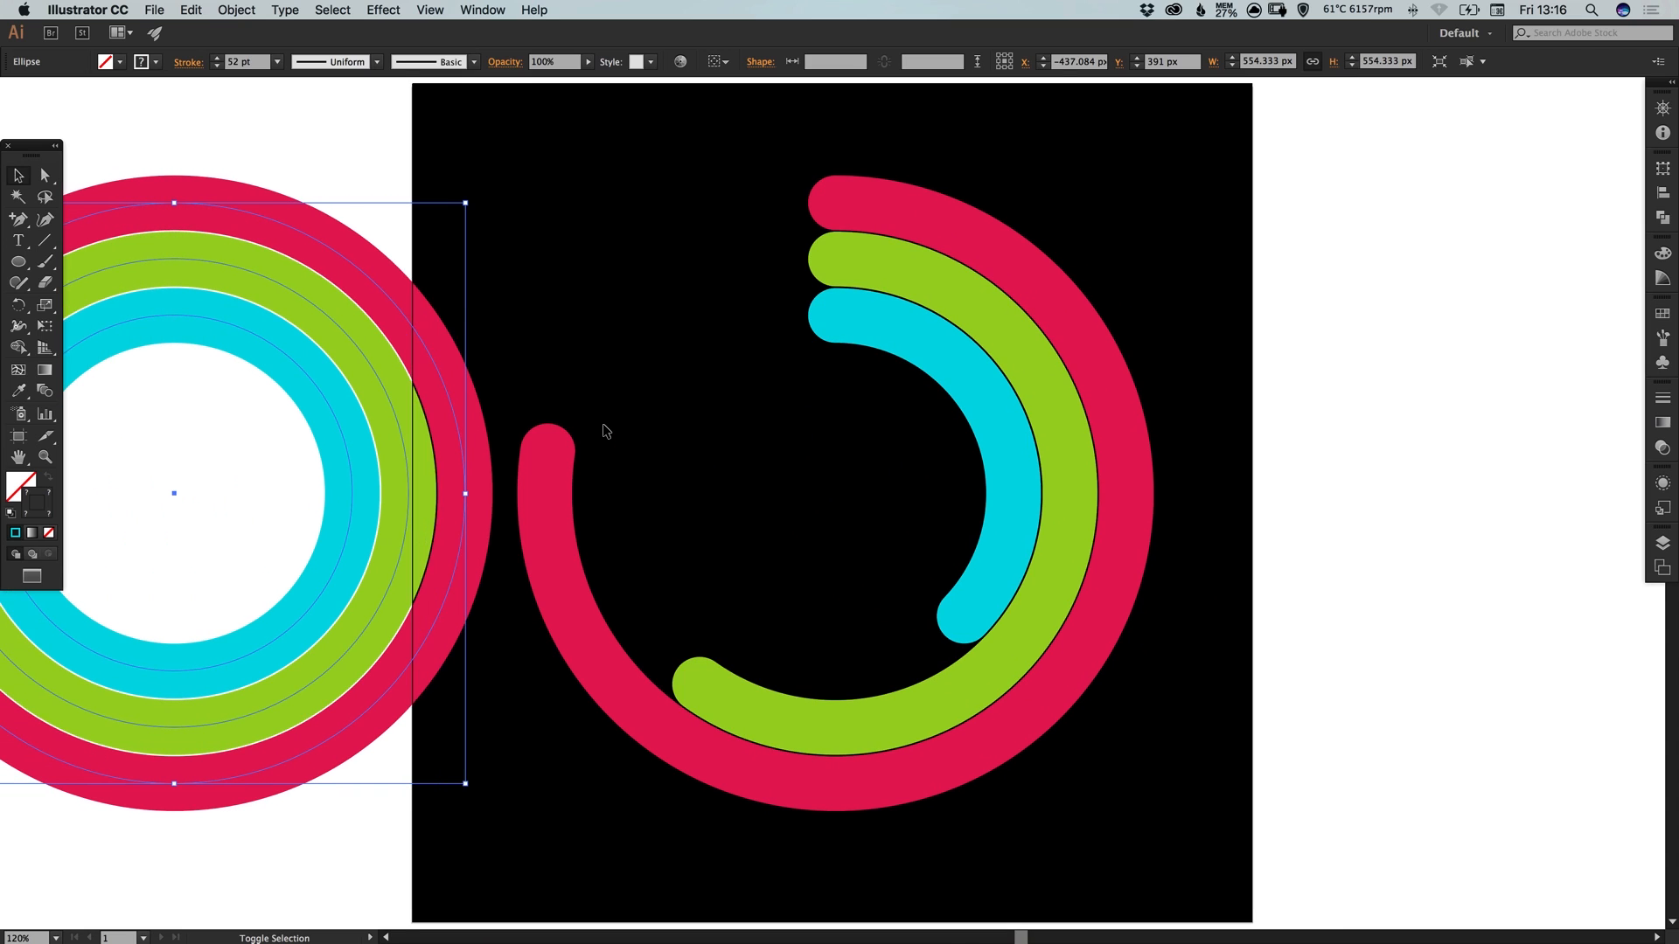
Move the full-ring copy over the arcs and set its X position to 413.001
drag(213, 493, 418, 493)
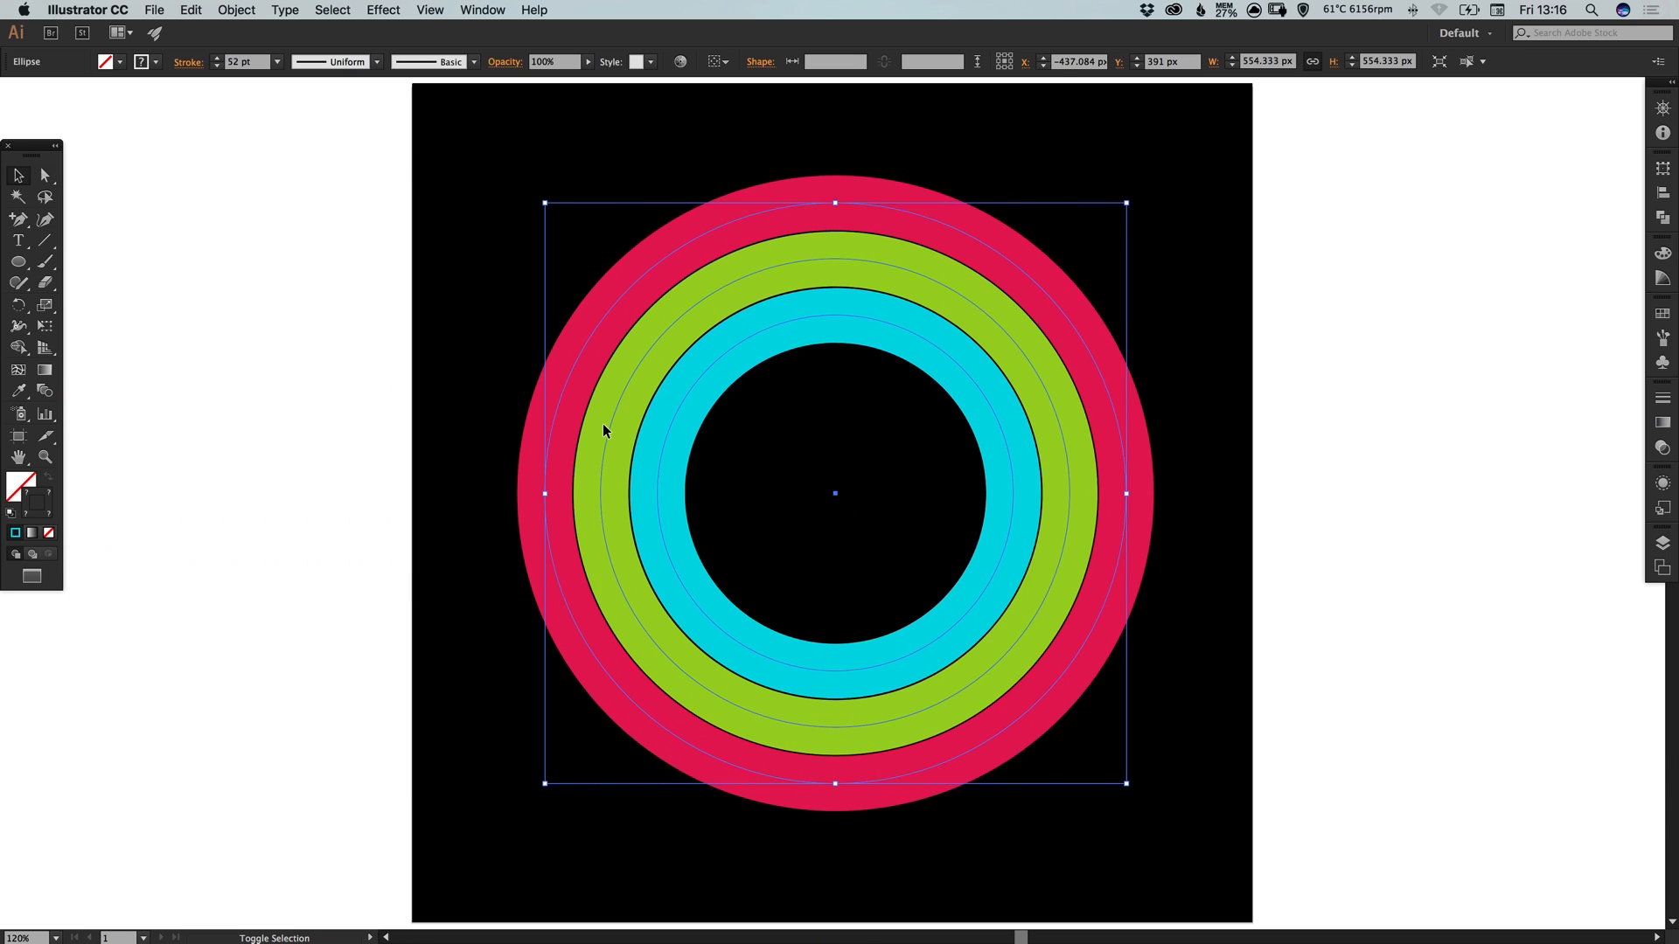
text(413.001)
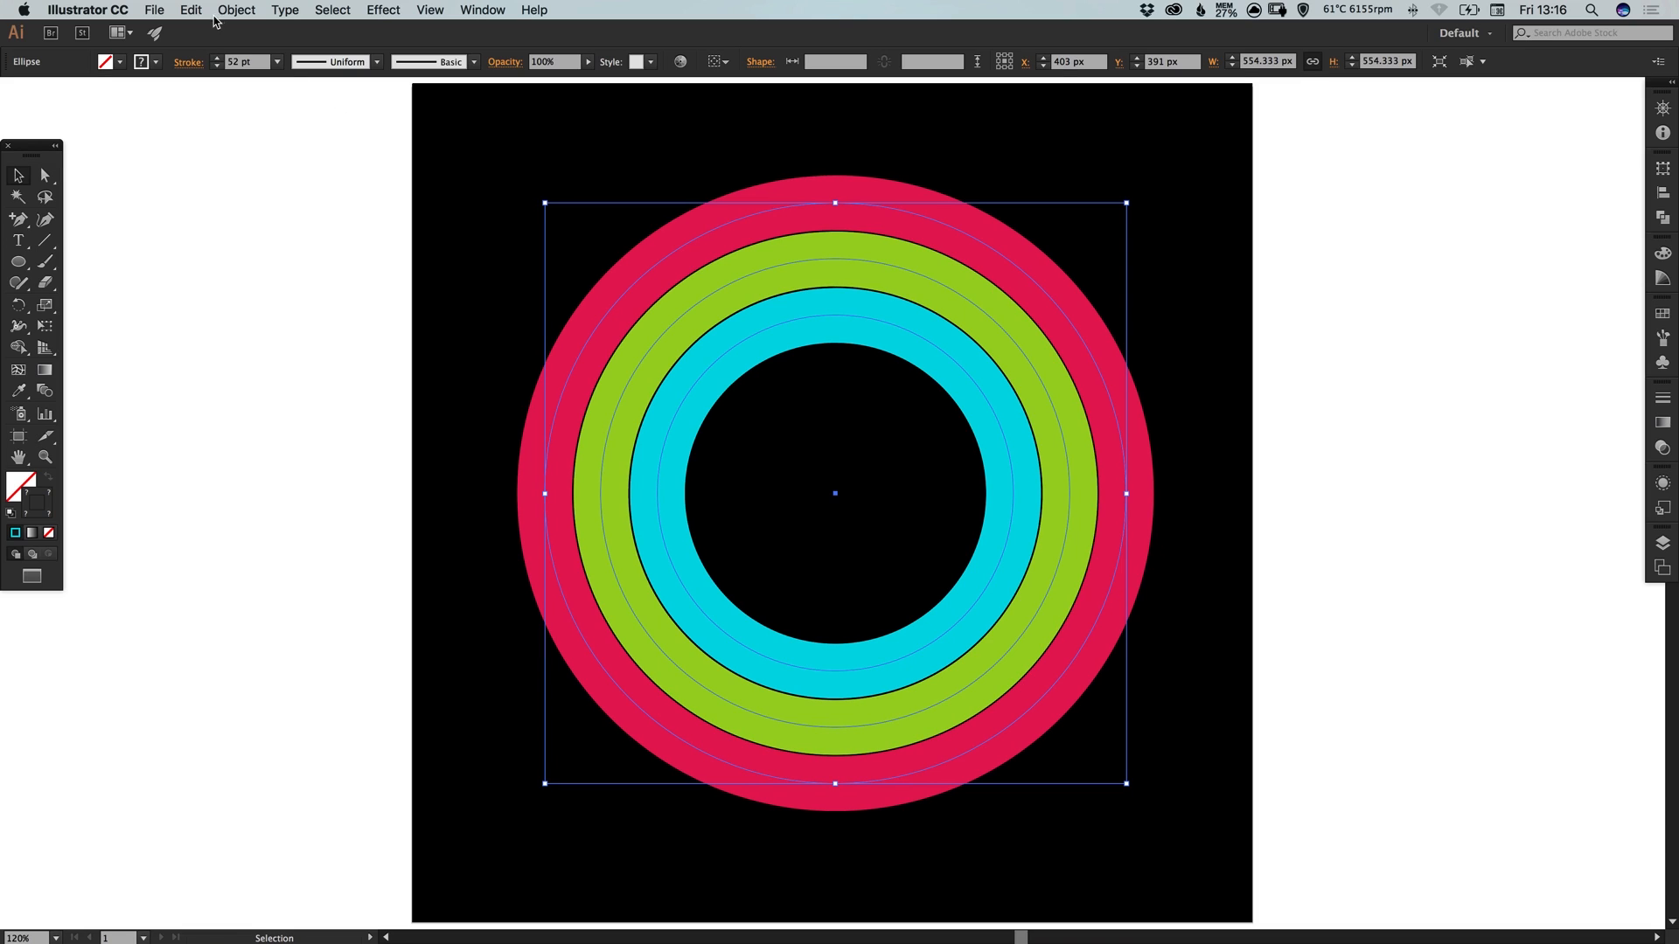
Send the full rings behind the arcs and fade them into faint background tracks
click(236, 11)
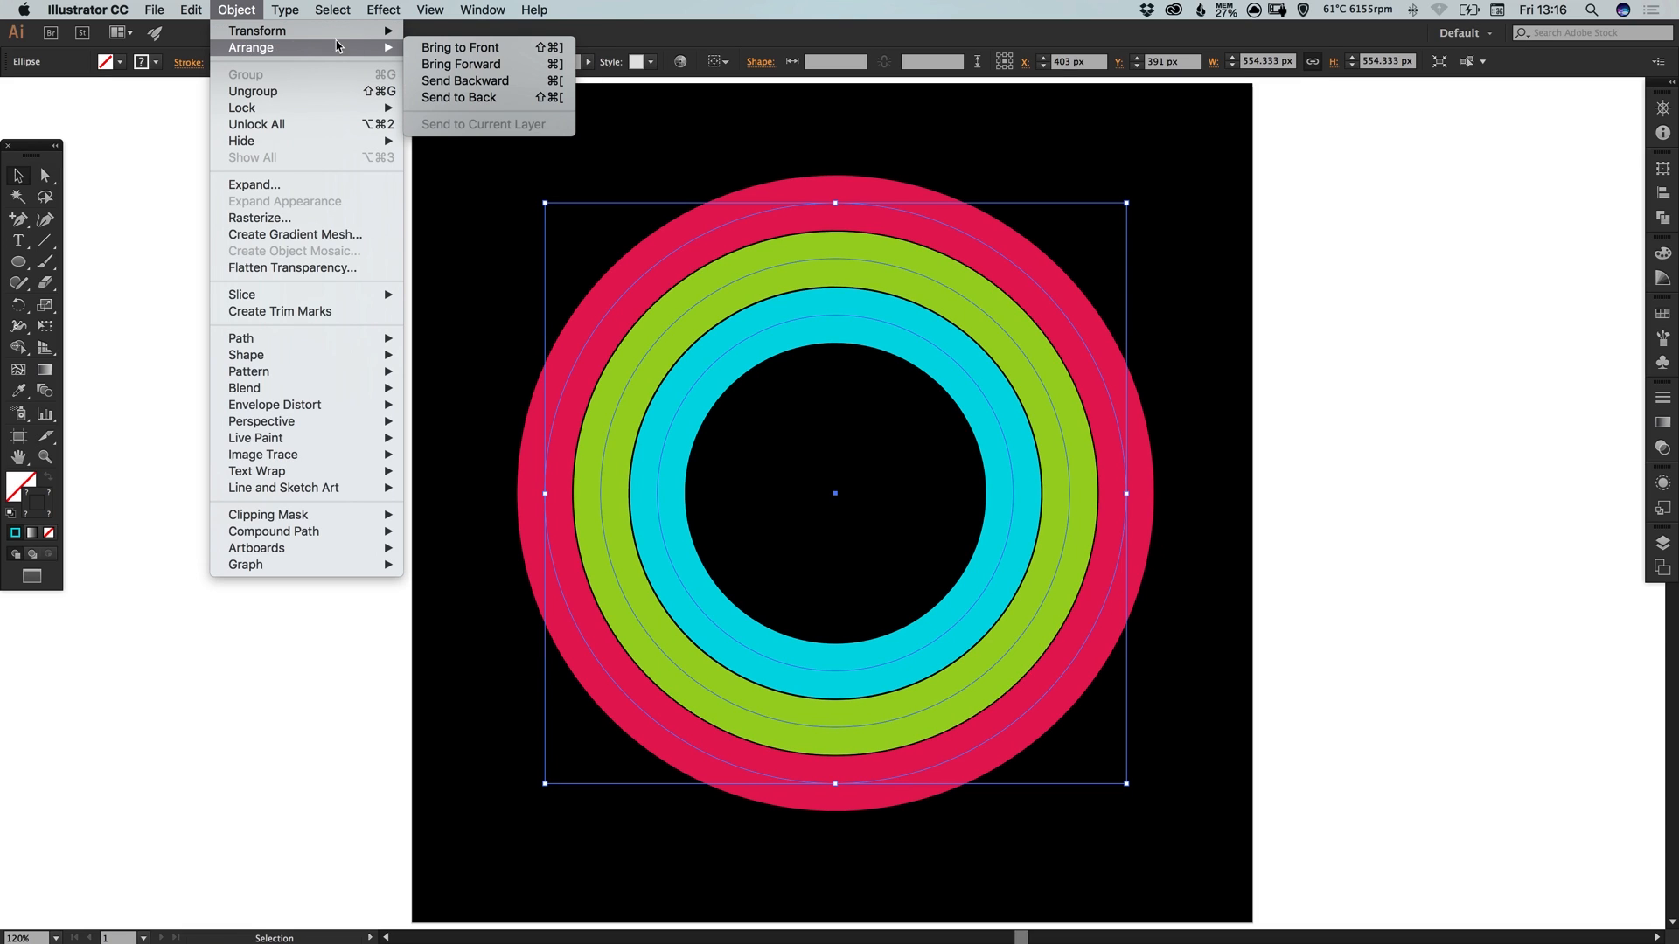
click(794, 245)
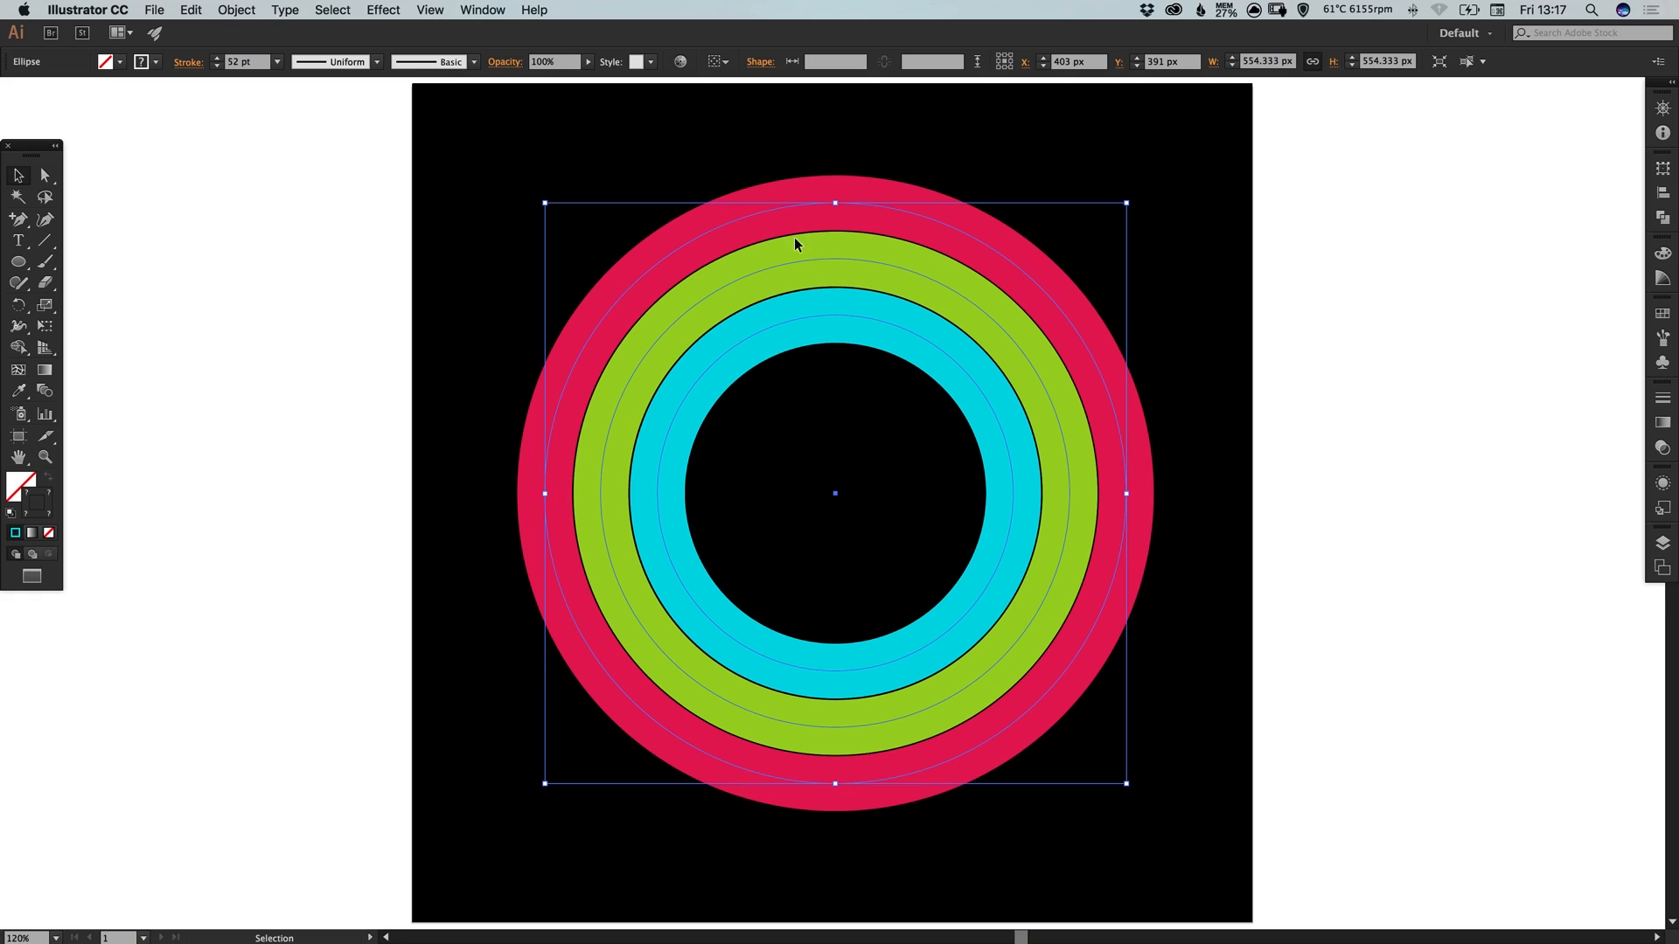
mouse_move(835, 289)
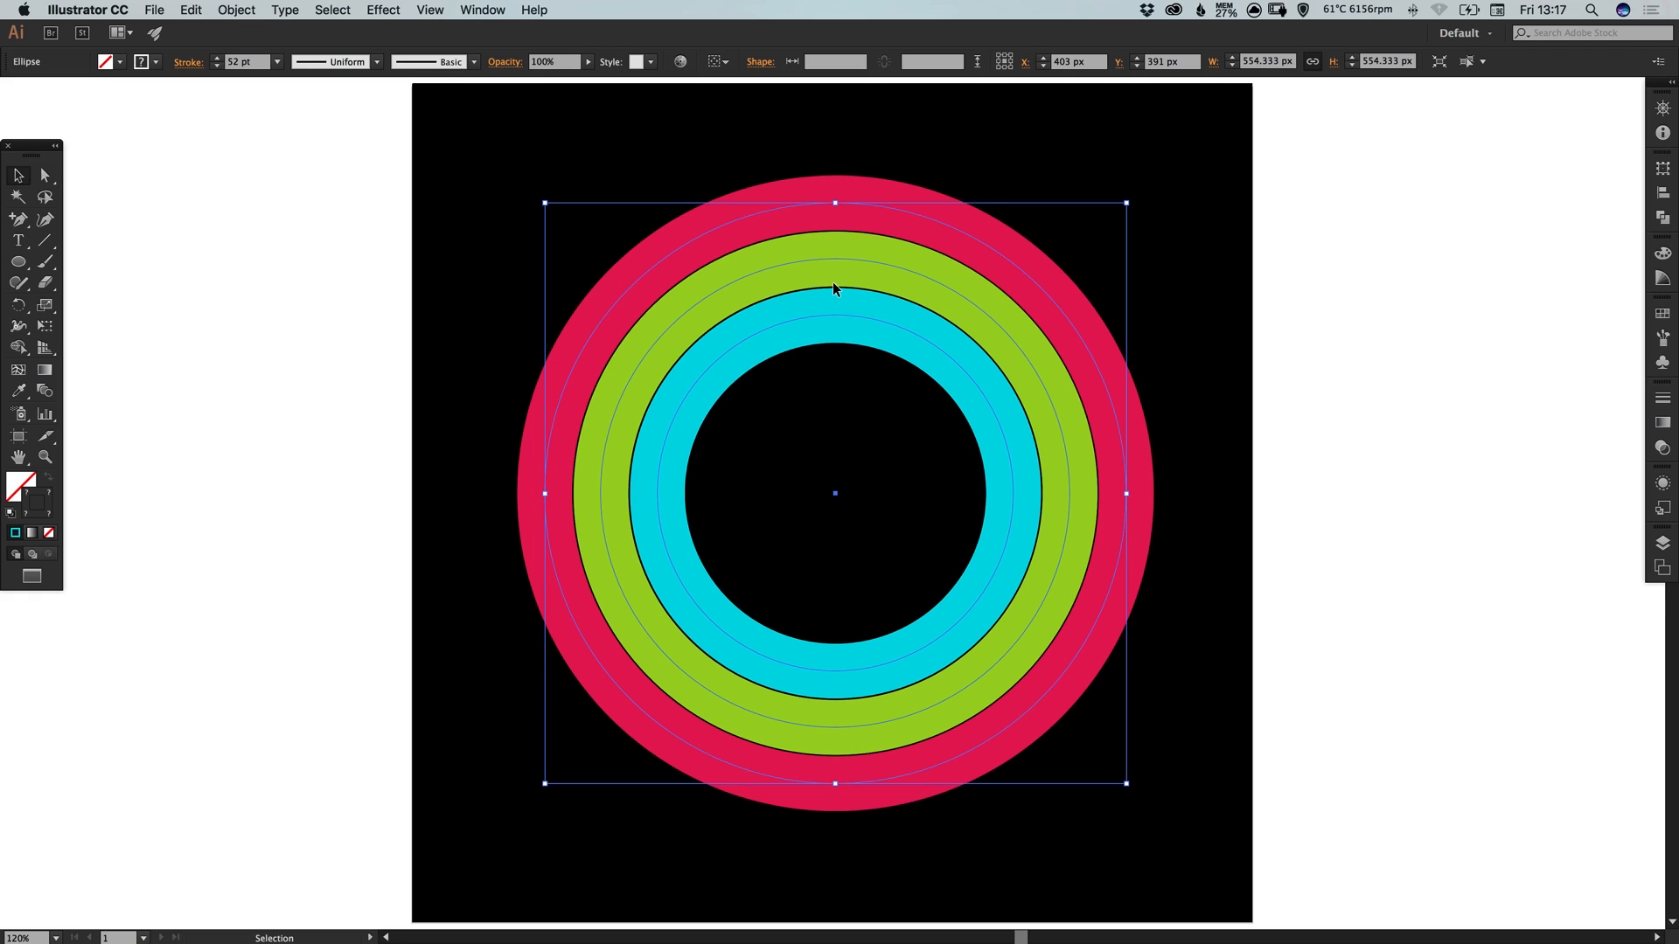
mouse_move(1515, 450)
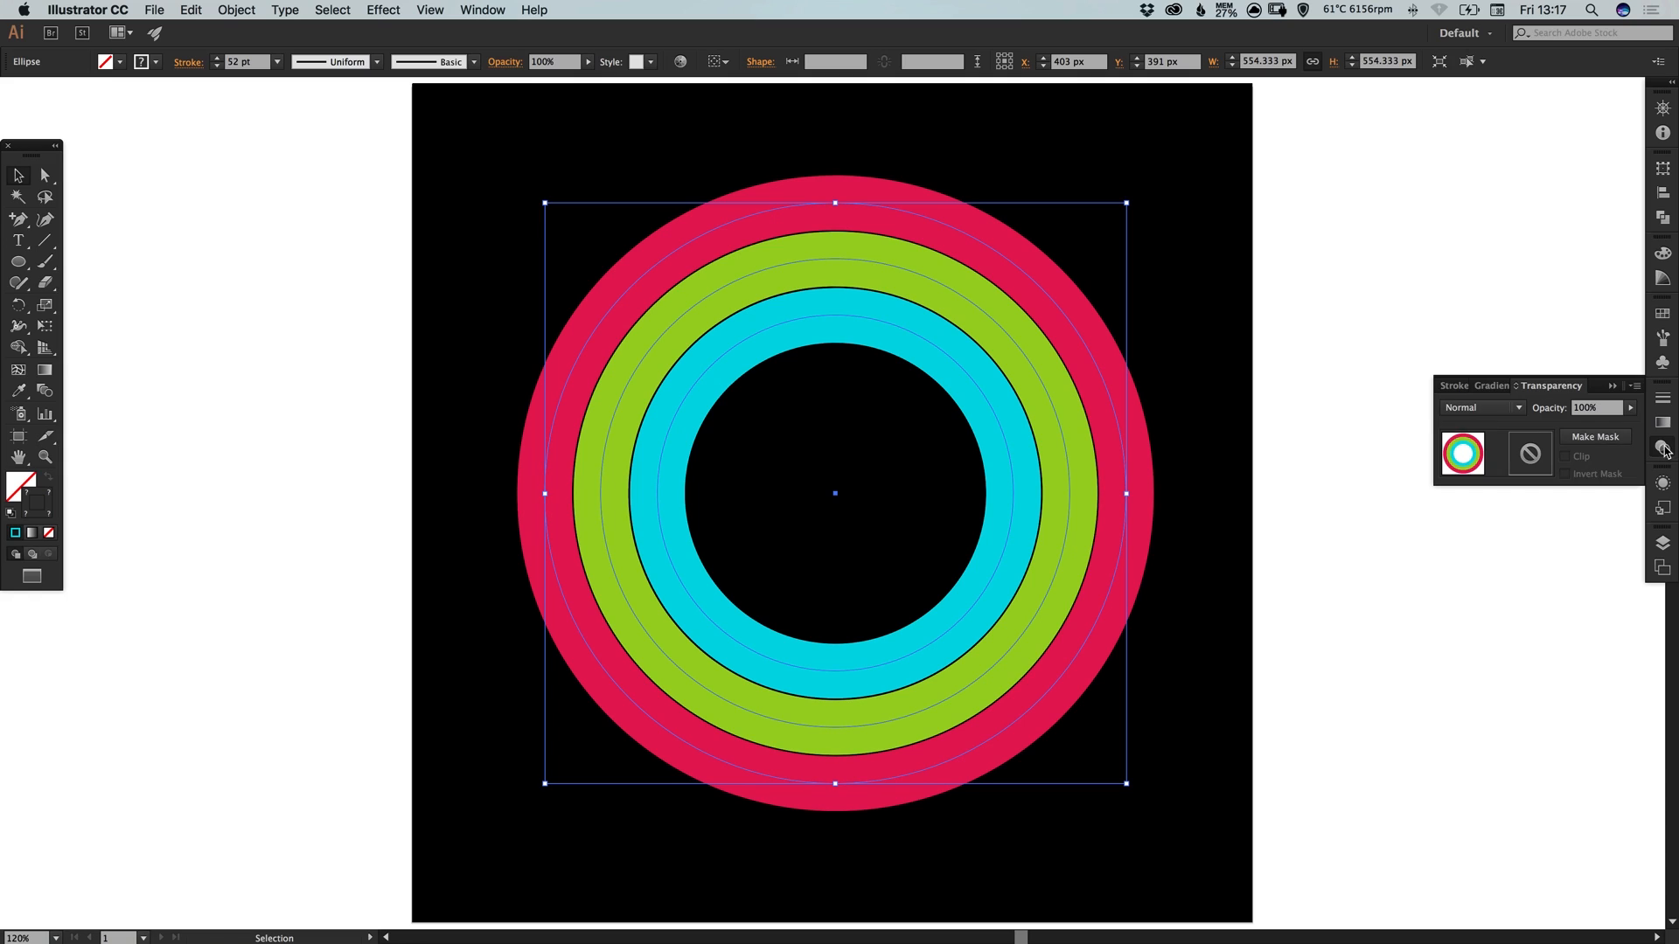
click(1595, 407)
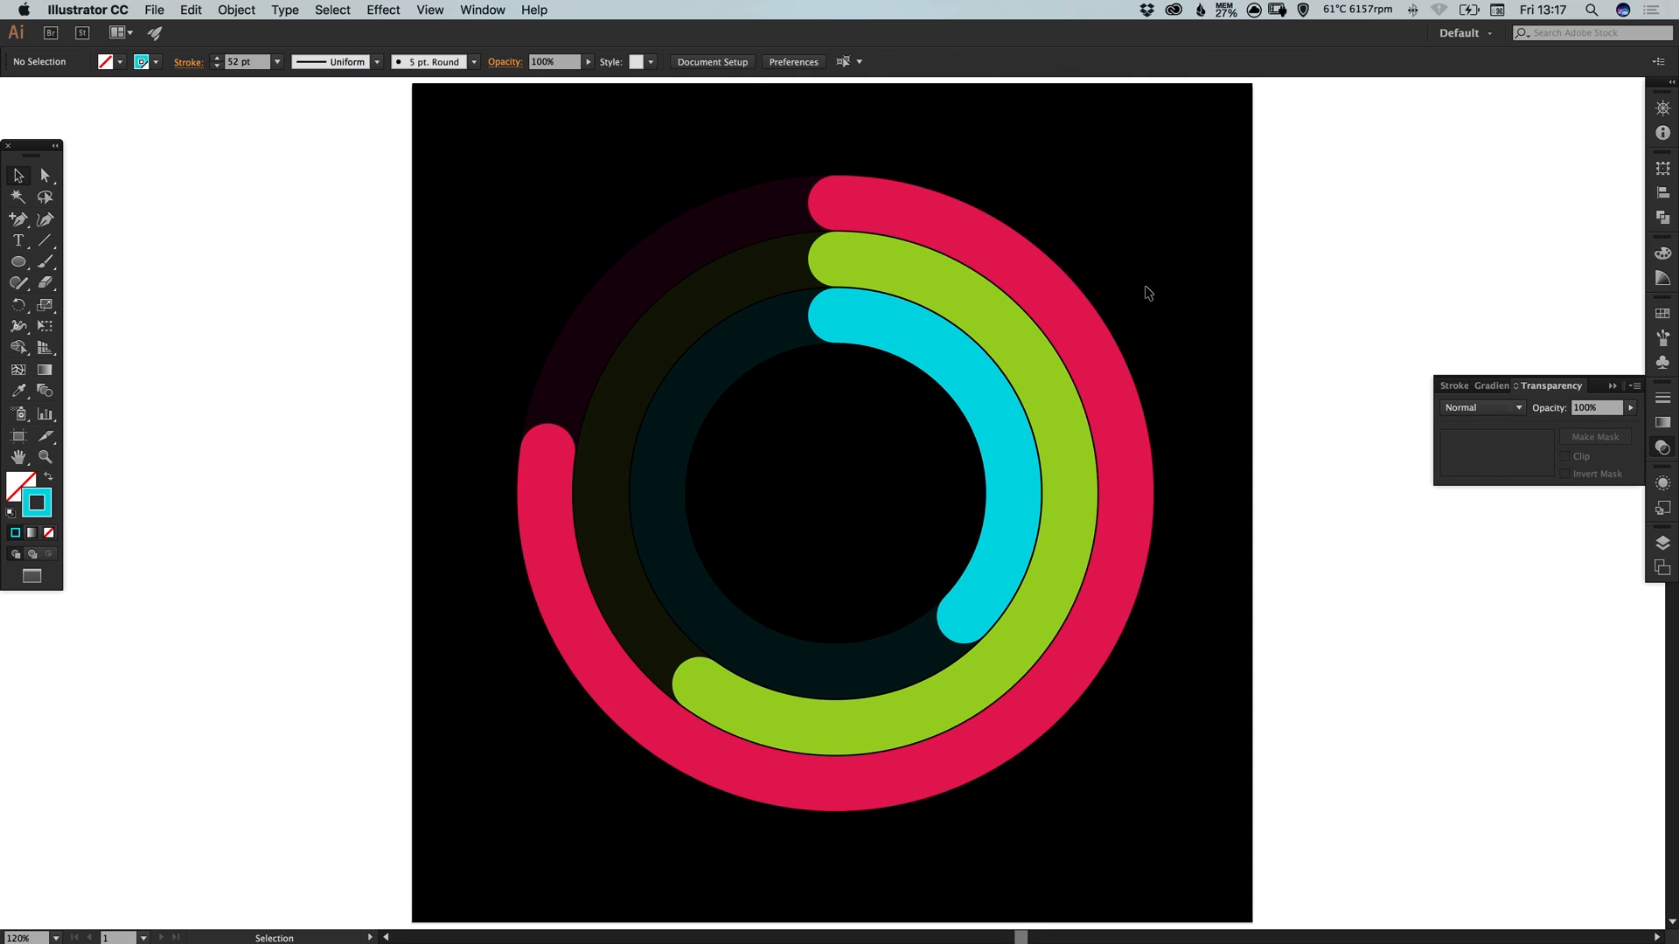
mouse_move(700, 376)
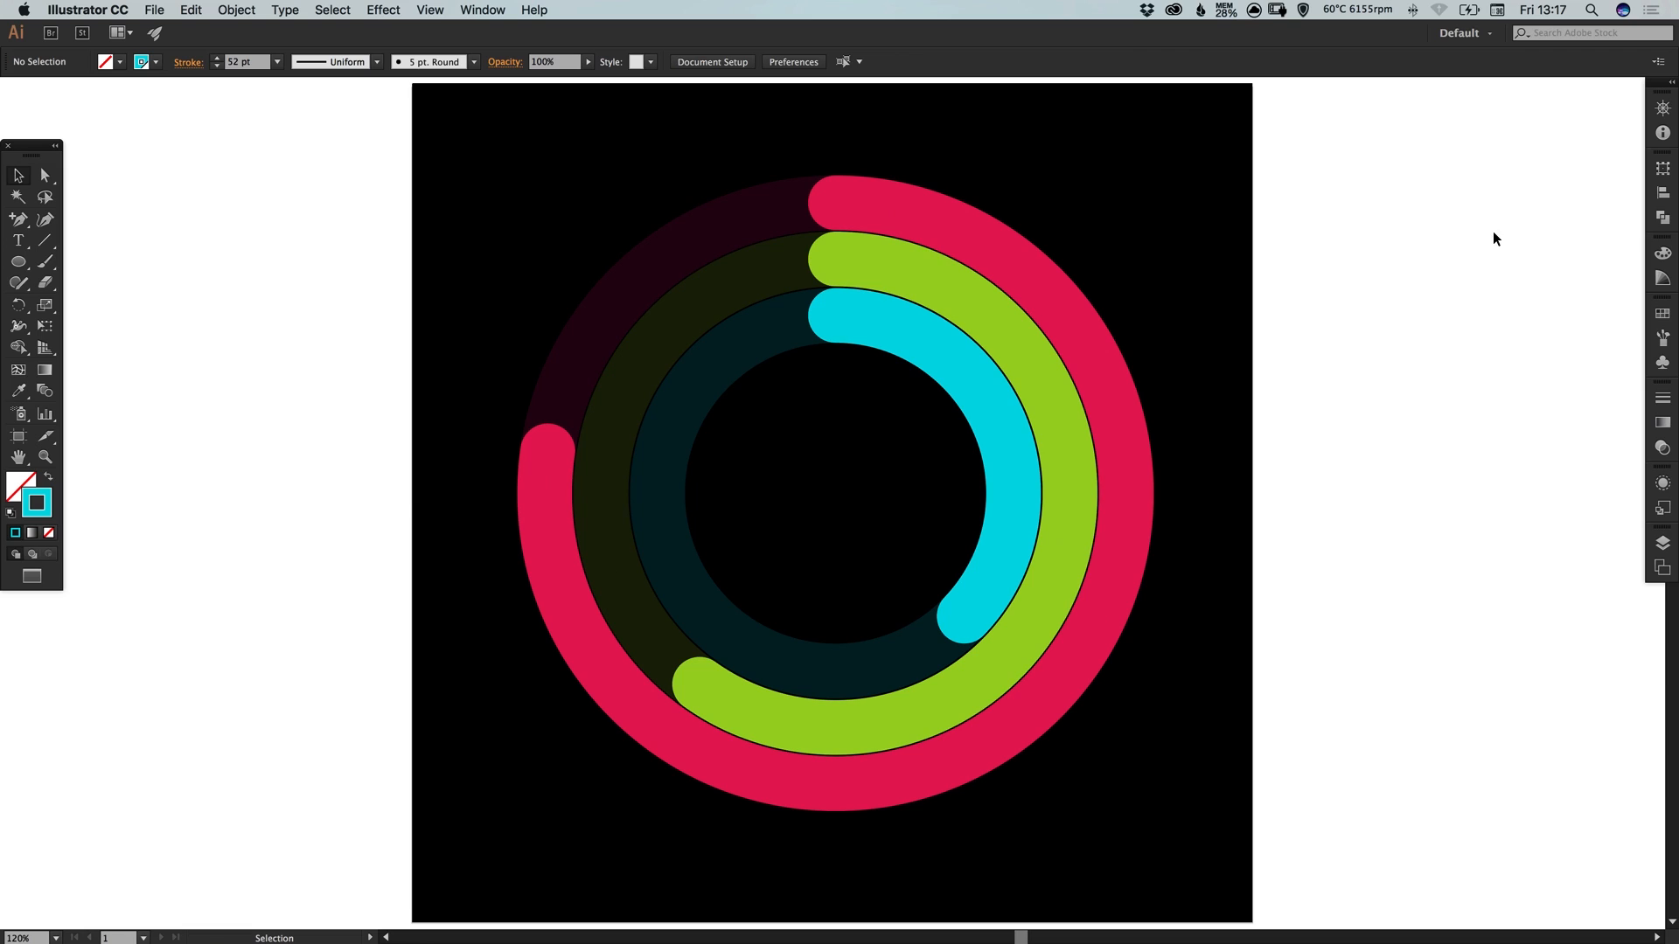
mouse_move(1033, 571)
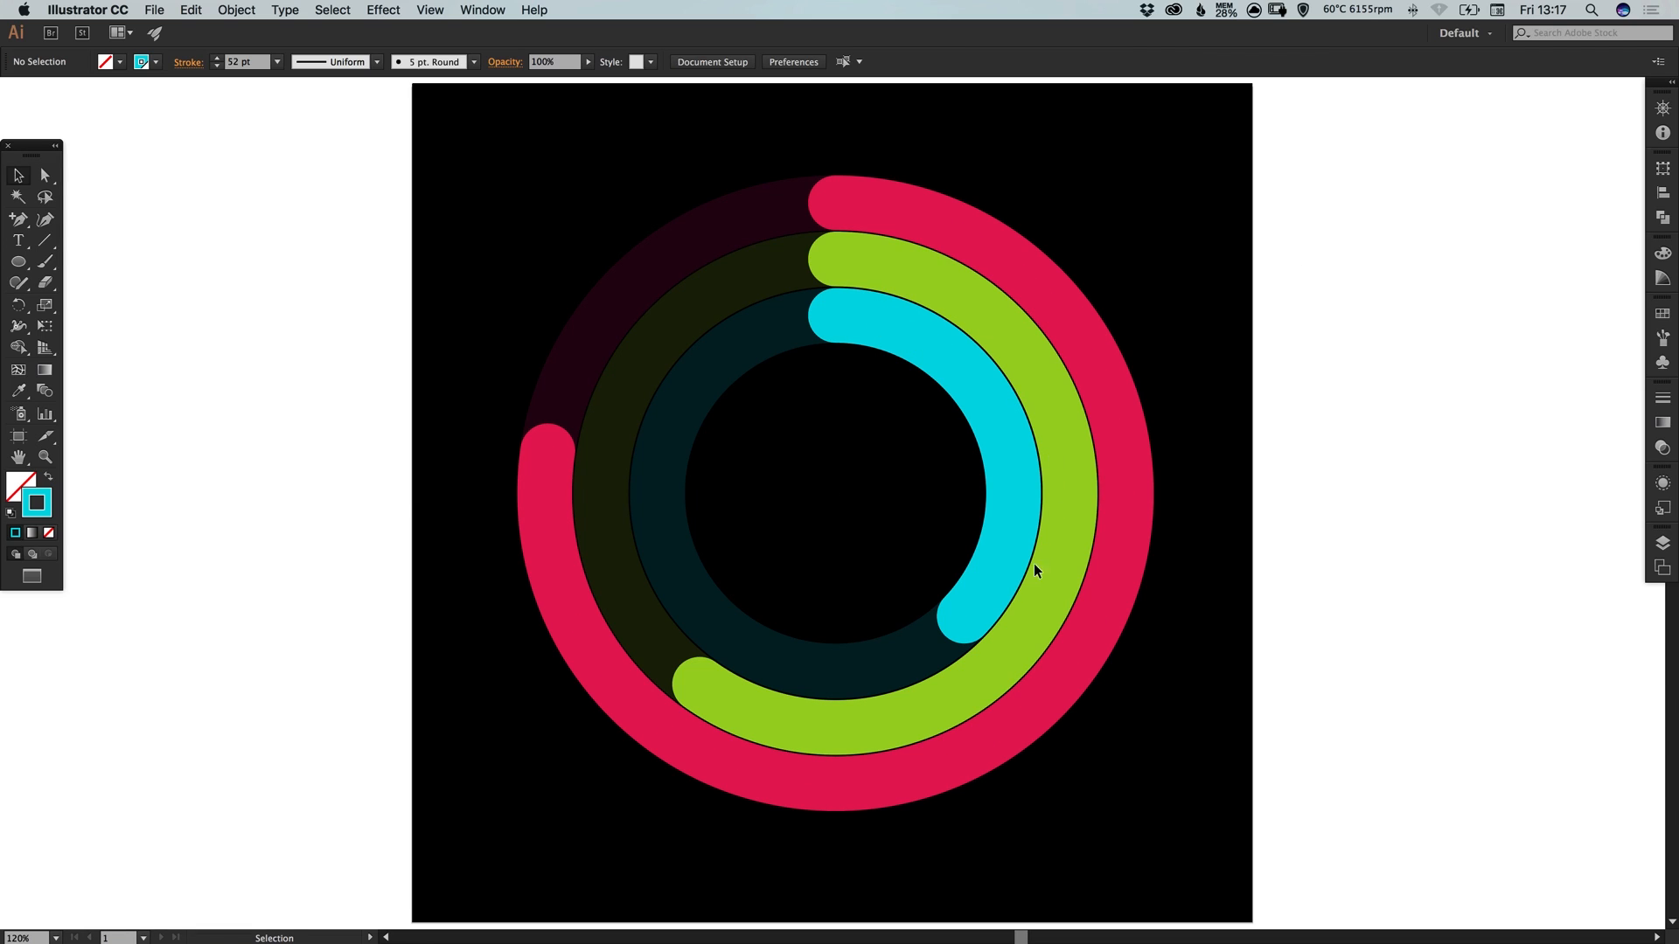
mouse_move(878, 332)
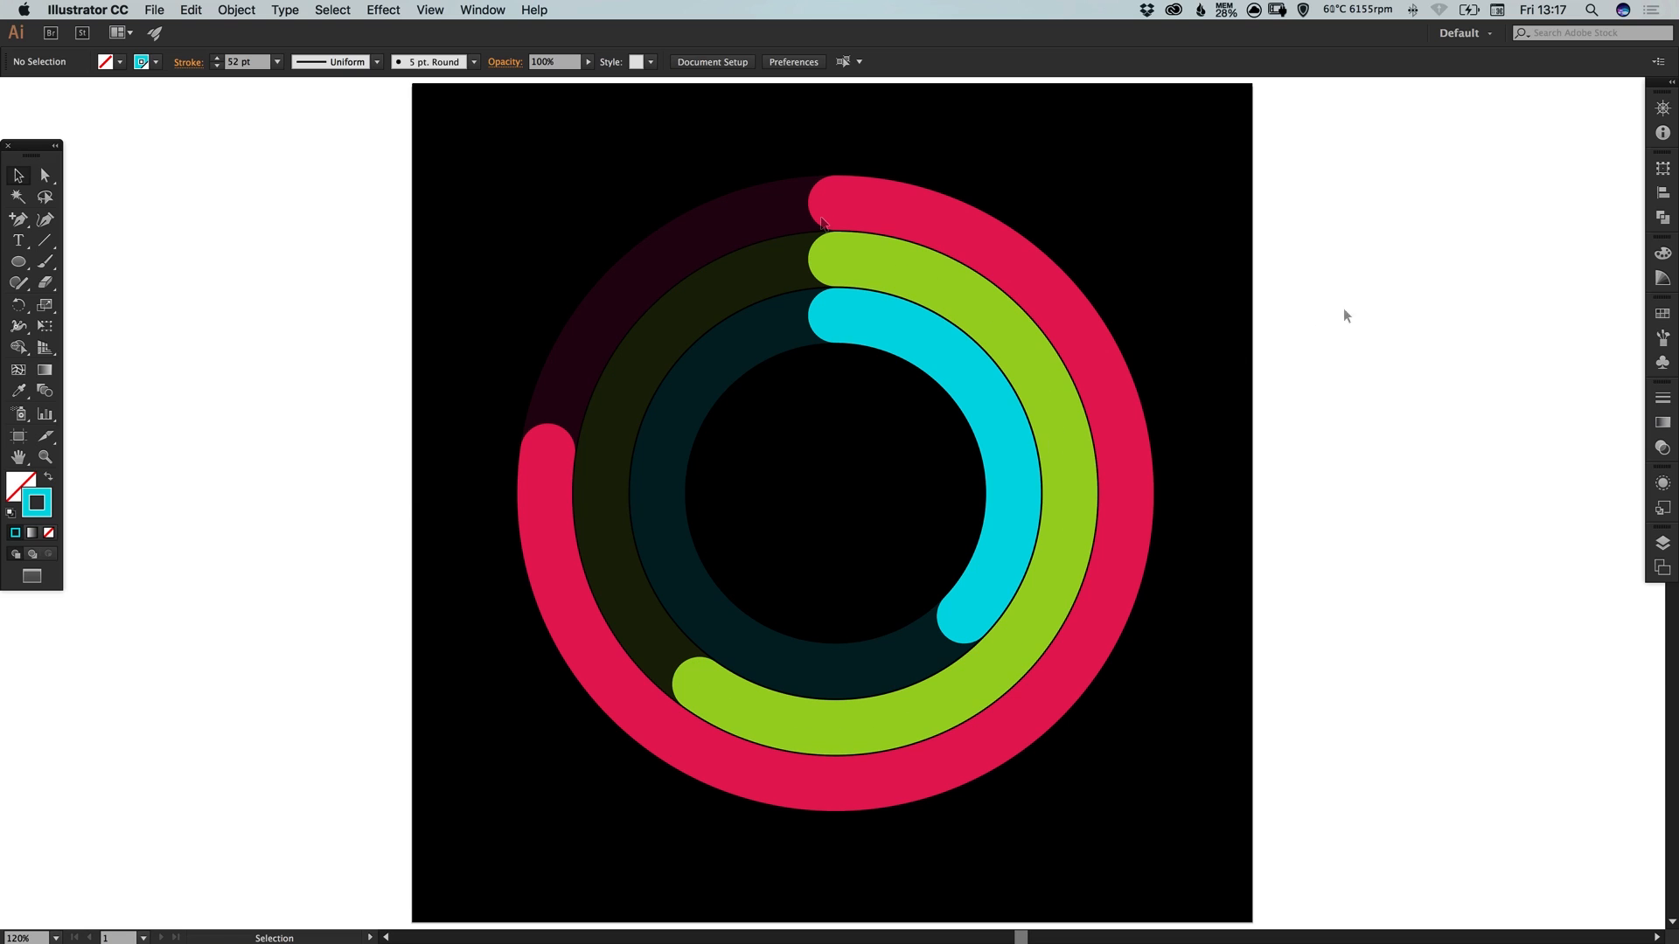
Draw a 3 pt round-capped chevron with the Pen tool and place it at the pink arc's start
click(782, 747)
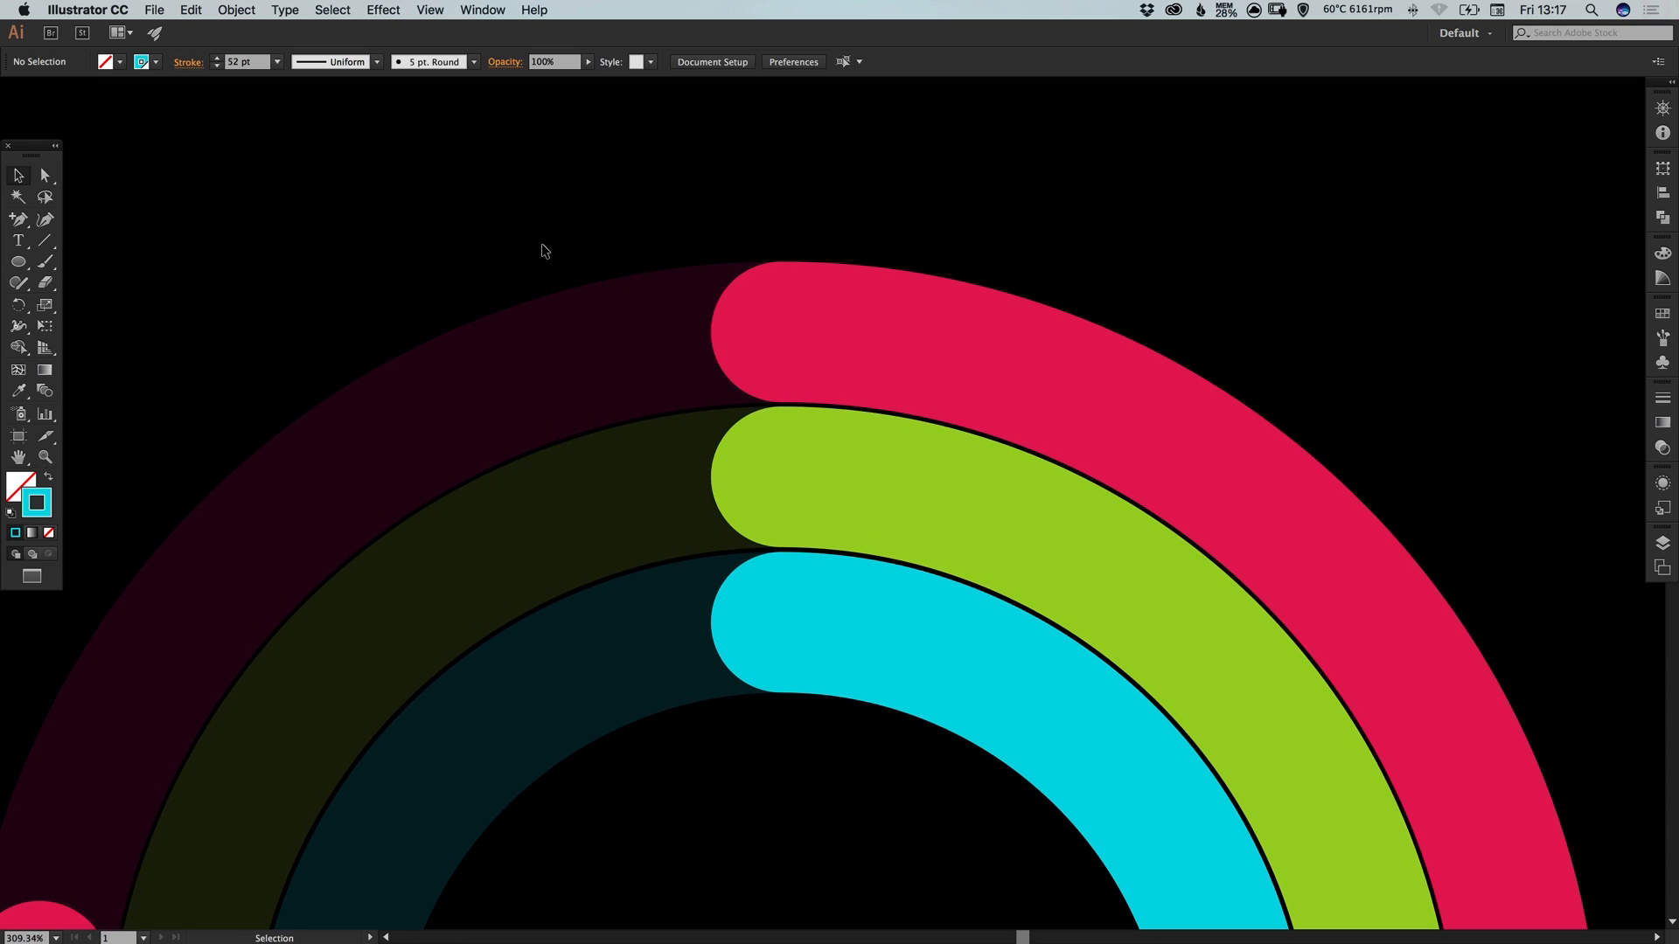
click(18, 220)
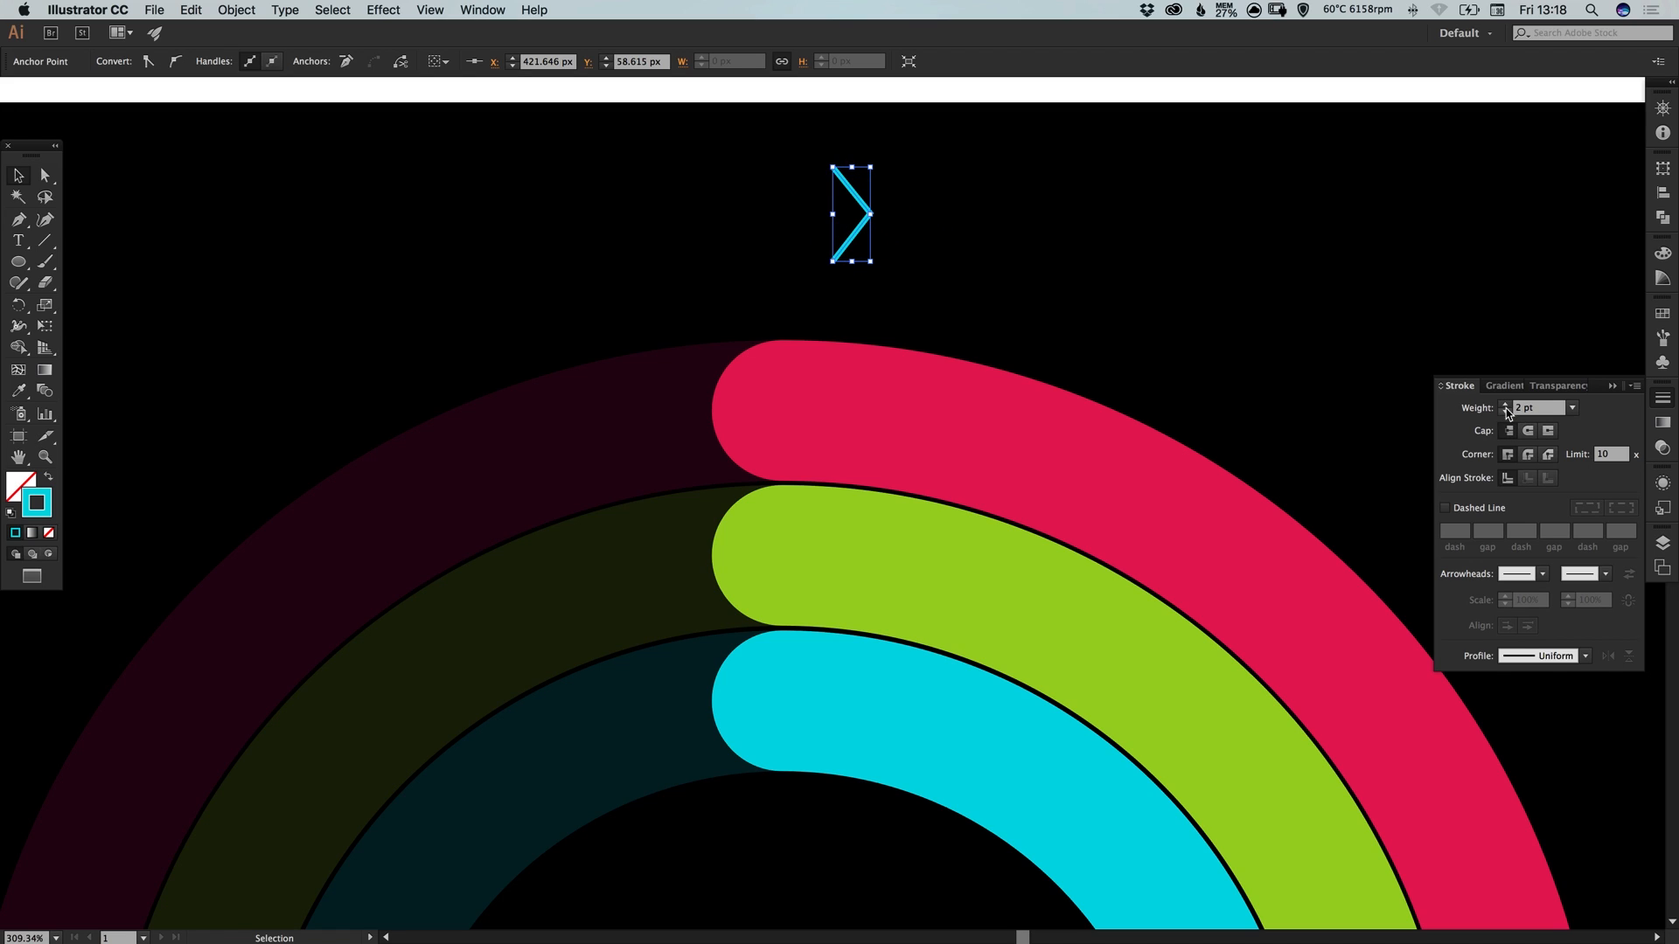
click(1528, 430)
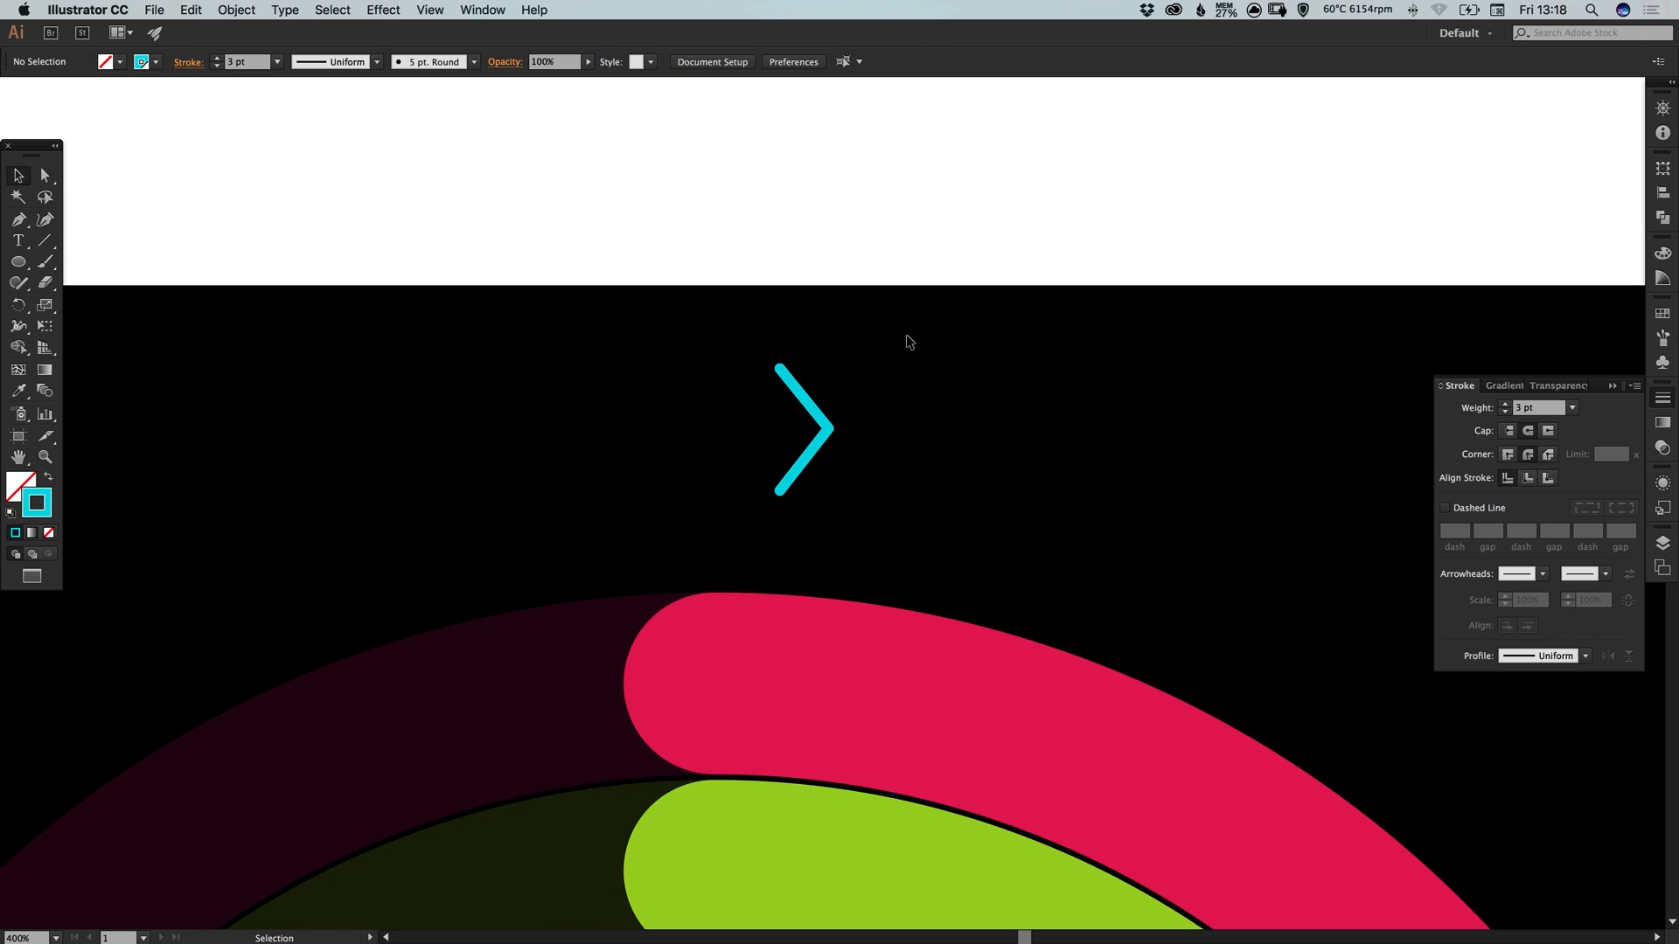
drag(780, 369, 794, 695)
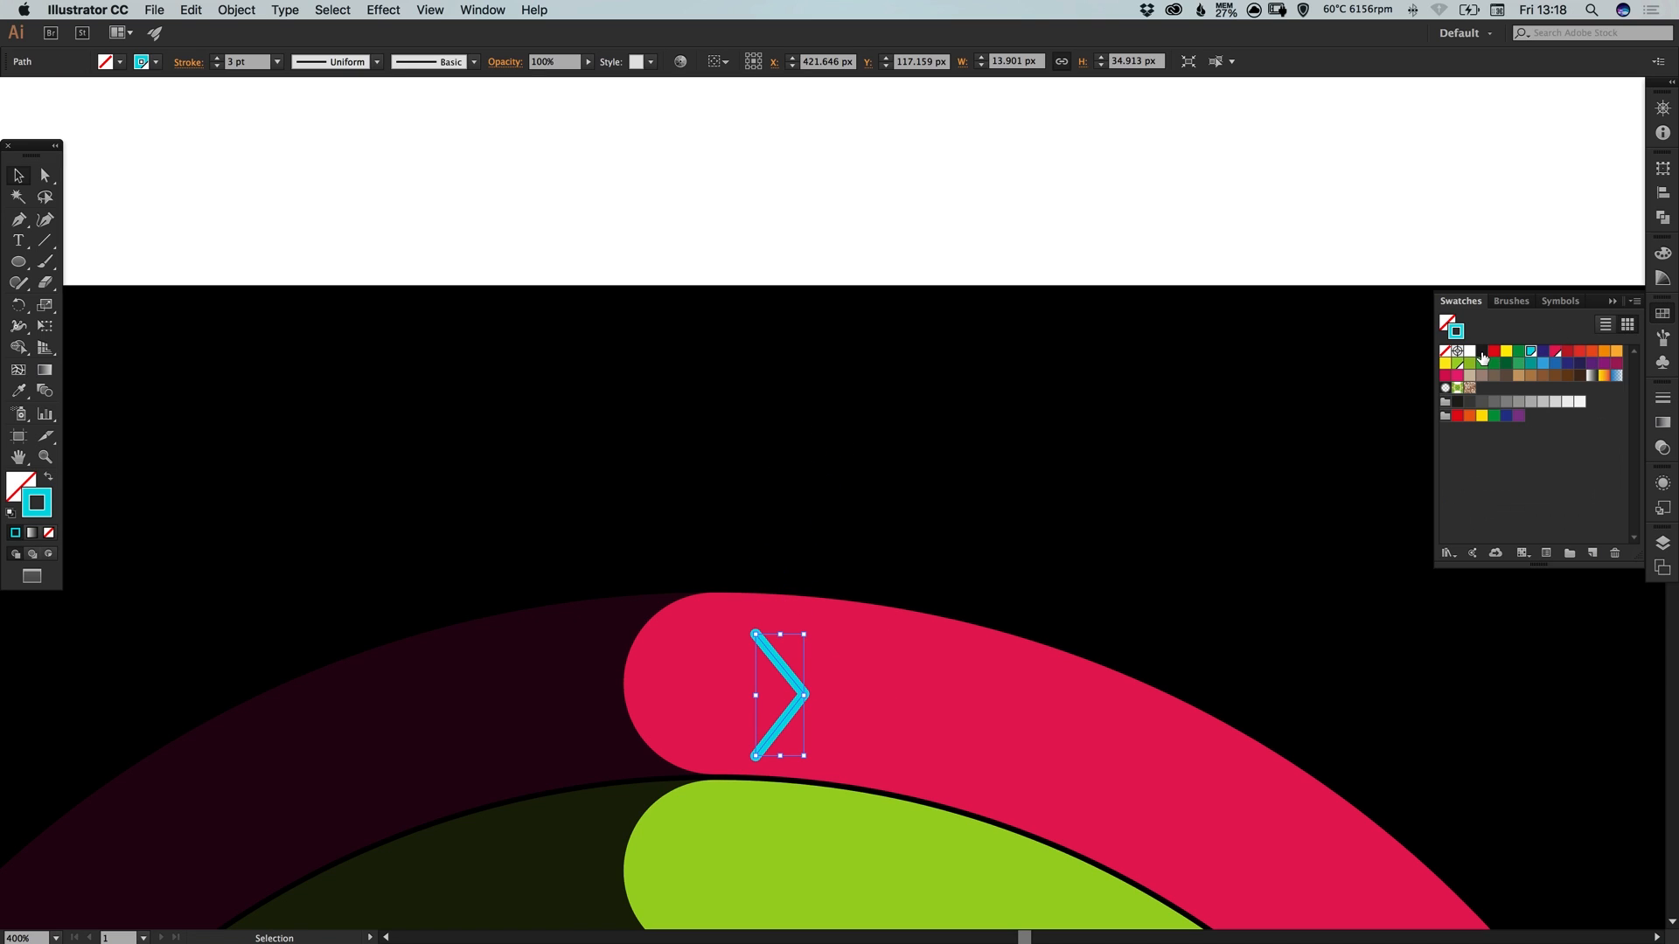
Colour the chevron's stroke with the Black swatch and confirm its Swatch Options
click(1483, 352)
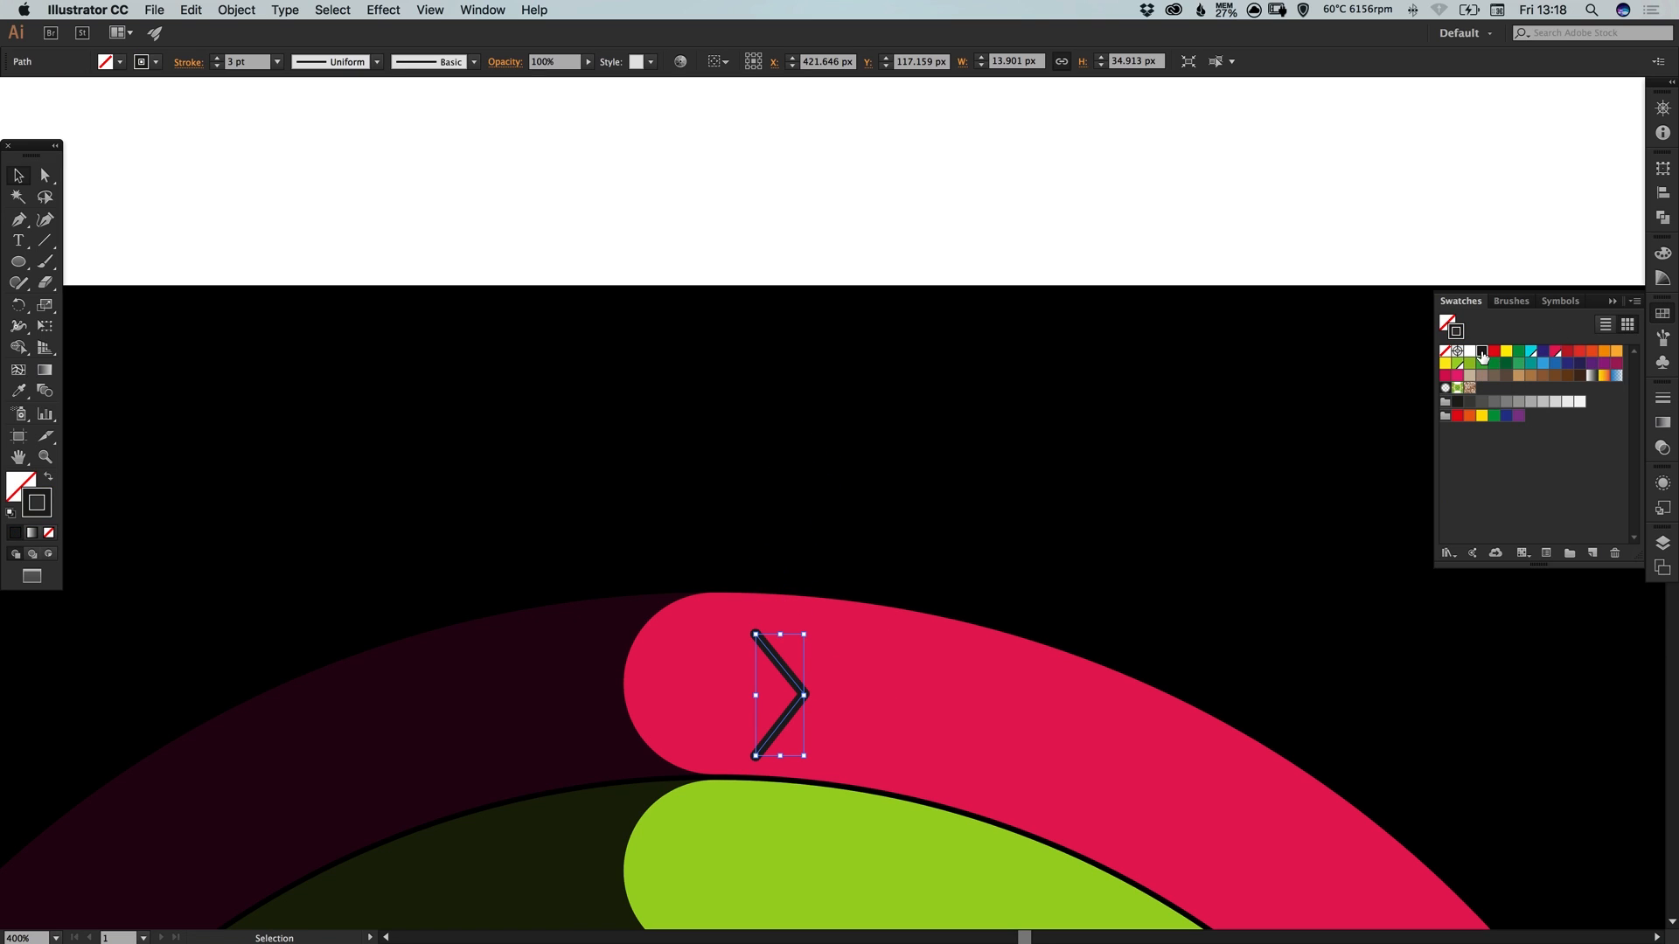
double_click(1481, 351)
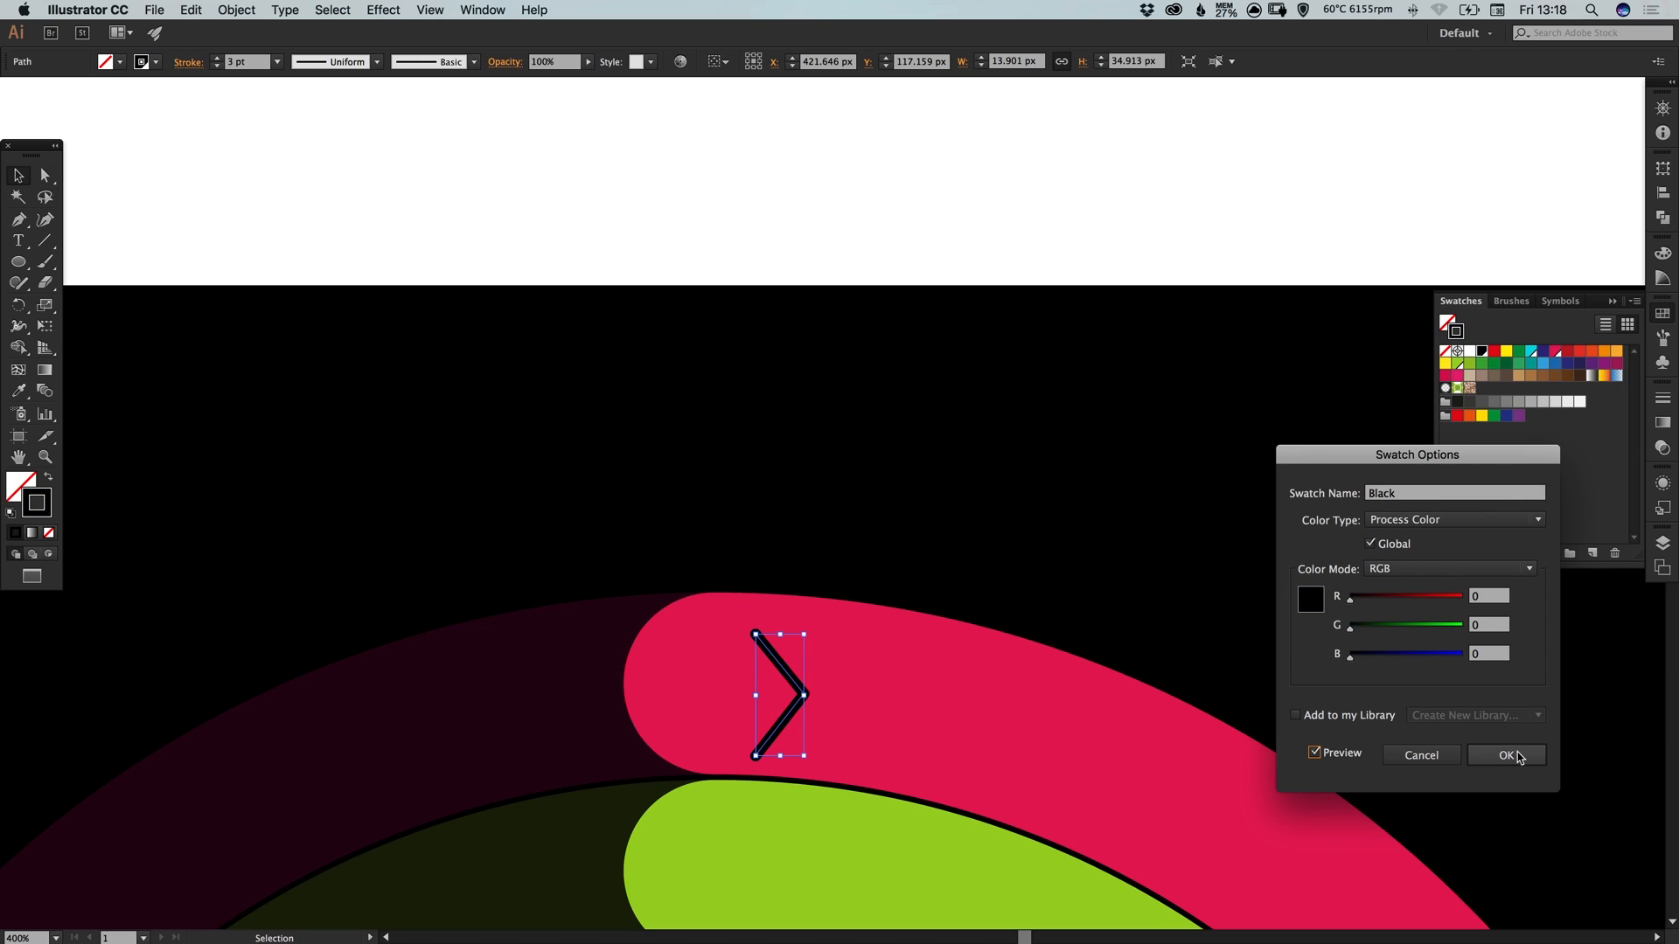
click(1504, 756)
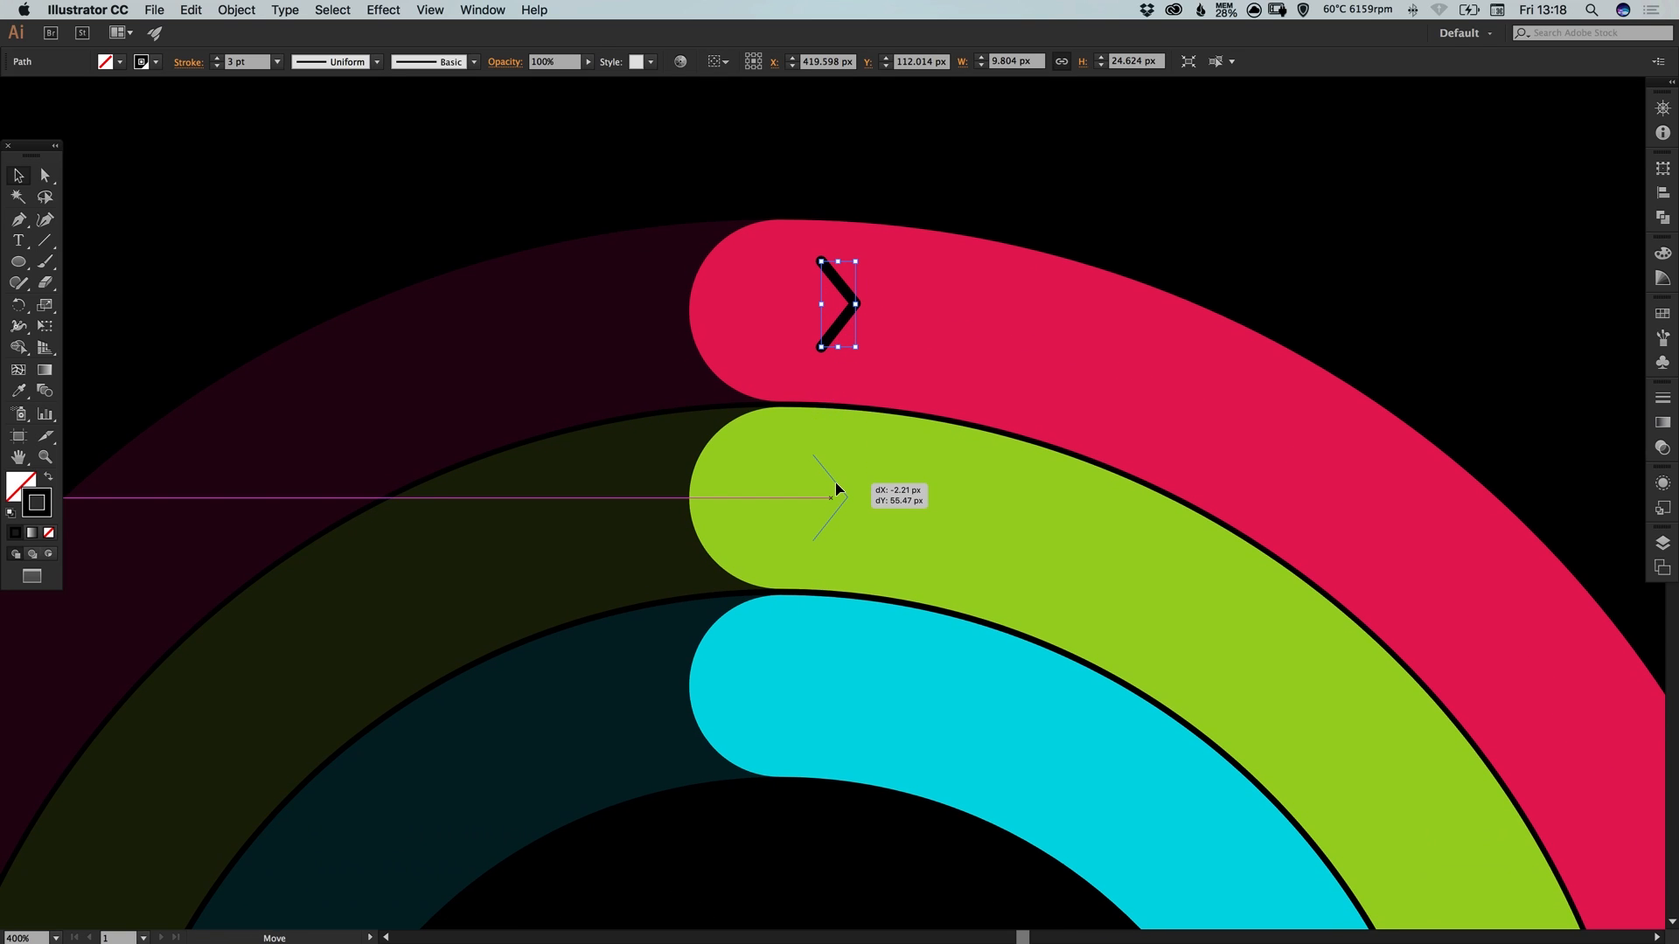
Move the chevron onto the green arc and Alt-drag a second chevron to its right
drag(839, 304, 828, 502)
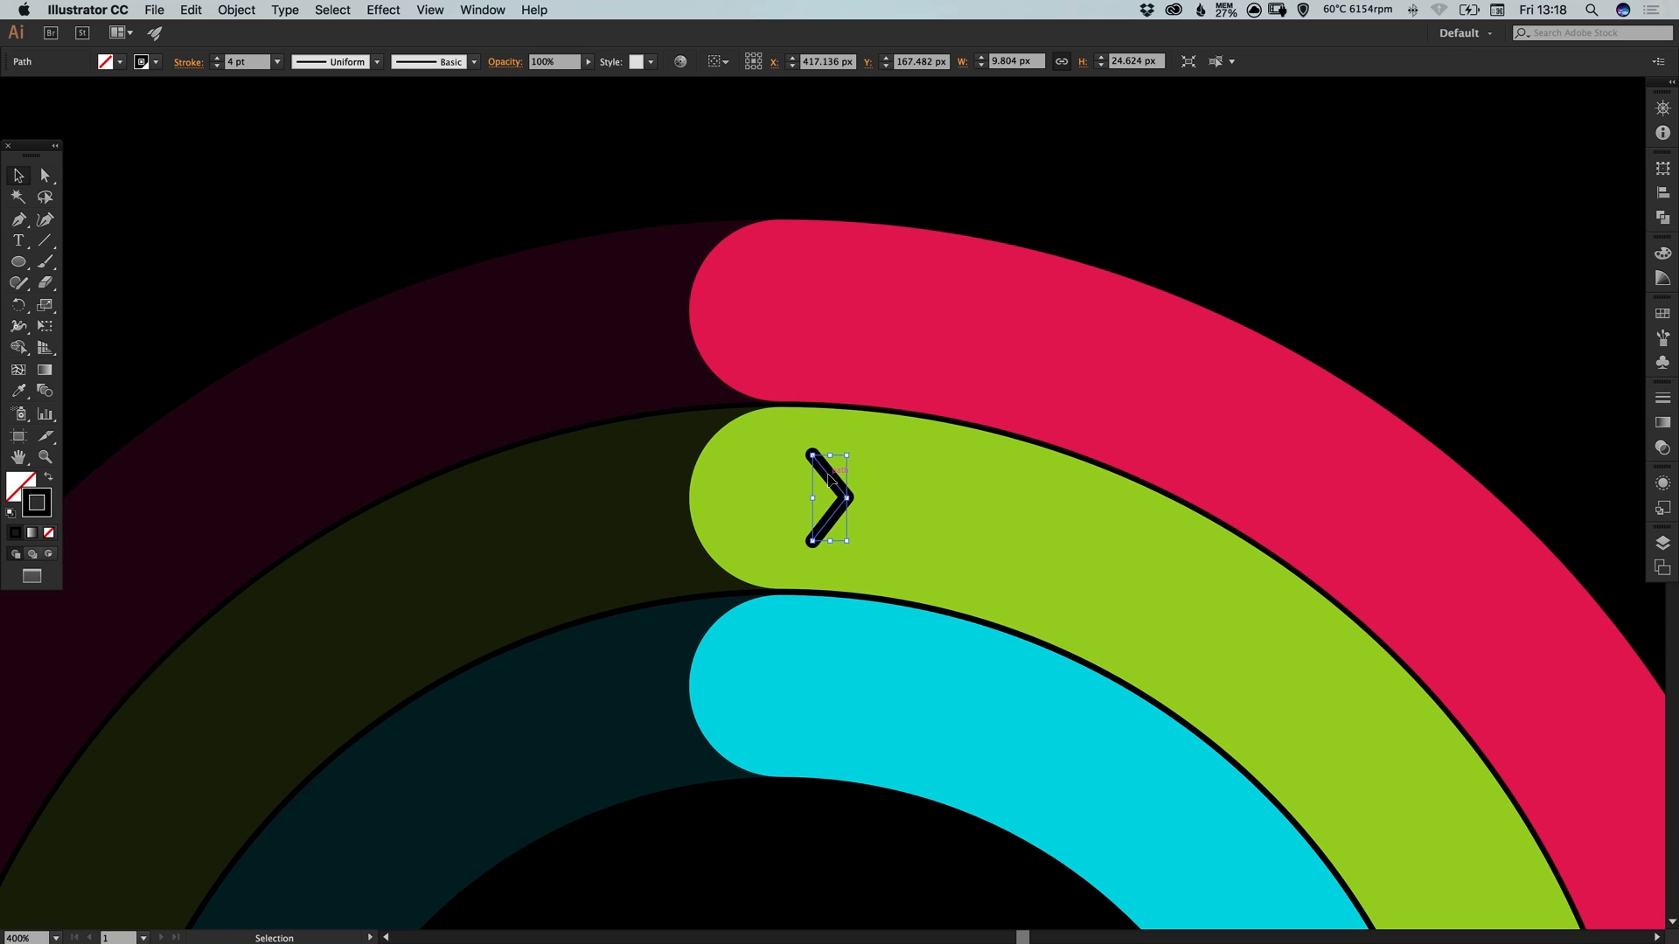
drag(829, 499, 851, 498)
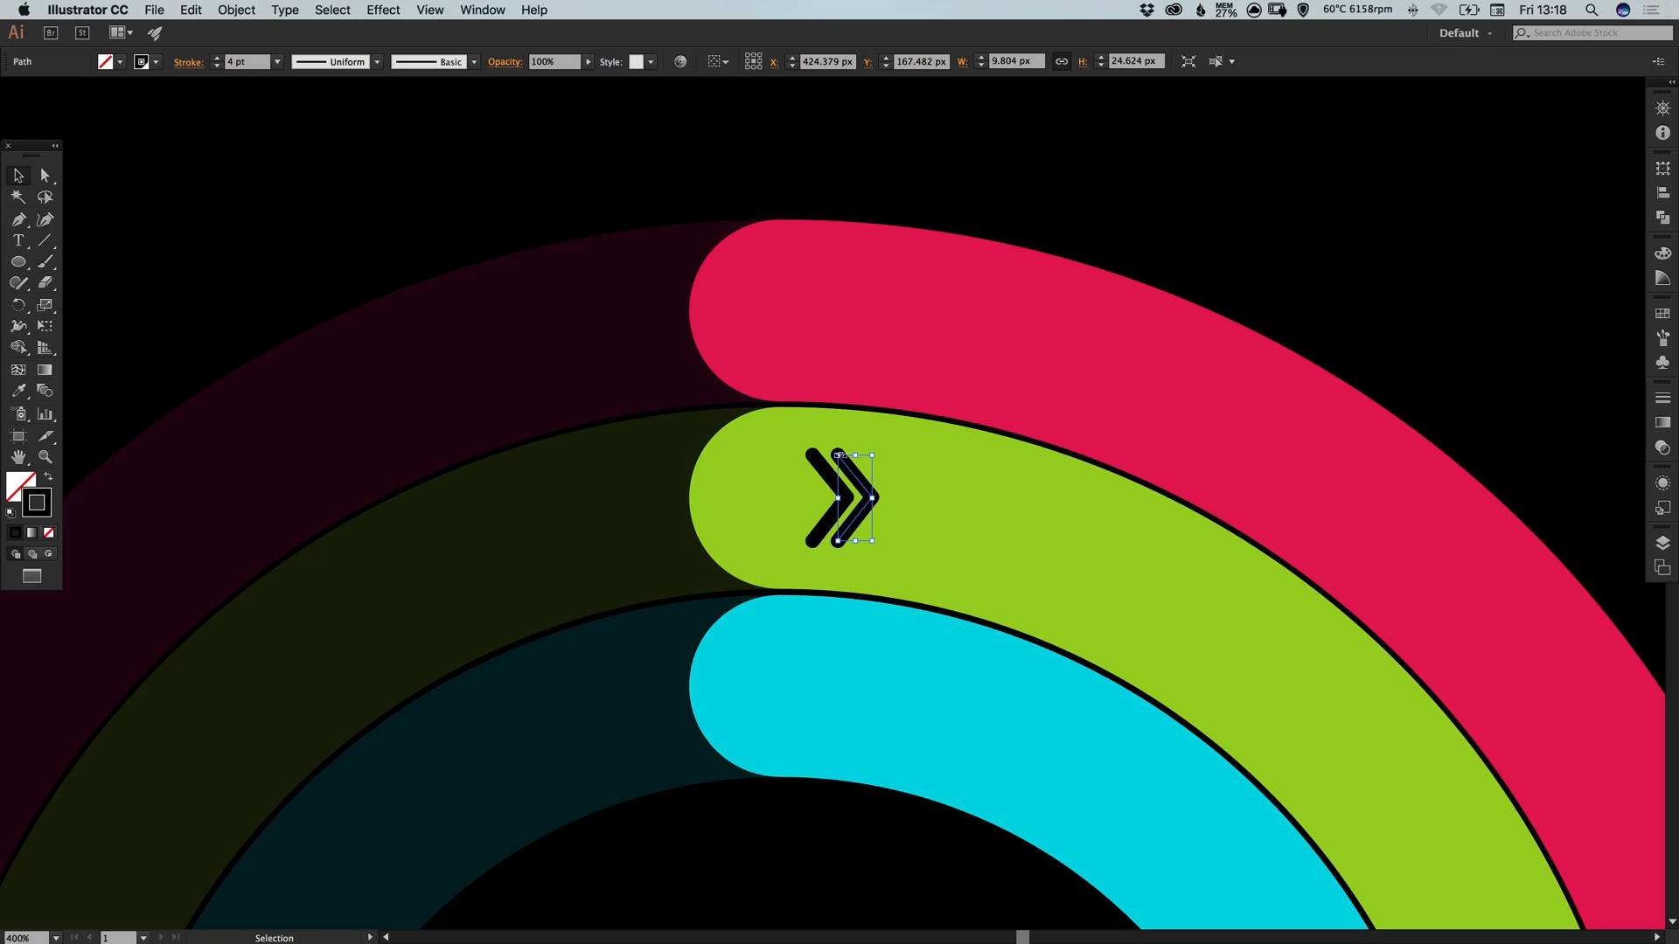
mouse_move(61, 227)
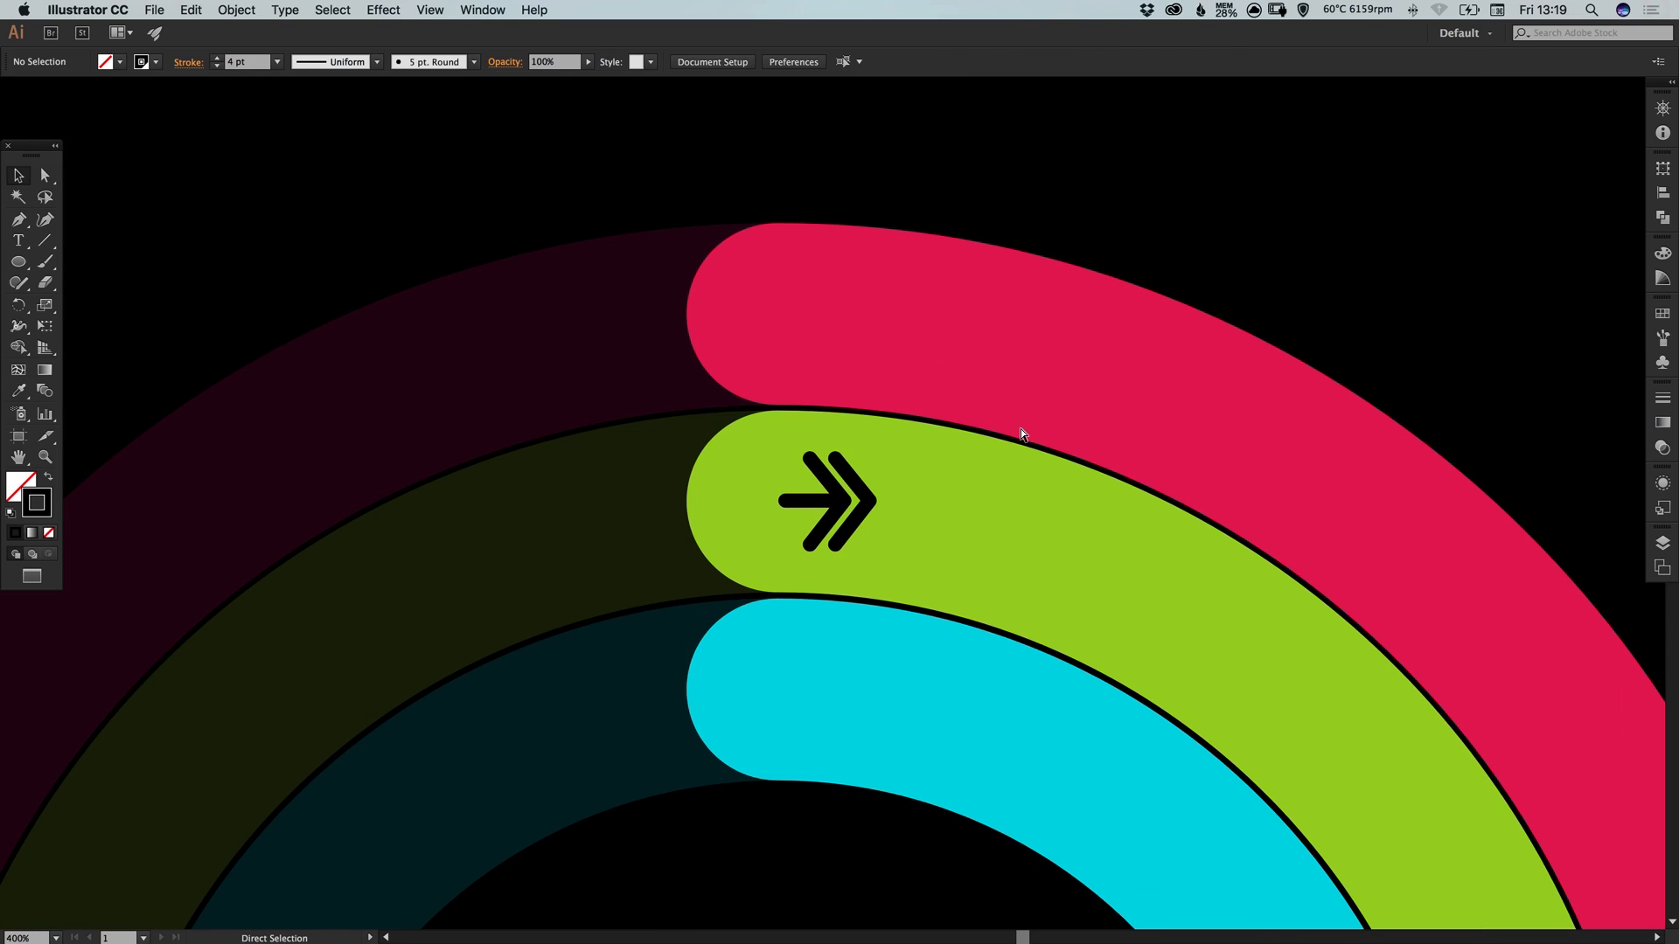
Select the whole double-chevron arrow and nudge it left to sit on the green arc's start
click(836, 499)
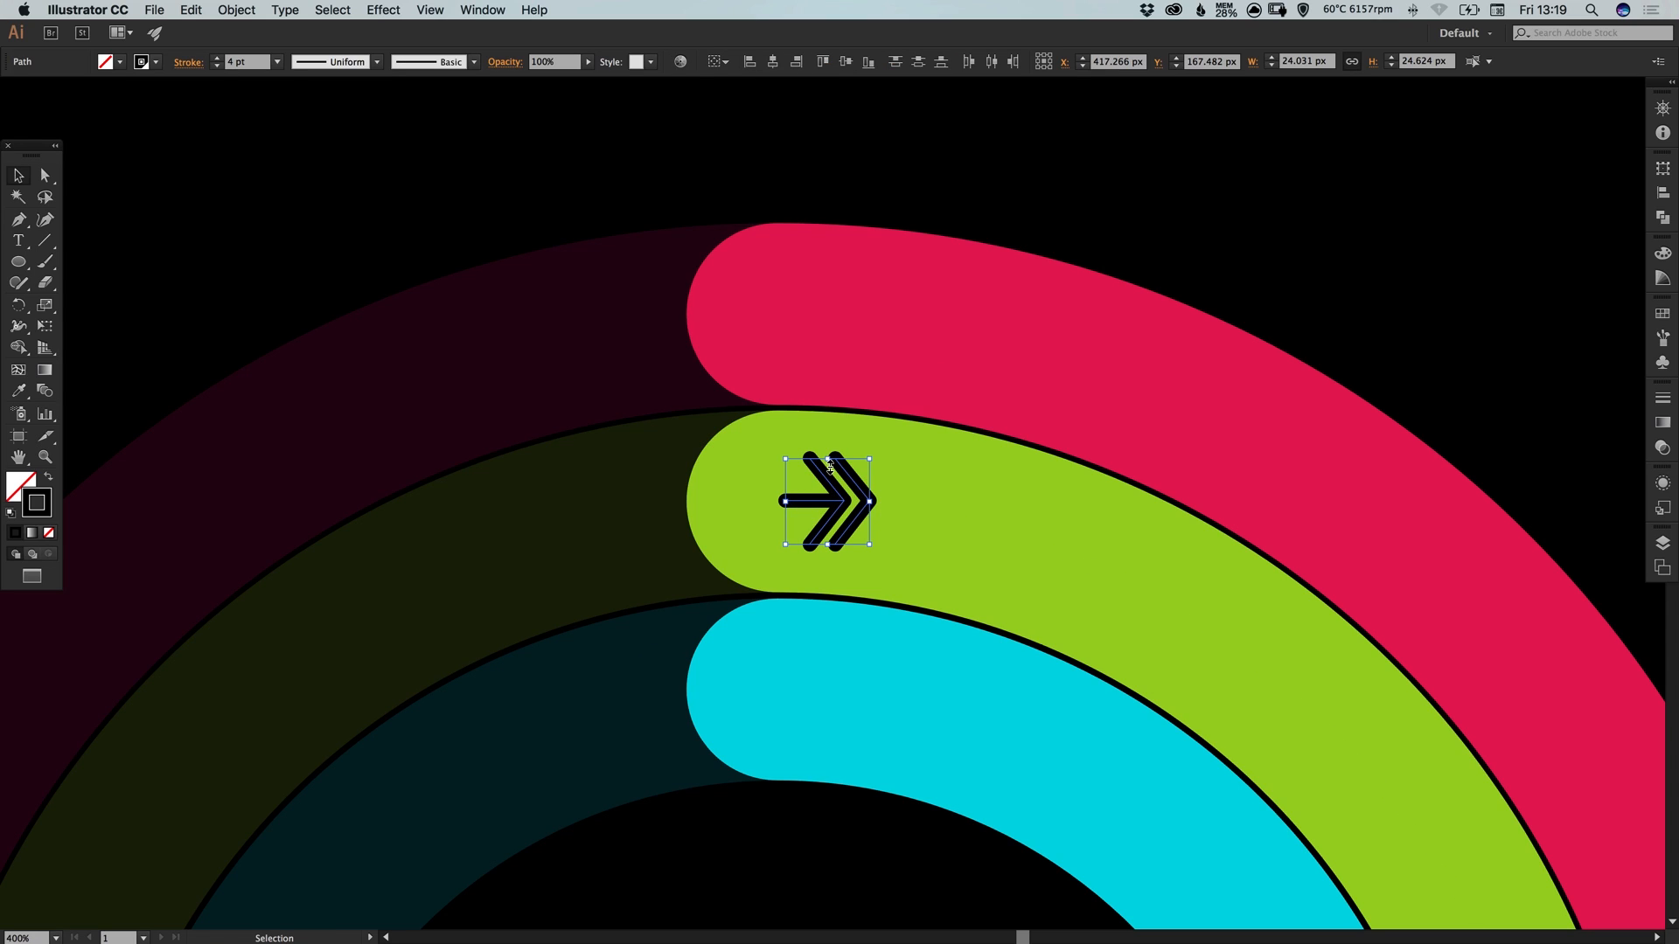
drag(832, 504, 795, 504)
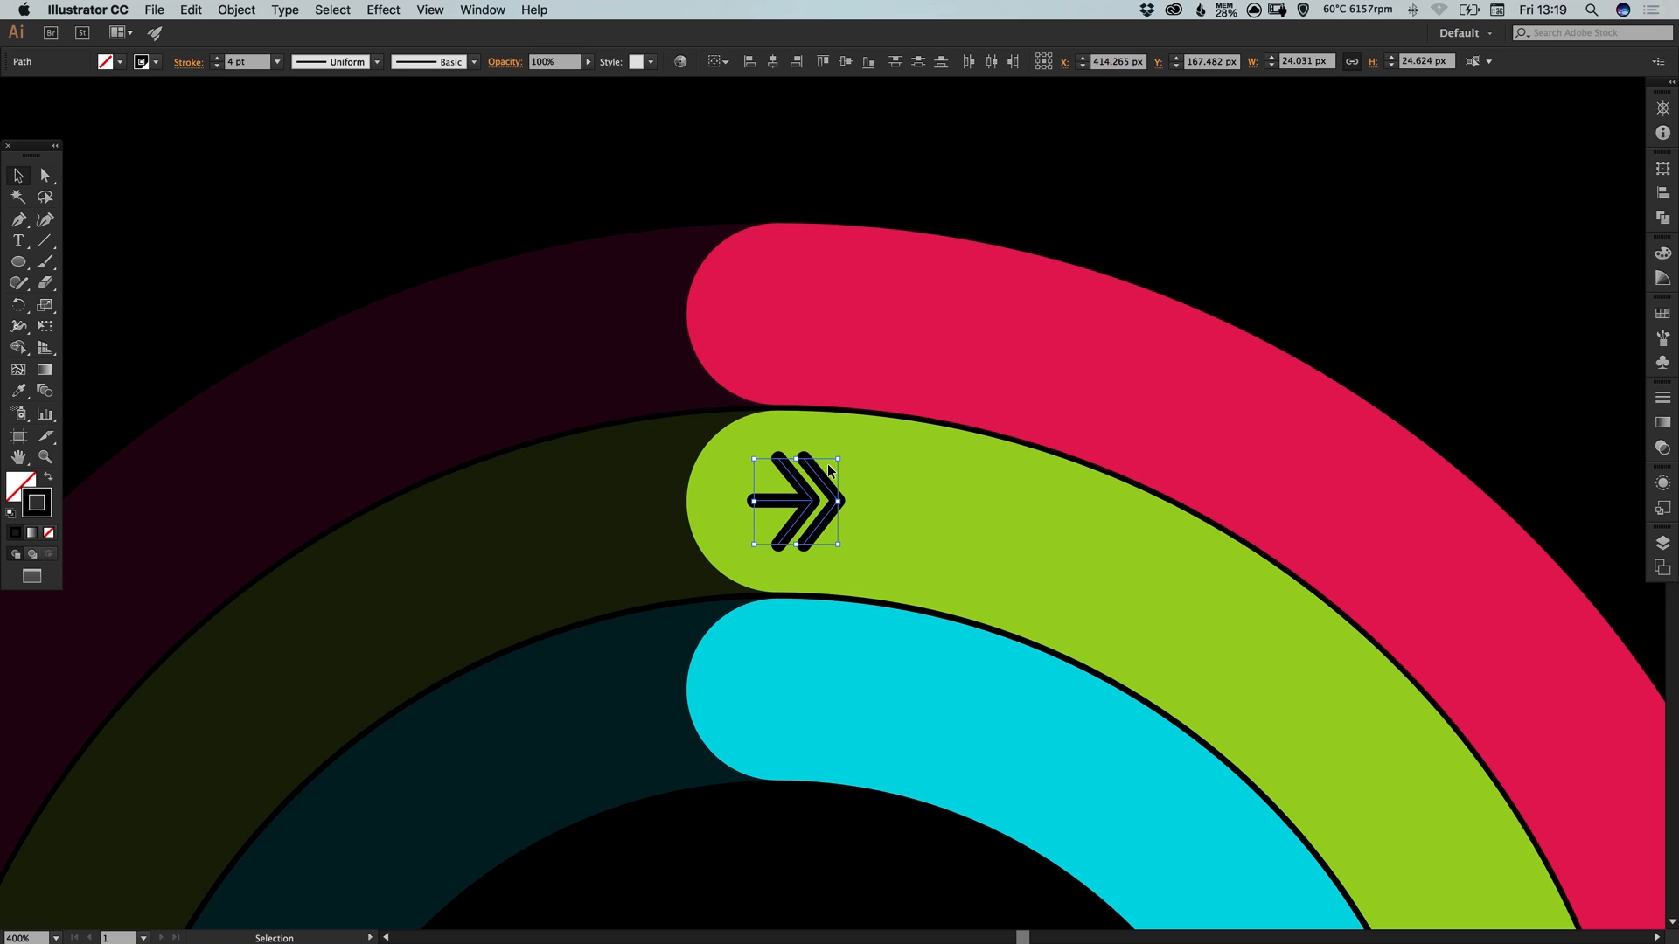
drag(814, 504, 793, 504)
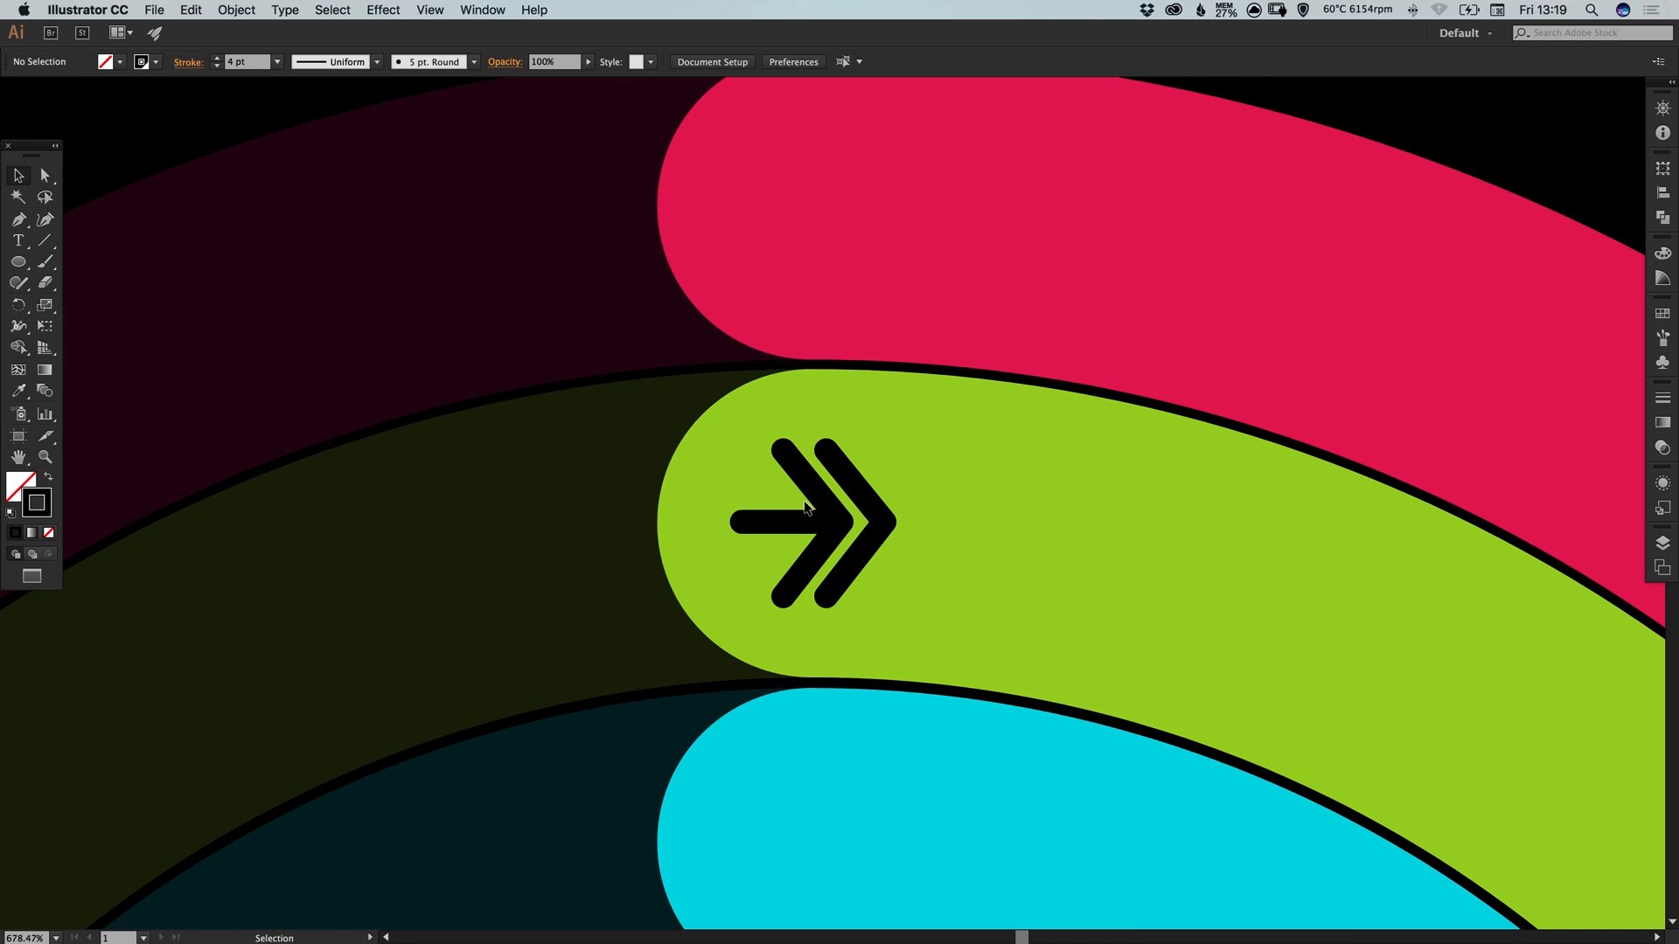
Select the arrow's shaft and front chevron for copying onto the pink and cyan arcs
click(792, 523)
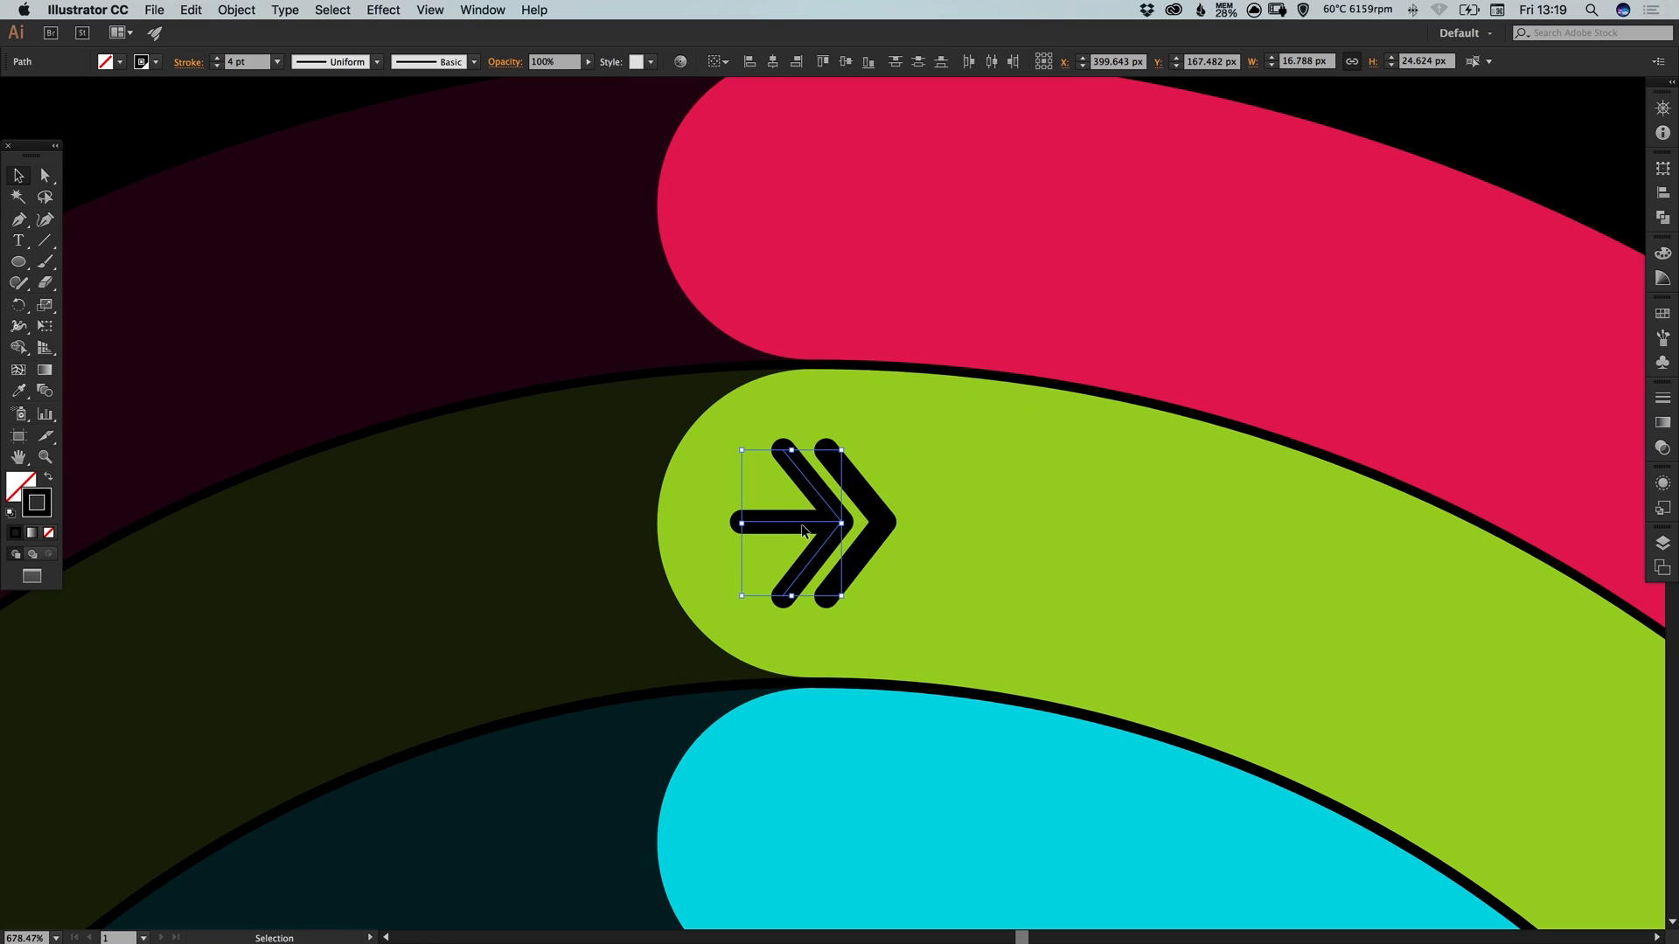
click(818, 475)
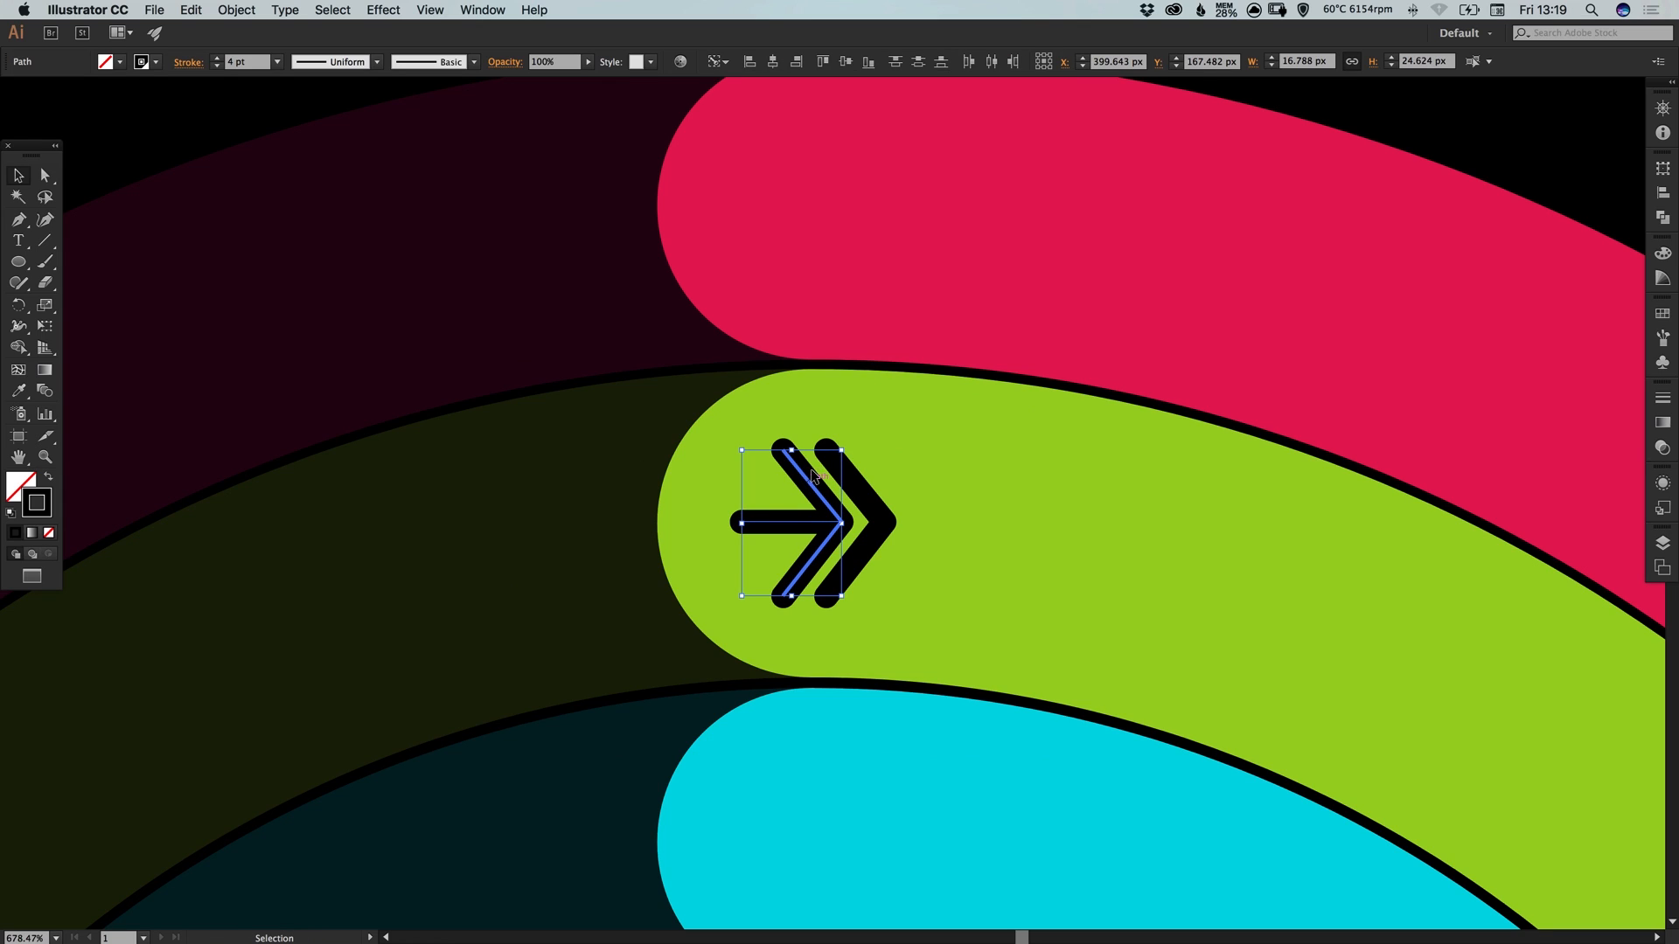
scroll(down, 3)
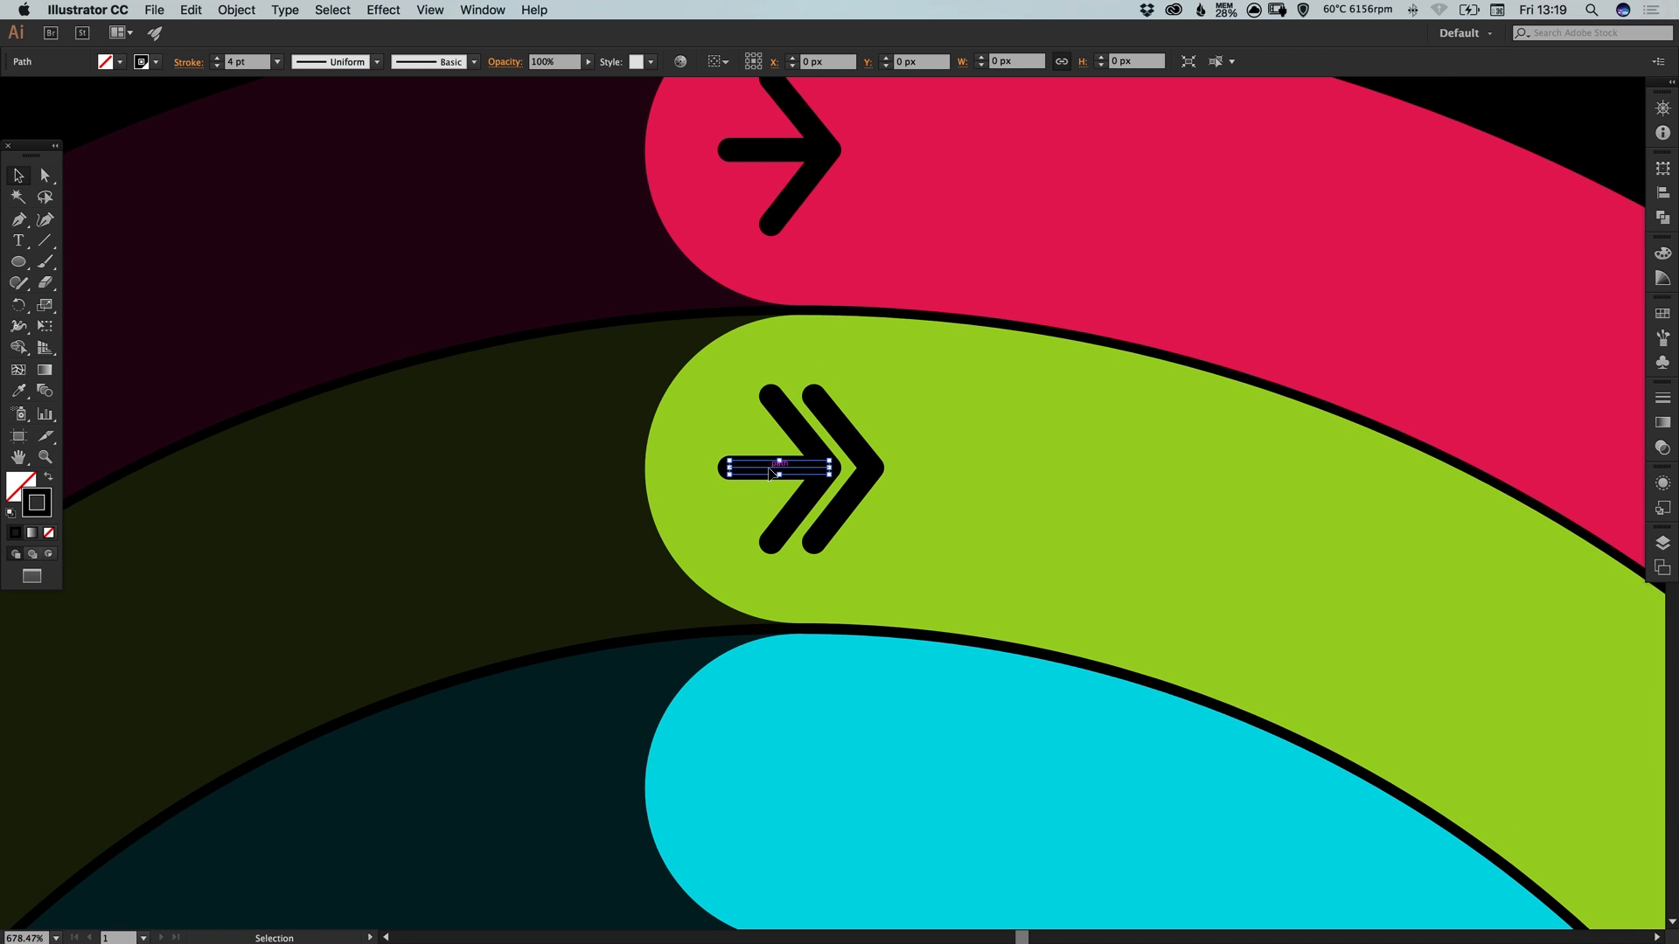
click(780, 454)
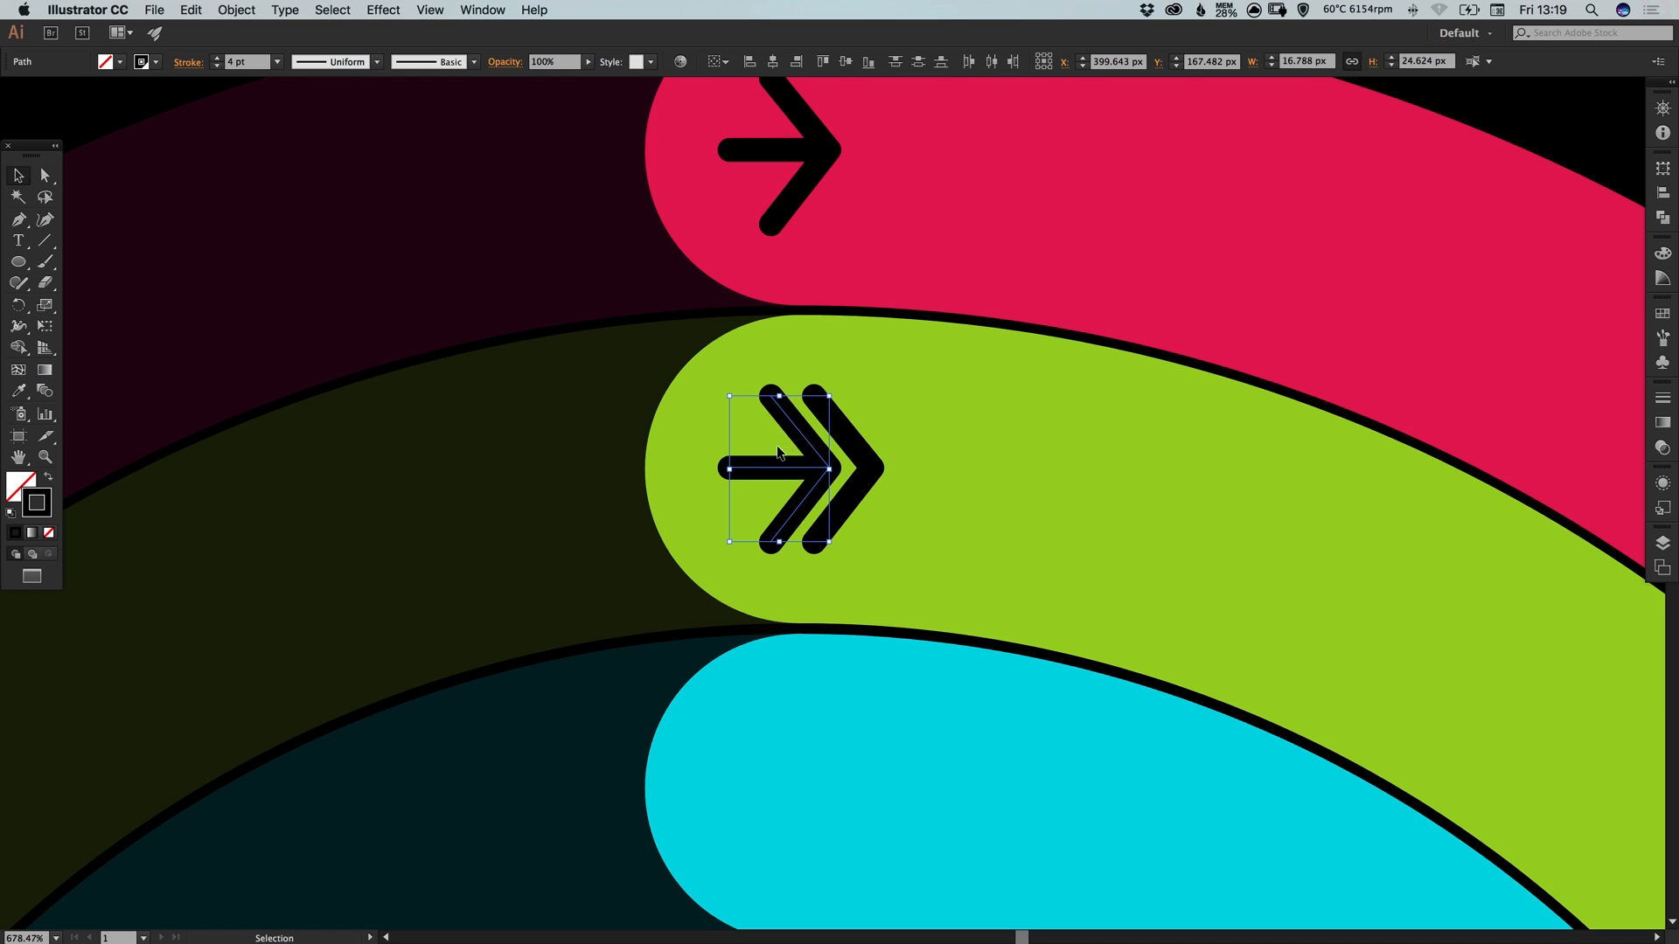
scroll(down, 3)
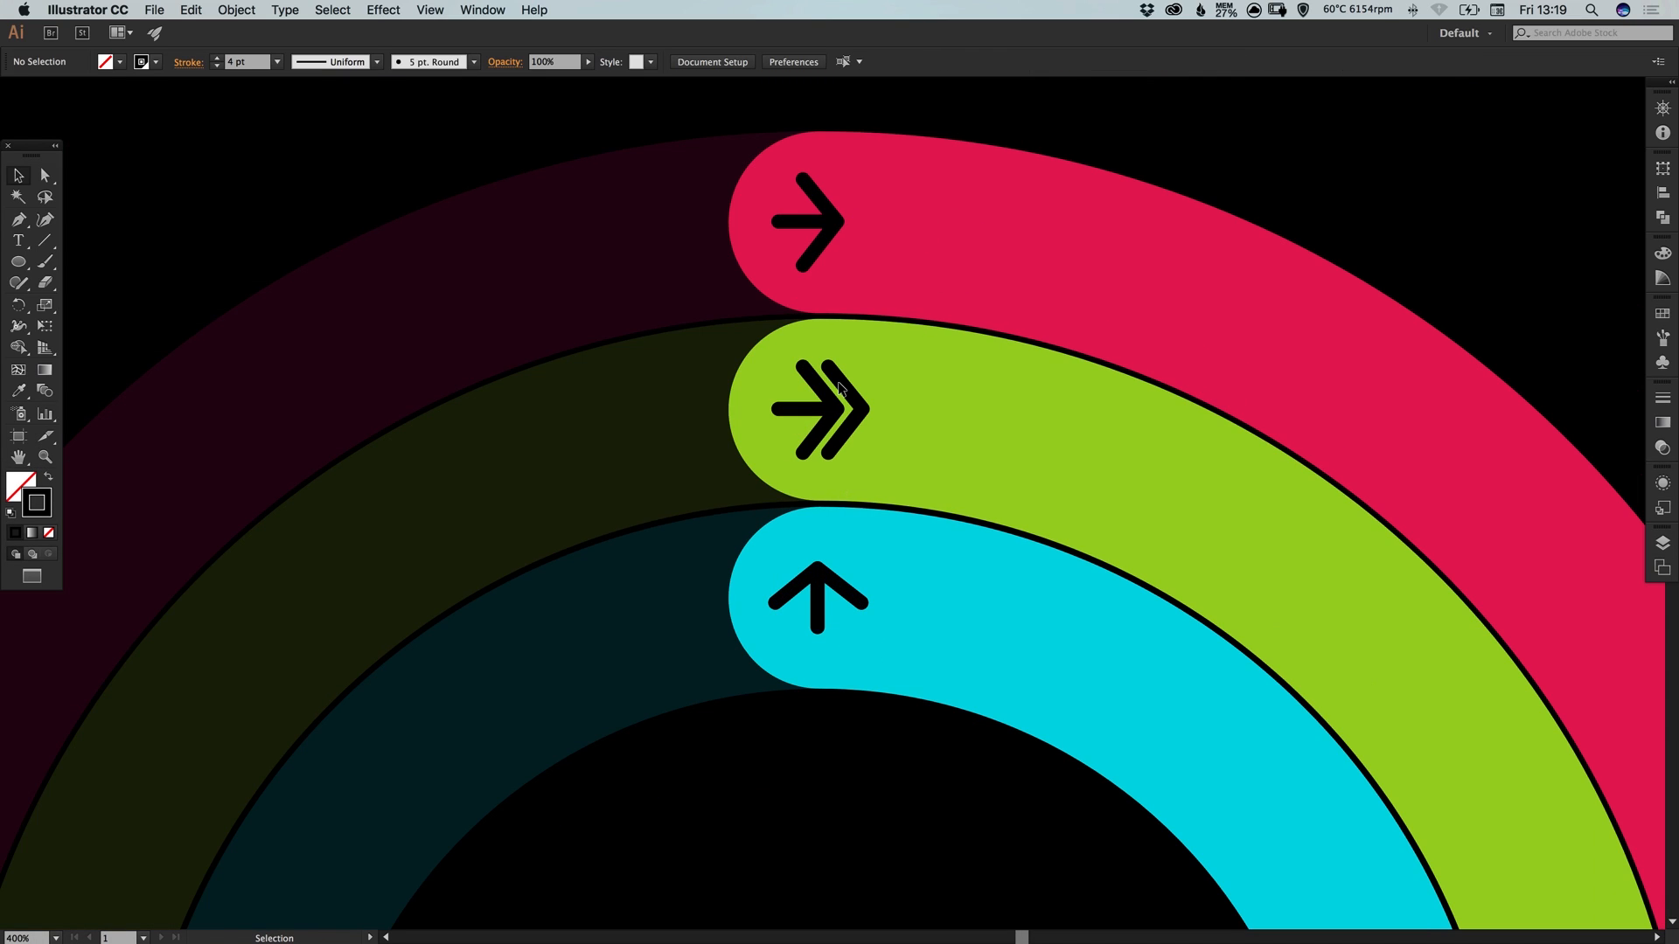
mouse_move(806, 247)
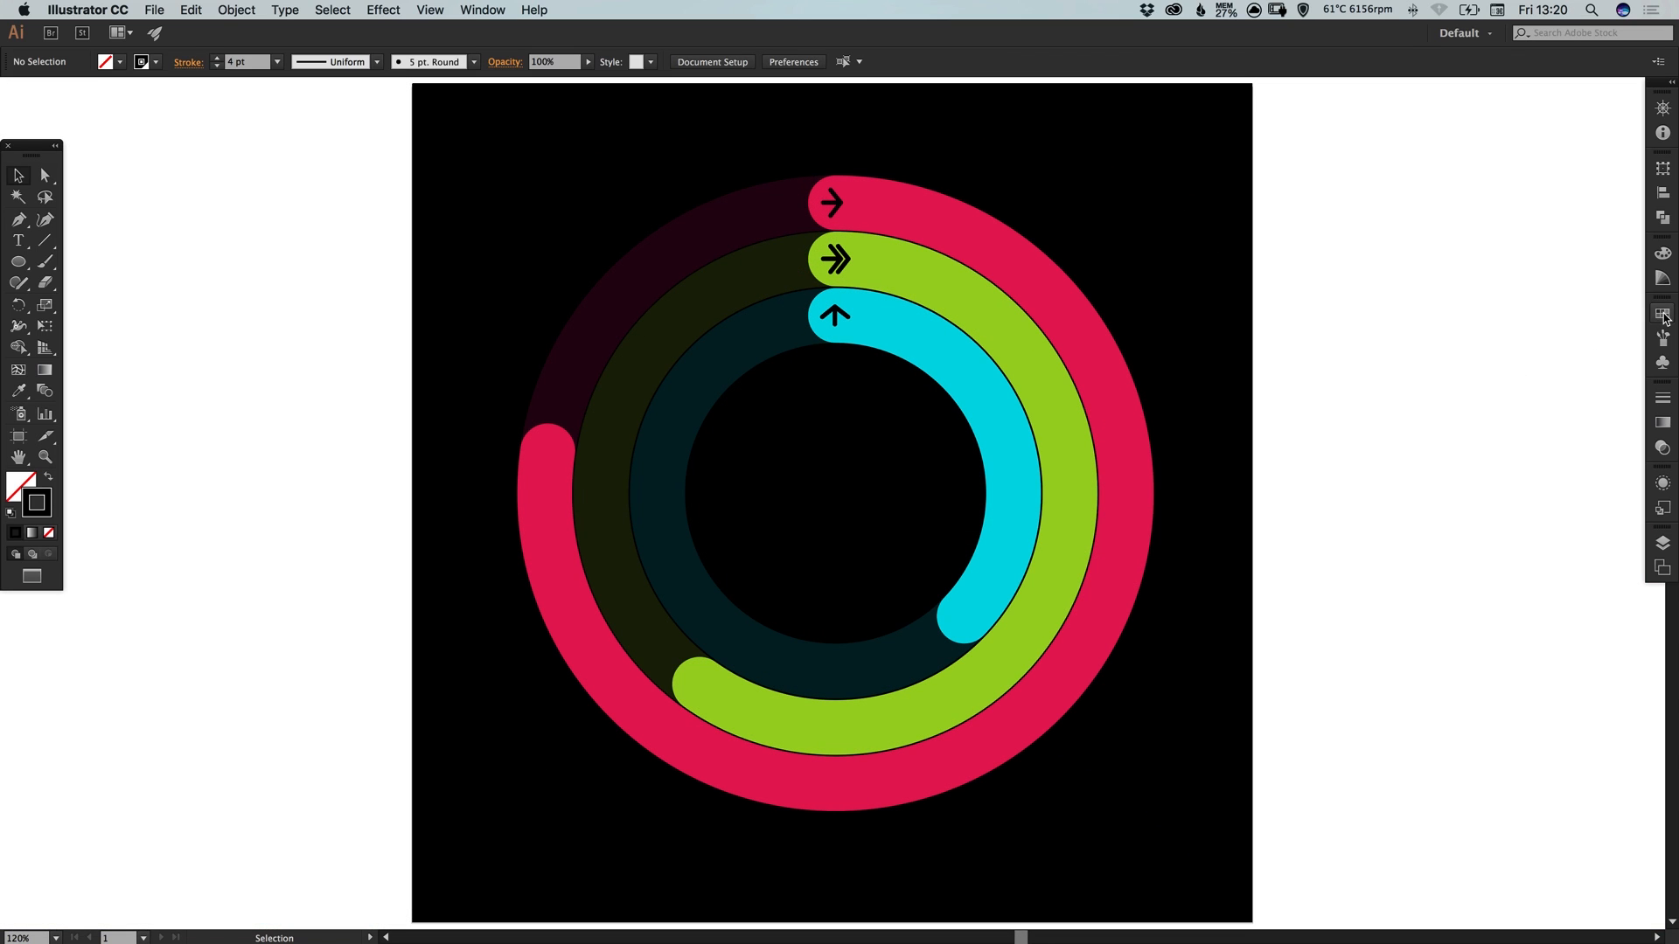
Edit the global green swatch with Preview on to R 116 and B 52 for a purer green
click(1664, 316)
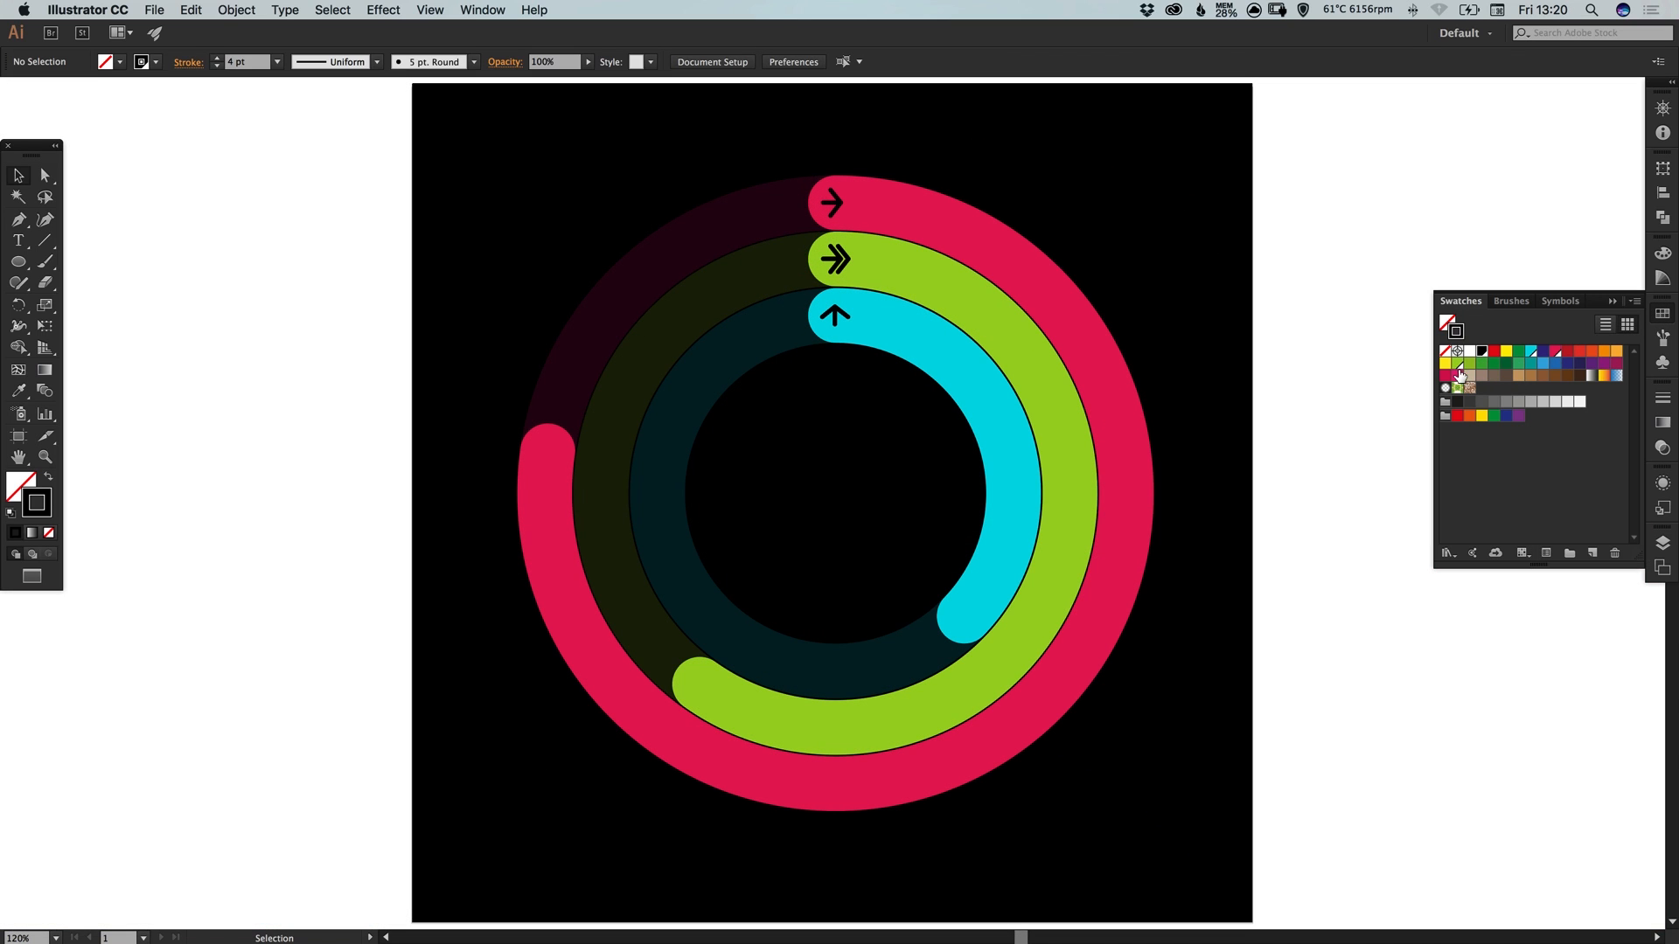
mouse_move(1456, 364)
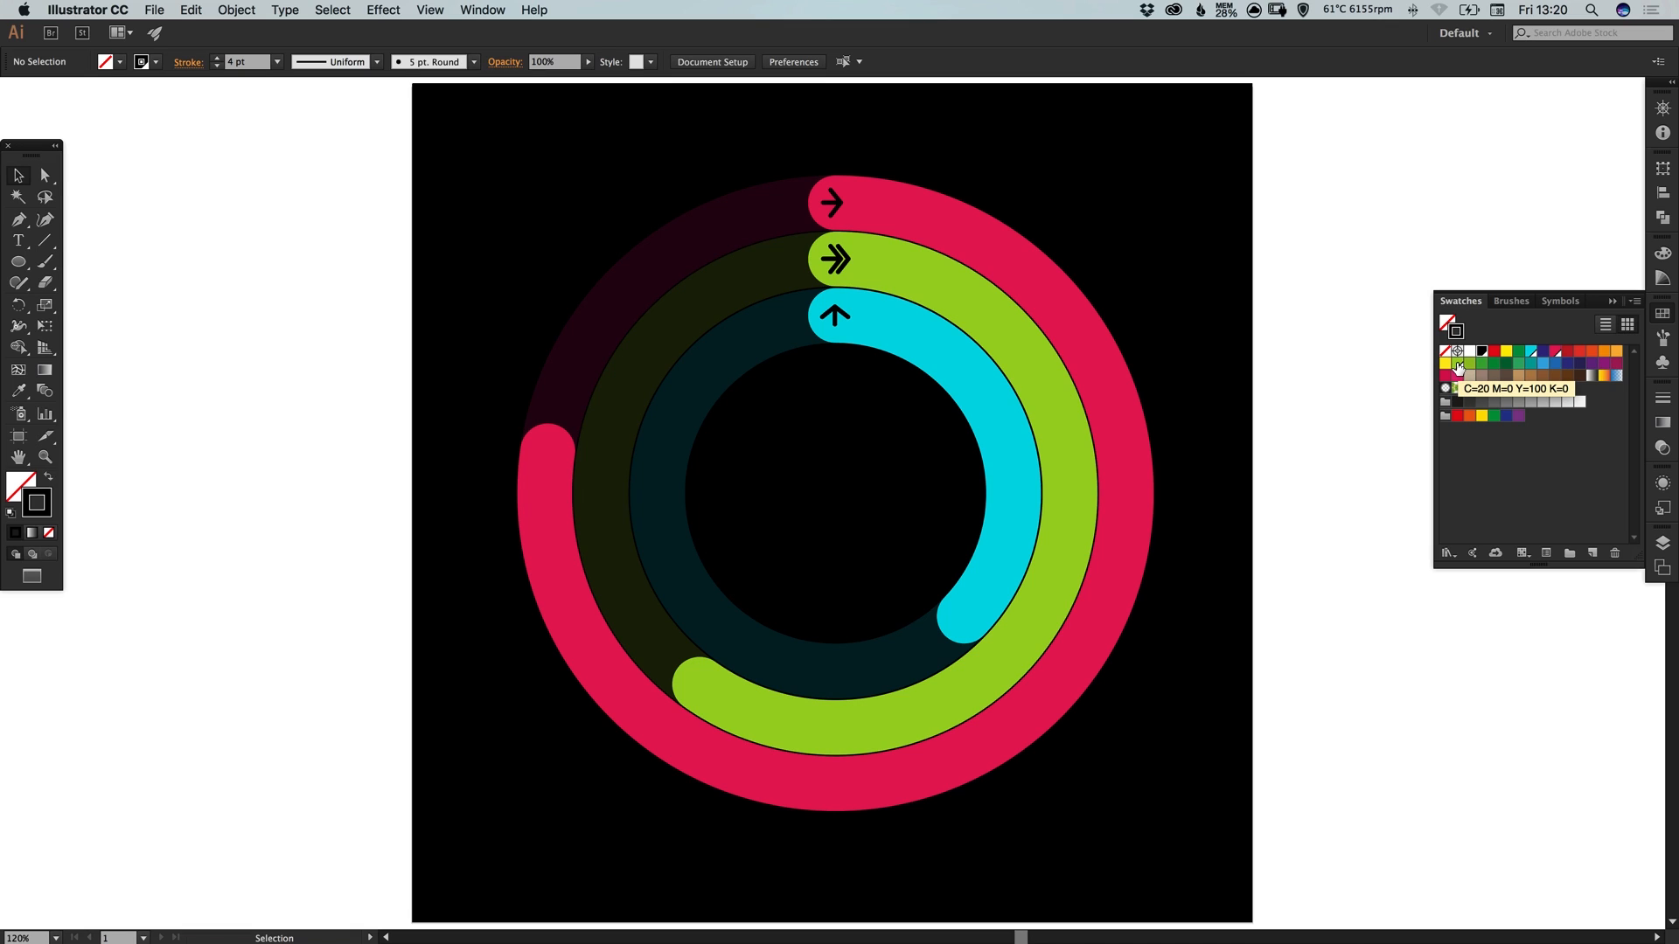
double_click(1459, 364)
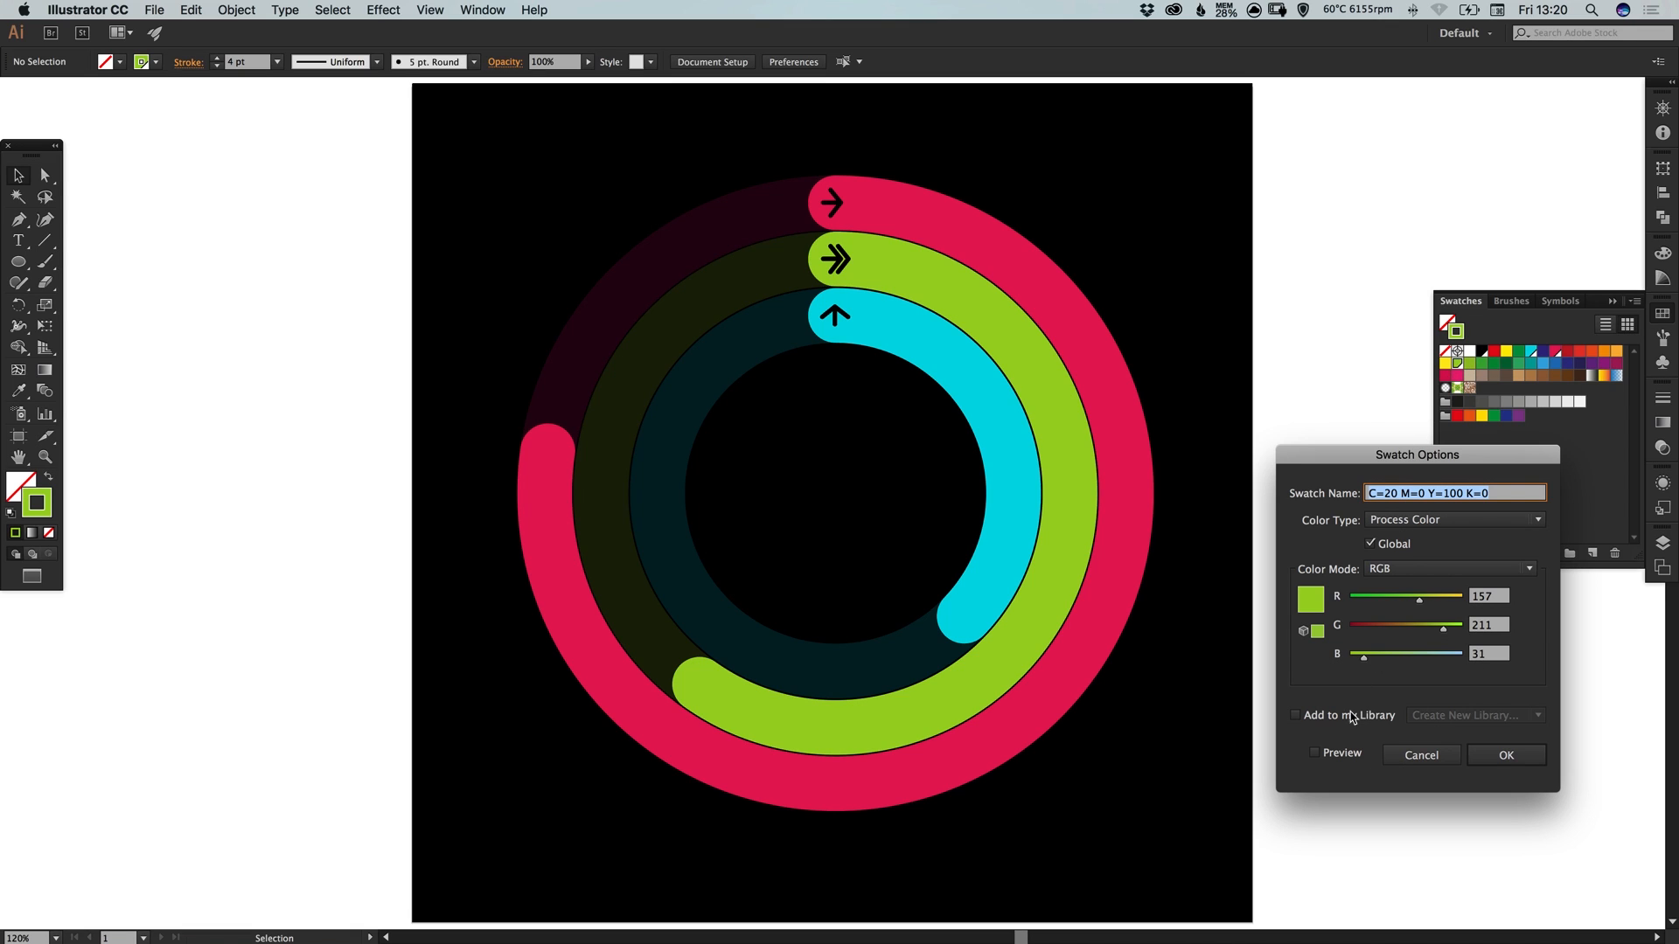
click(1315, 752)
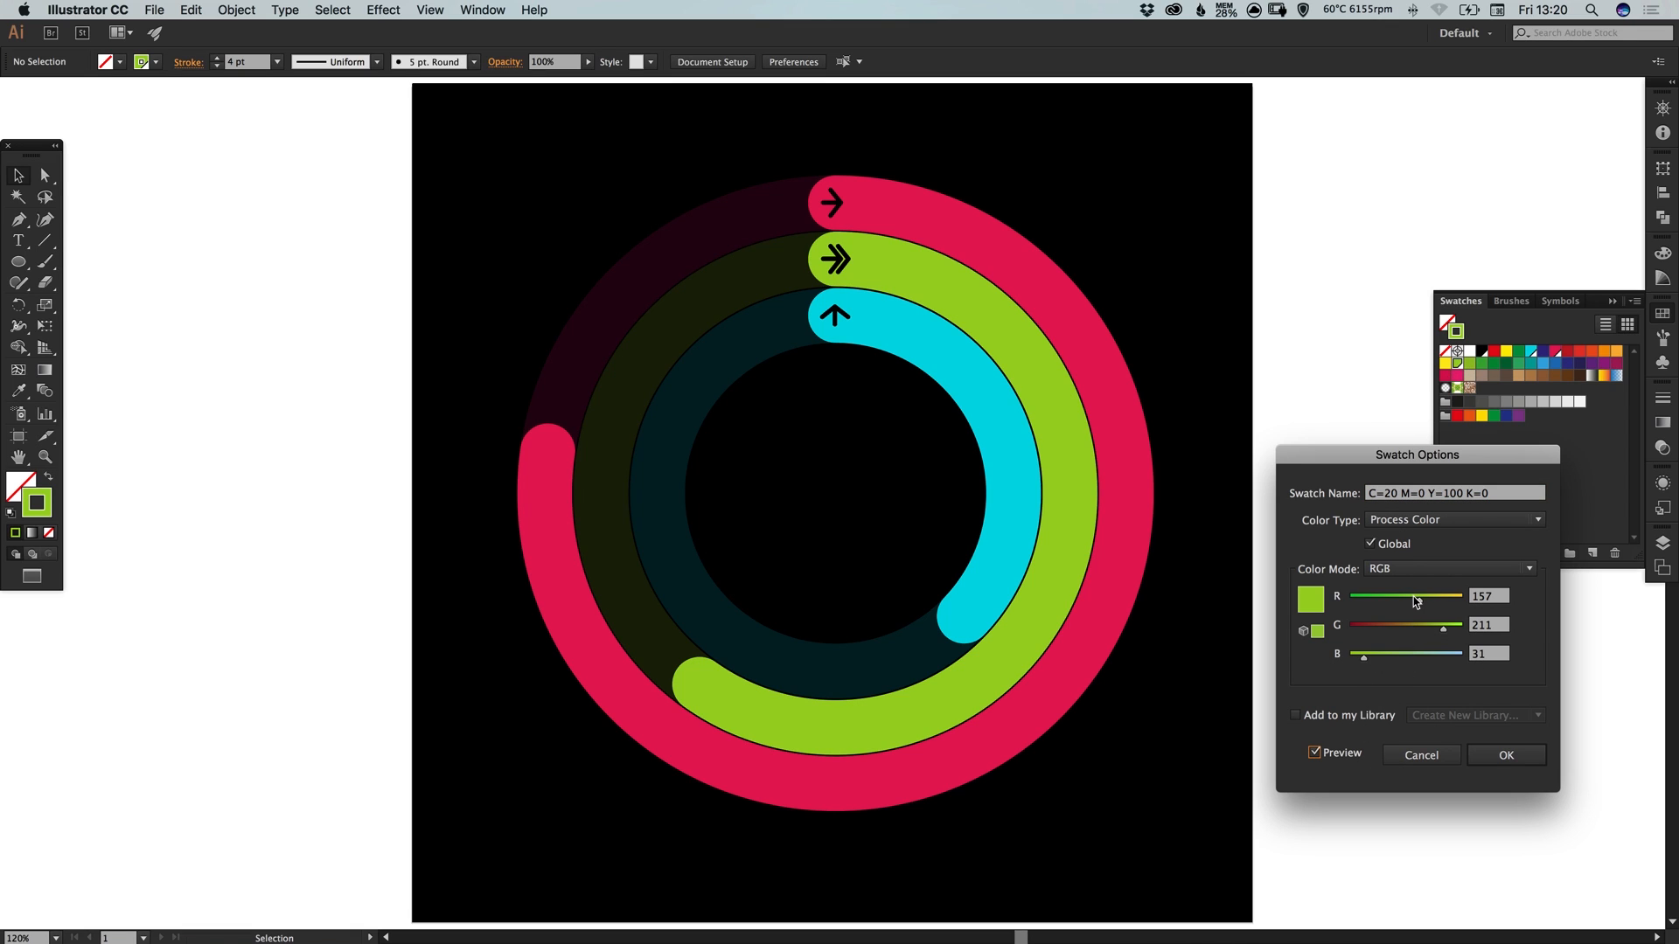
drag(1439, 594, 1352, 594)
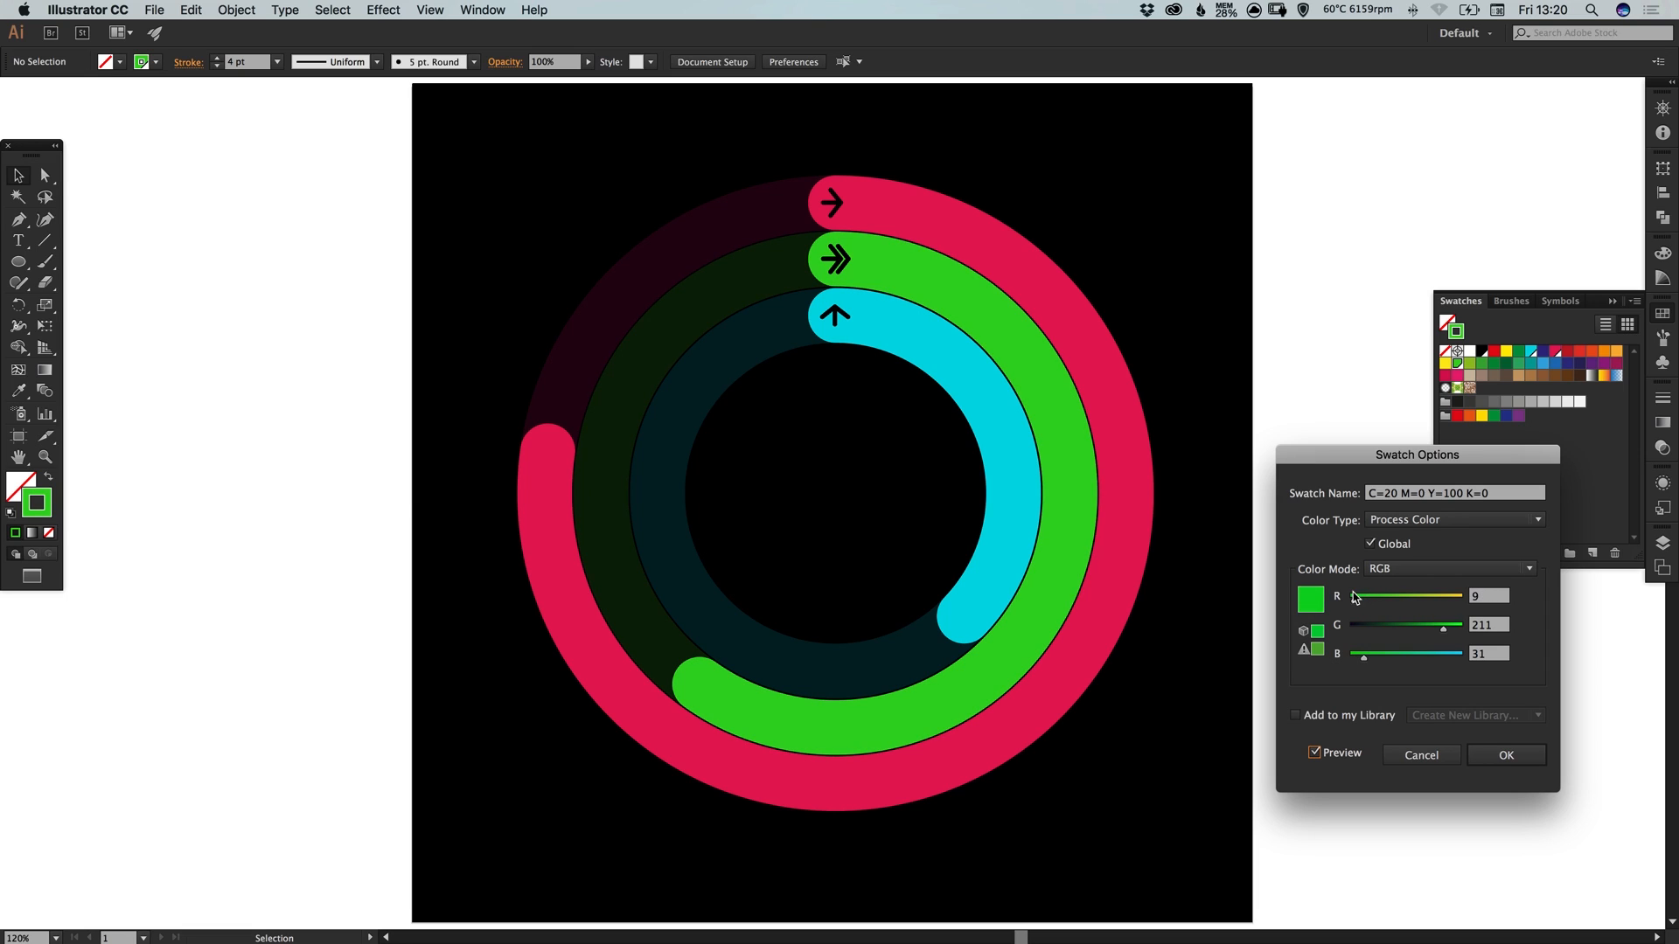
drag(1355, 594, 1401, 594)
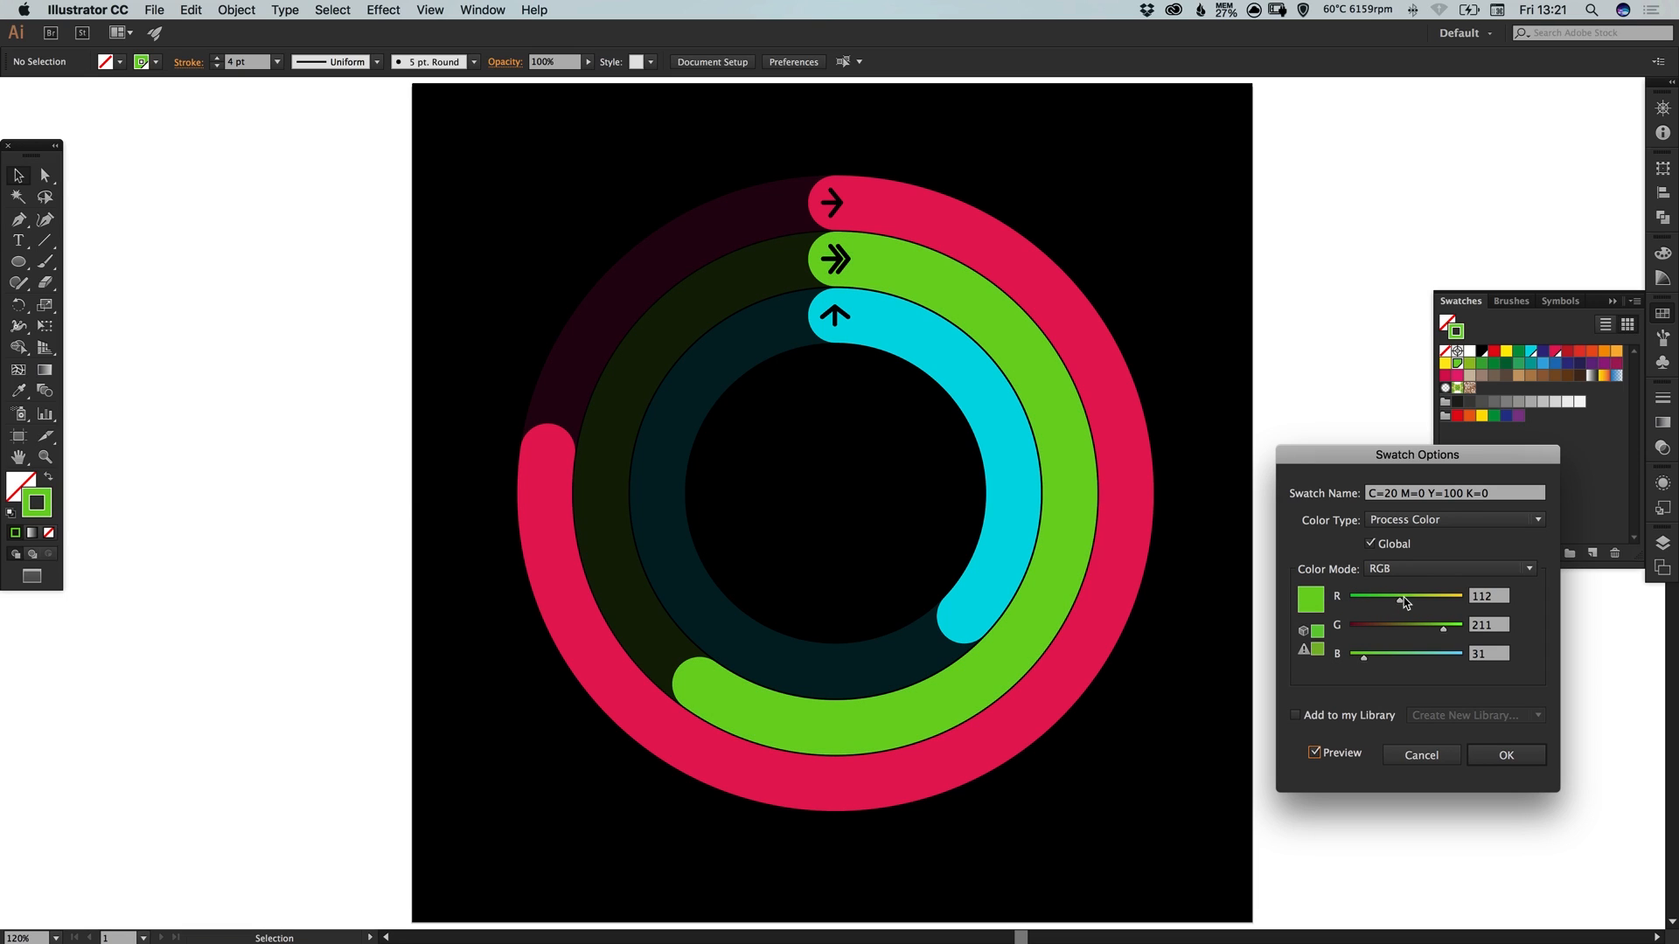
drag(1362, 653, 1374, 652)
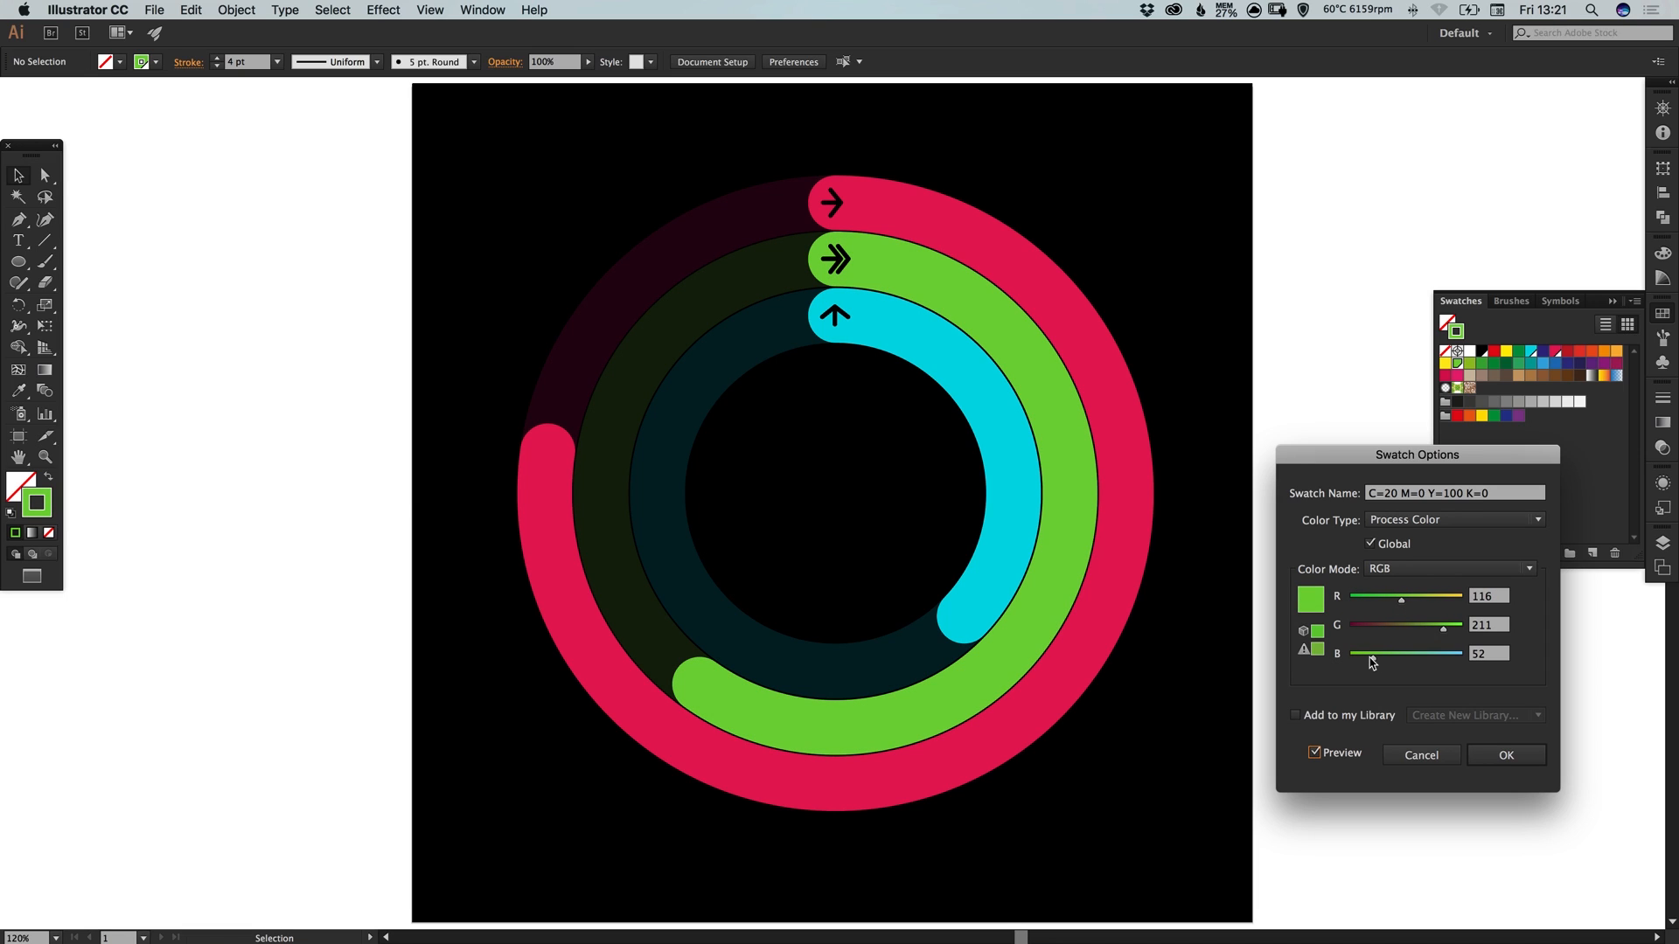
click(1506, 755)
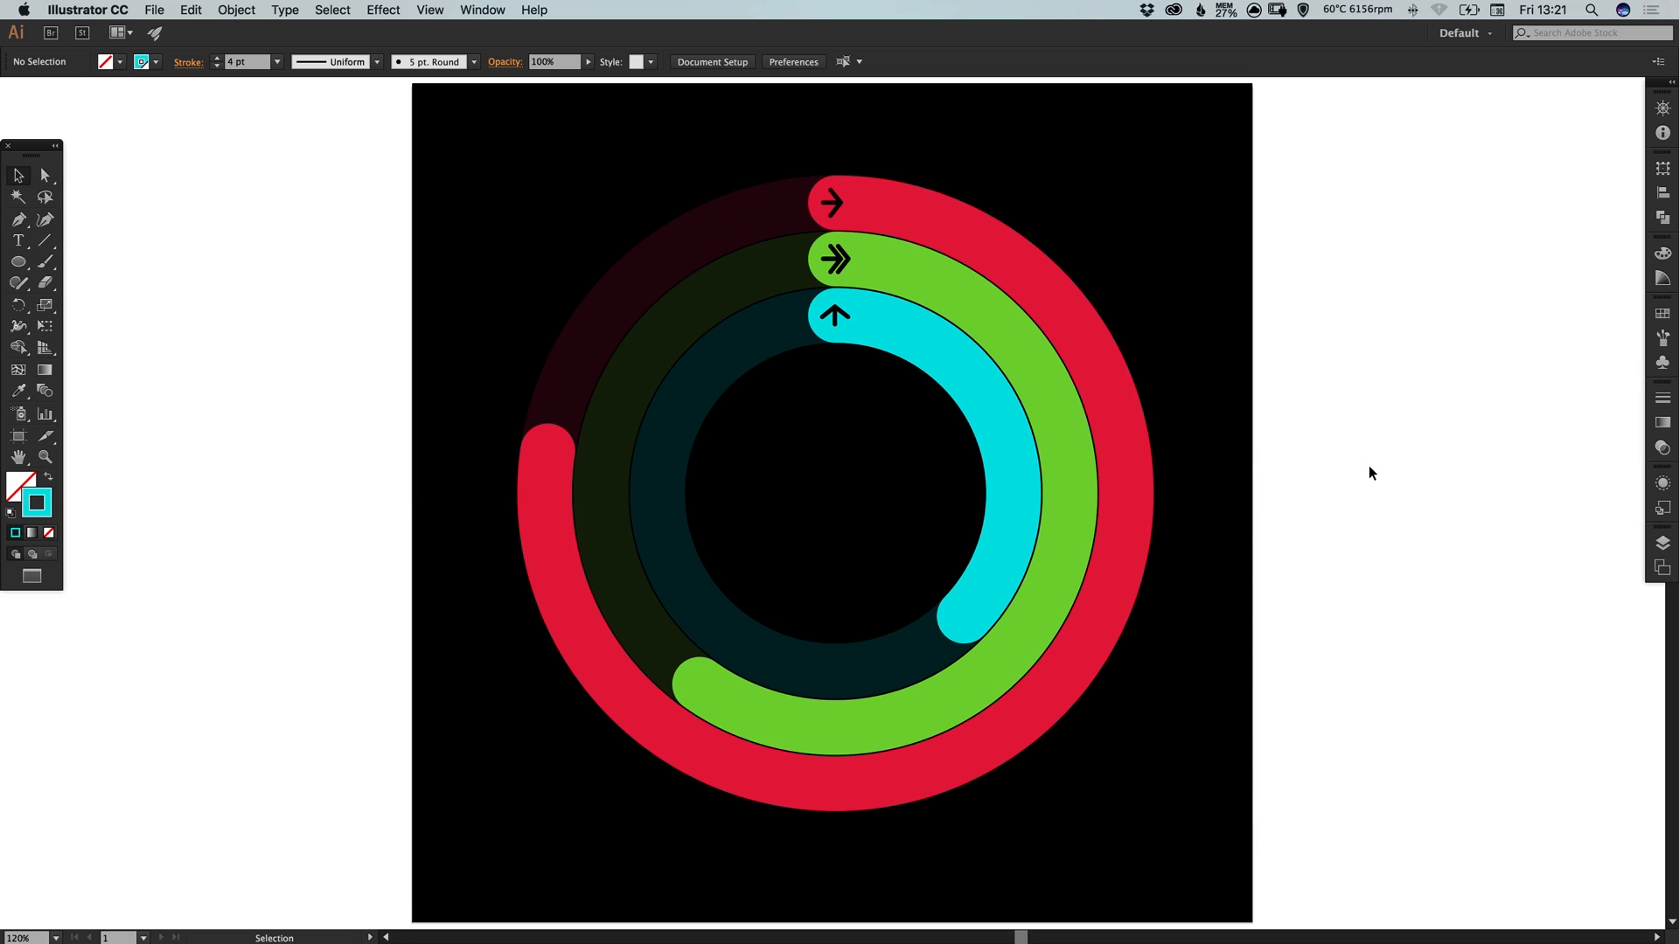